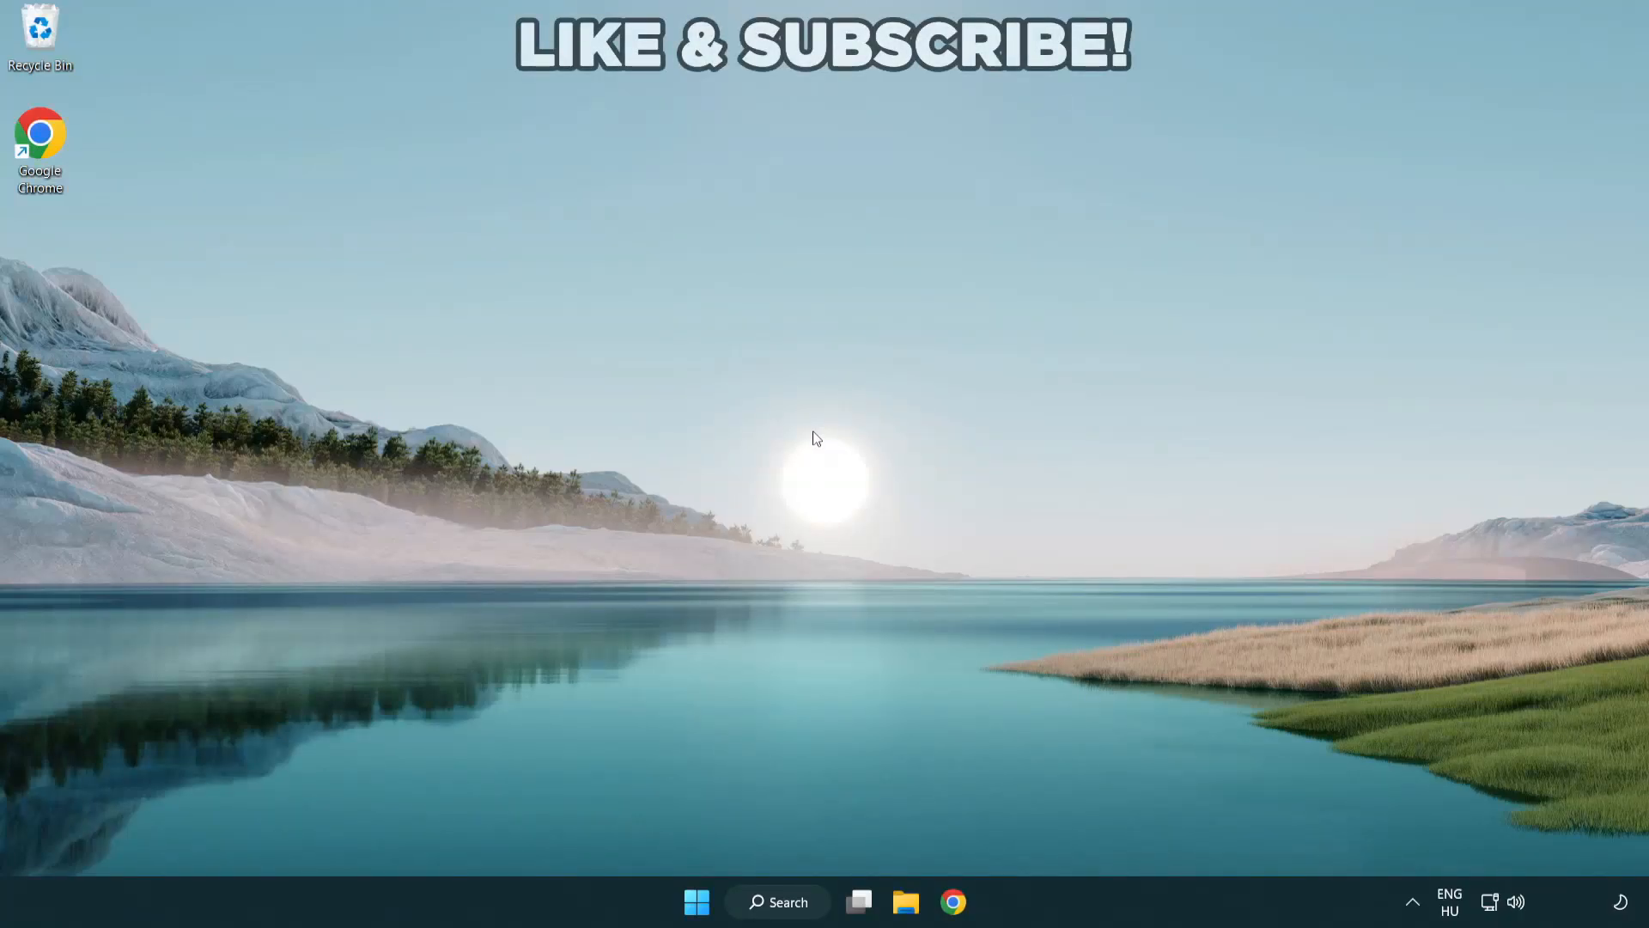
mouse_move(789, 889)
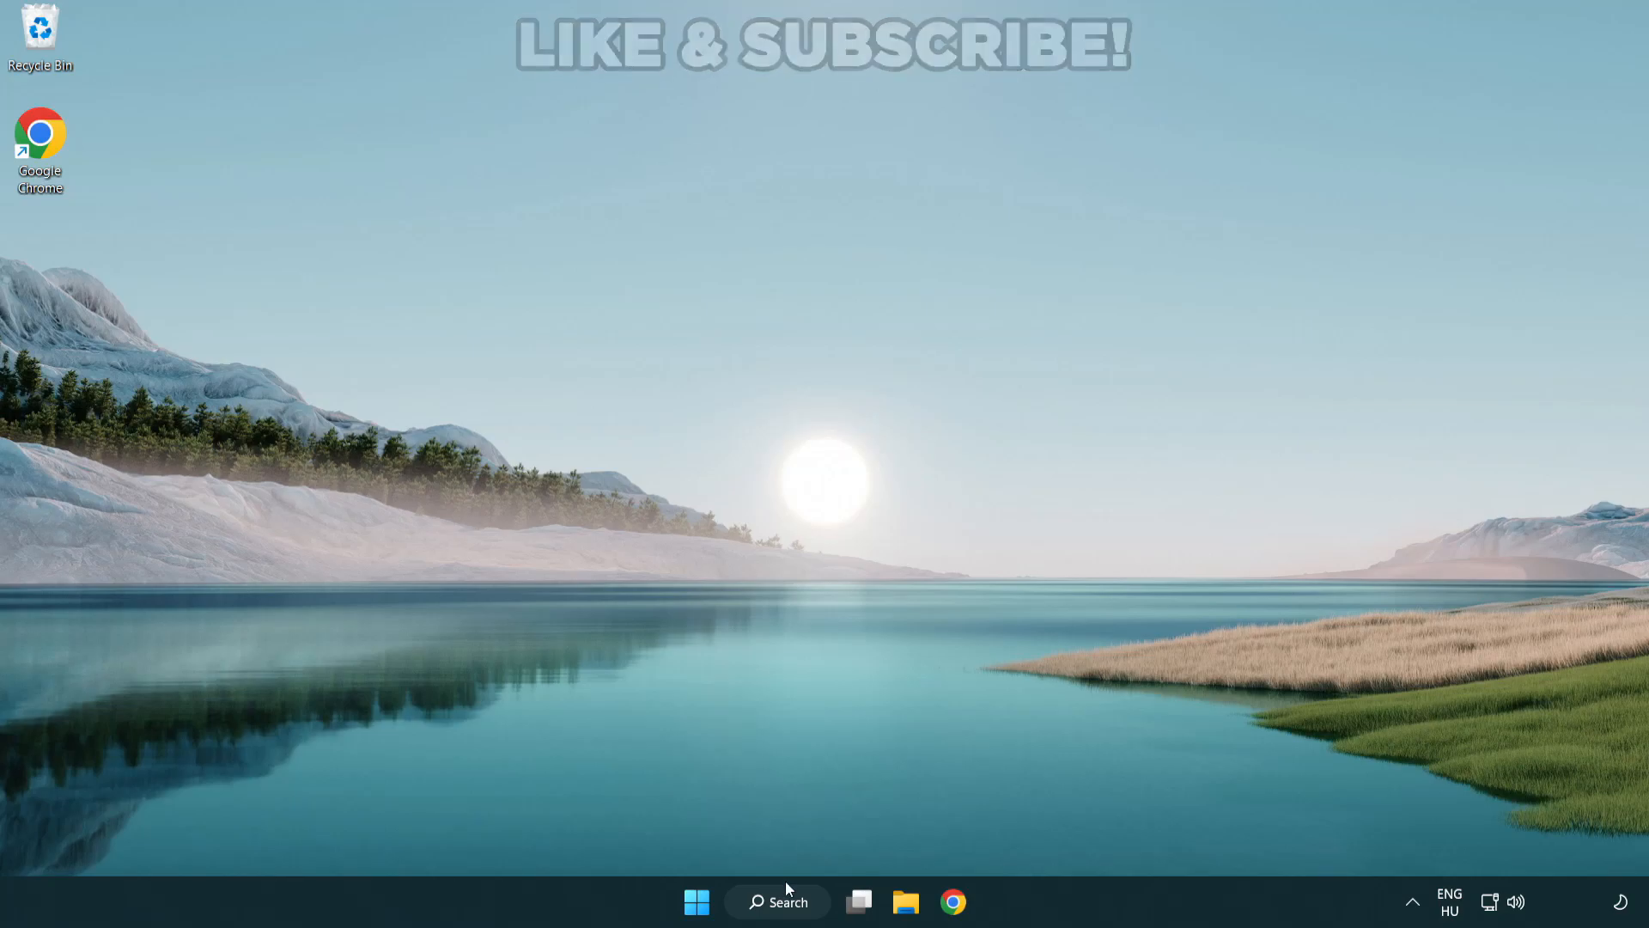
Step: Search Windows for 'device manager' to bring up Device Manager
click(778, 901)
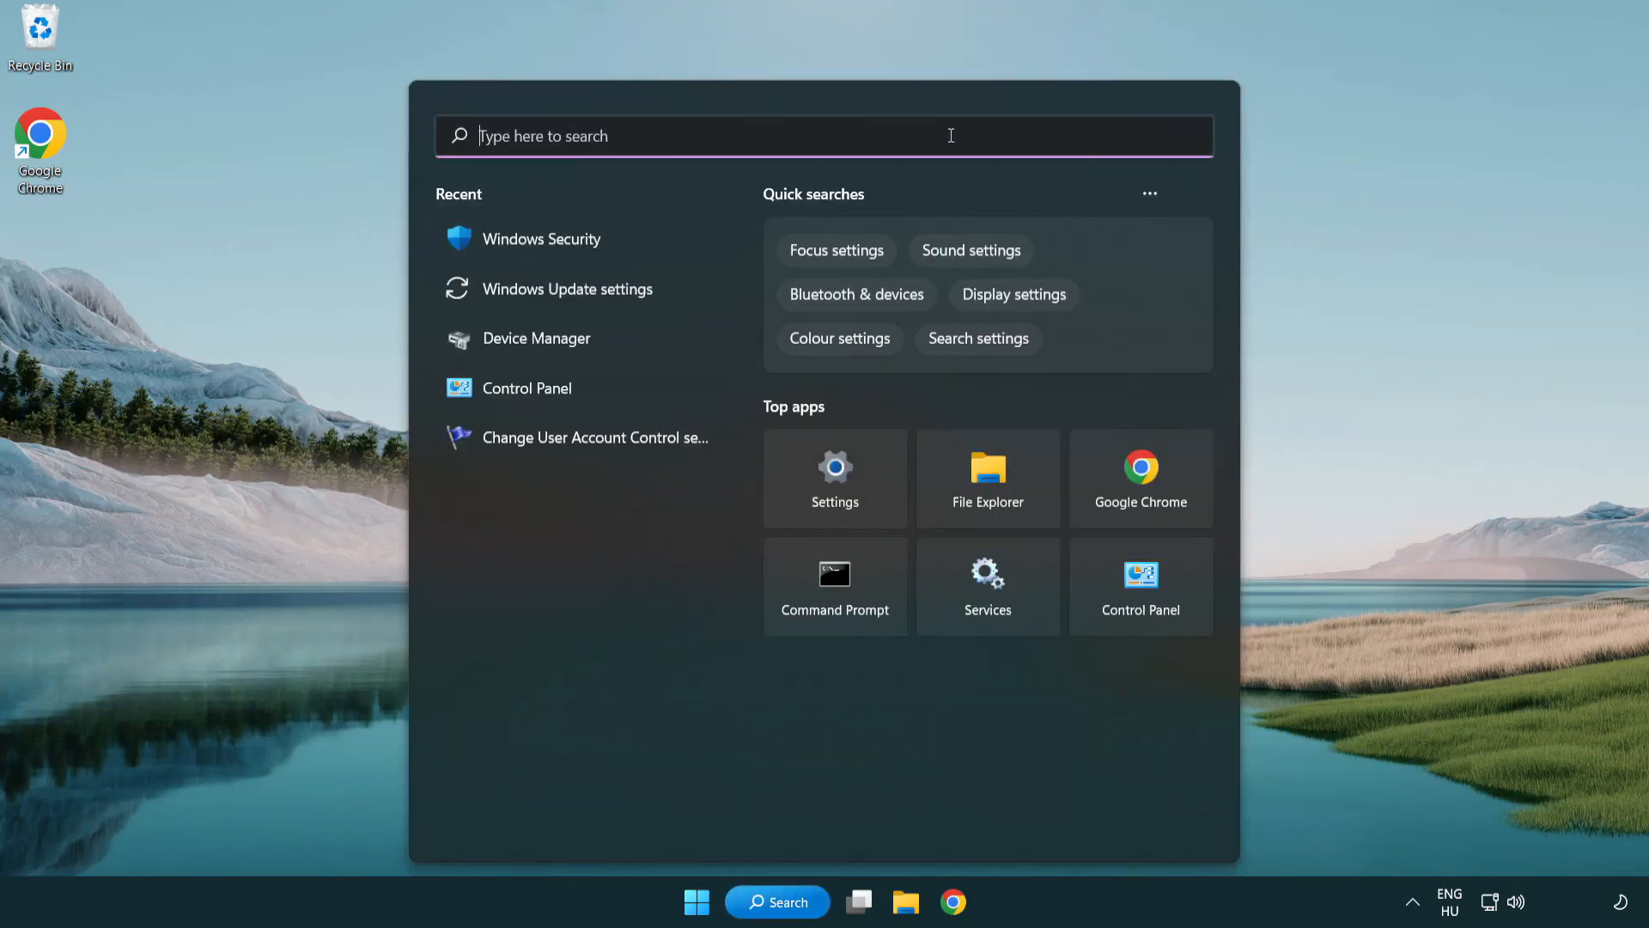
text(device manager)
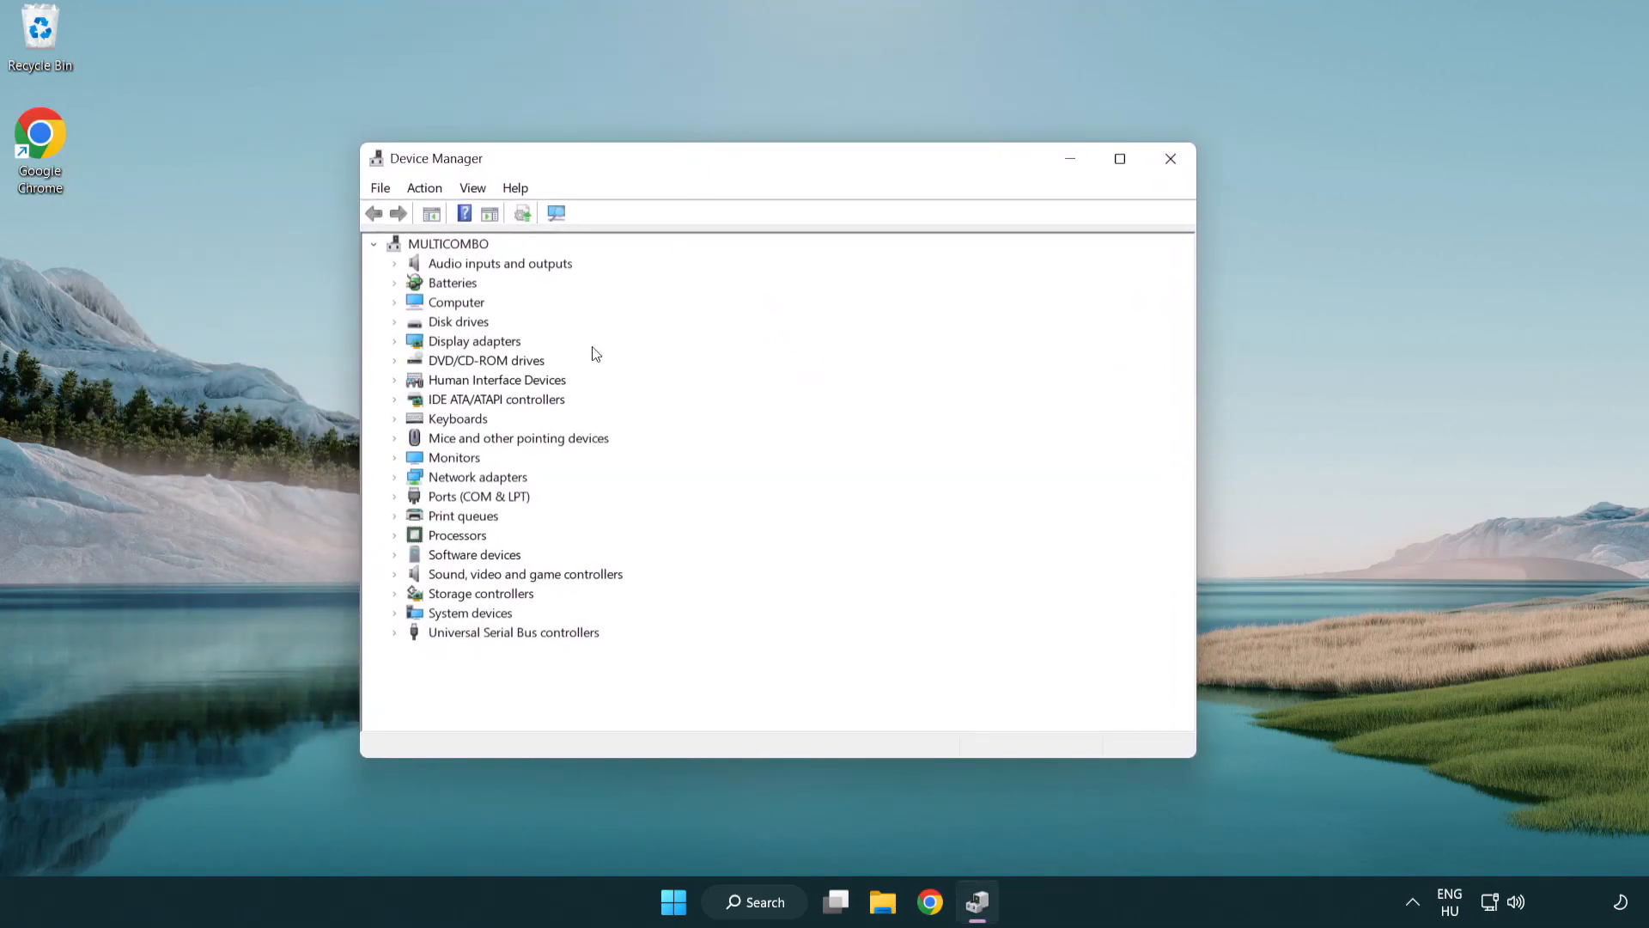
Step: Automatically check for a newer VMware SVGA 3D display driver, then close Device Manager
click(474, 341)
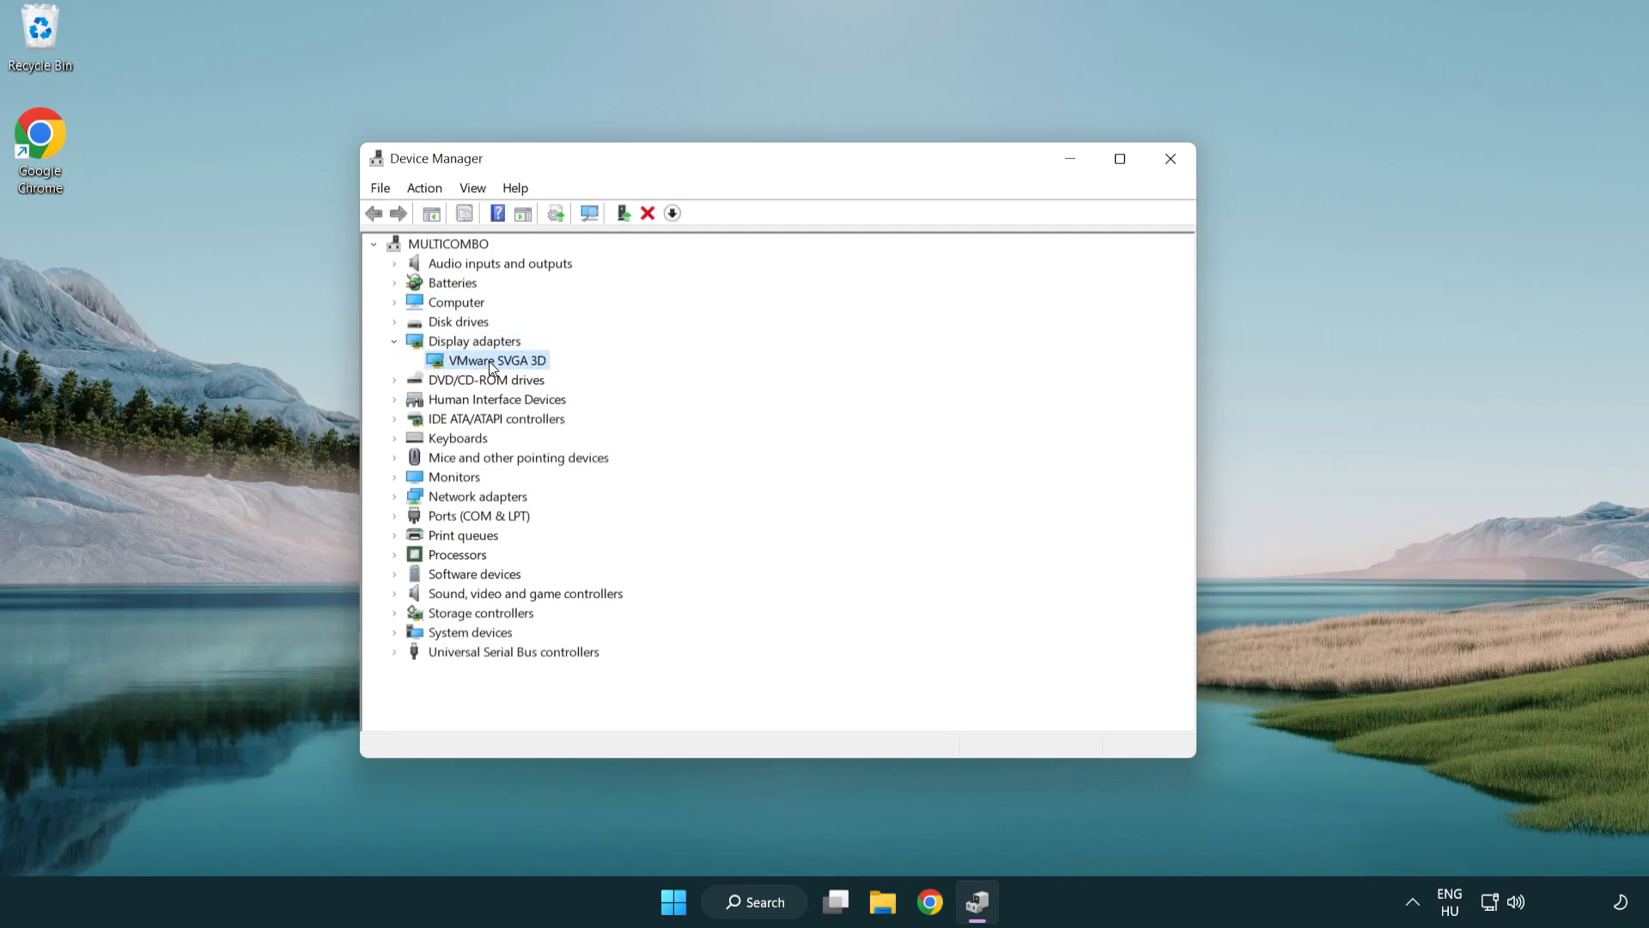
right_click(495, 360)
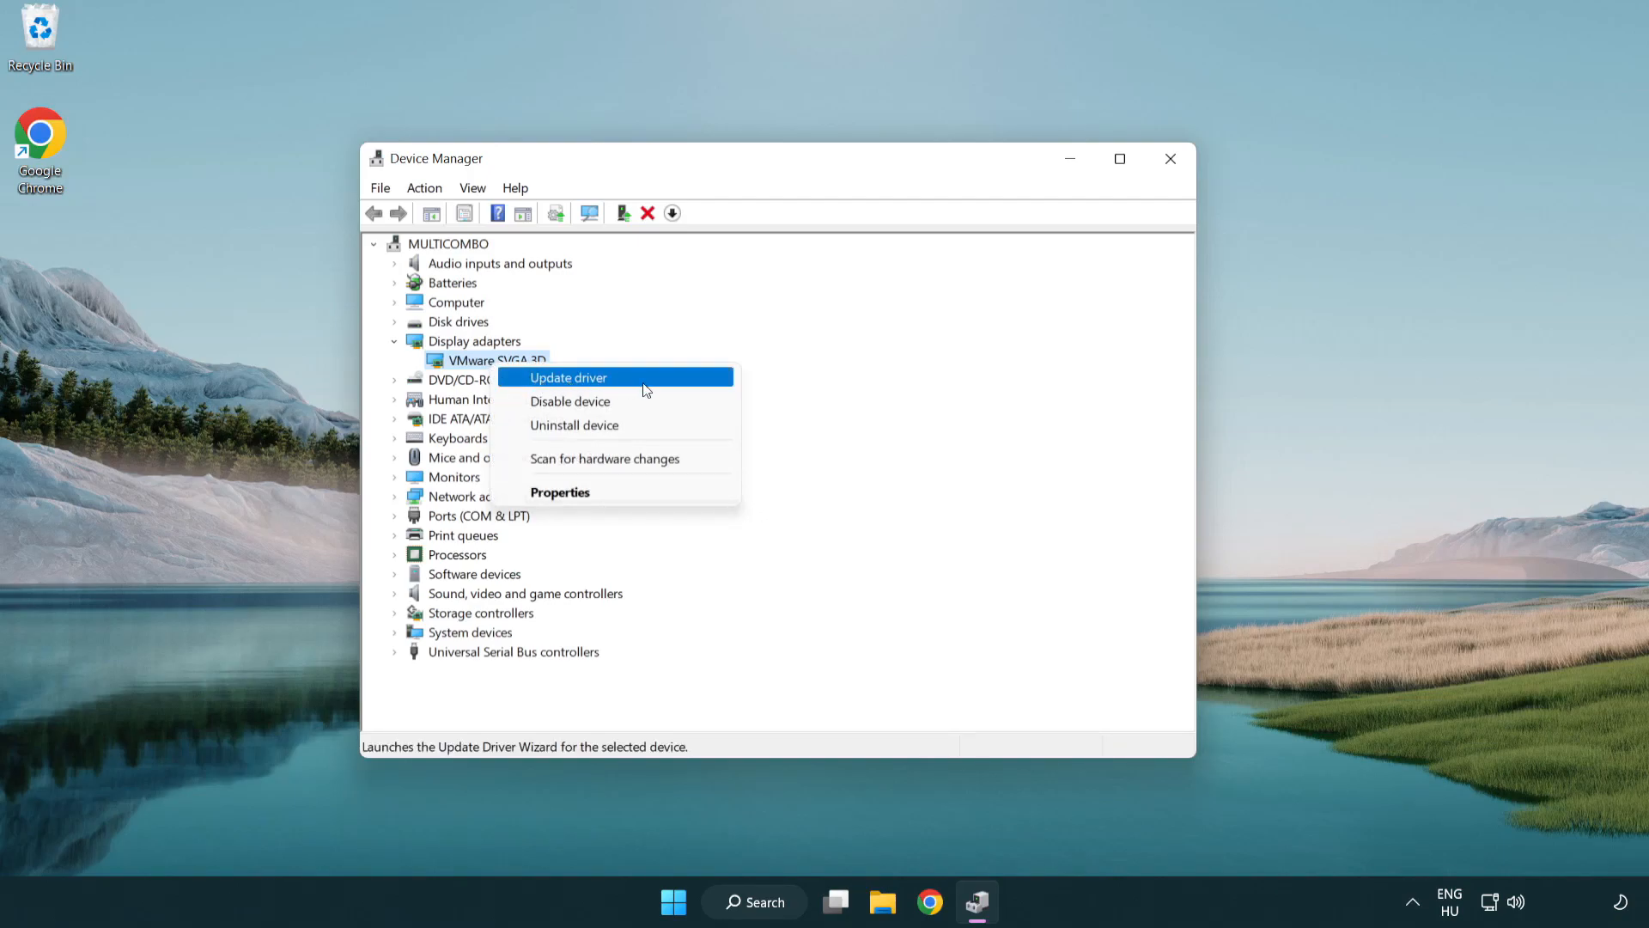
click(568, 378)
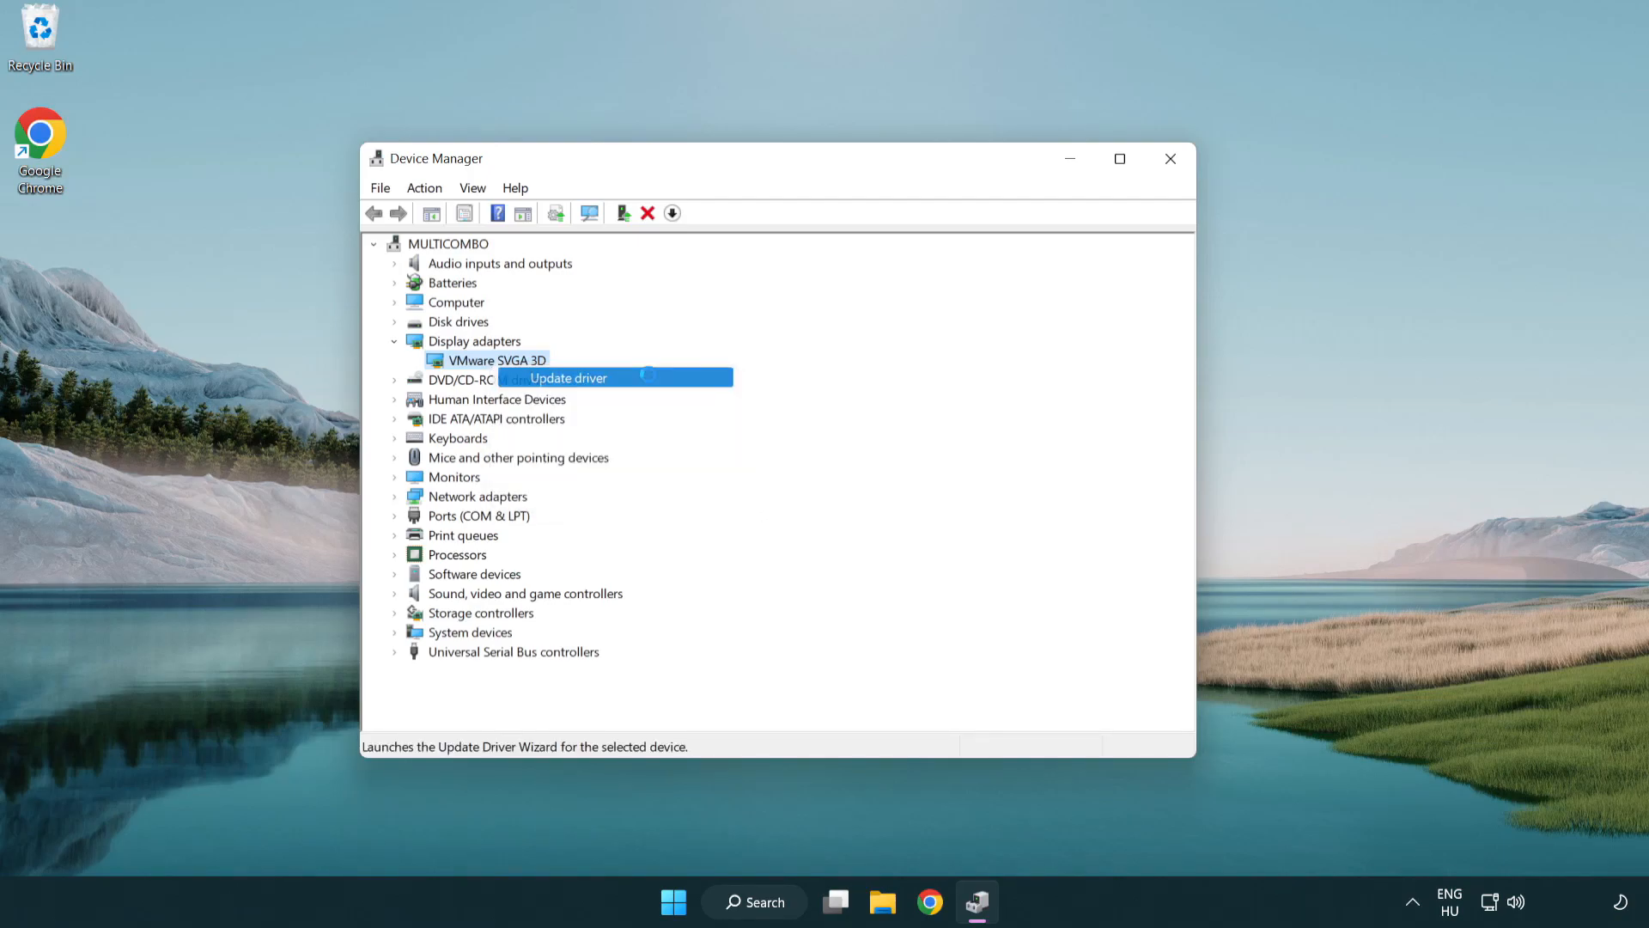
click(567, 378)
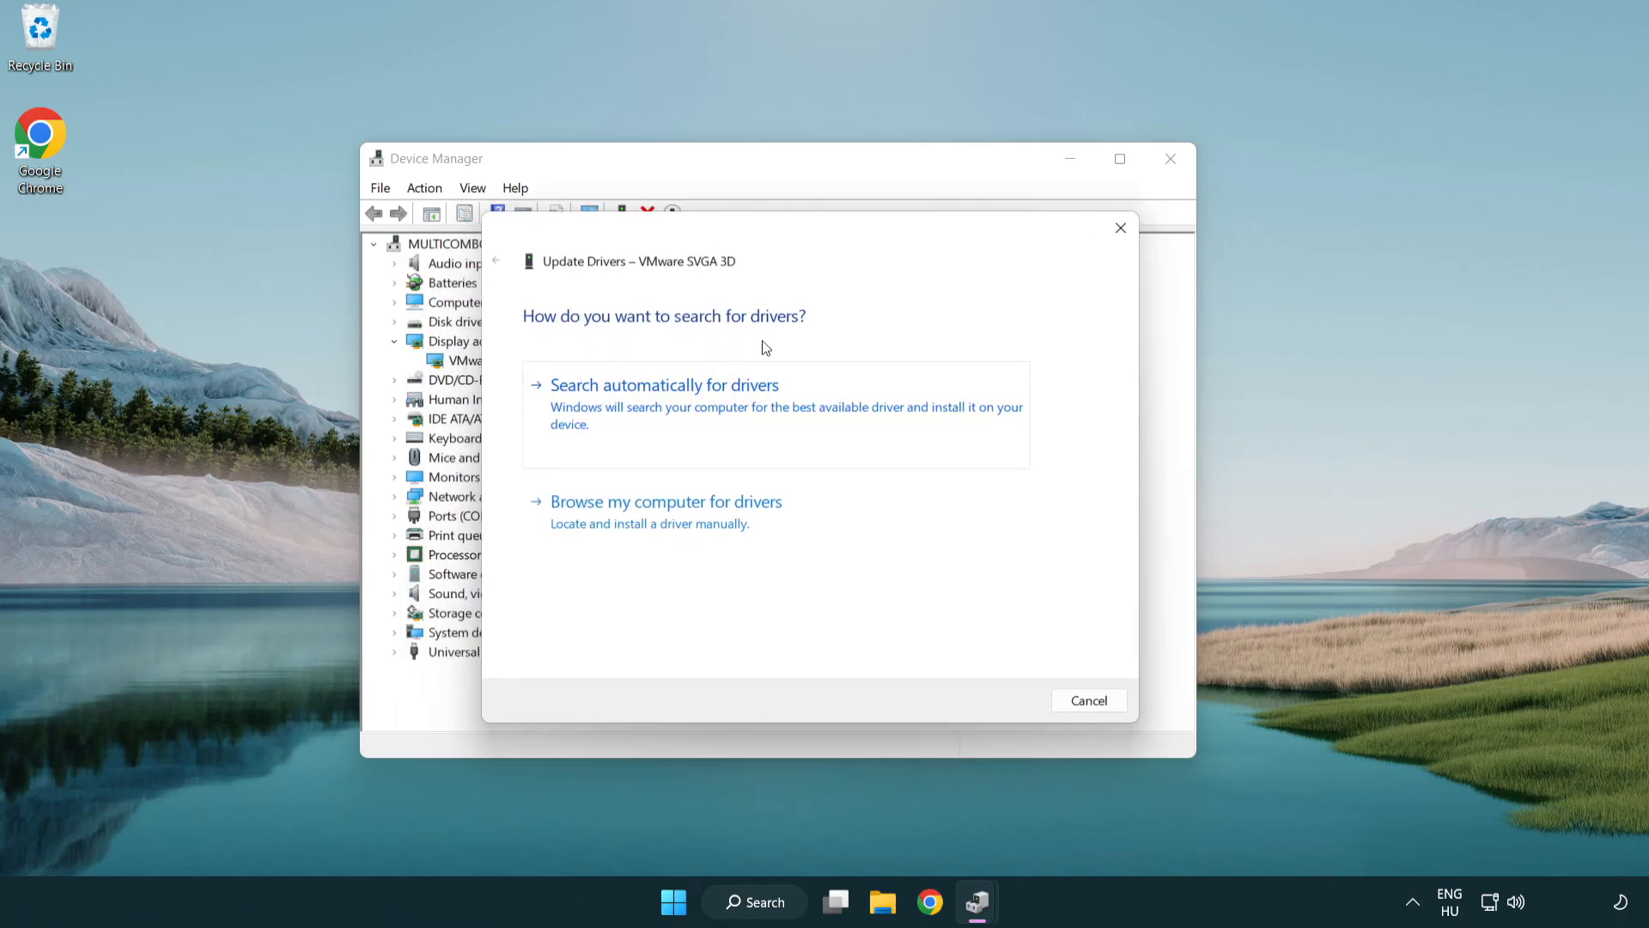
mouse_move(737, 411)
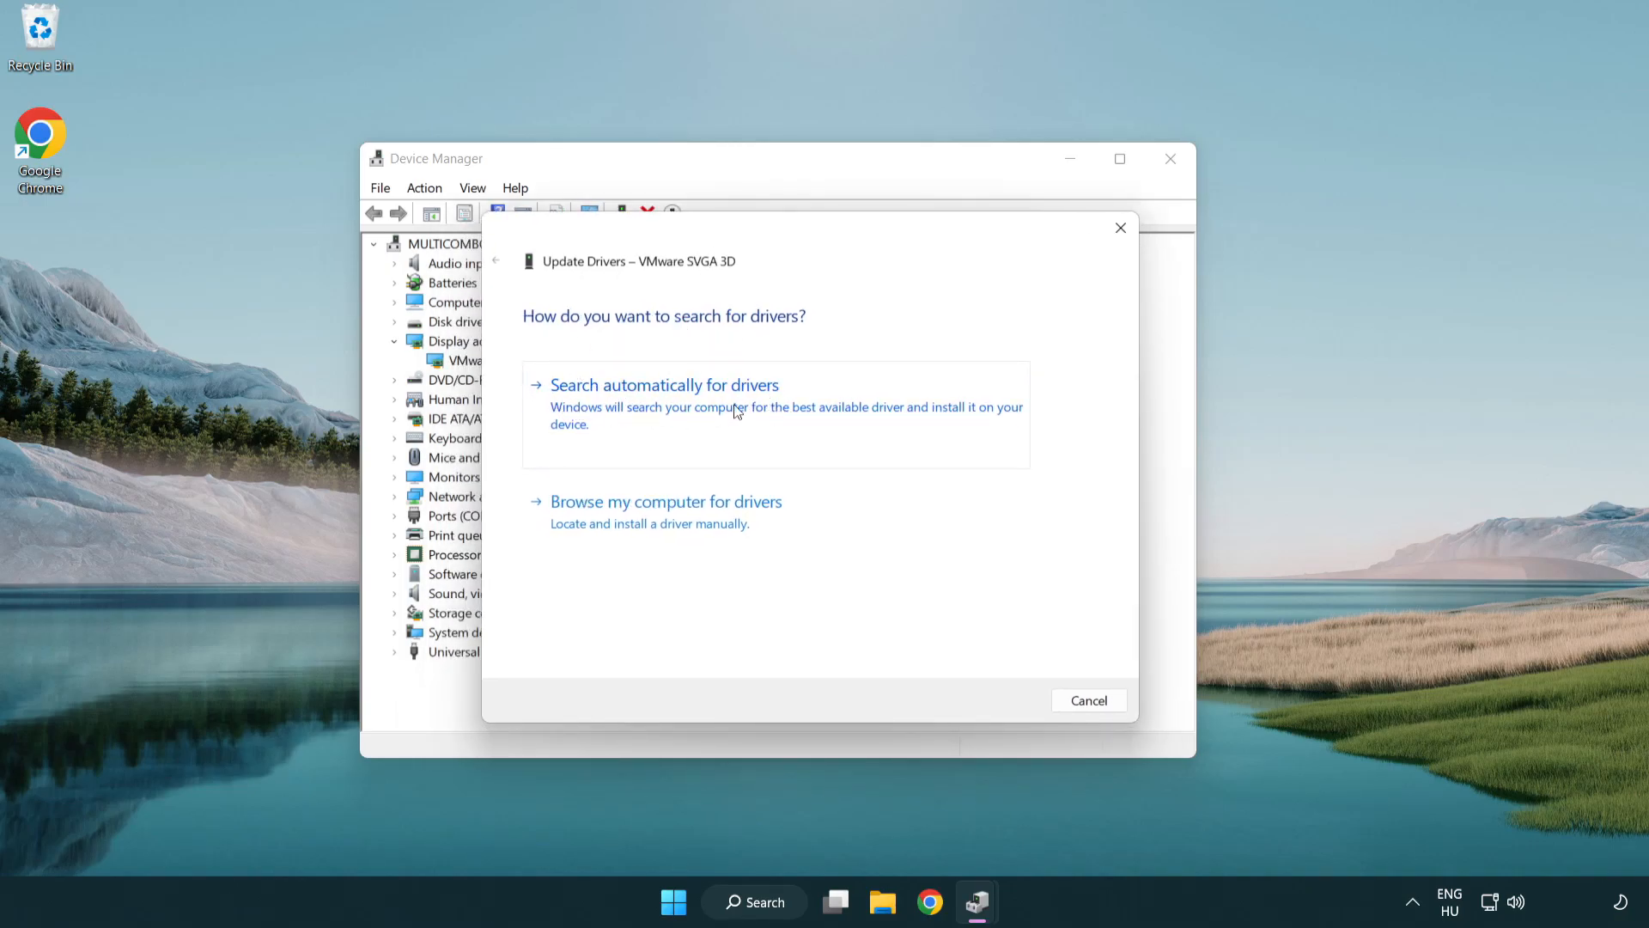
click(664, 384)
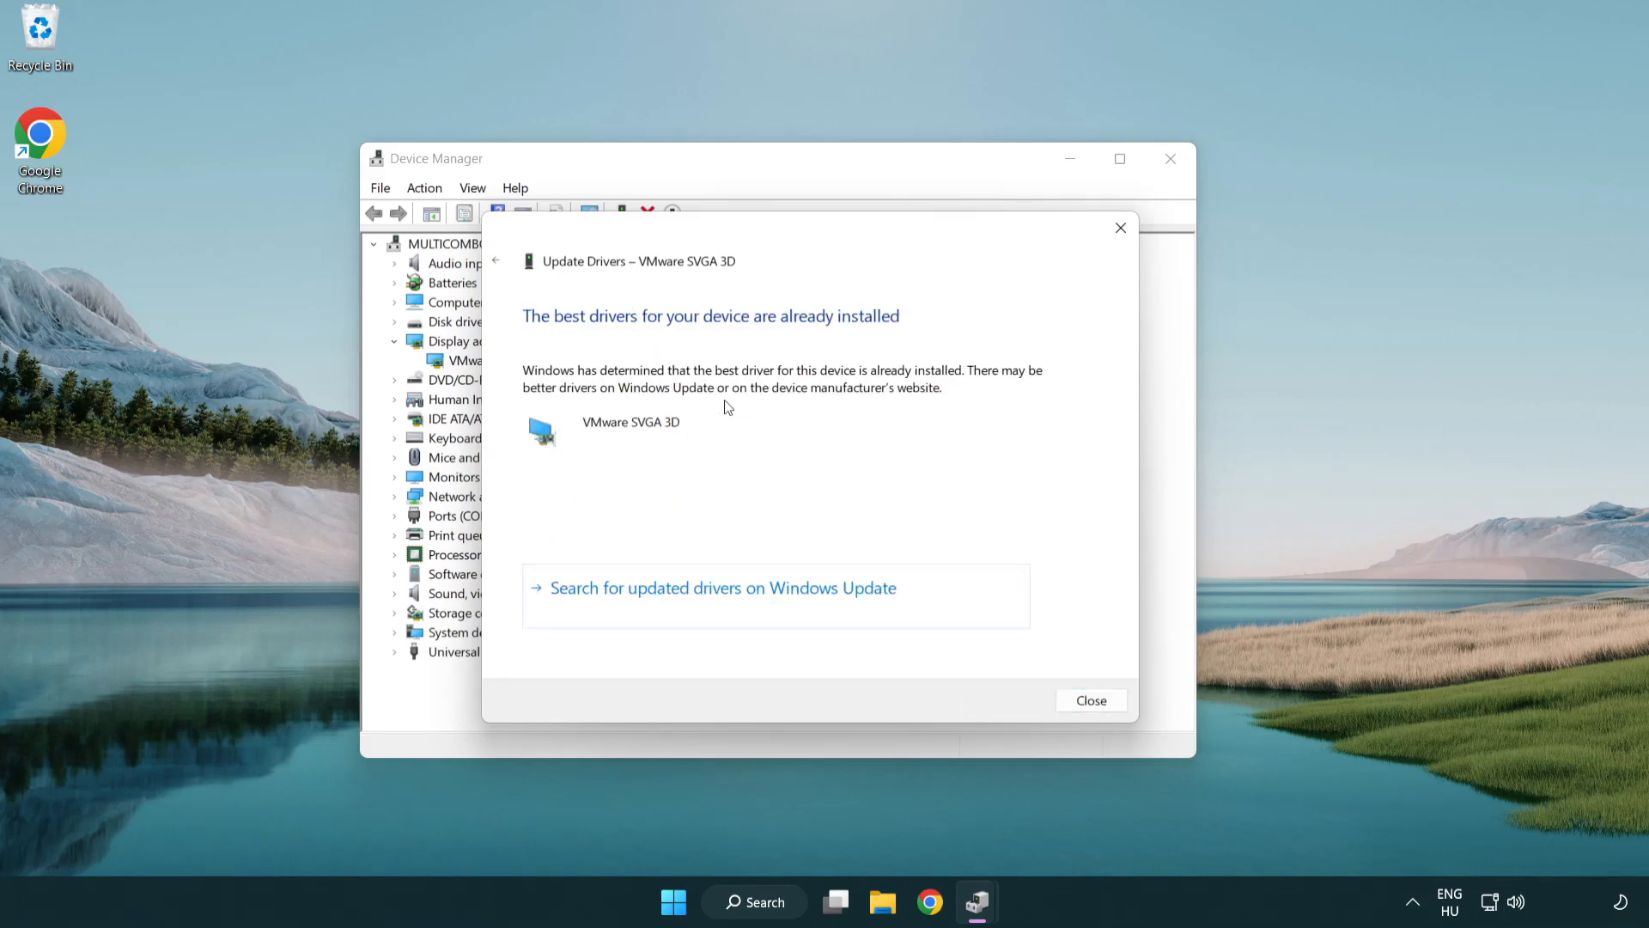
mouse_move(566, 334)
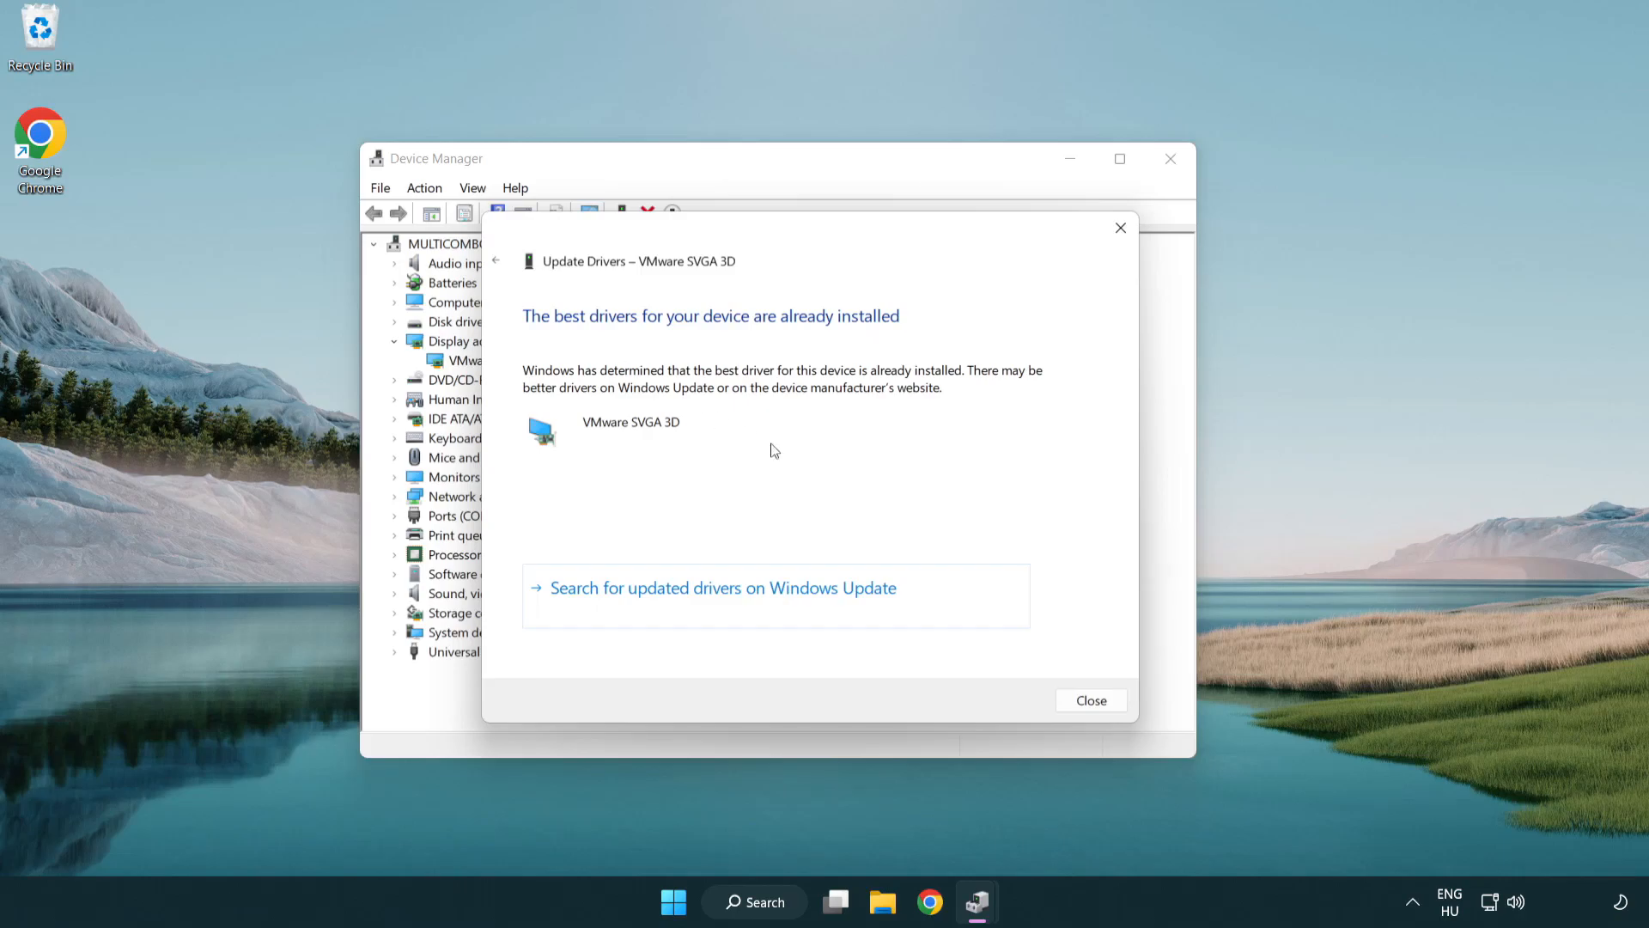
mouse_move(1091, 701)
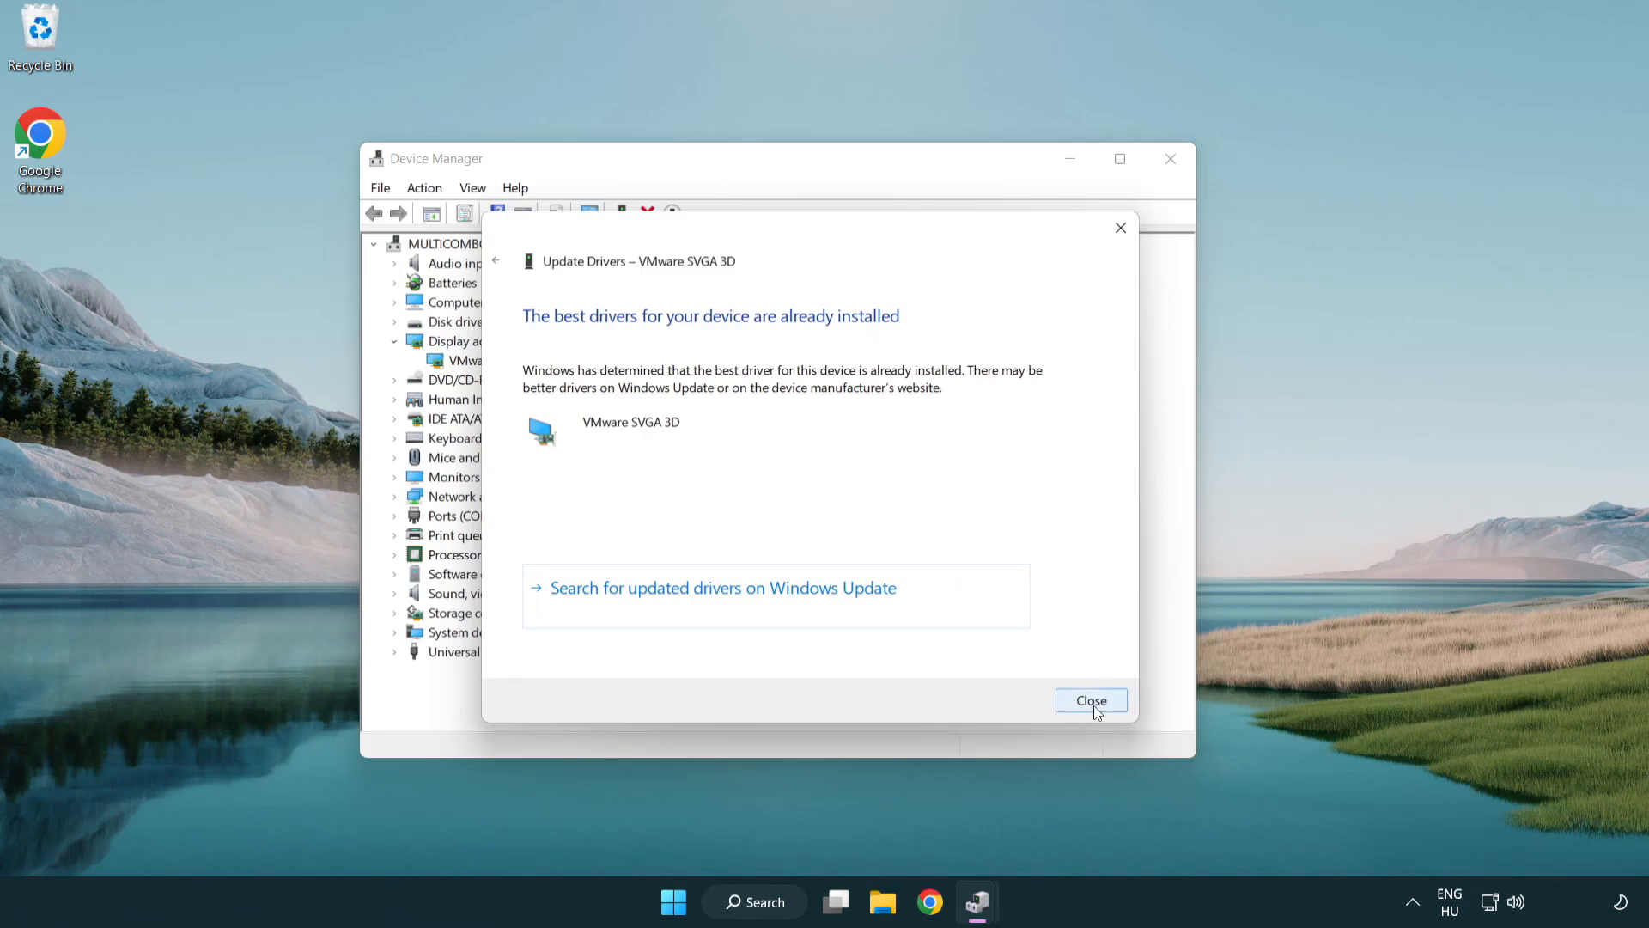
click(1091, 700)
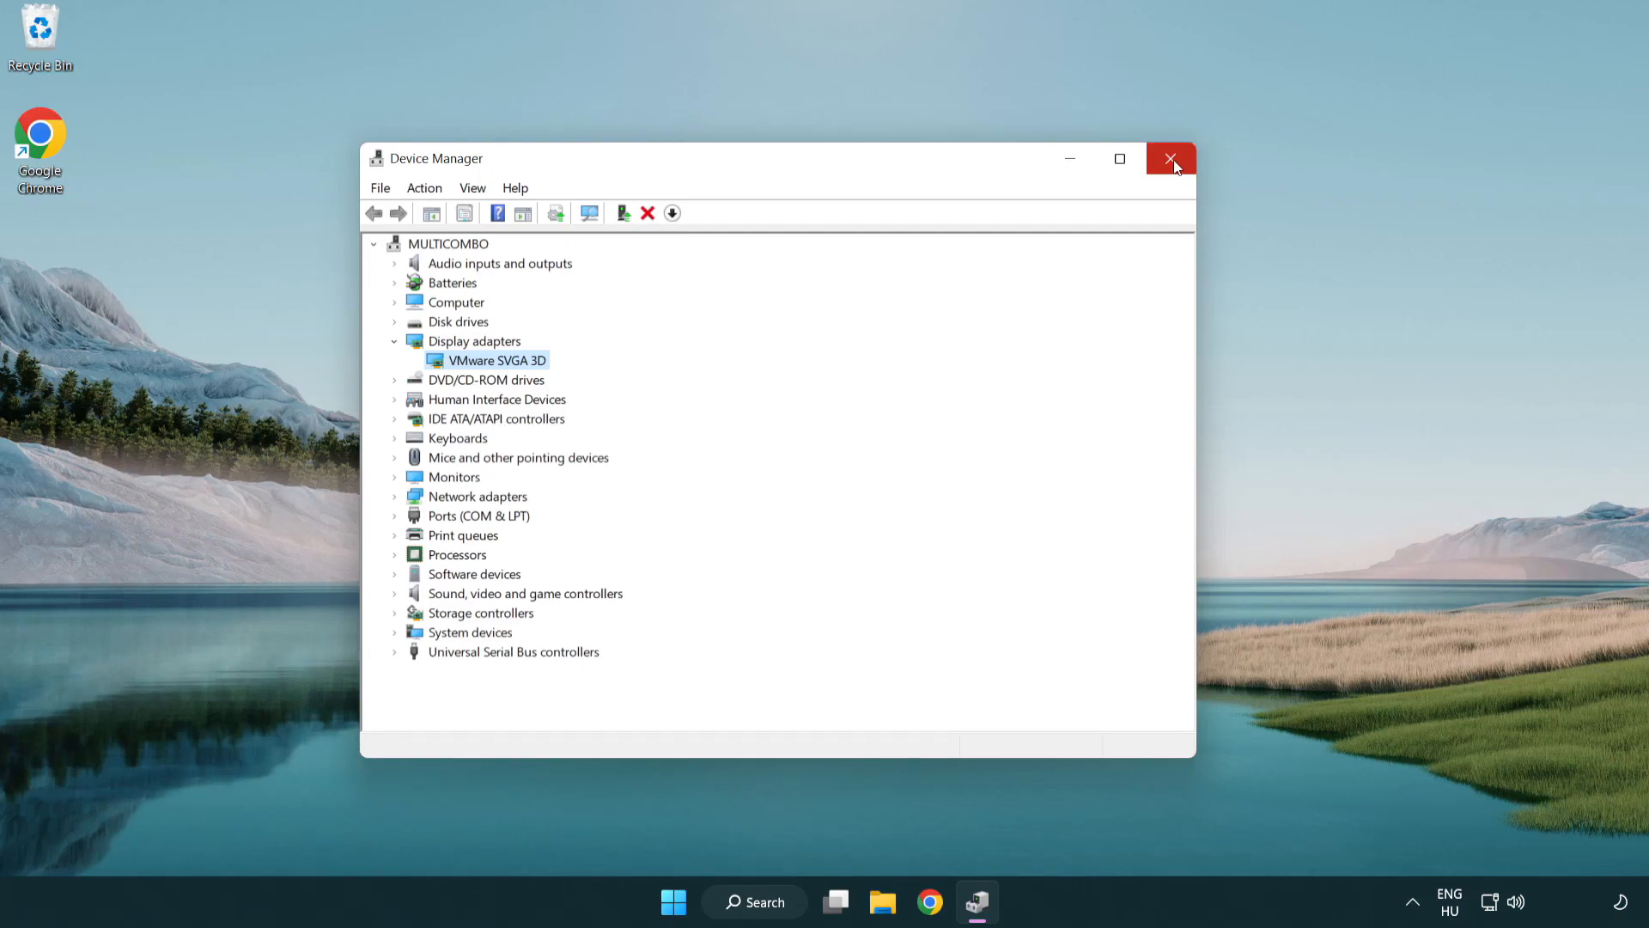
click(1171, 158)
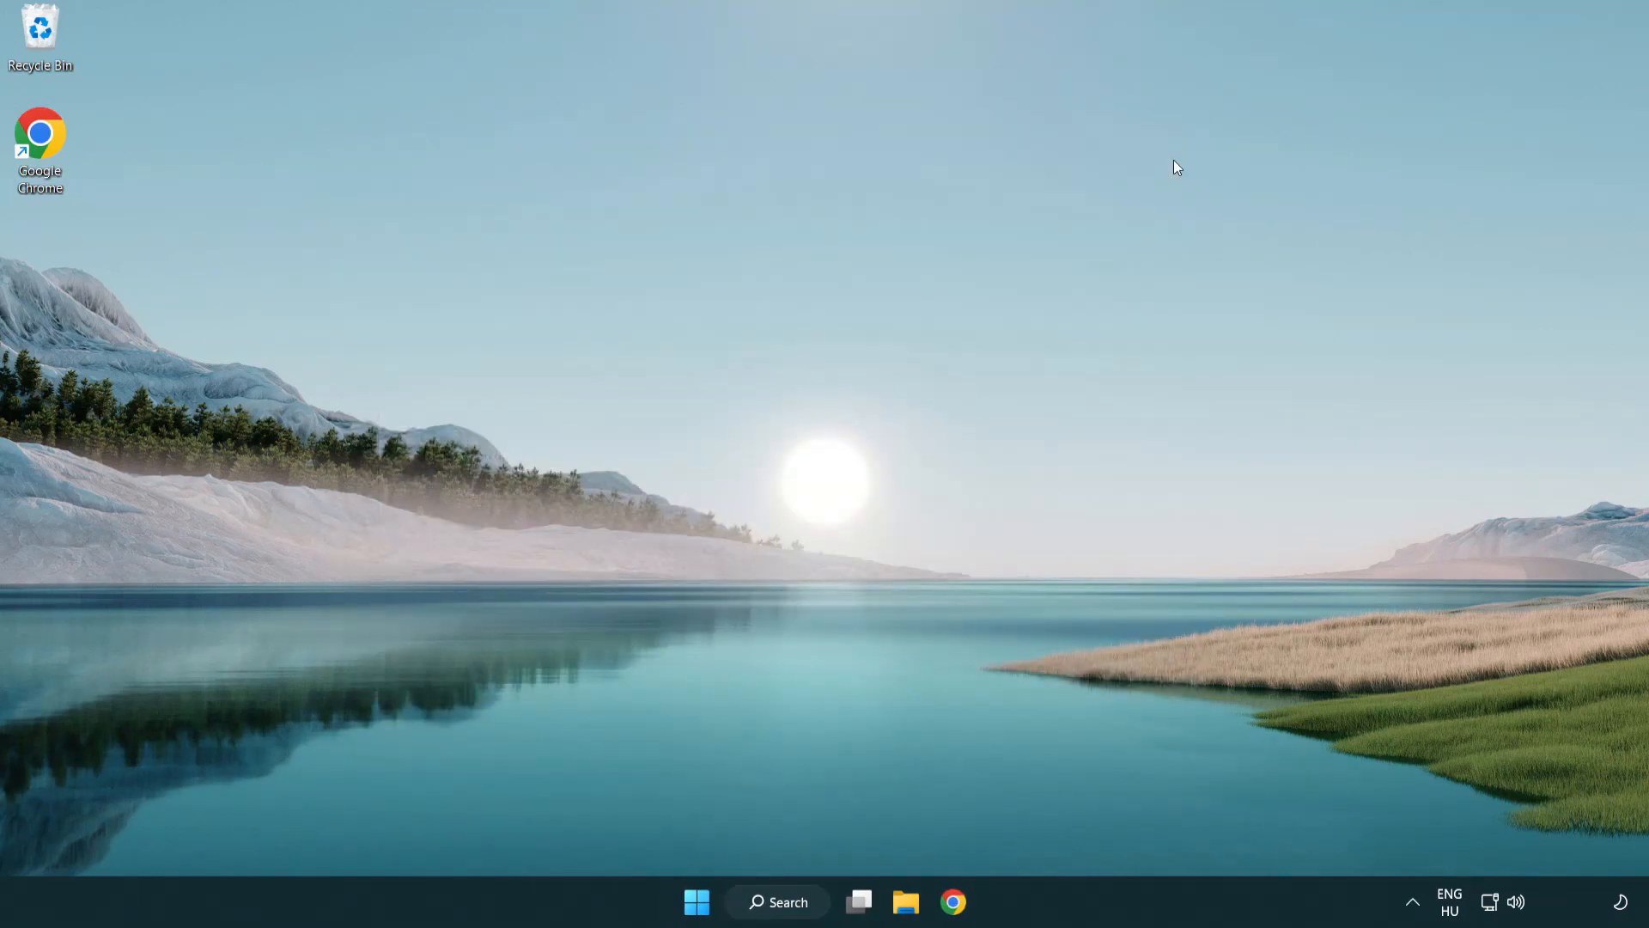
mouse_move(787, 901)
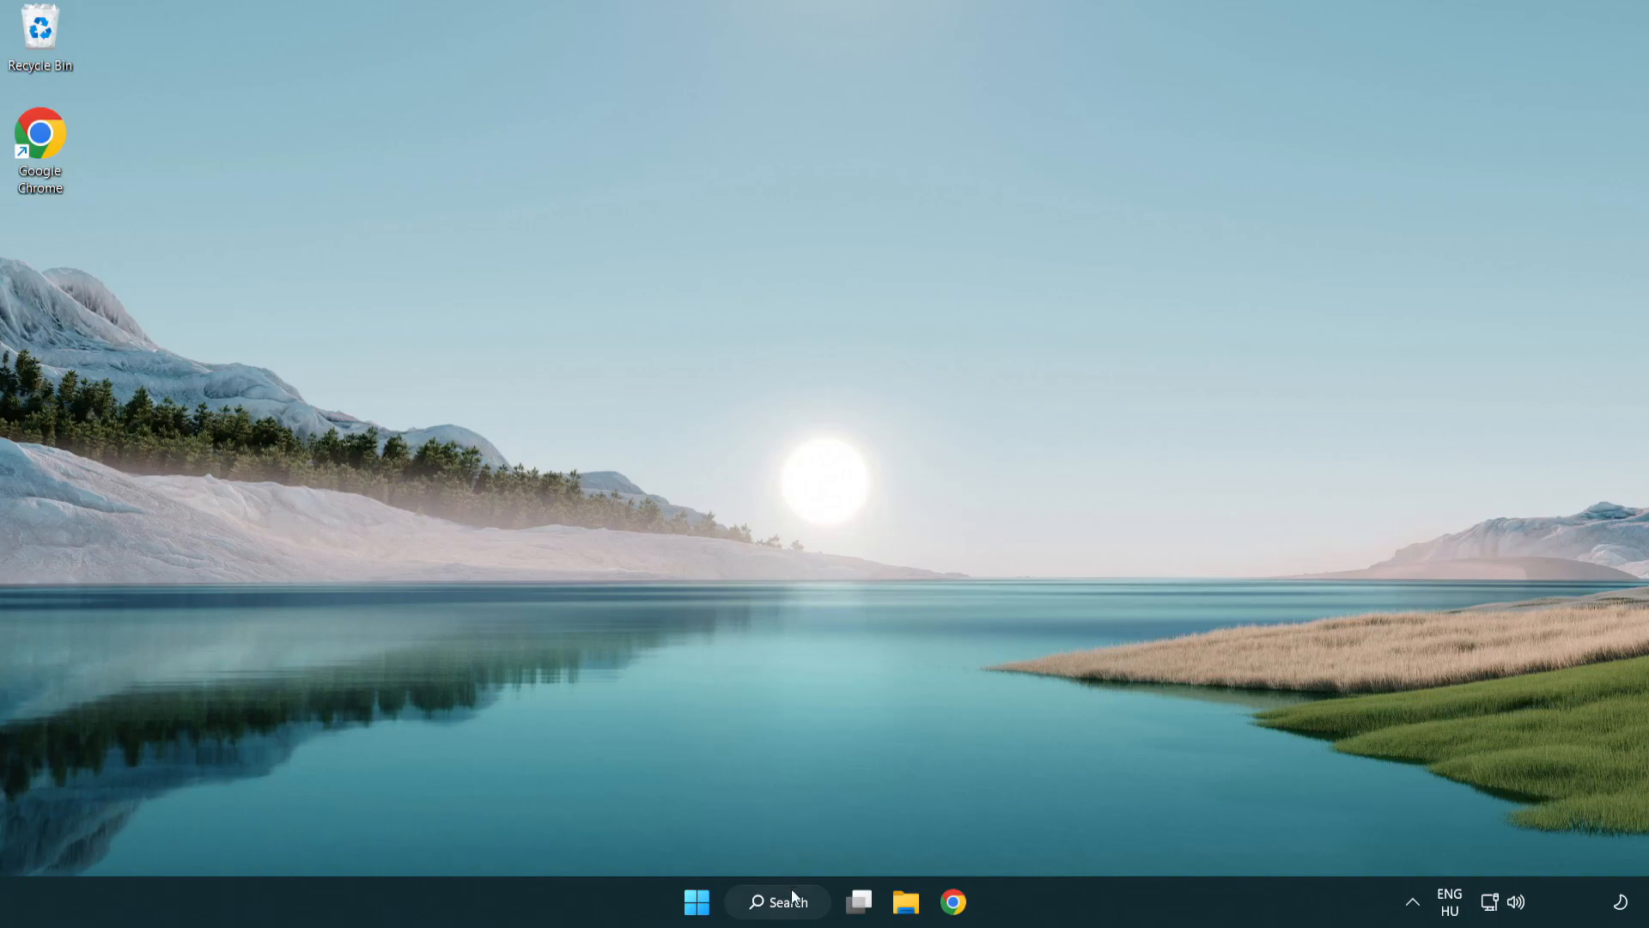
Step: Search 'update' and open the Windows Update settings result
click(777, 901)
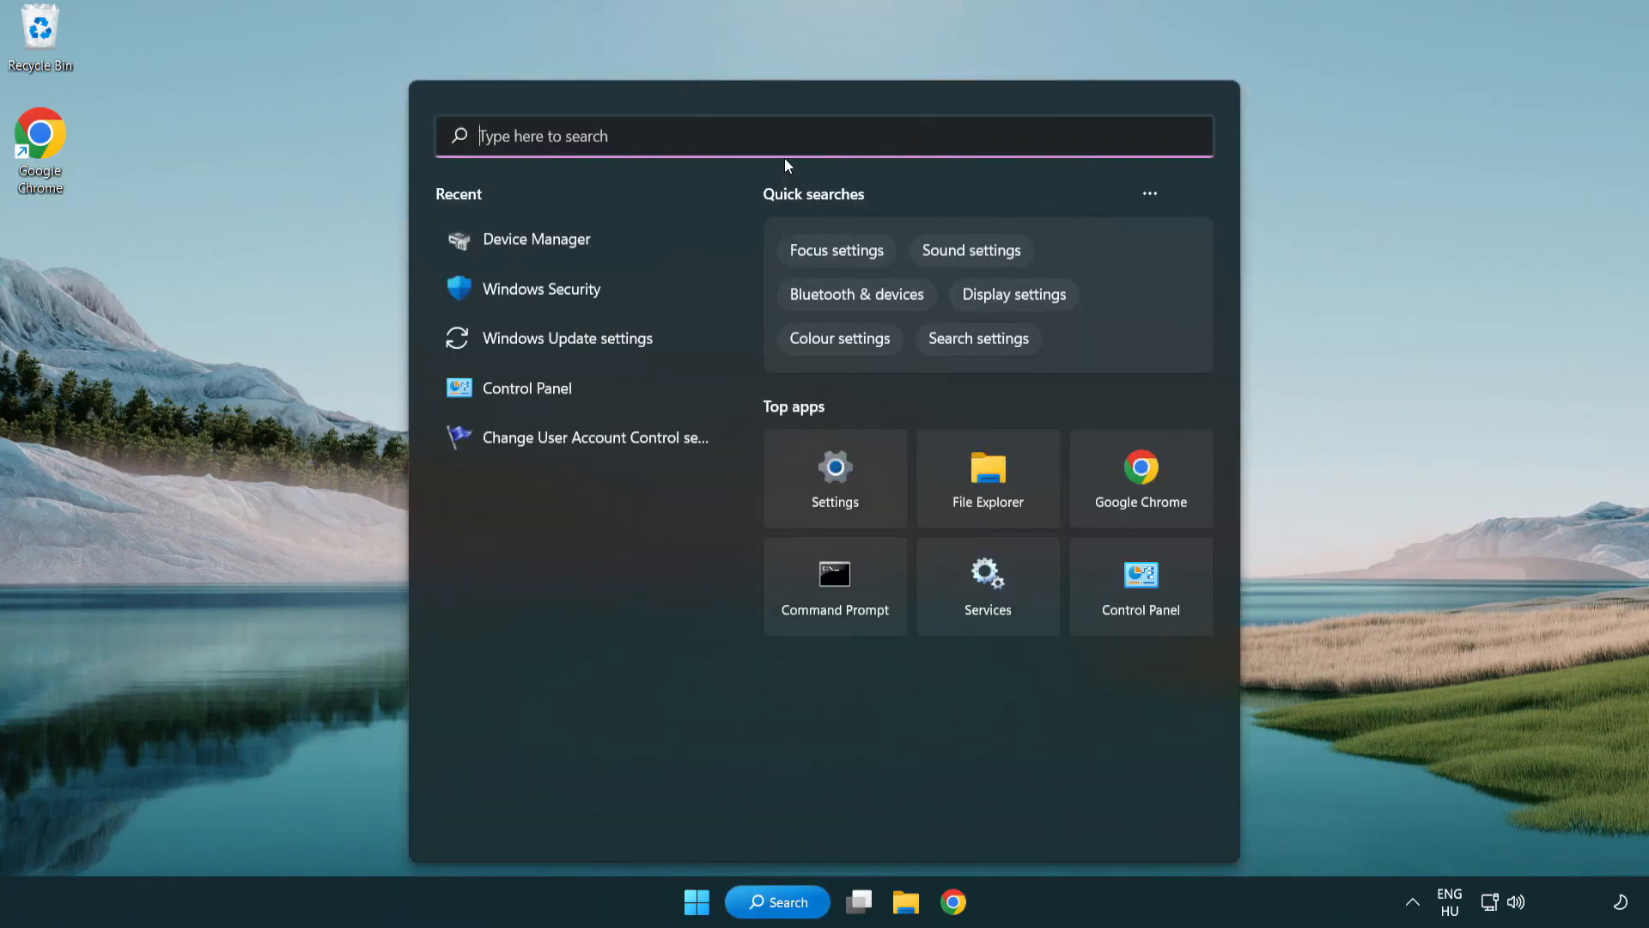
text(u)
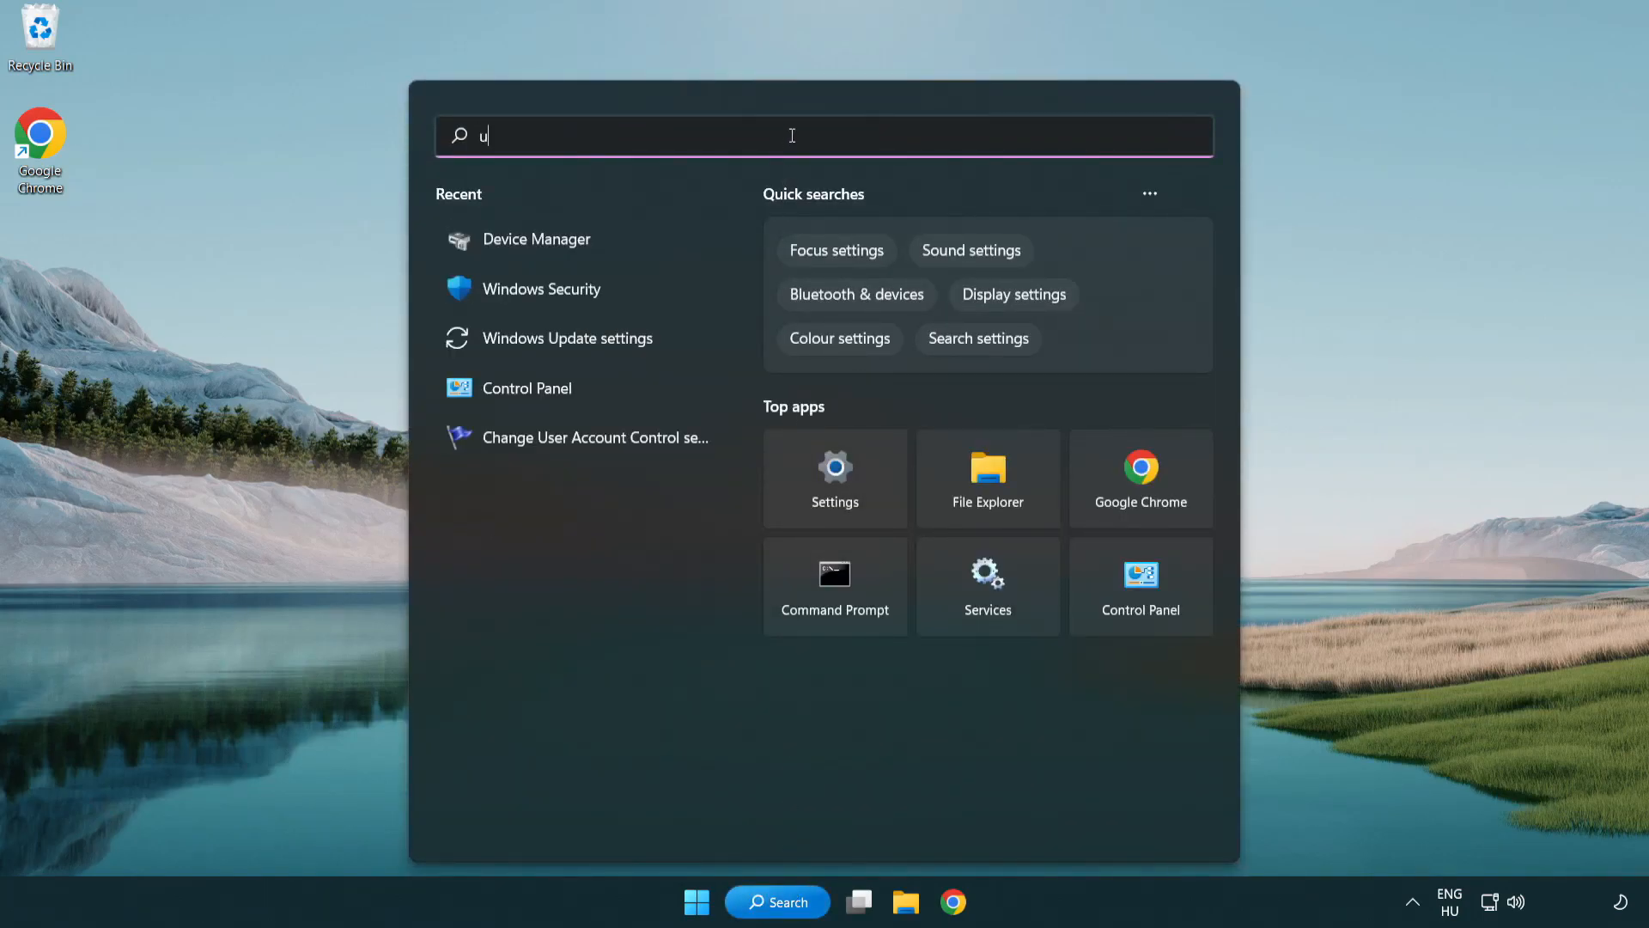
text(pdate)
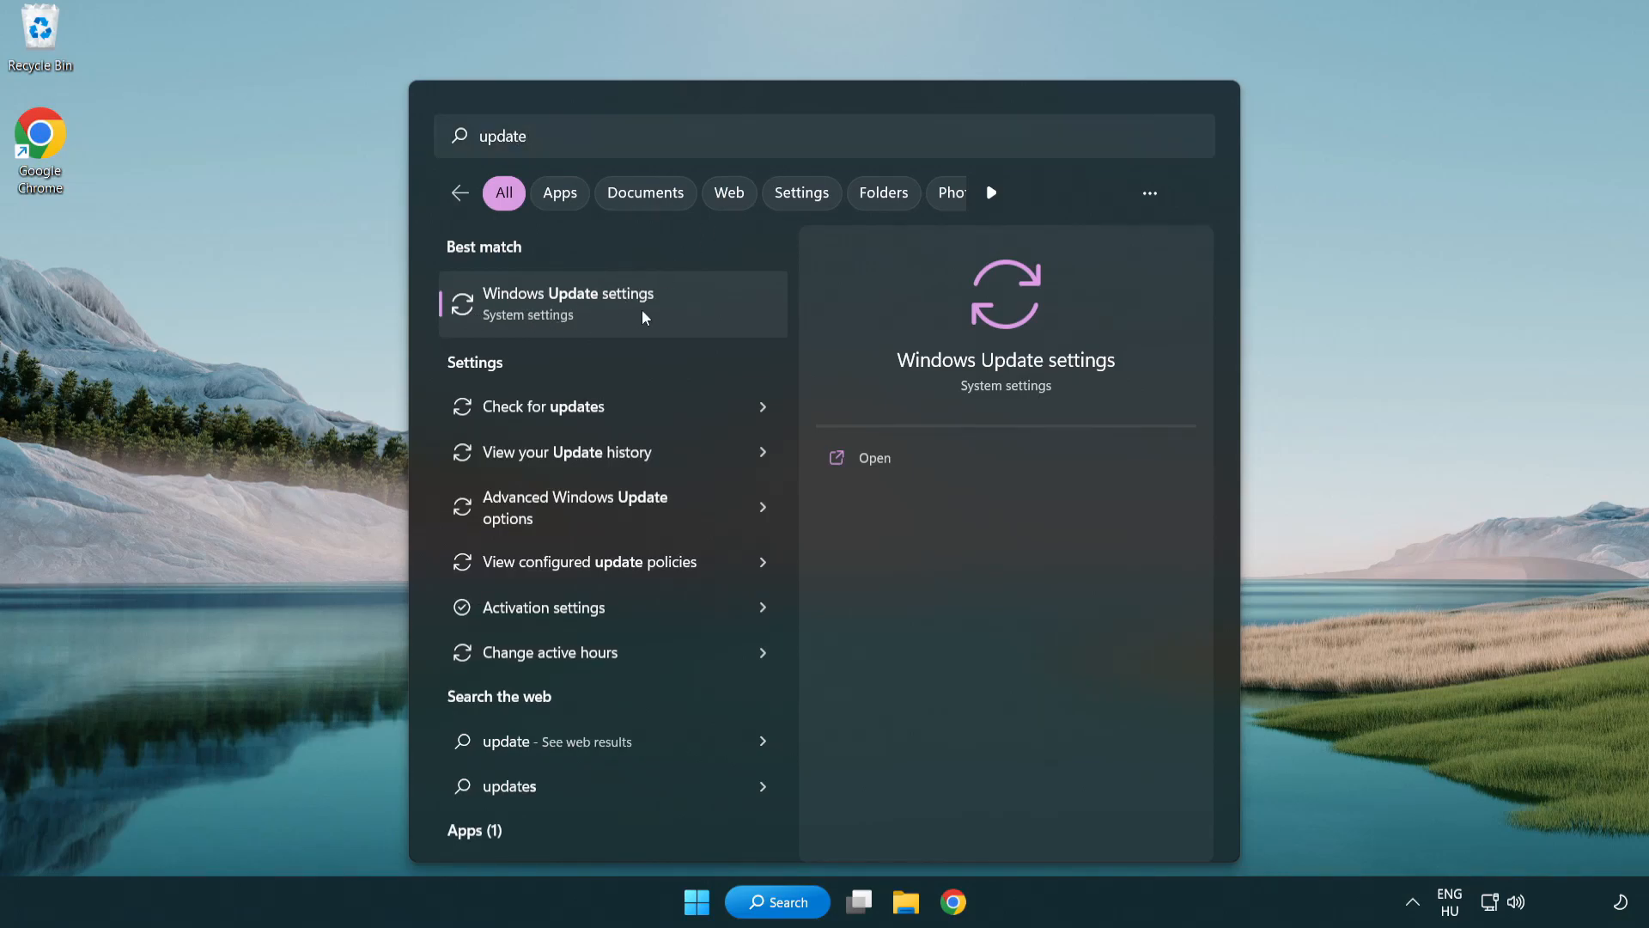
click(568, 294)
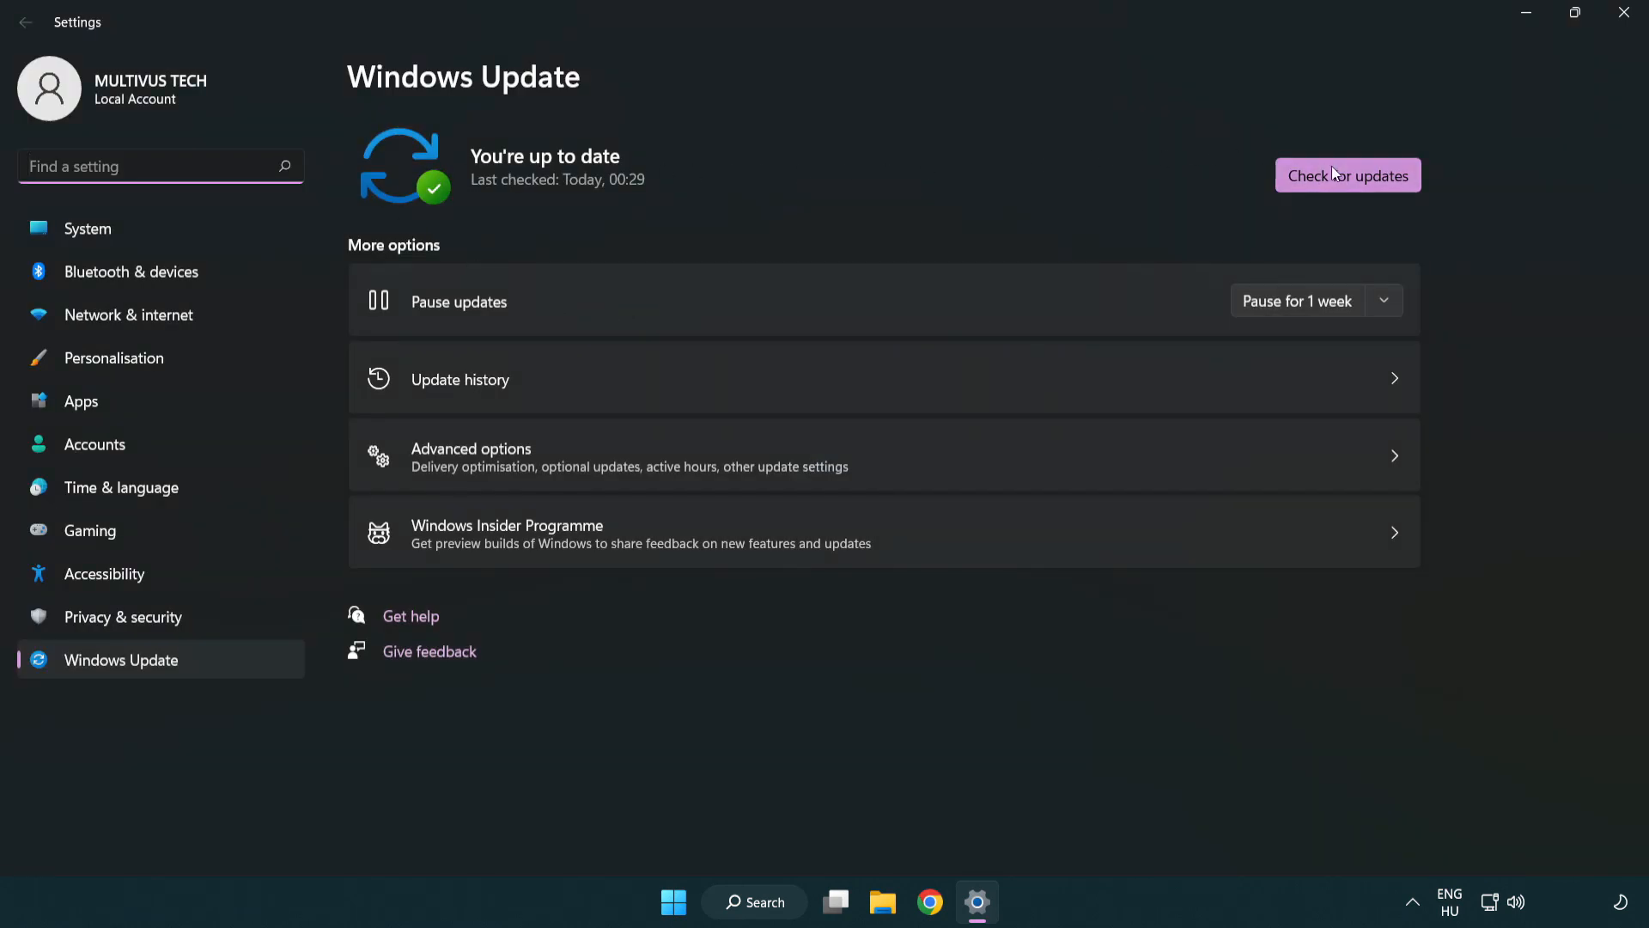
Step: Start a fresh Windows Update check on the Windows Update page
click(1347, 174)
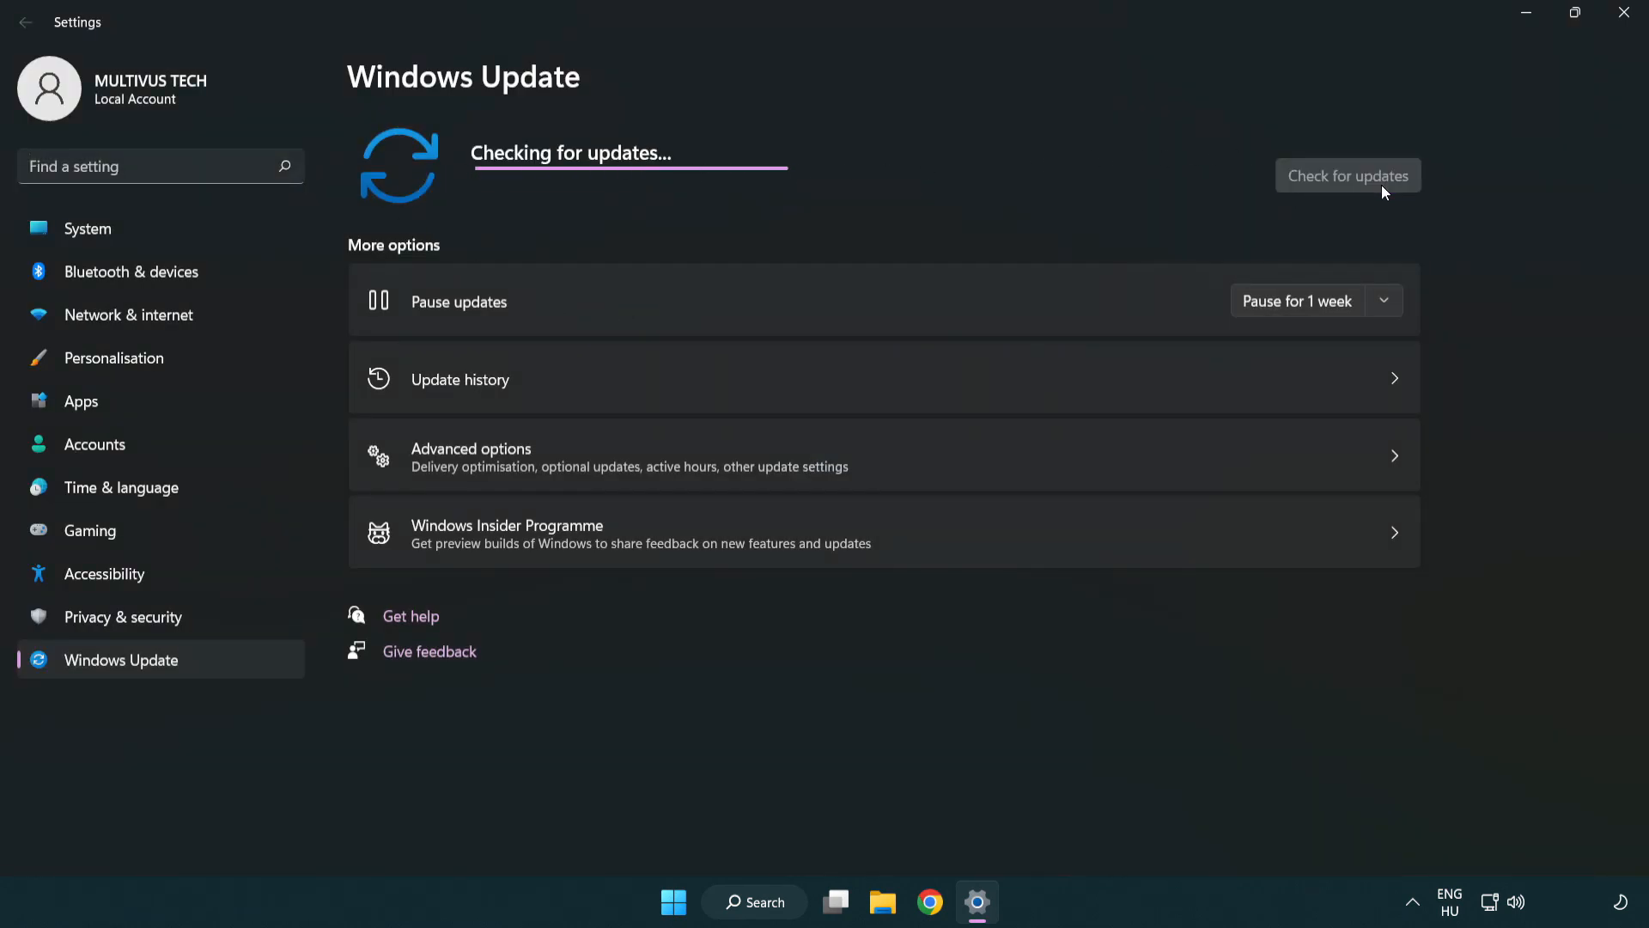
mouse_move(888, 219)
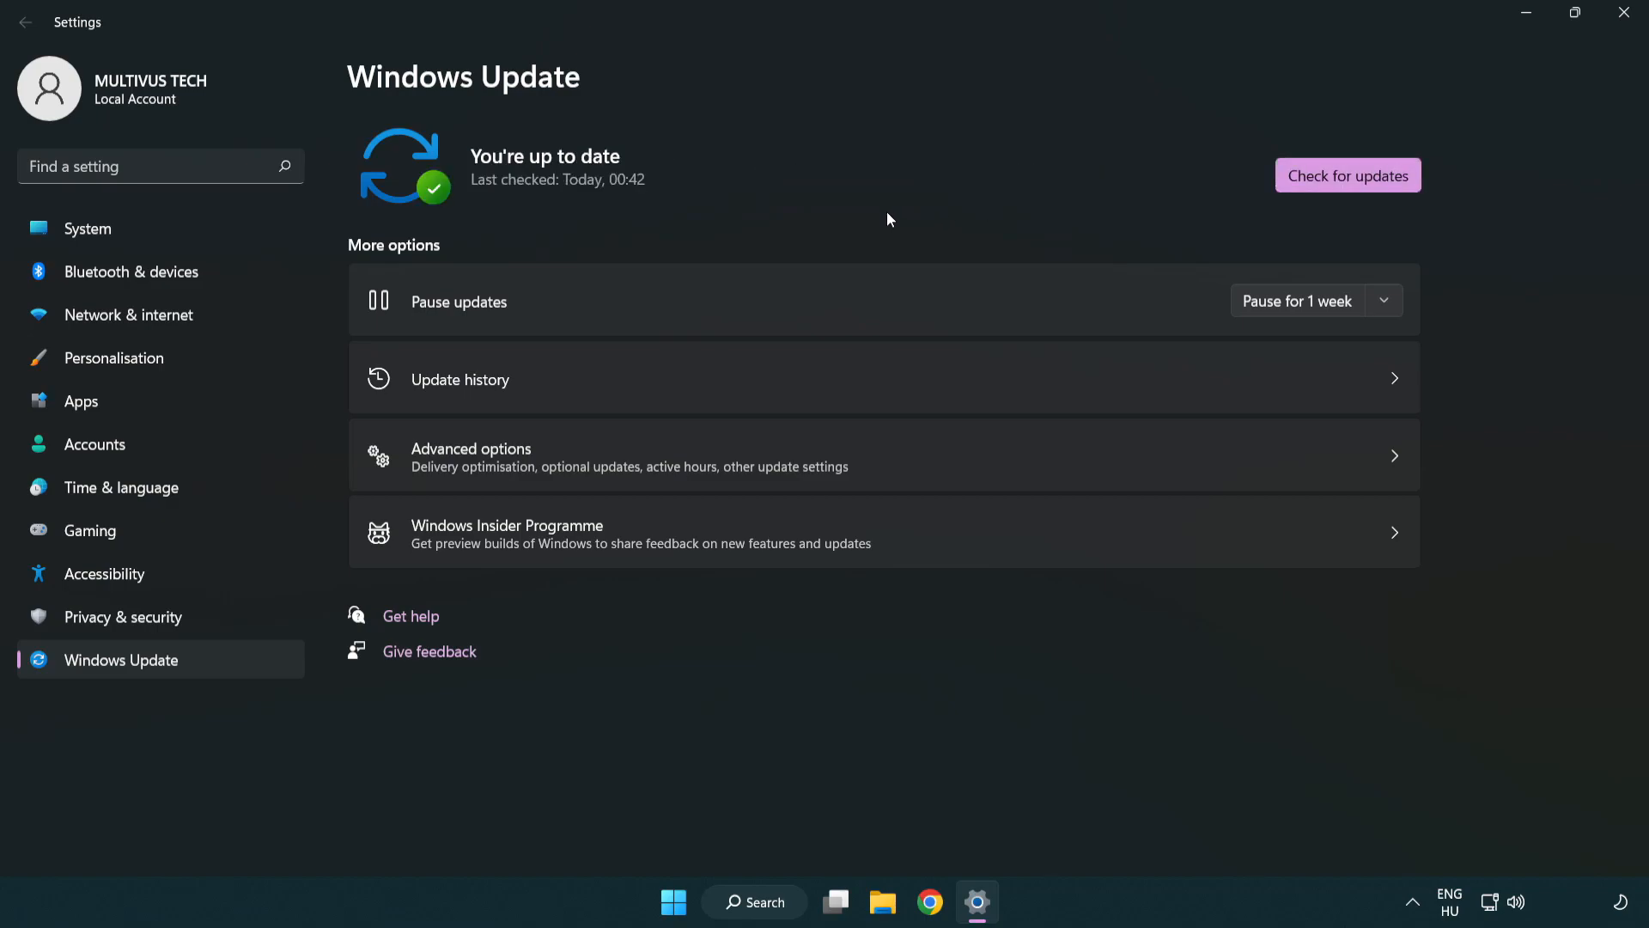
mouse_move(1416, 107)
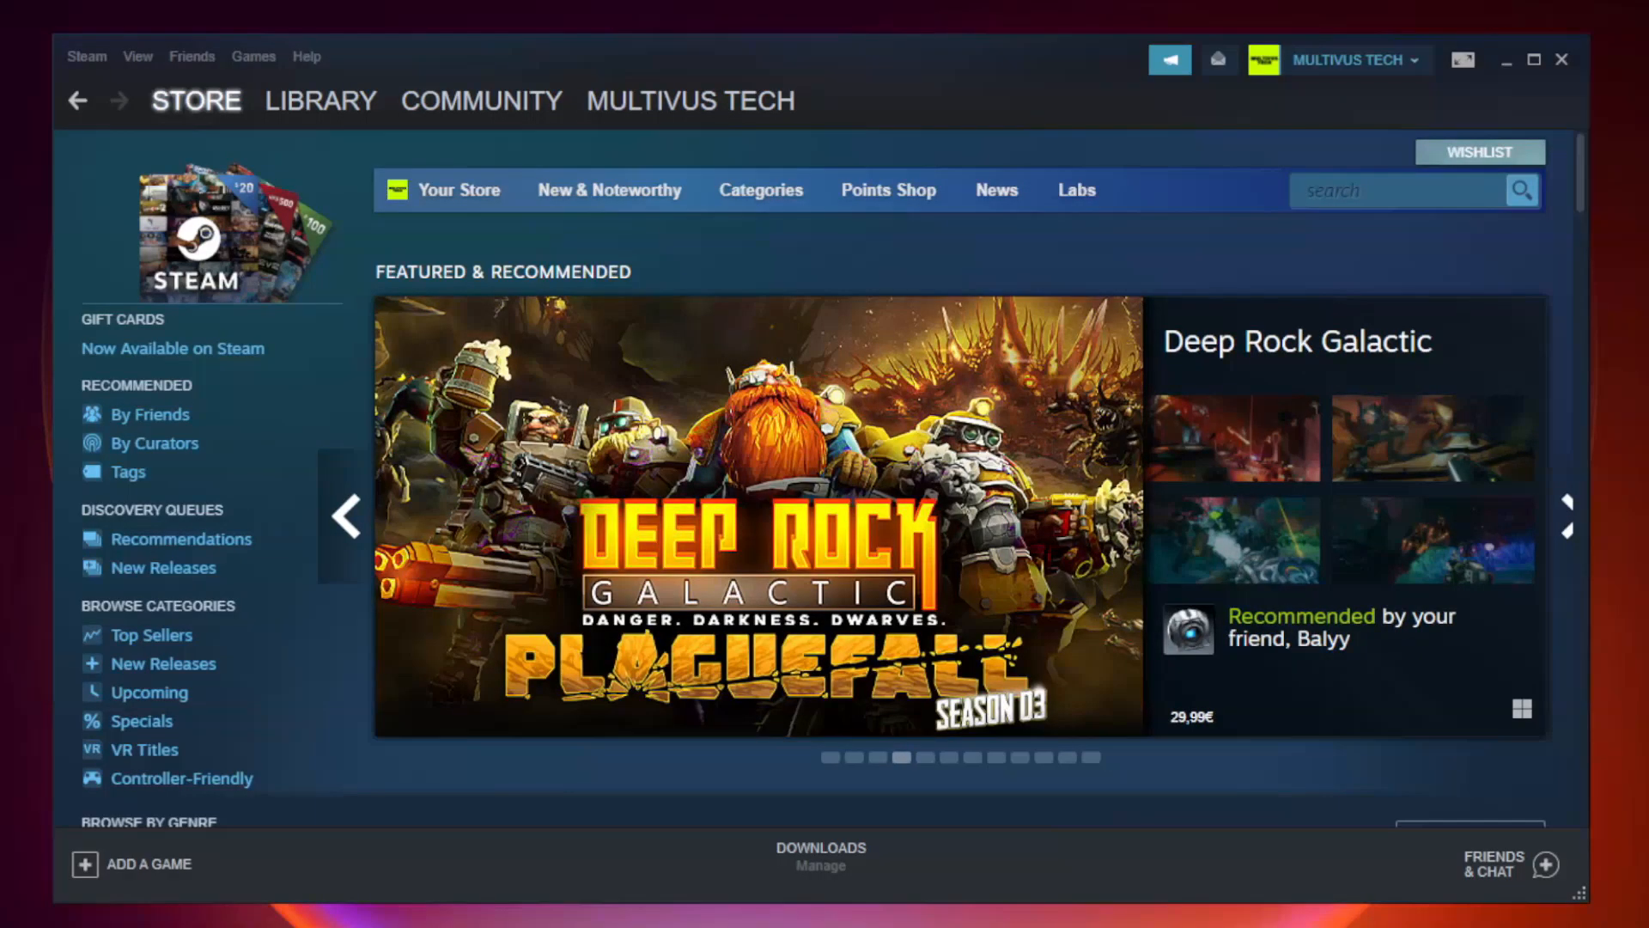
Step: In the Steam library, open Properties for Unturned under Favorites
click(321, 100)
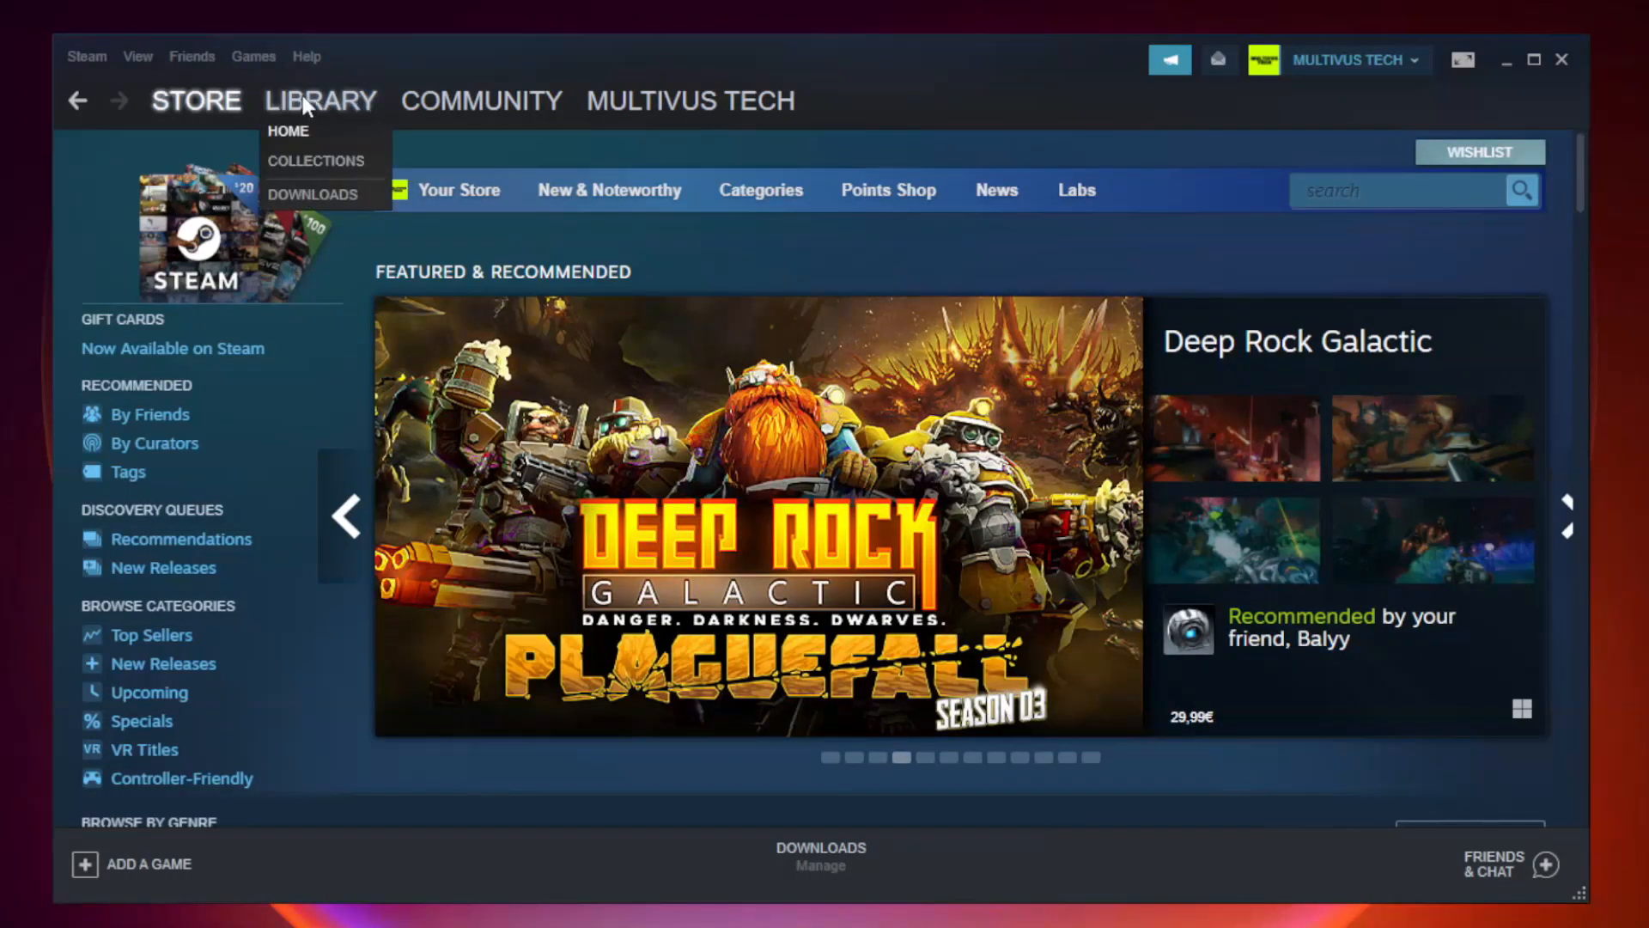
mouse_move(334, 113)
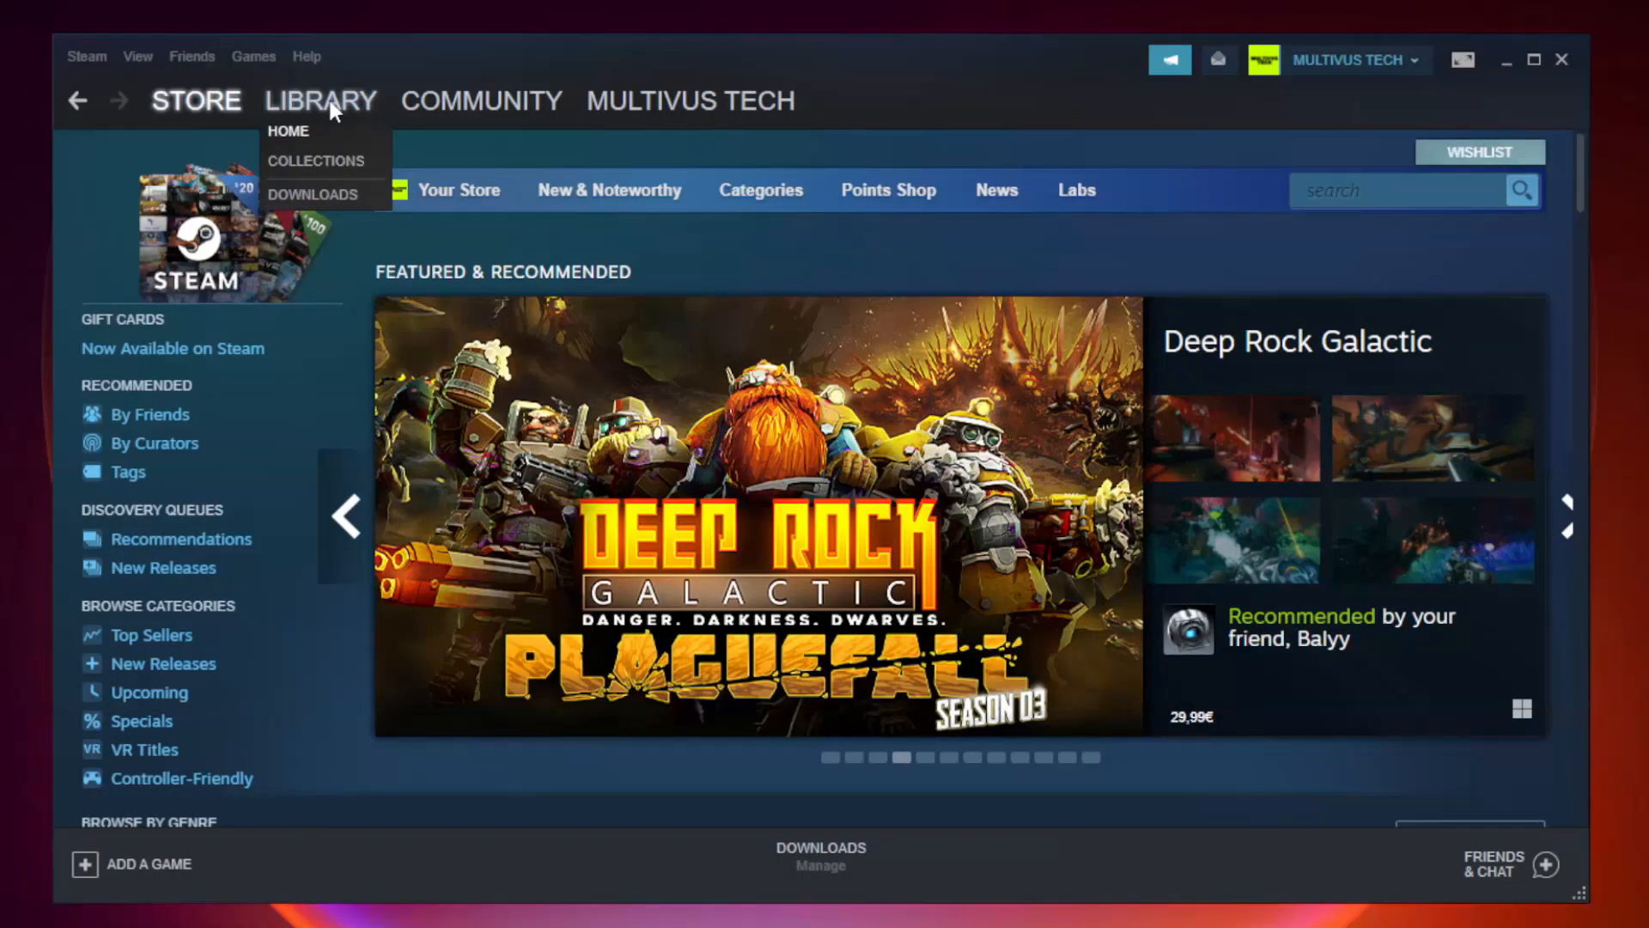
click(288, 131)
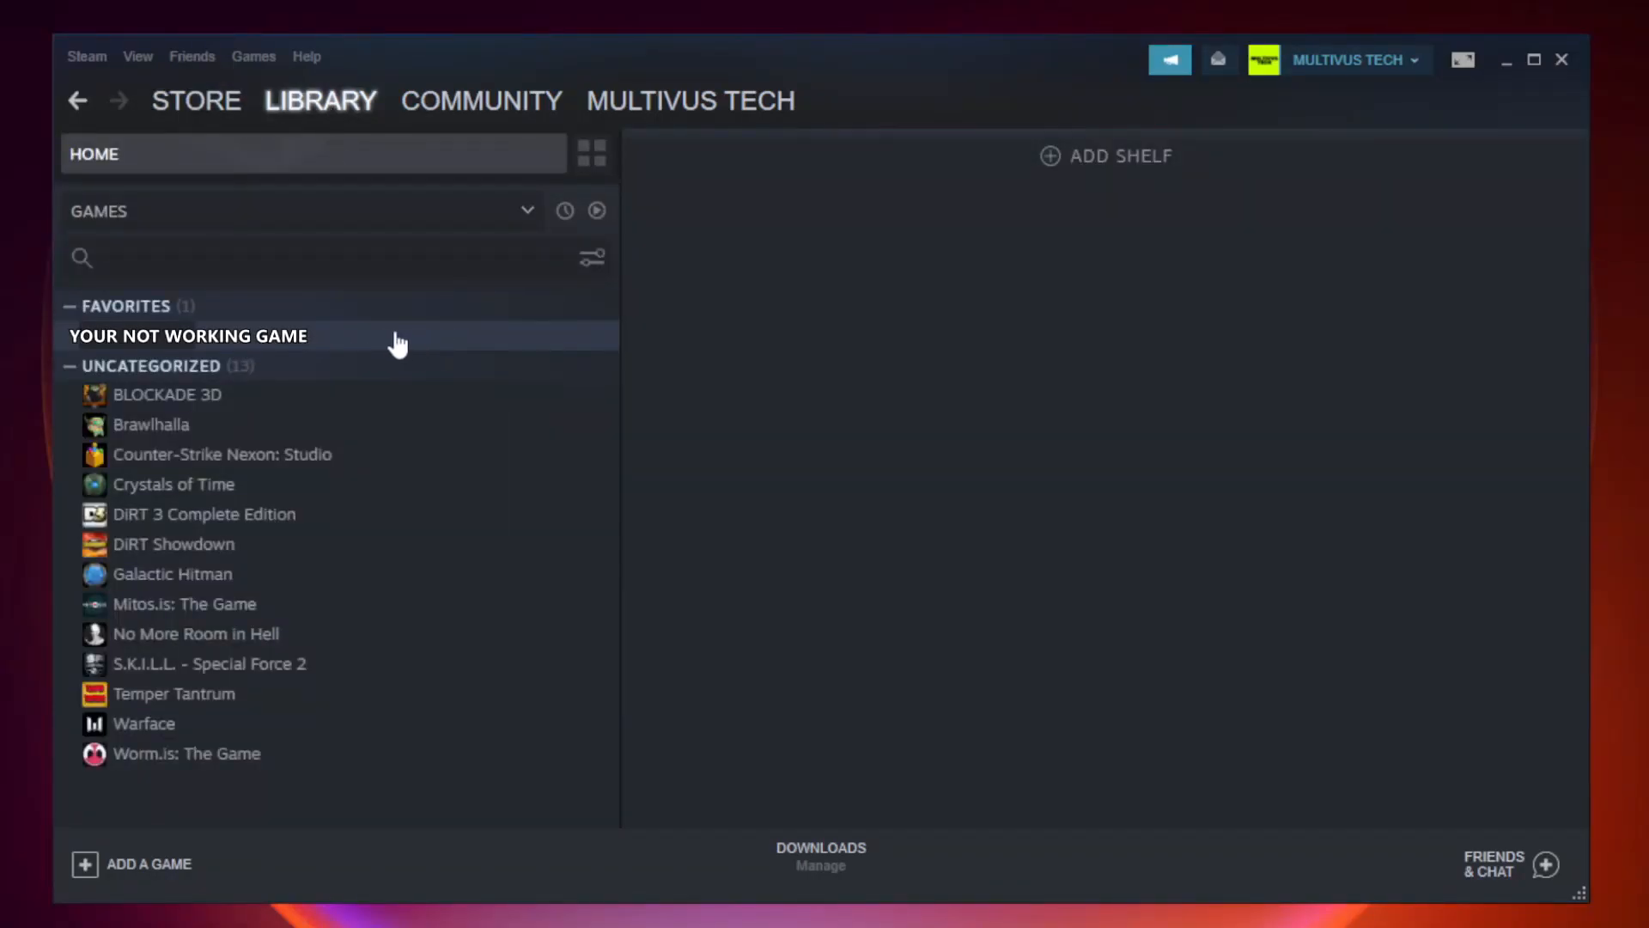
right_click(188, 334)
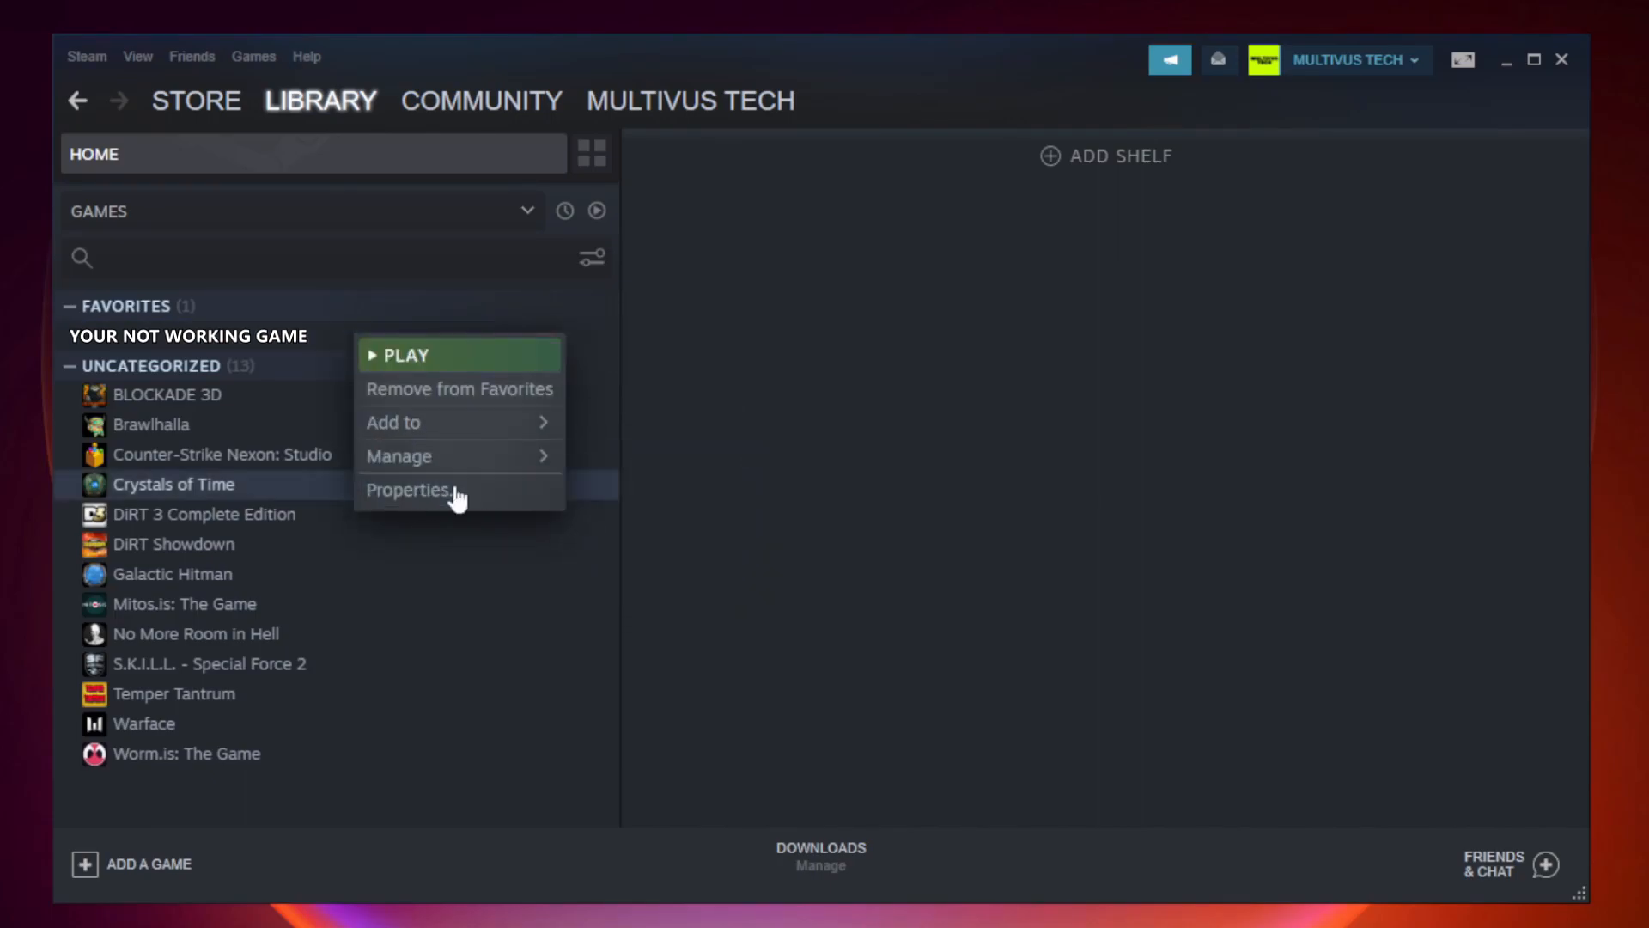
click(409, 491)
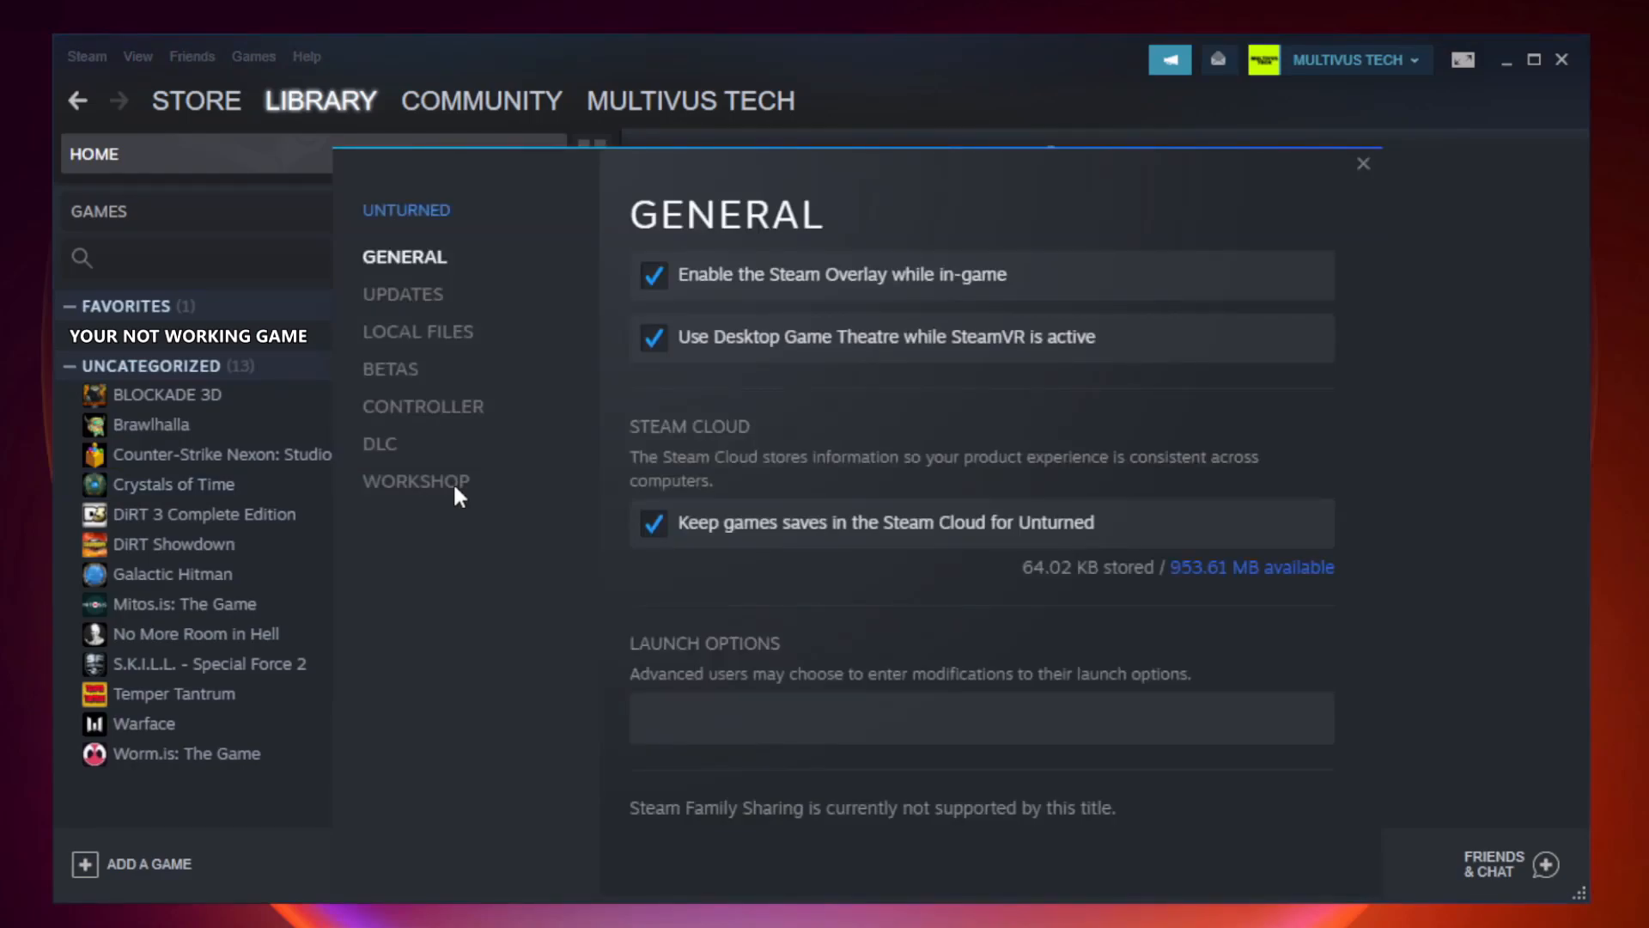
mouse_move(435, 356)
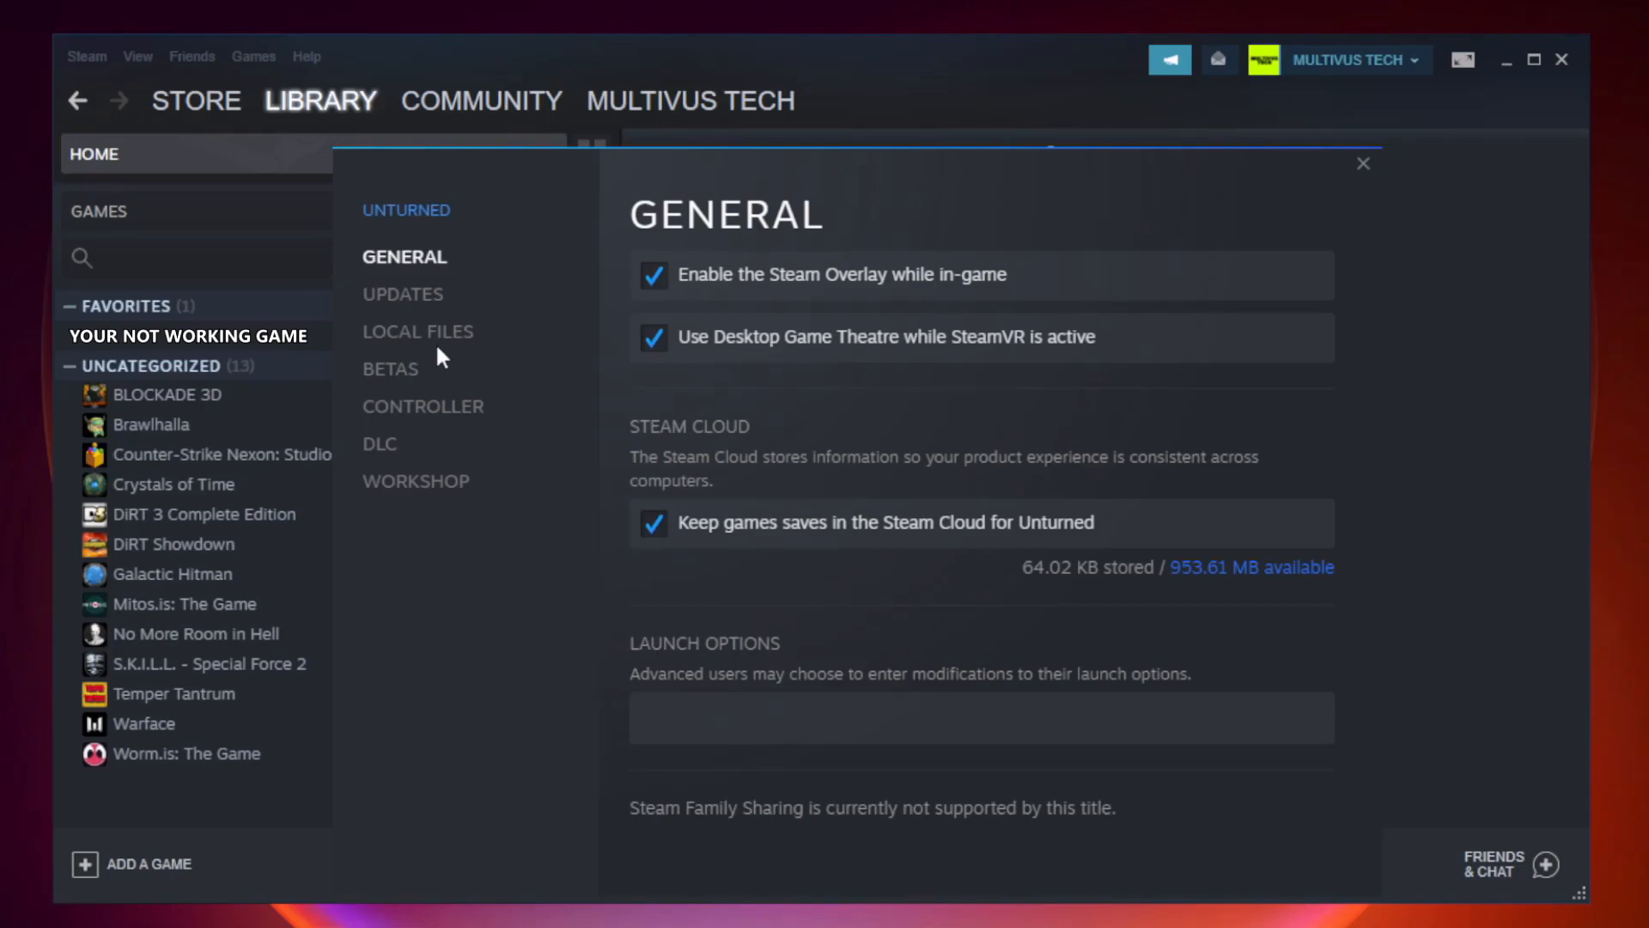
Step: Verify Unturned's game files under Local Files until all 9192 files validate
click(417, 332)
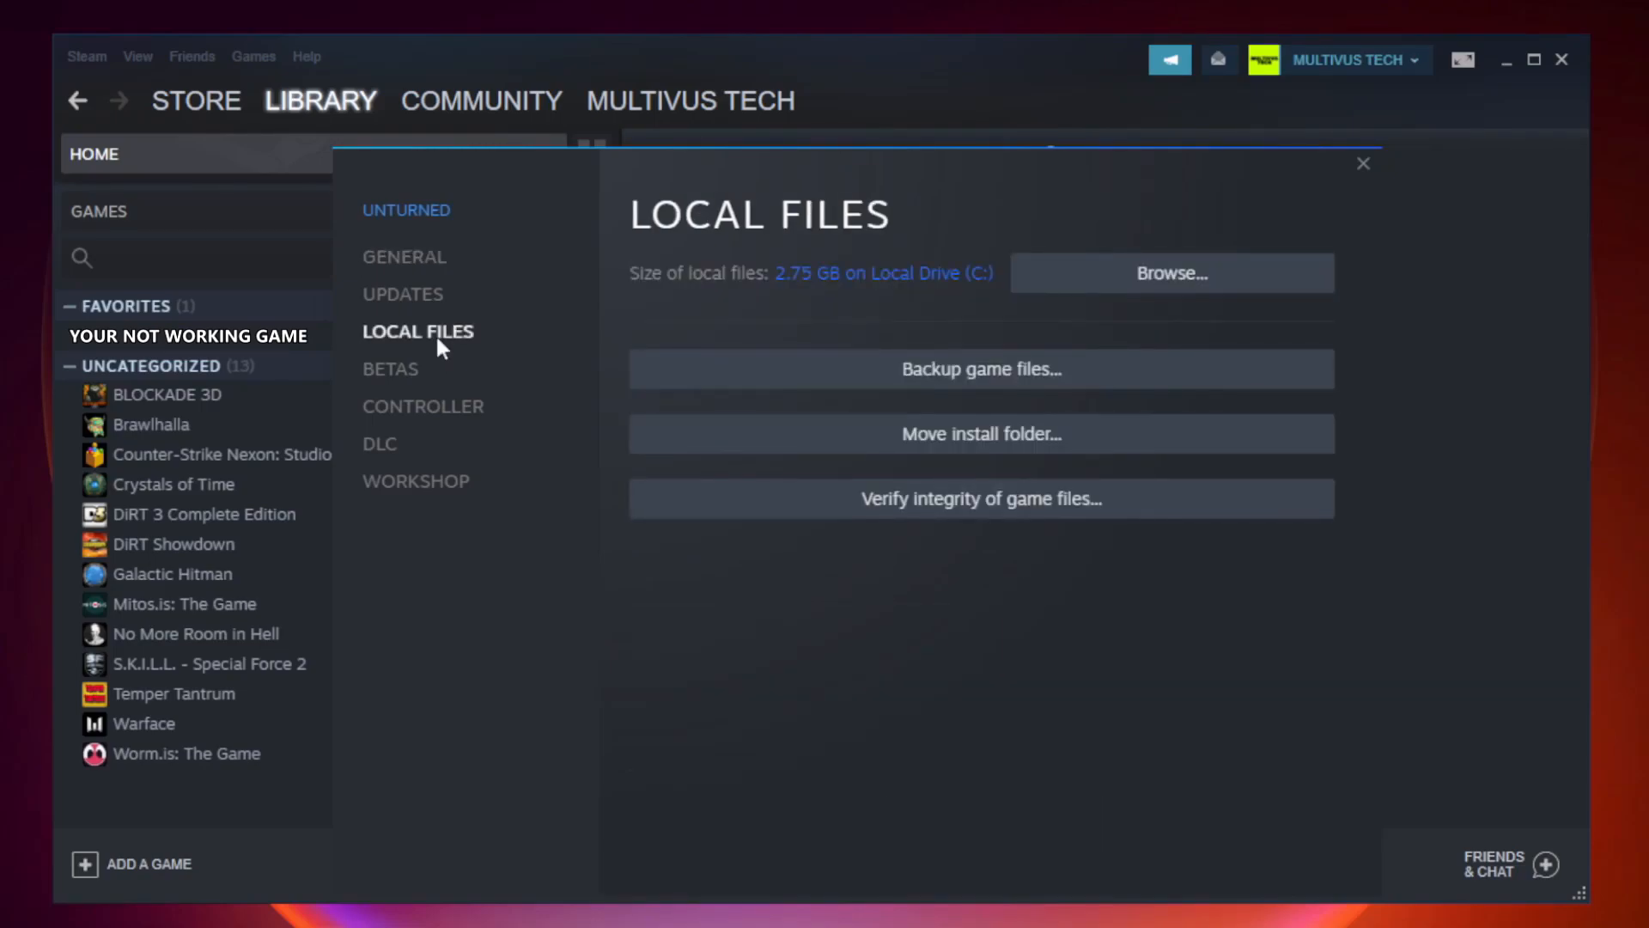
mouse_move(965, 498)
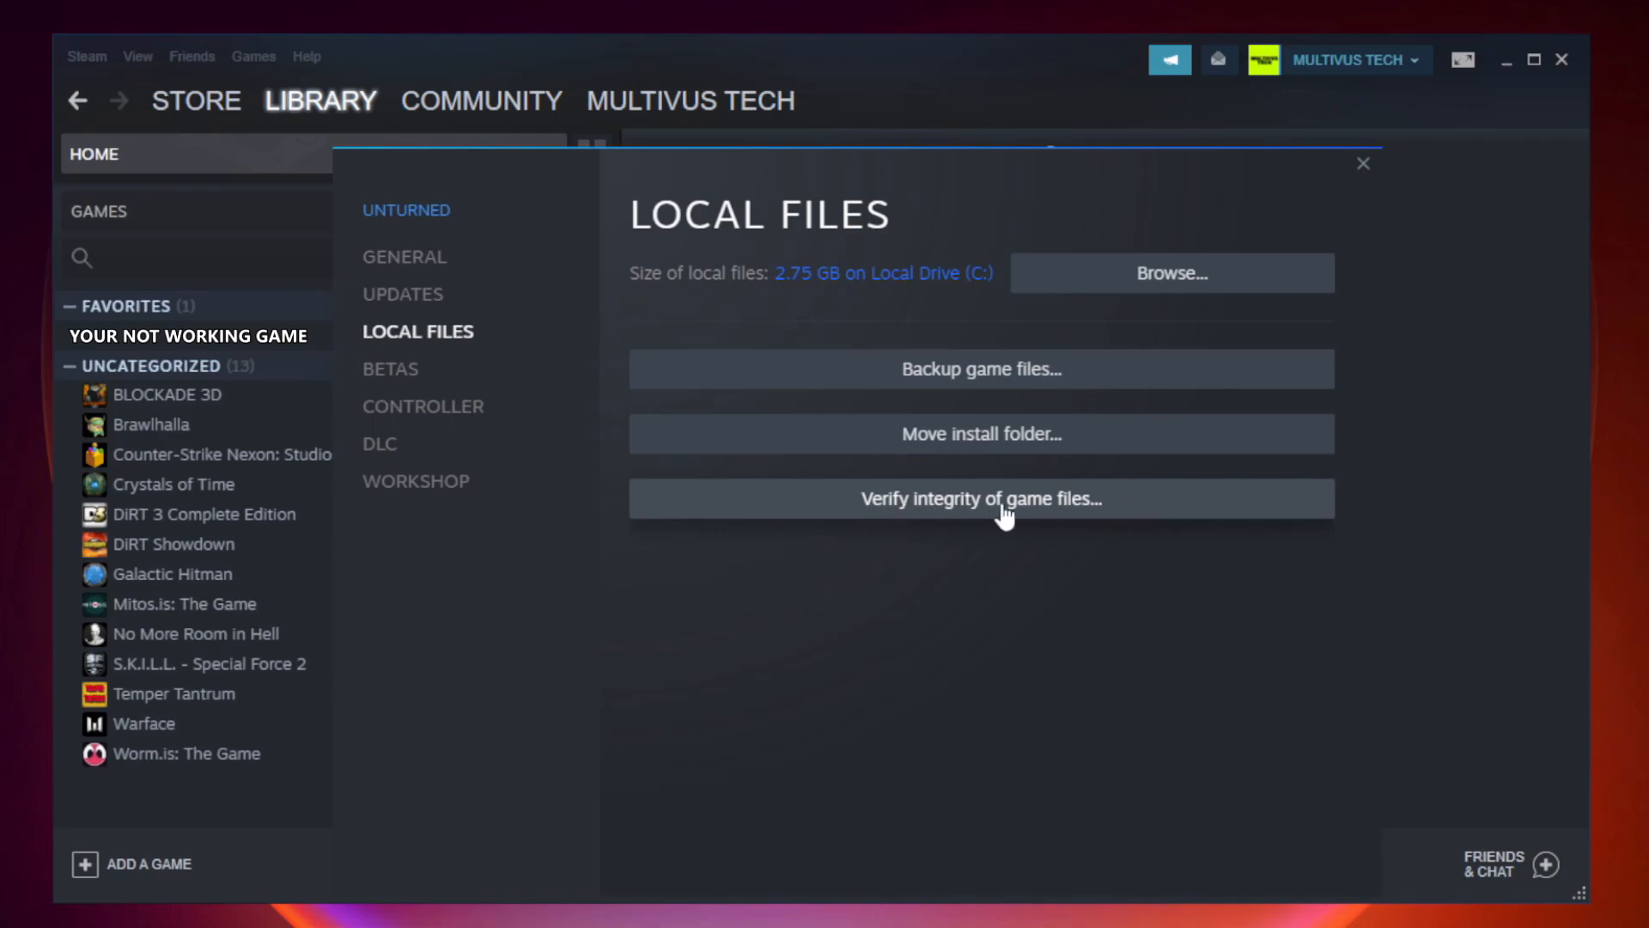
click(980, 498)
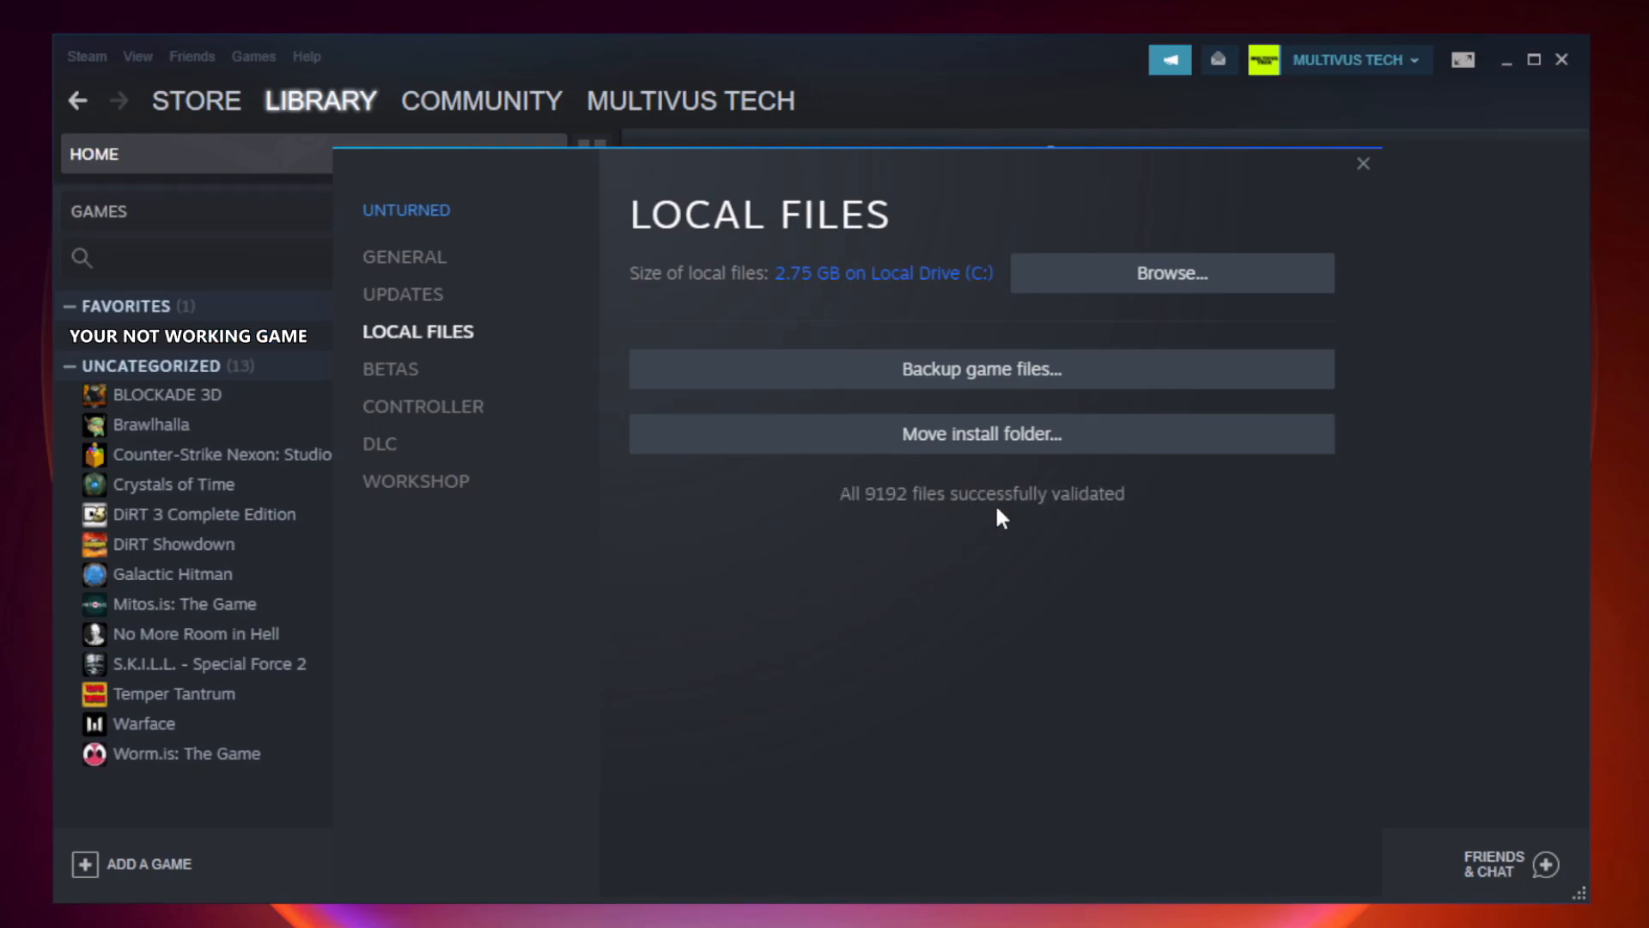
mouse_move(1093, 530)
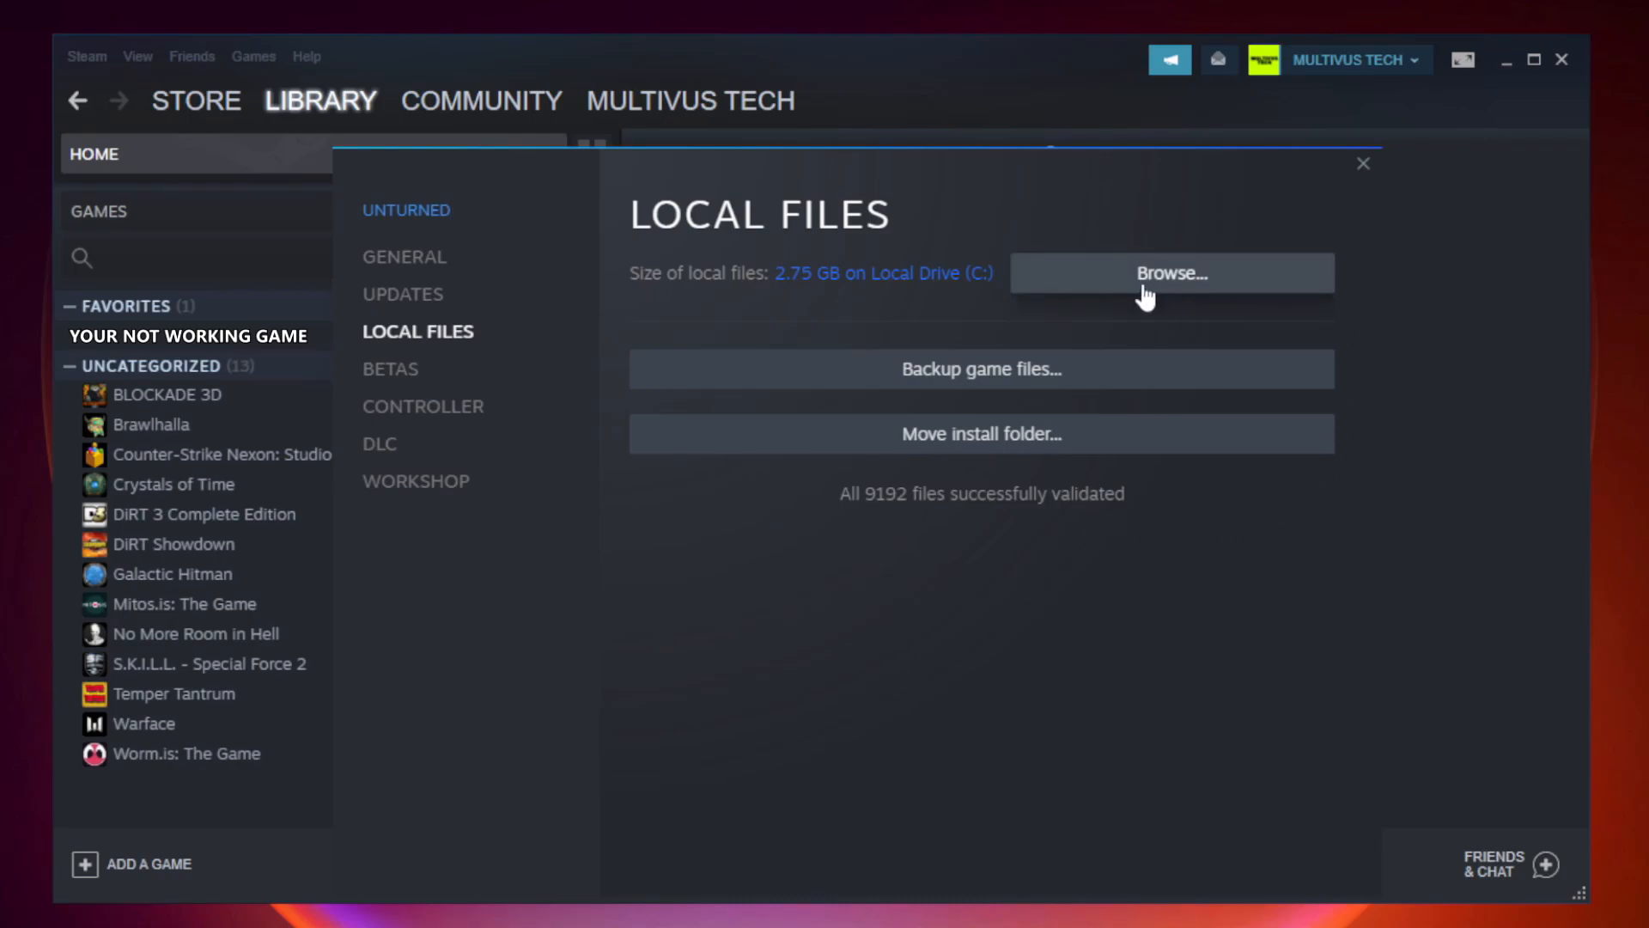
Step: Browse to Unturned's install folder and open the YOUR NOT WORKING GAME shortcut's Properties
click(1171, 272)
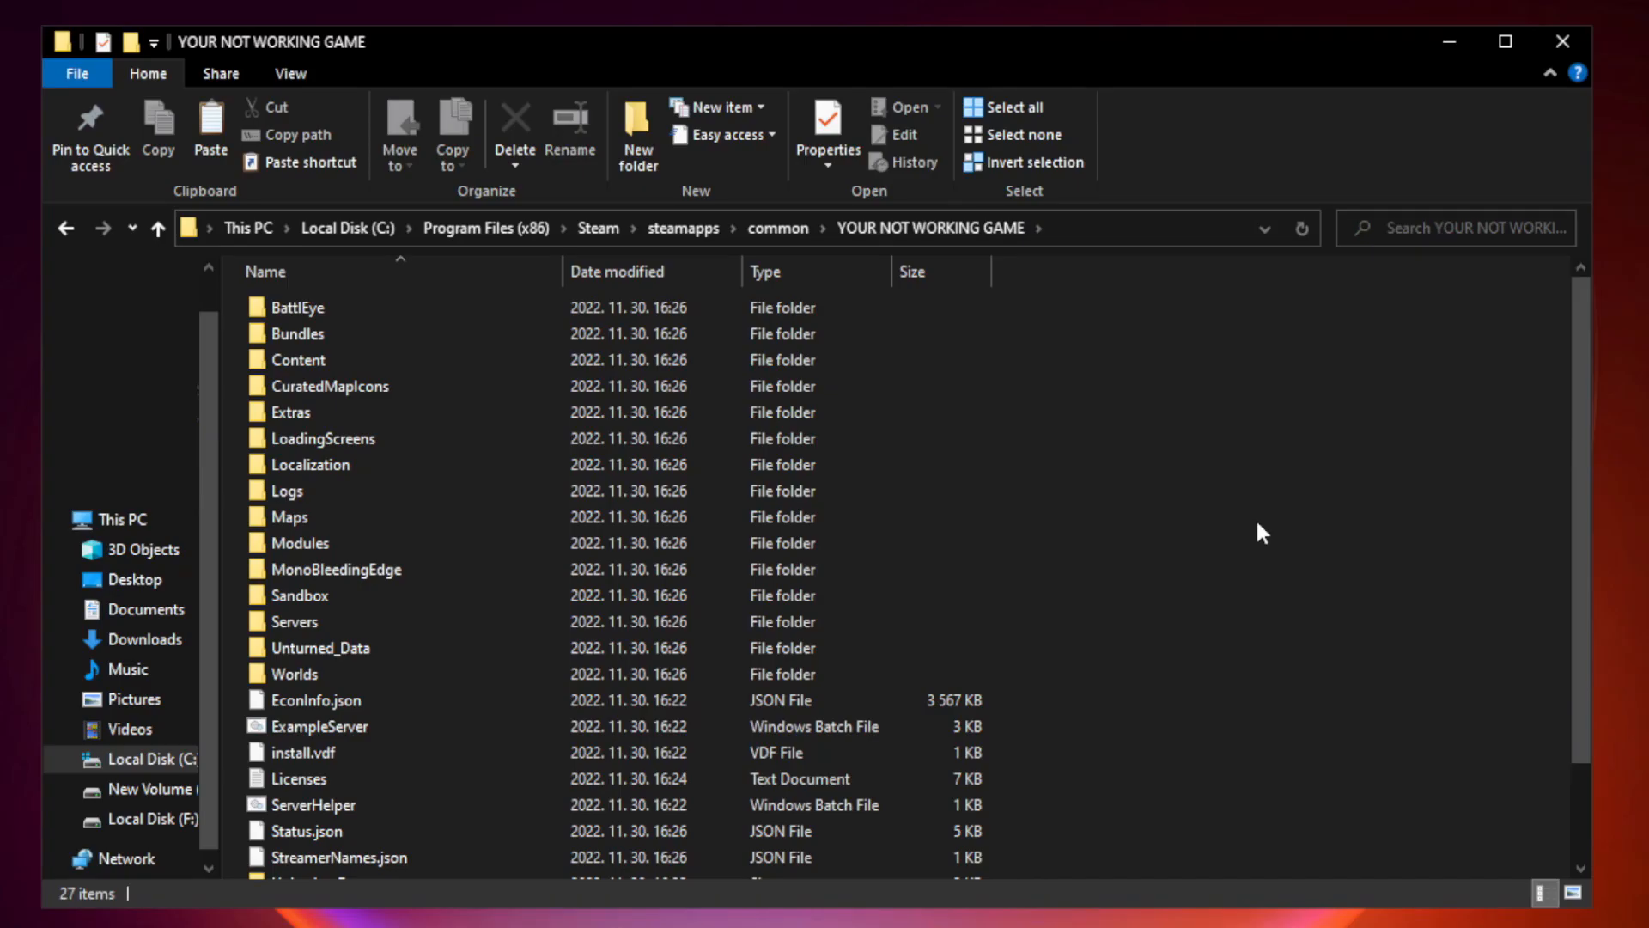
scroll(down, 3)
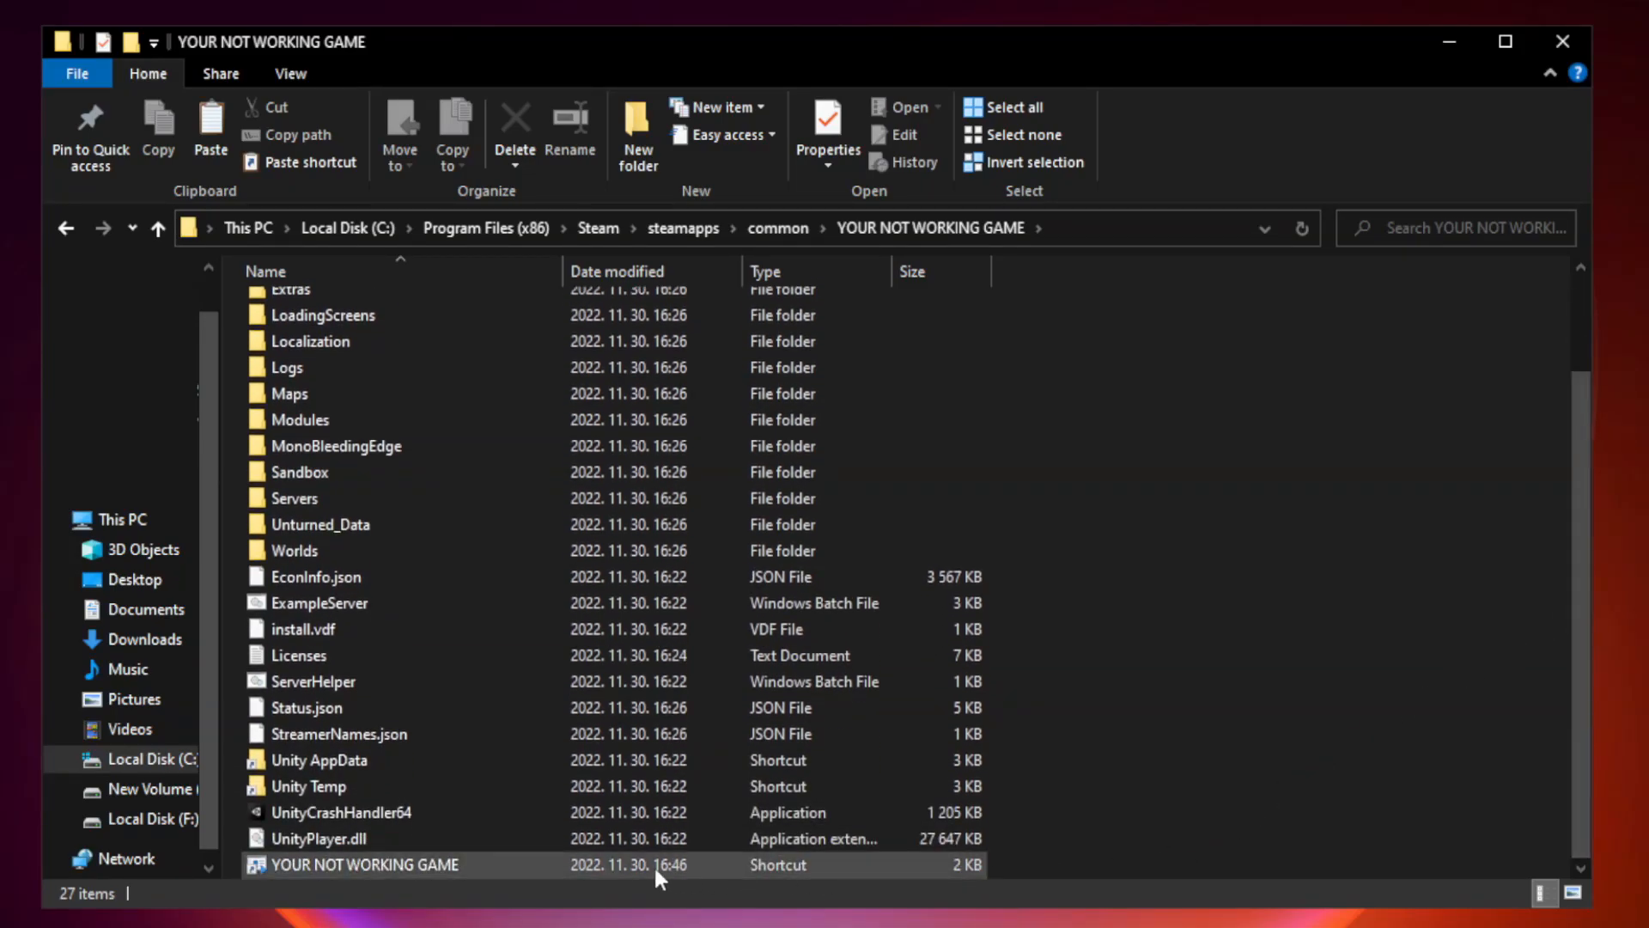
click(384, 863)
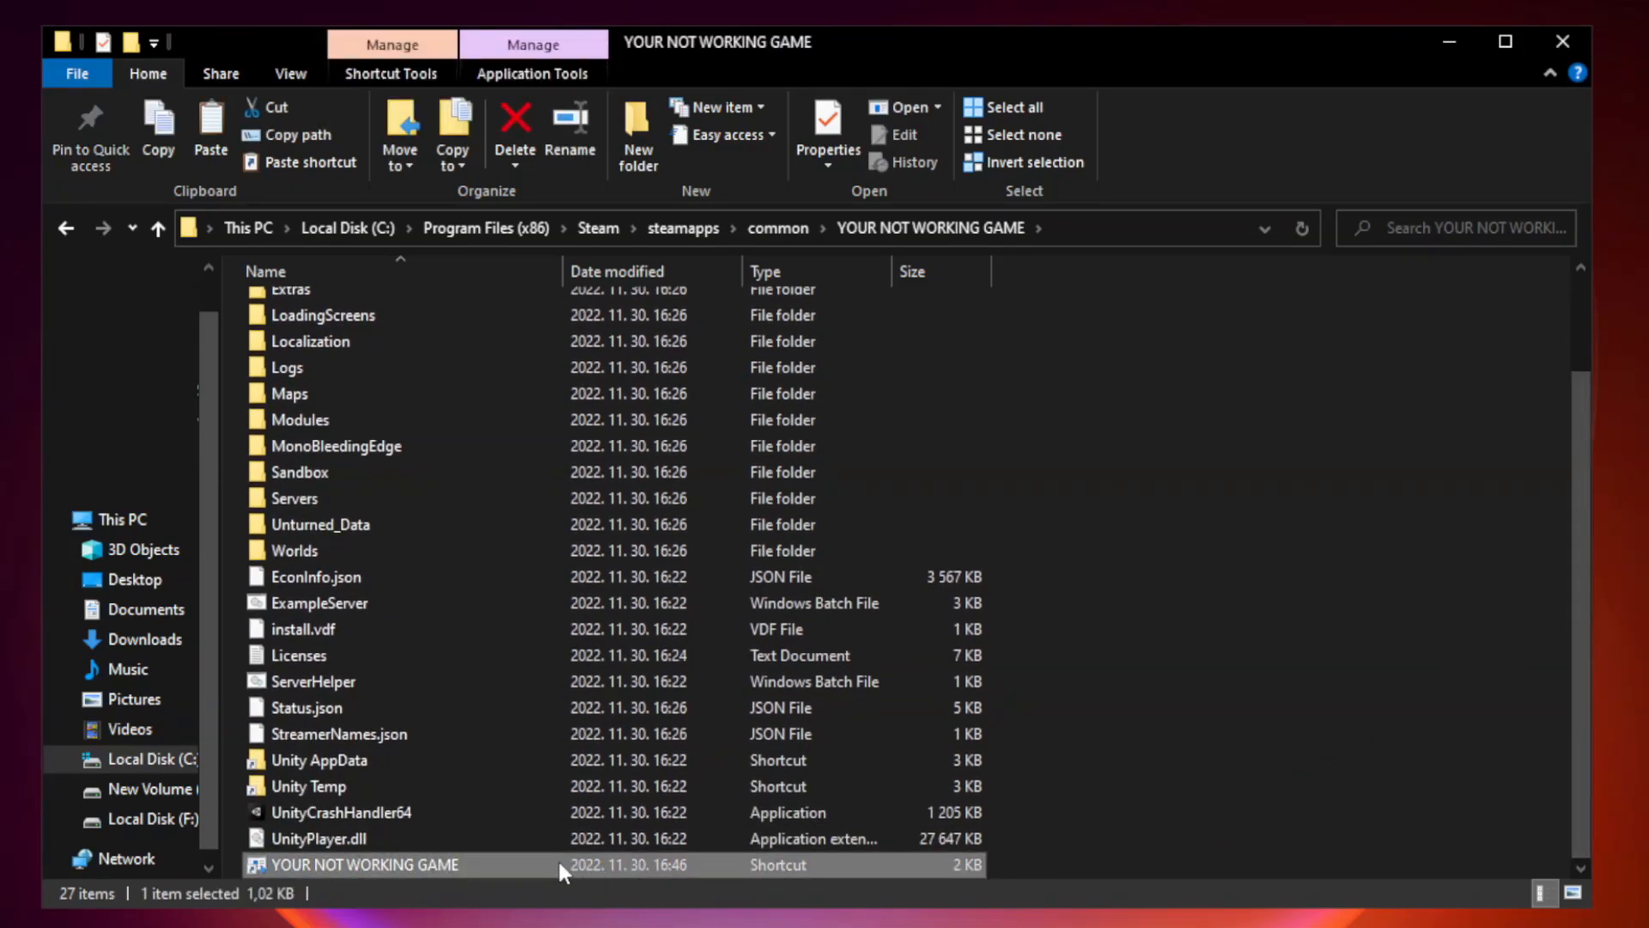
right_click(357, 863)
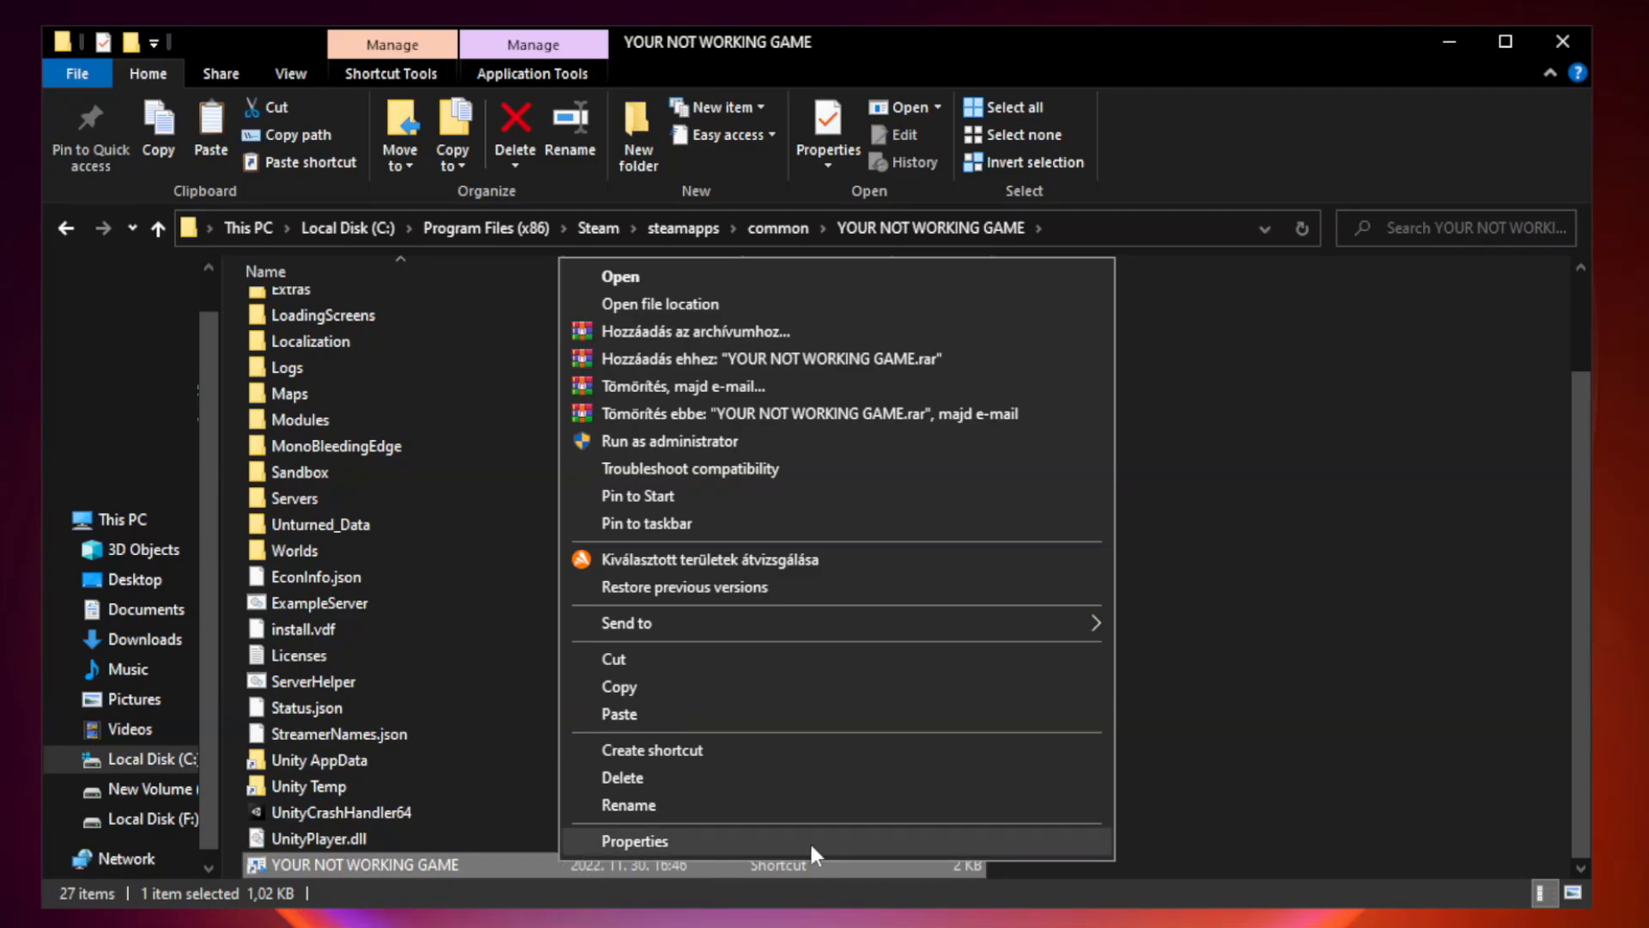
mouse_move(834, 848)
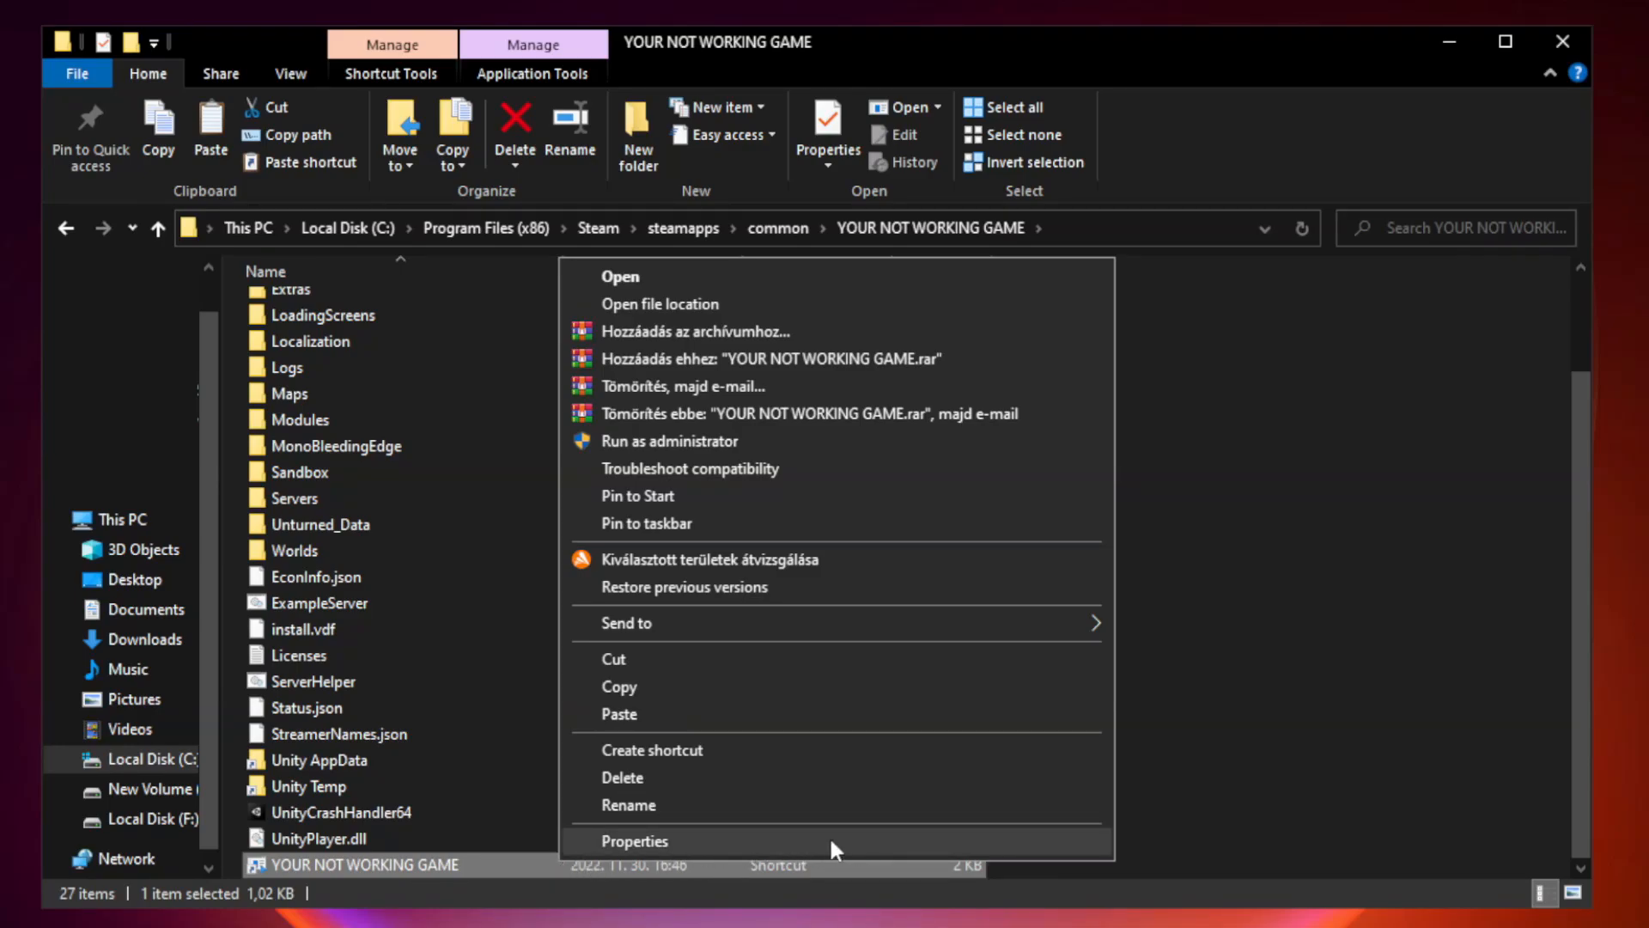
click(632, 840)
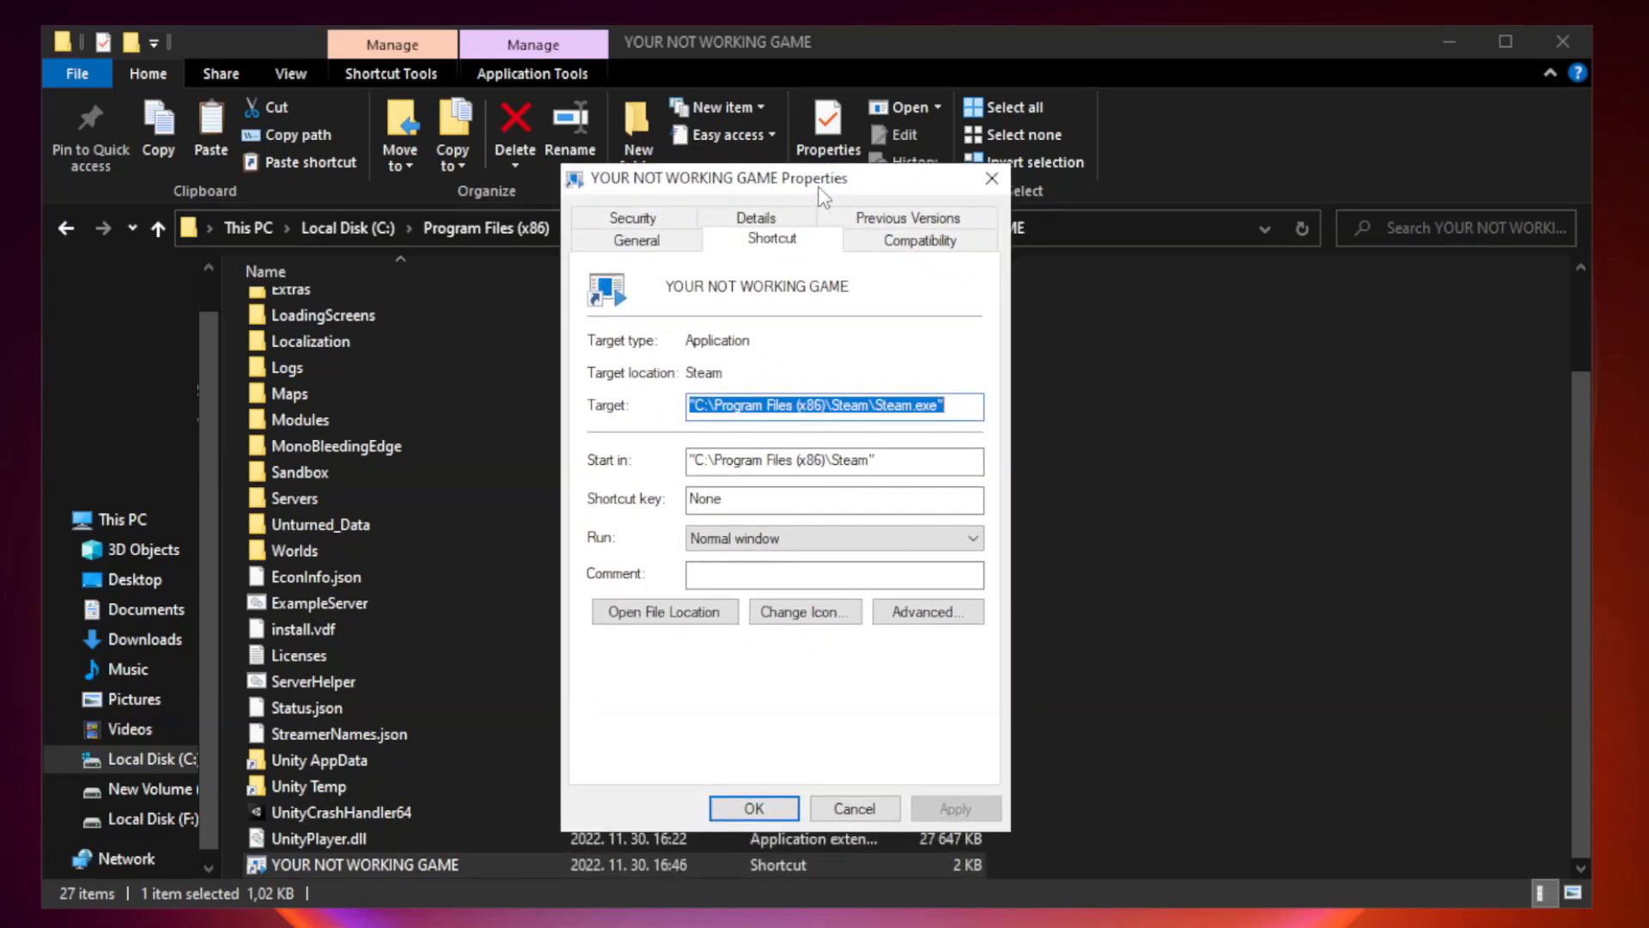
mouse_move(907, 261)
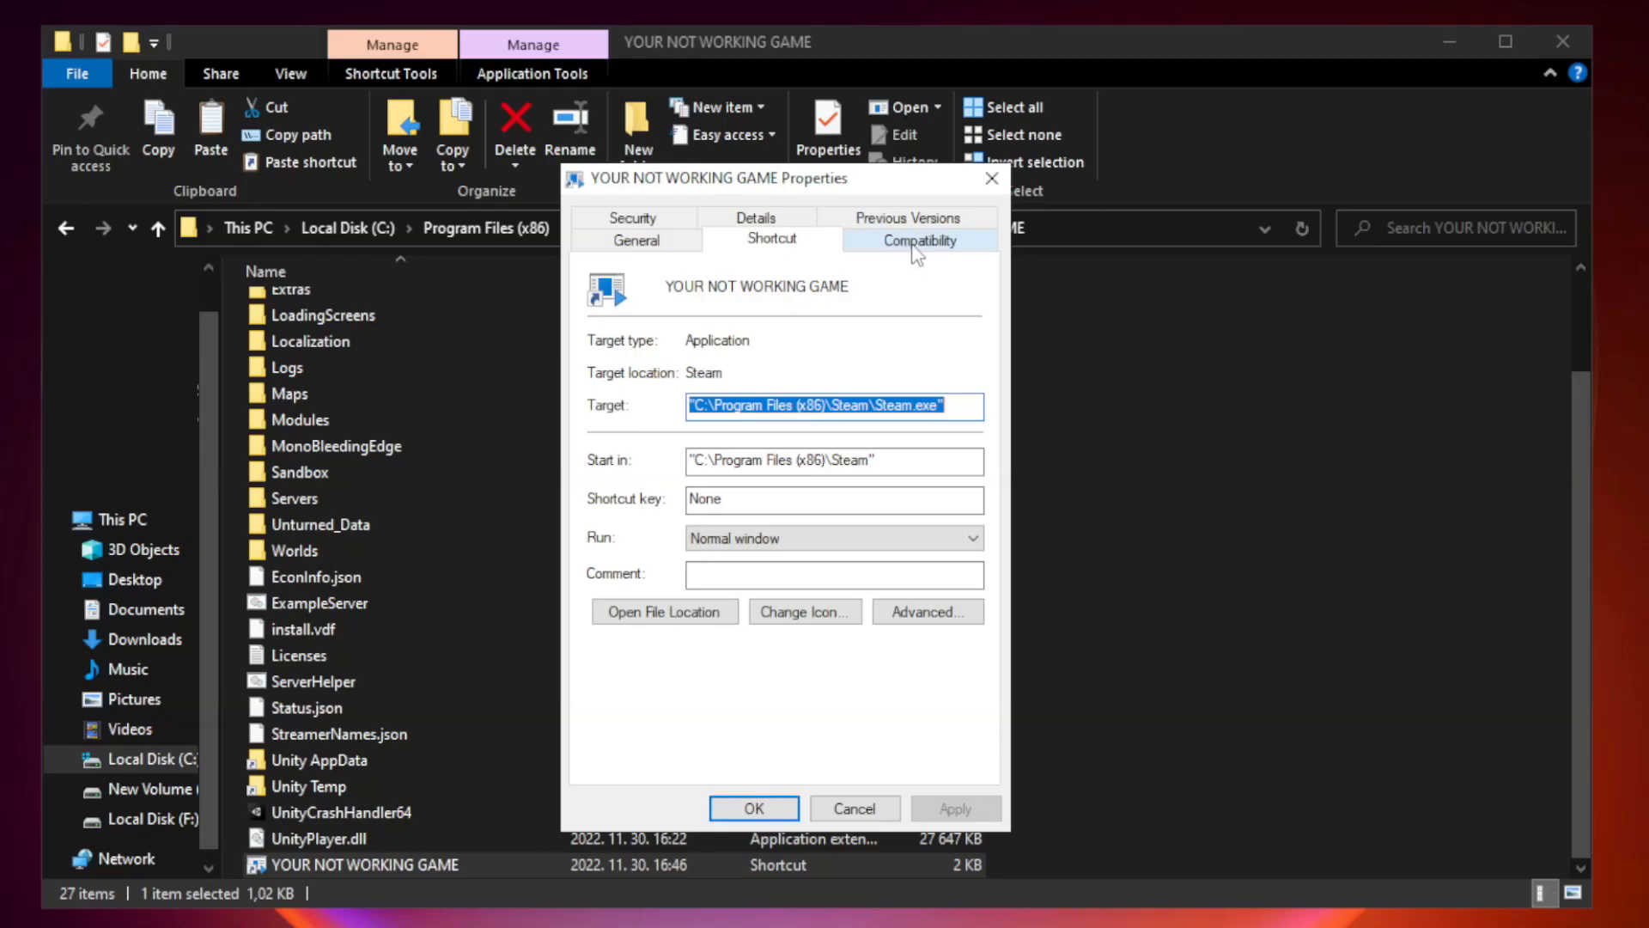
Step: Save Windows 8 compatibility, disabled fullscreen optimizations and run-as-administrator for the shortcut; close Explorer
click(918, 238)
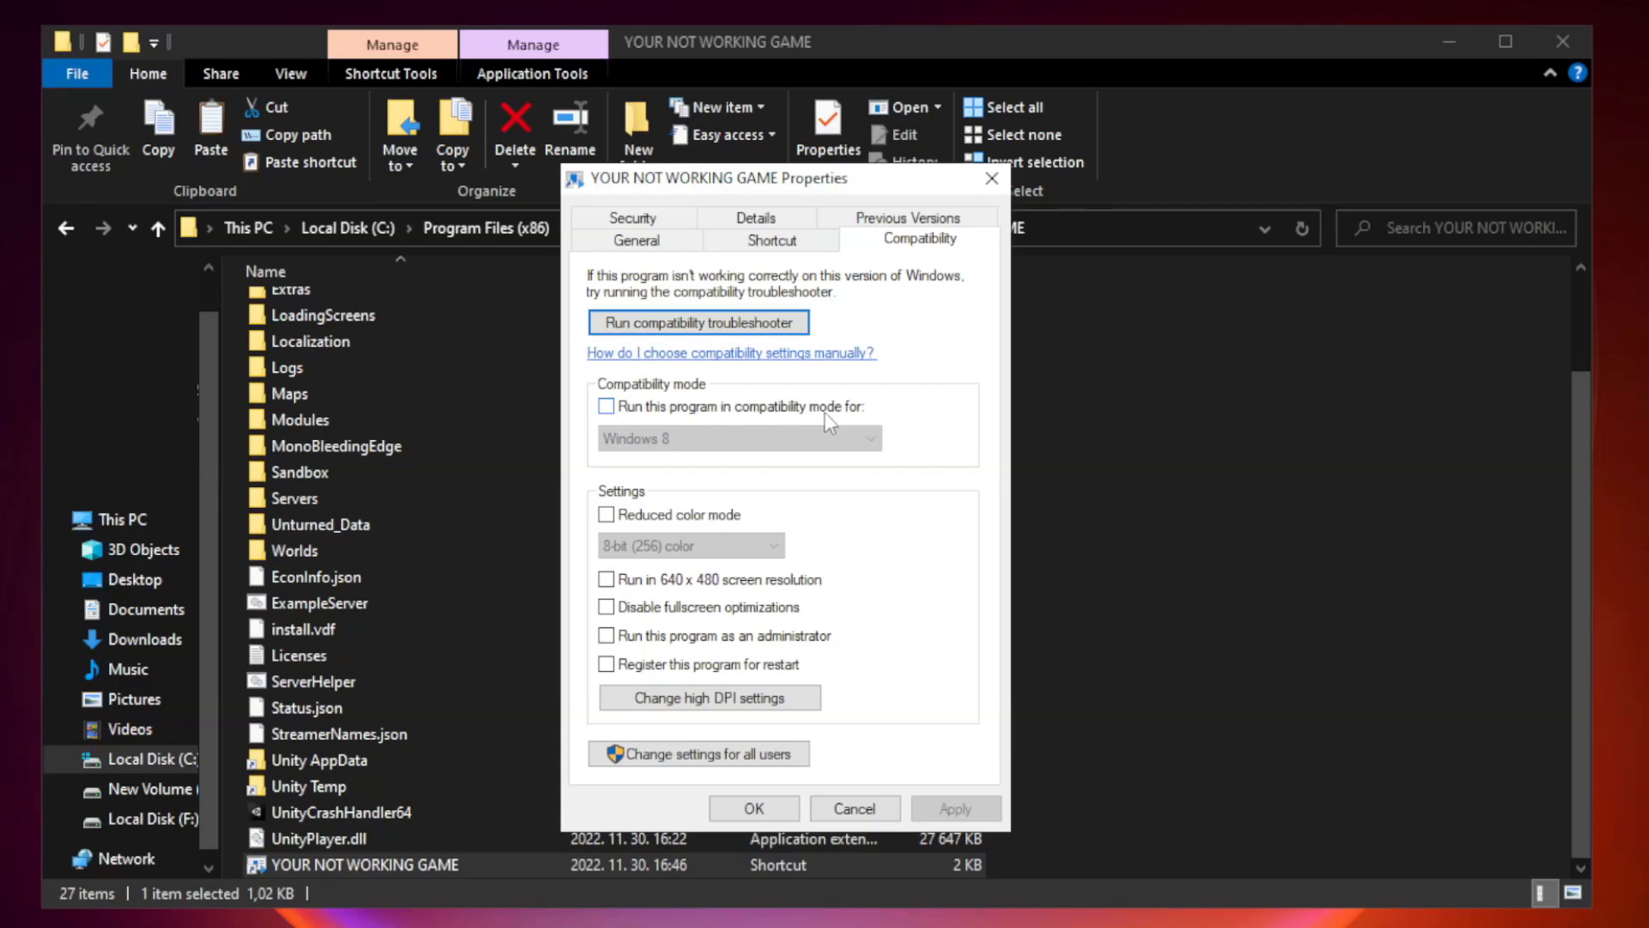
click(607, 407)
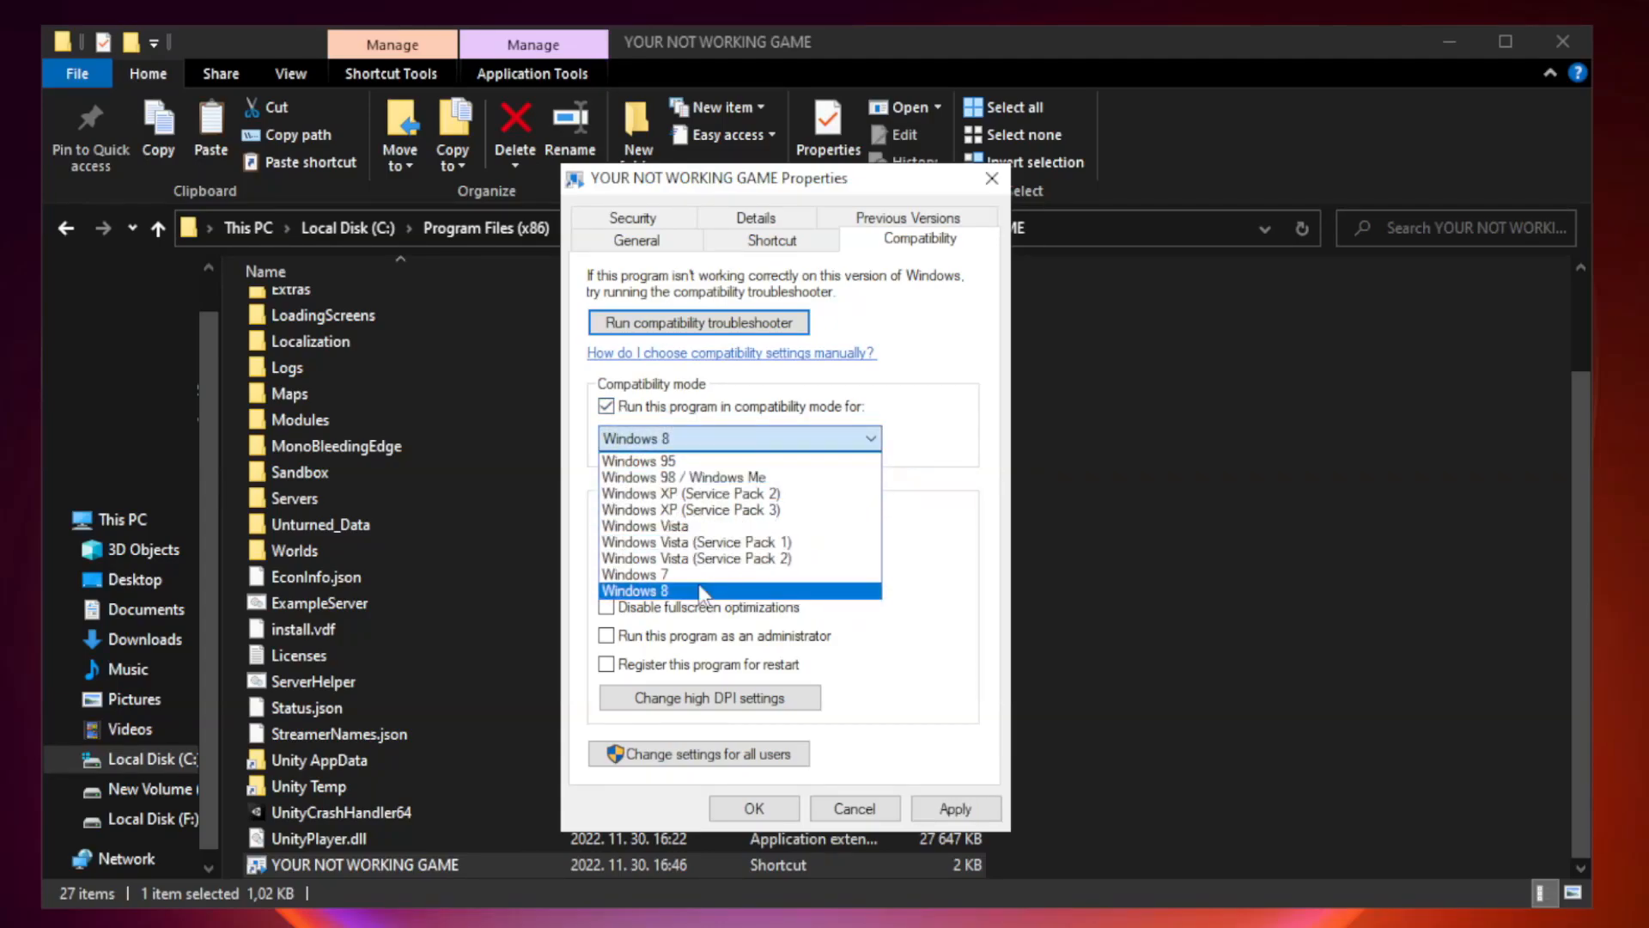
mouse_move(698, 598)
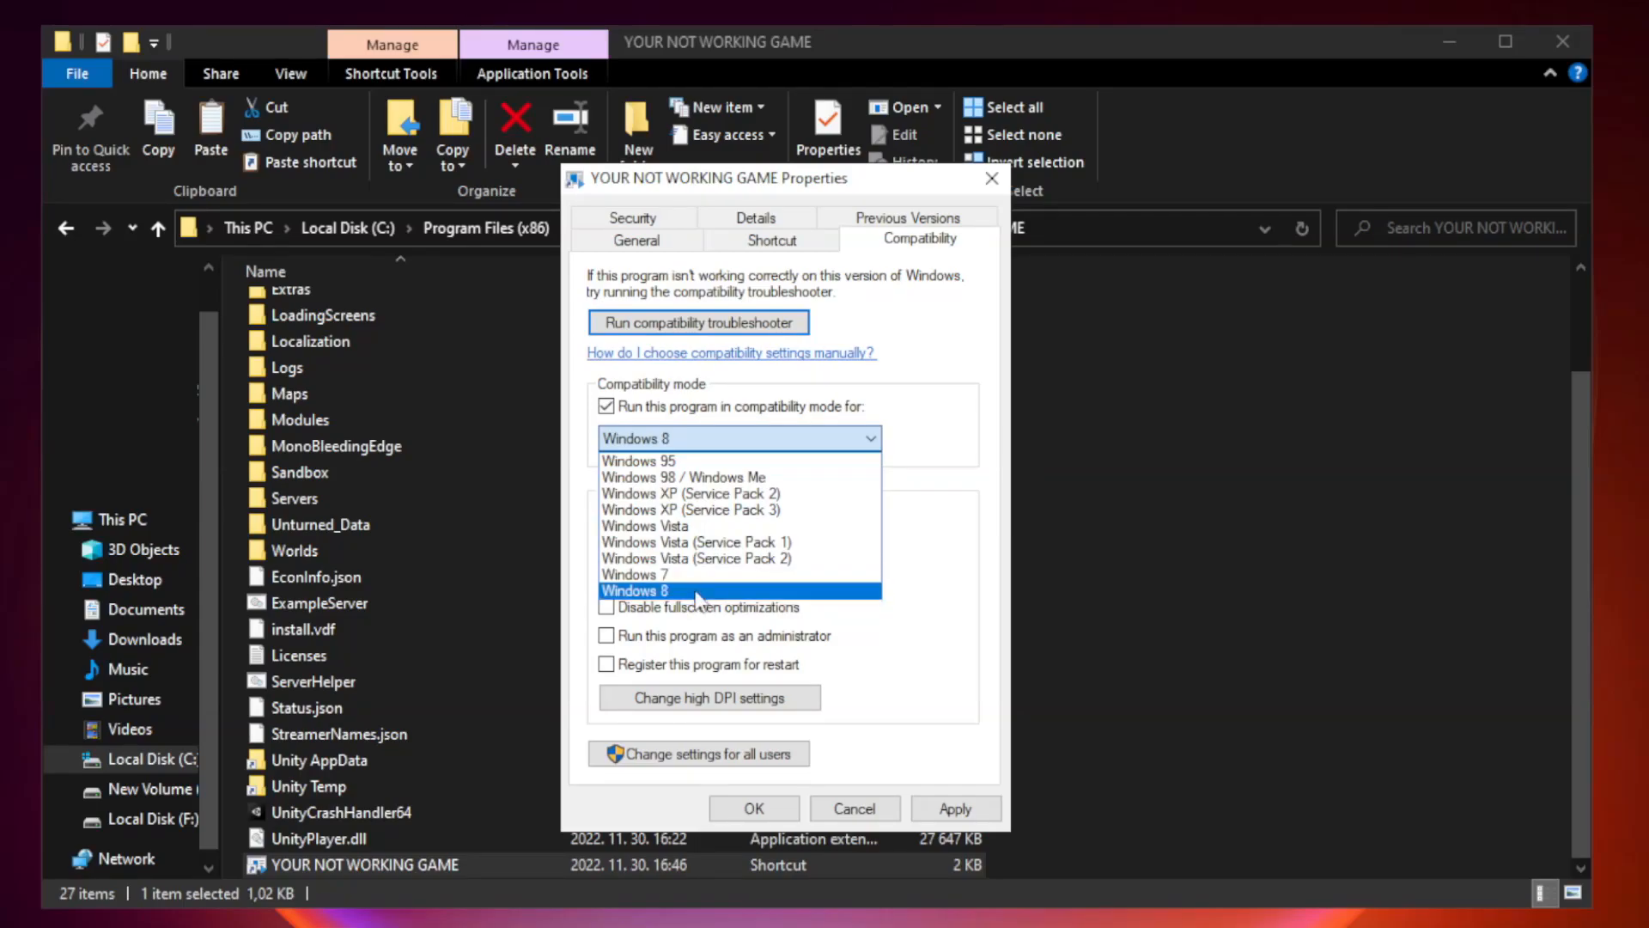
click(635, 590)
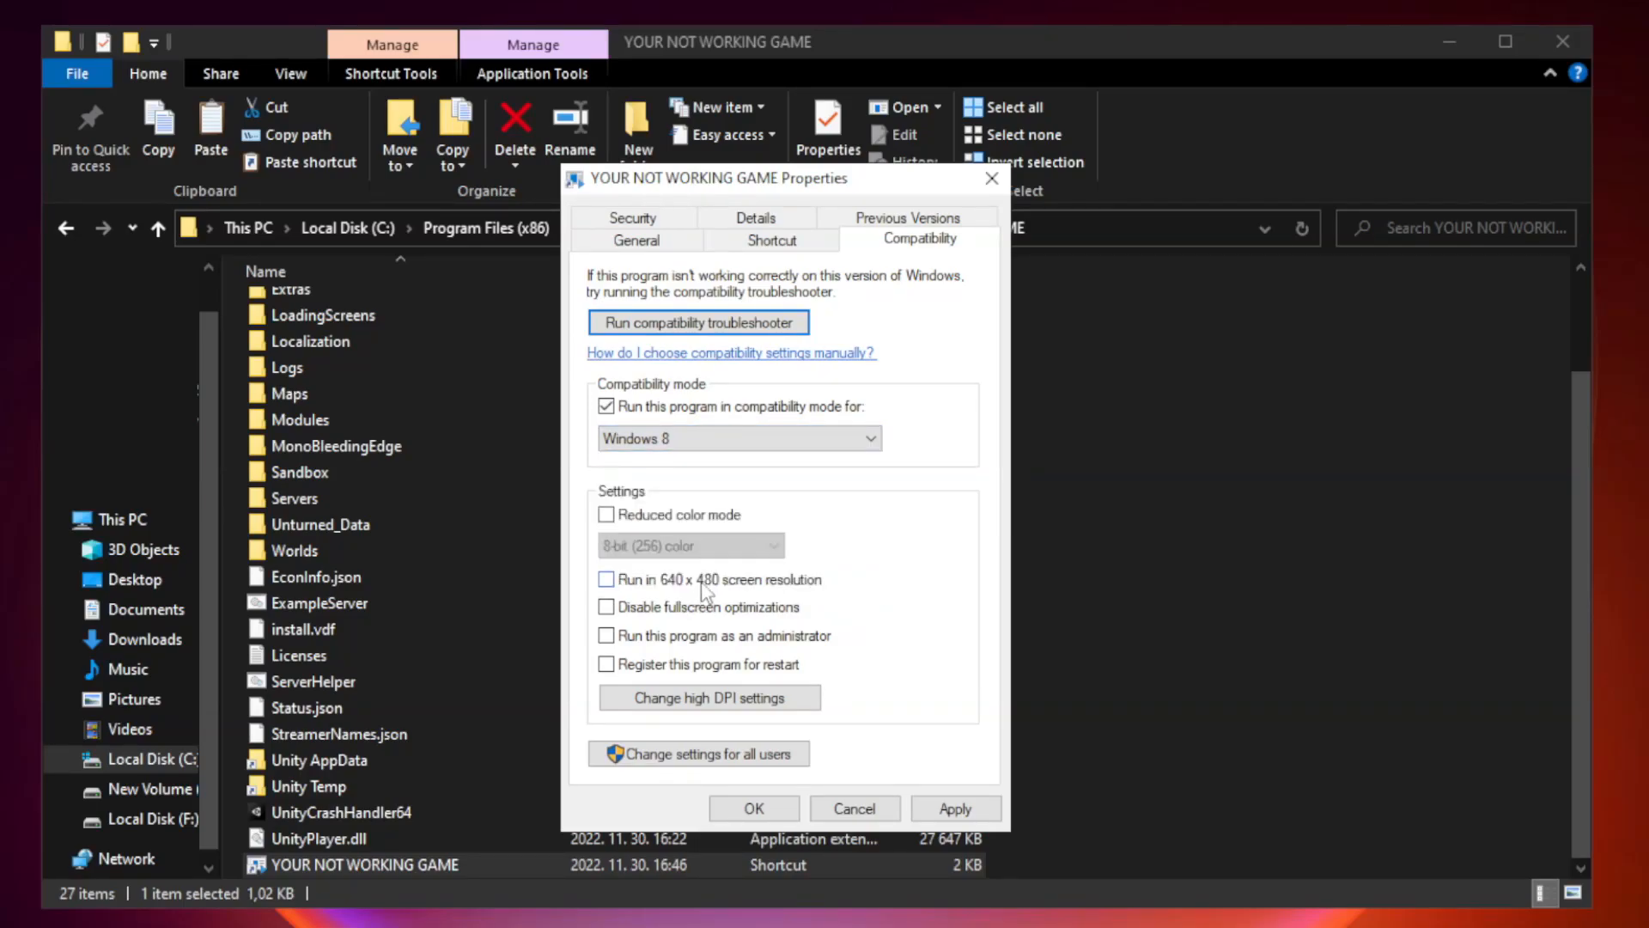
mouse_move(647, 626)
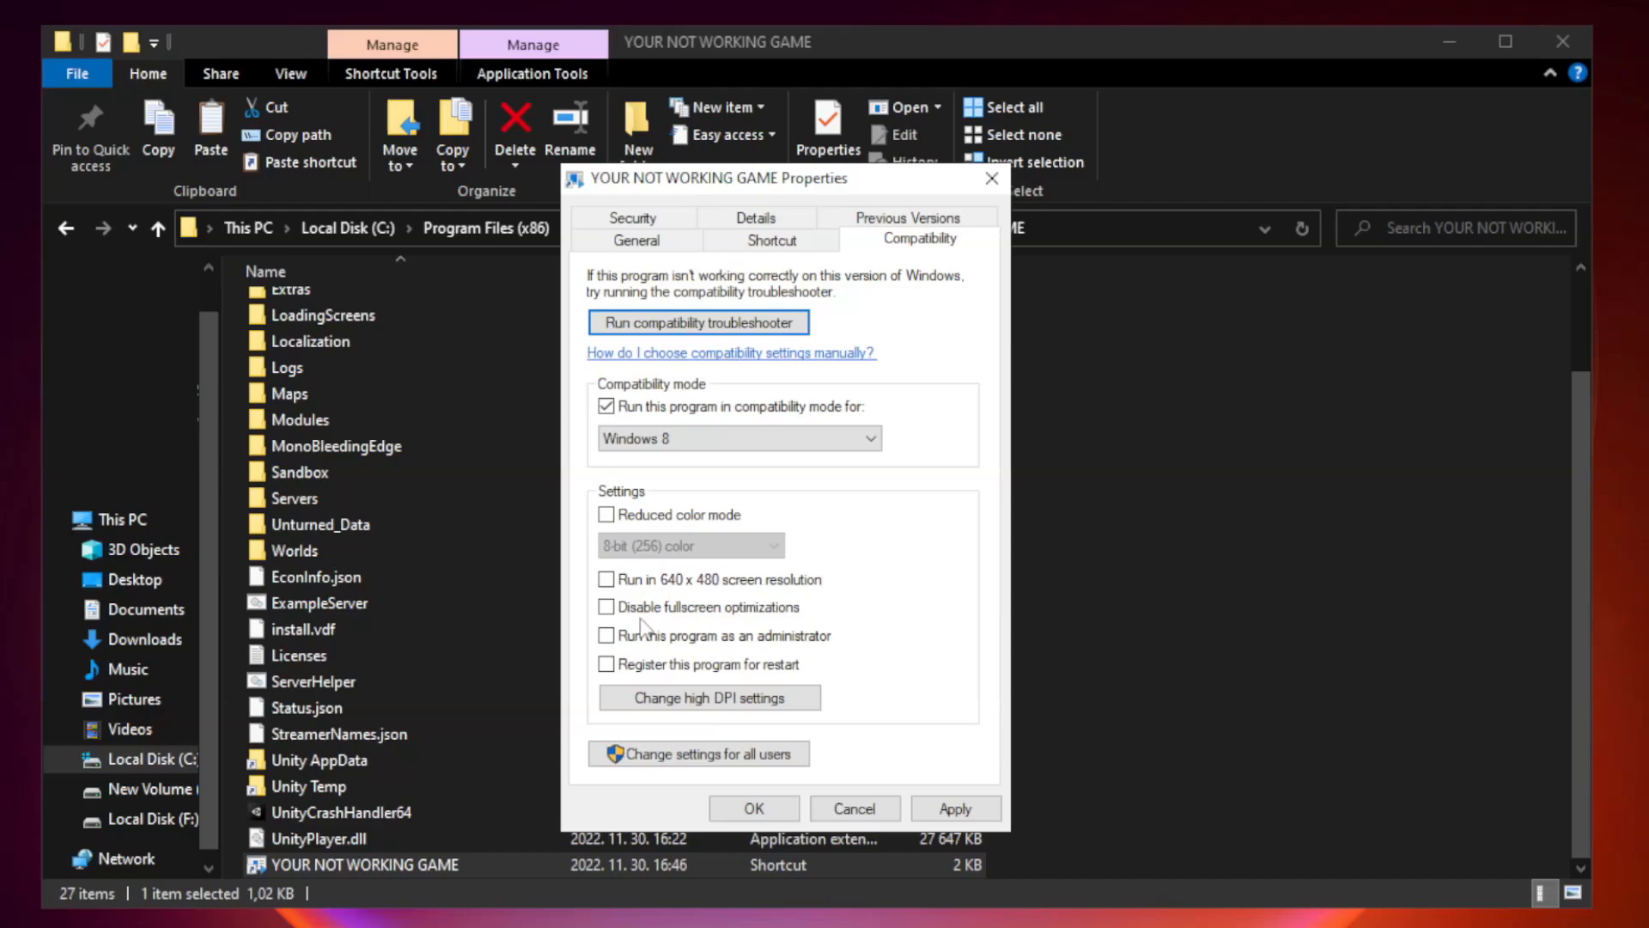
click(606, 607)
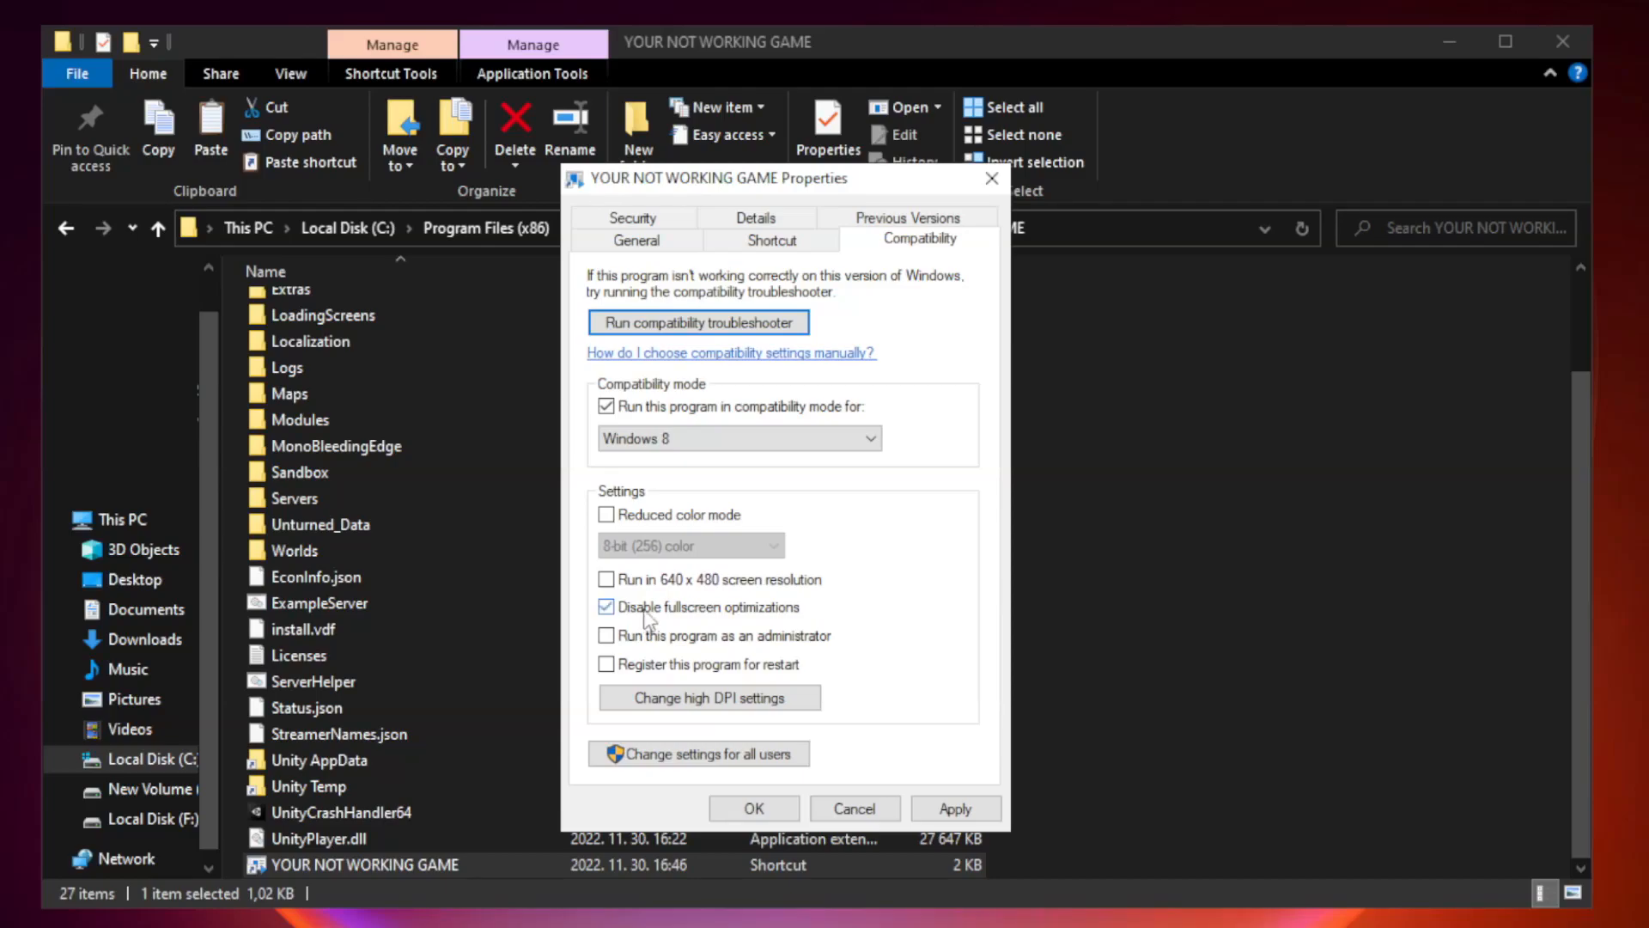
click(606, 608)
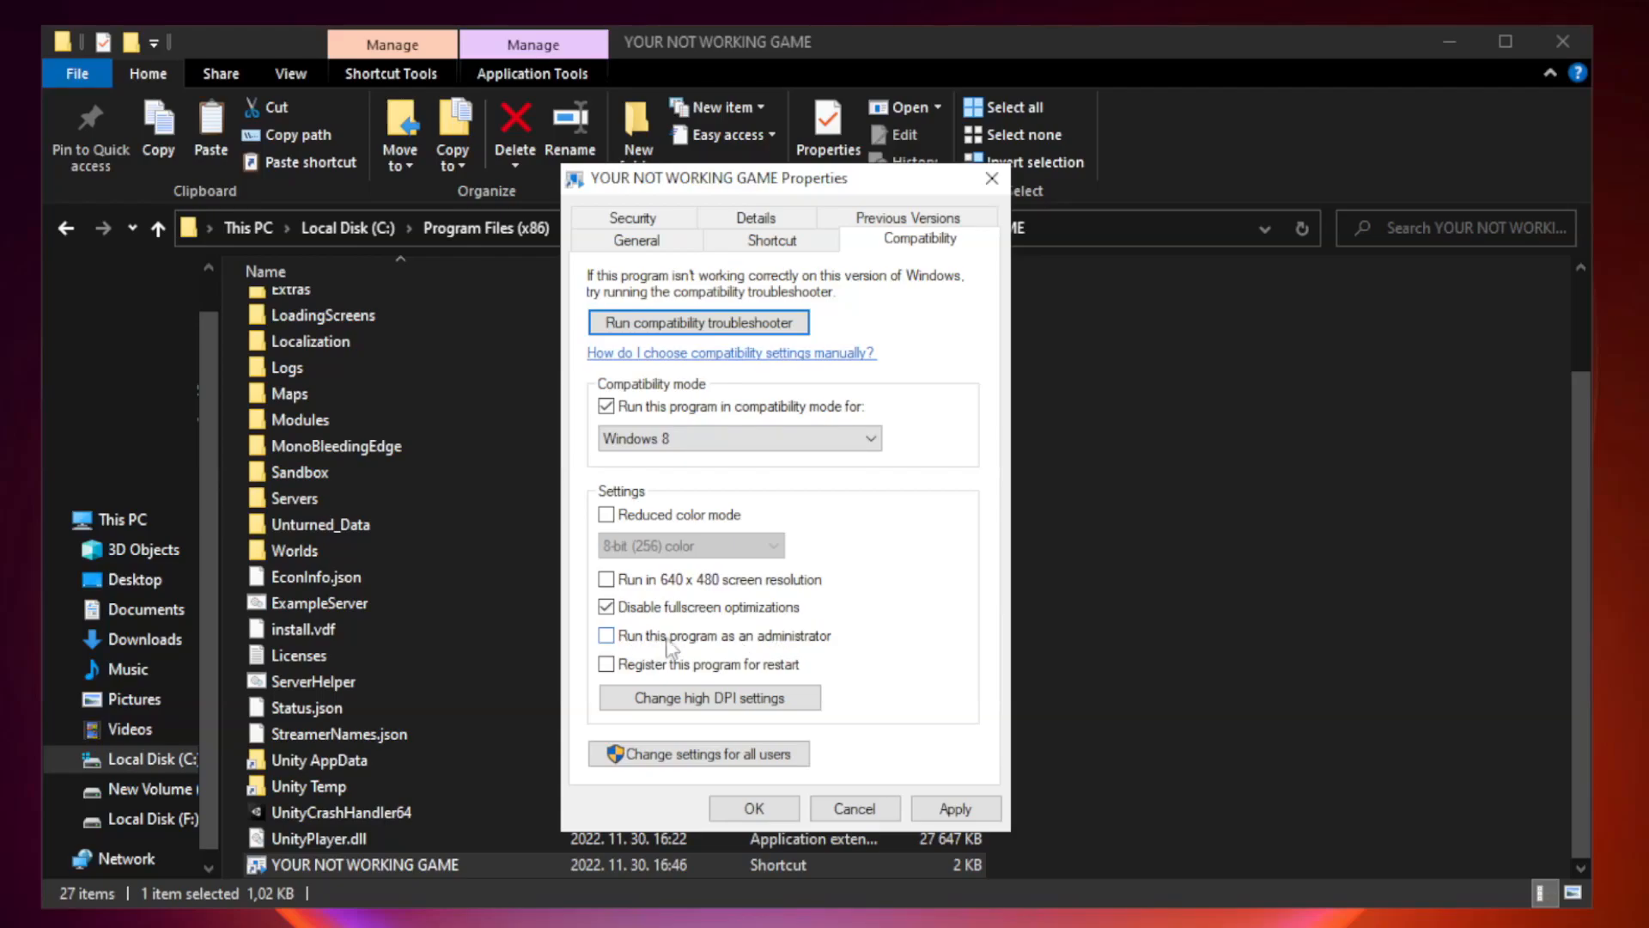
click(605, 635)
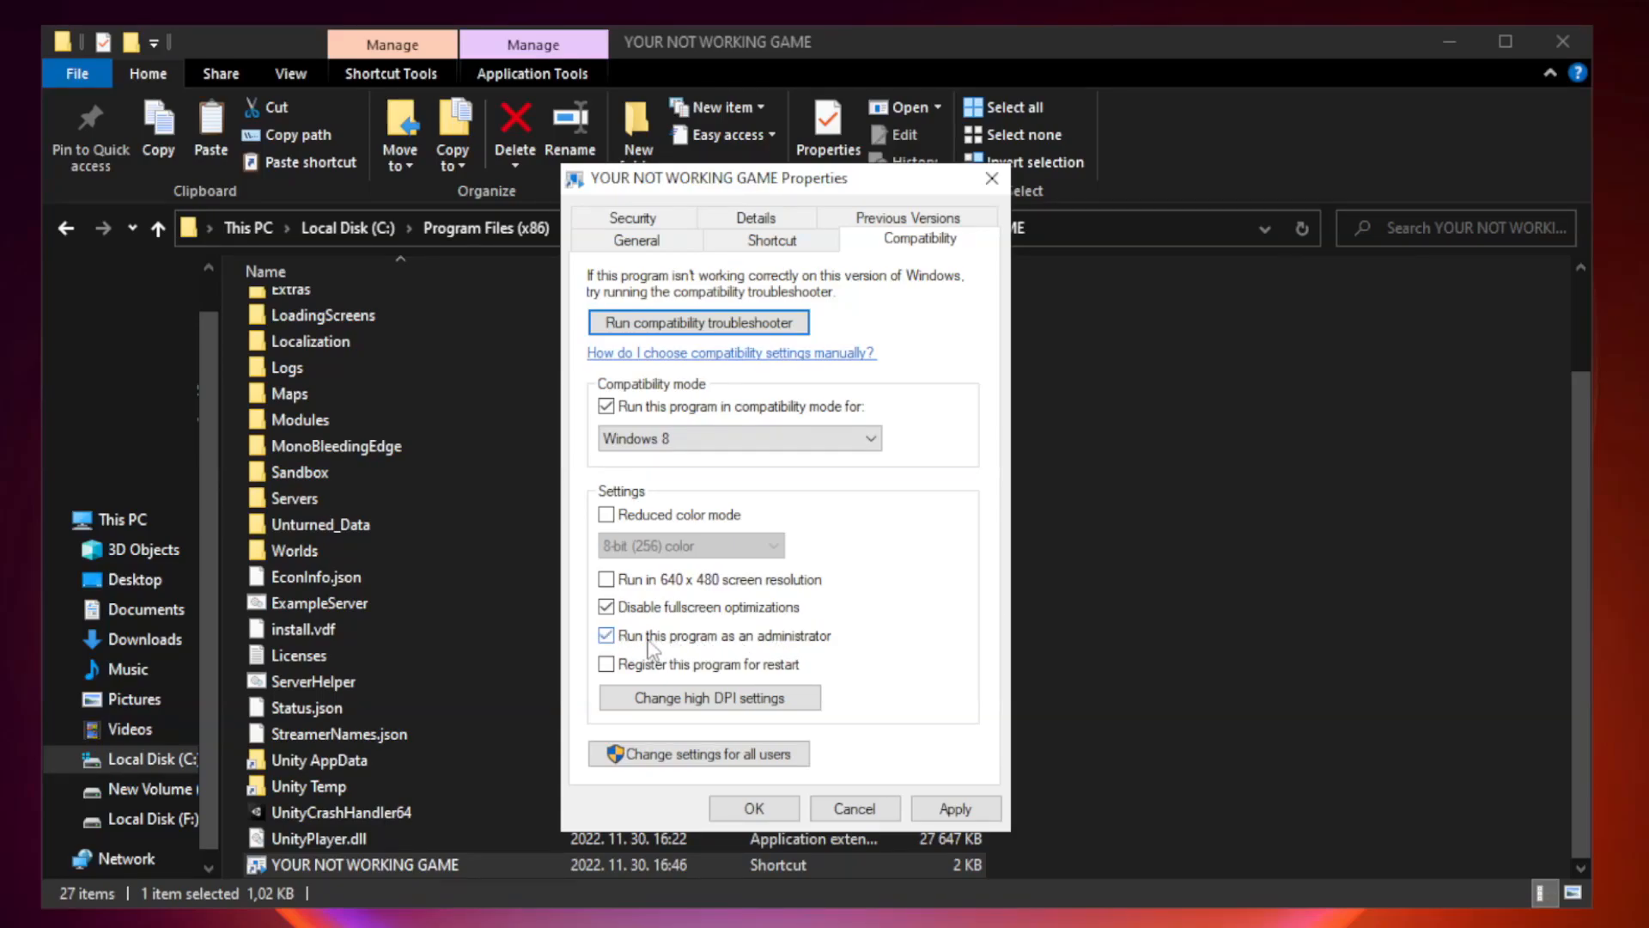
click(607, 635)
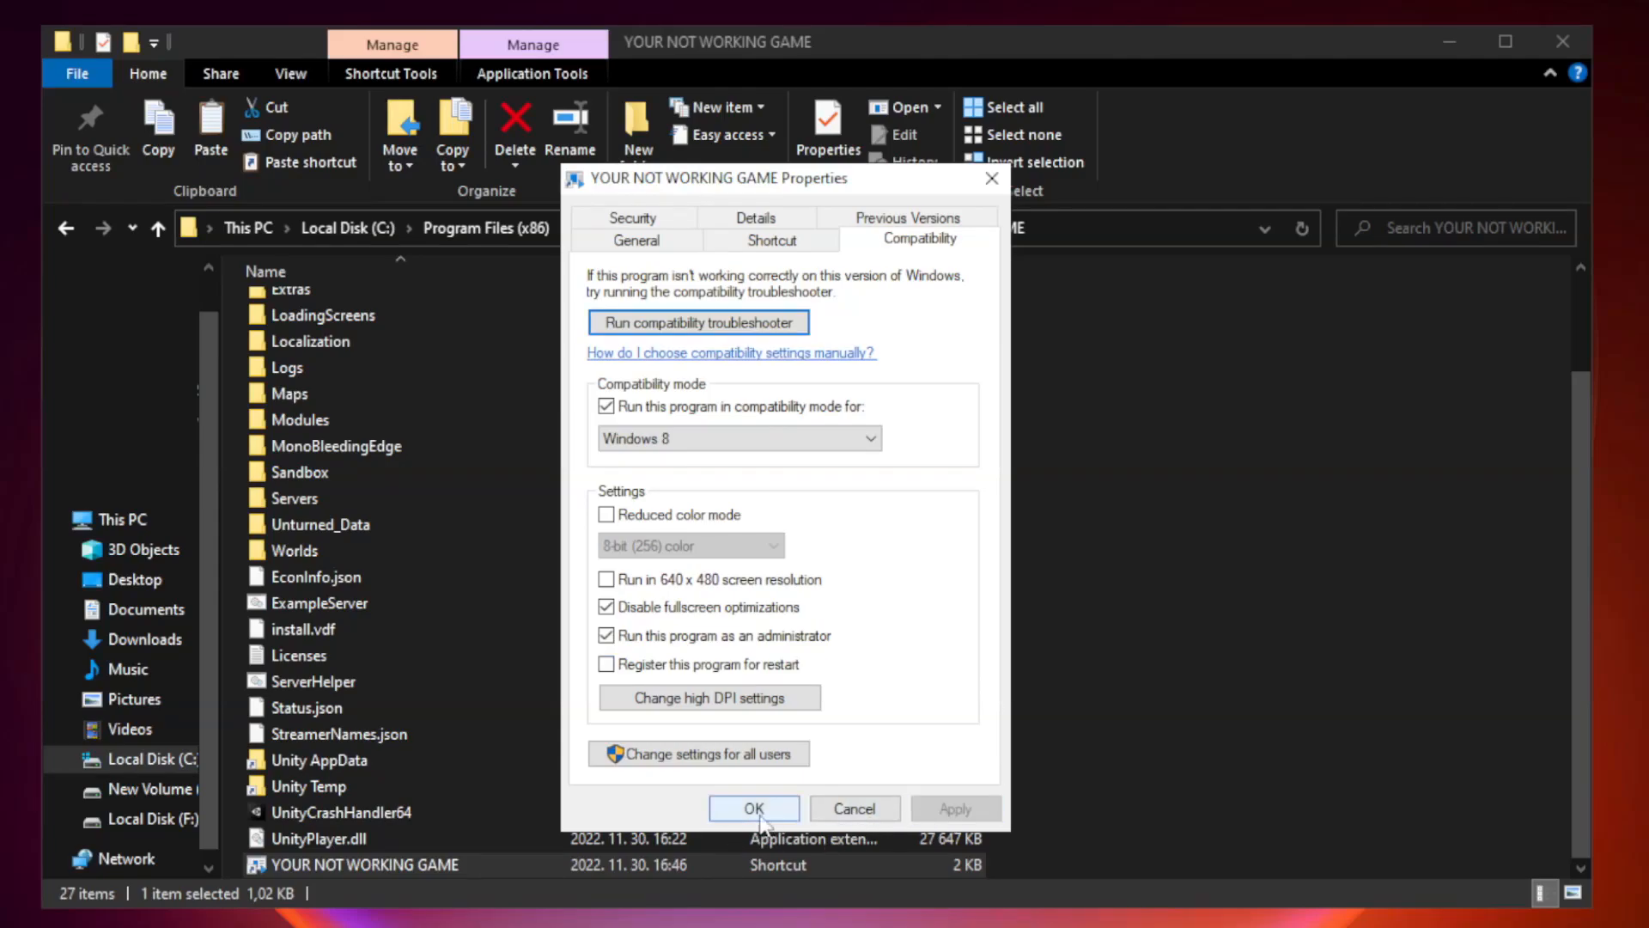
click(753, 808)
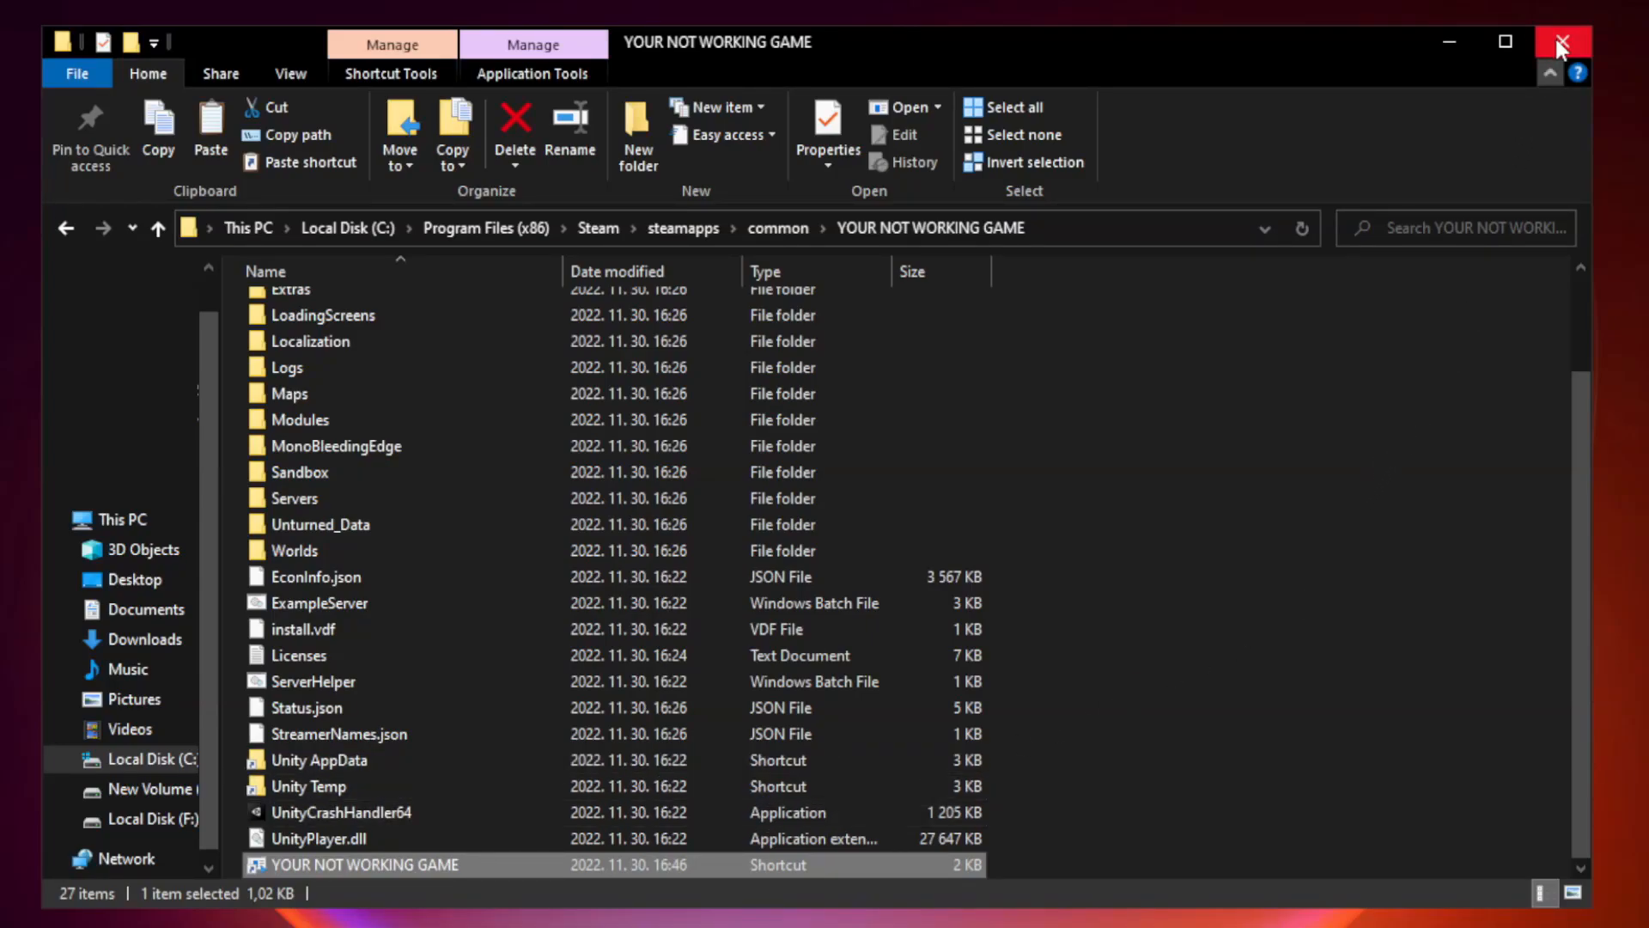
click(1561, 42)
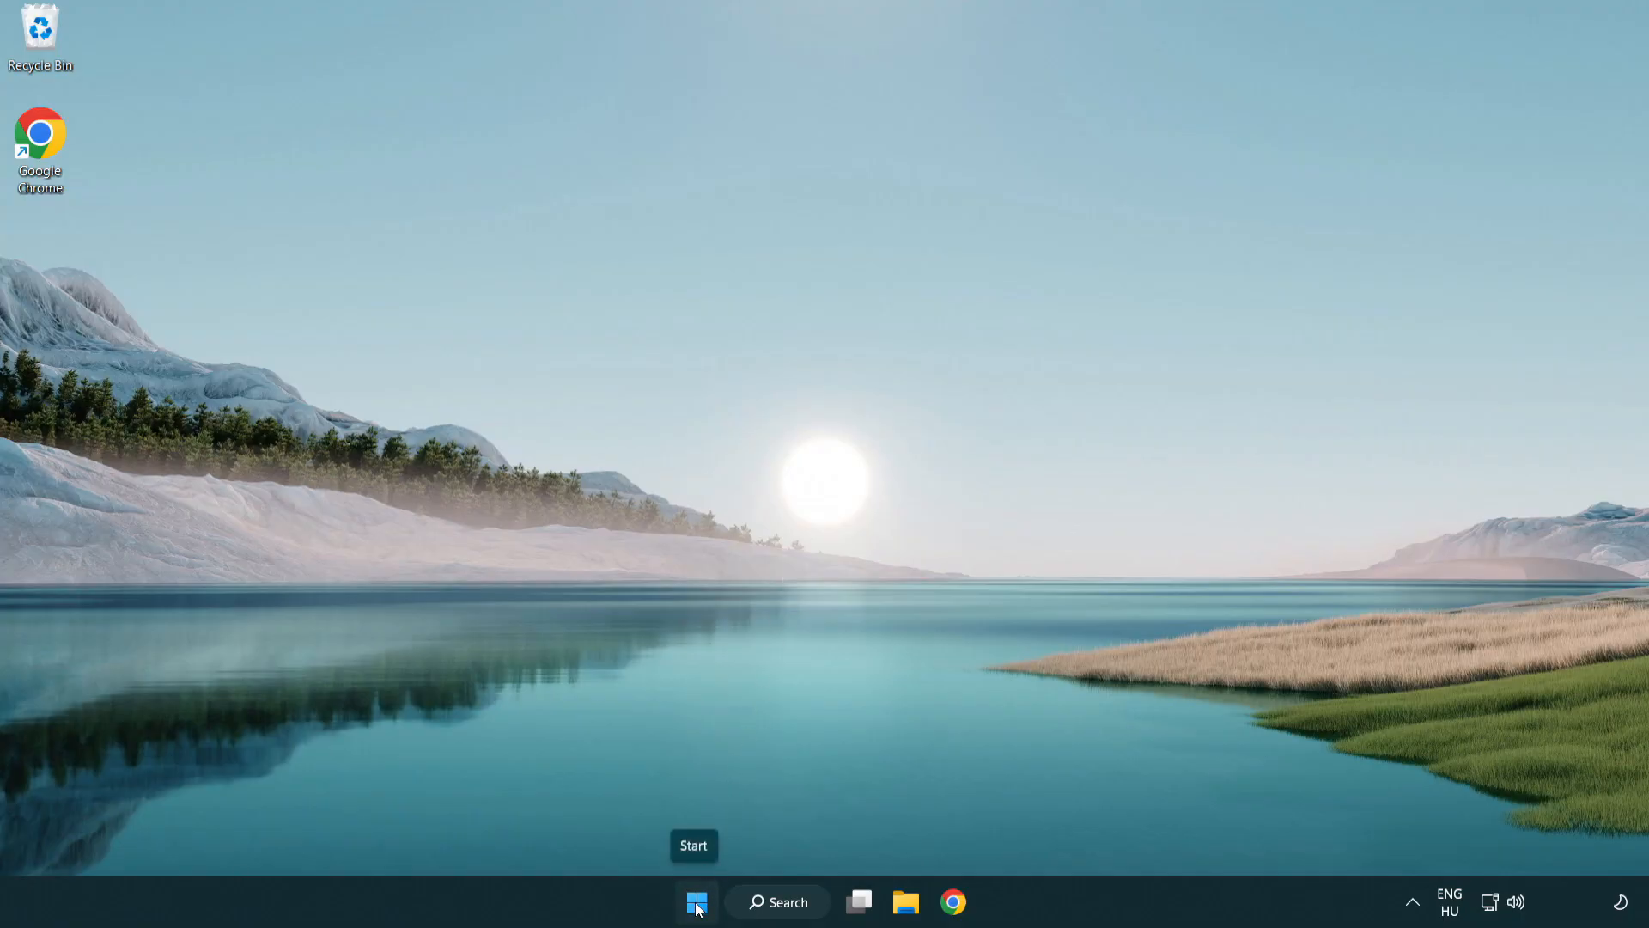
Step: Launch Task Manager from the Start button's context menu and show the Startup apps
right_click(694, 901)
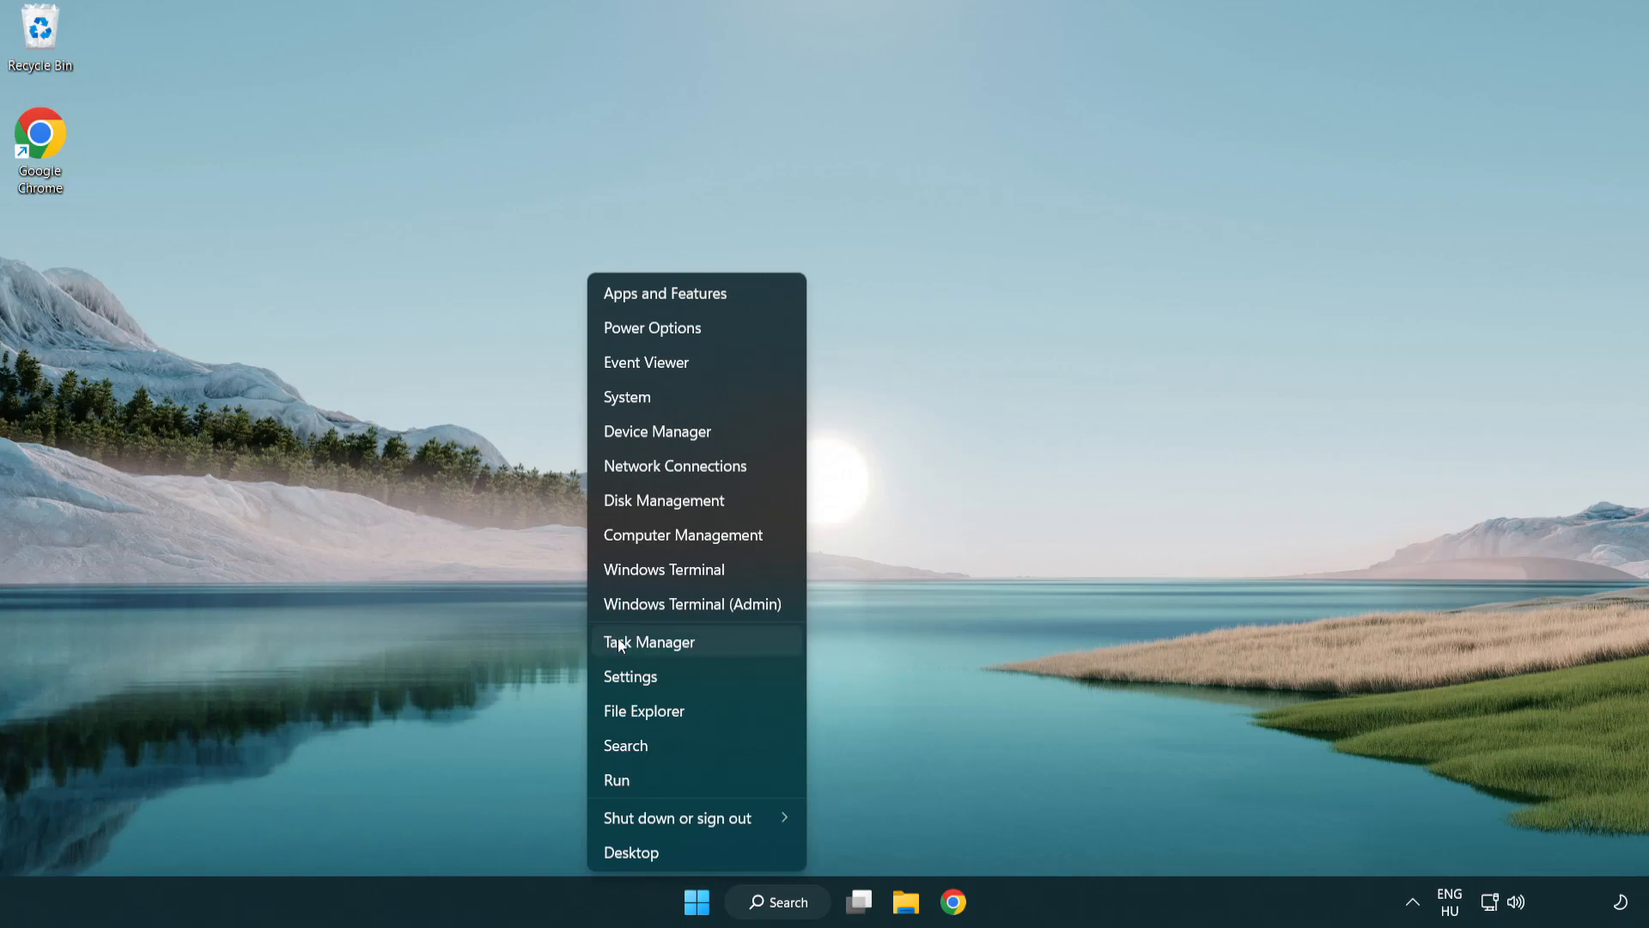
mouse_move(730, 651)
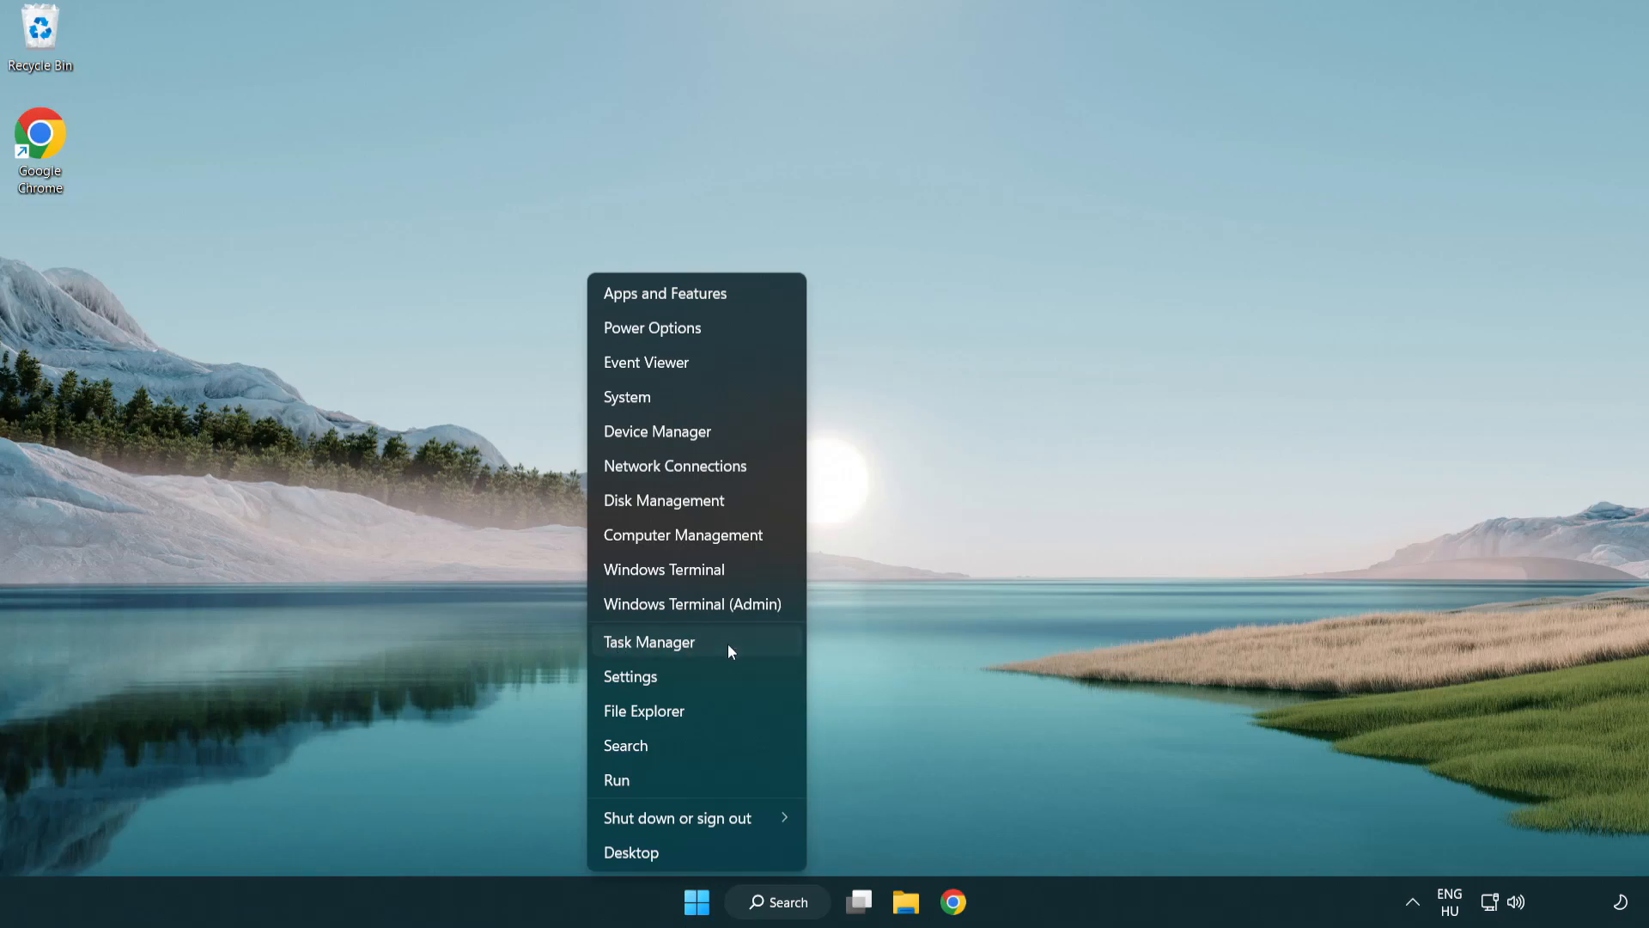
click(649, 641)
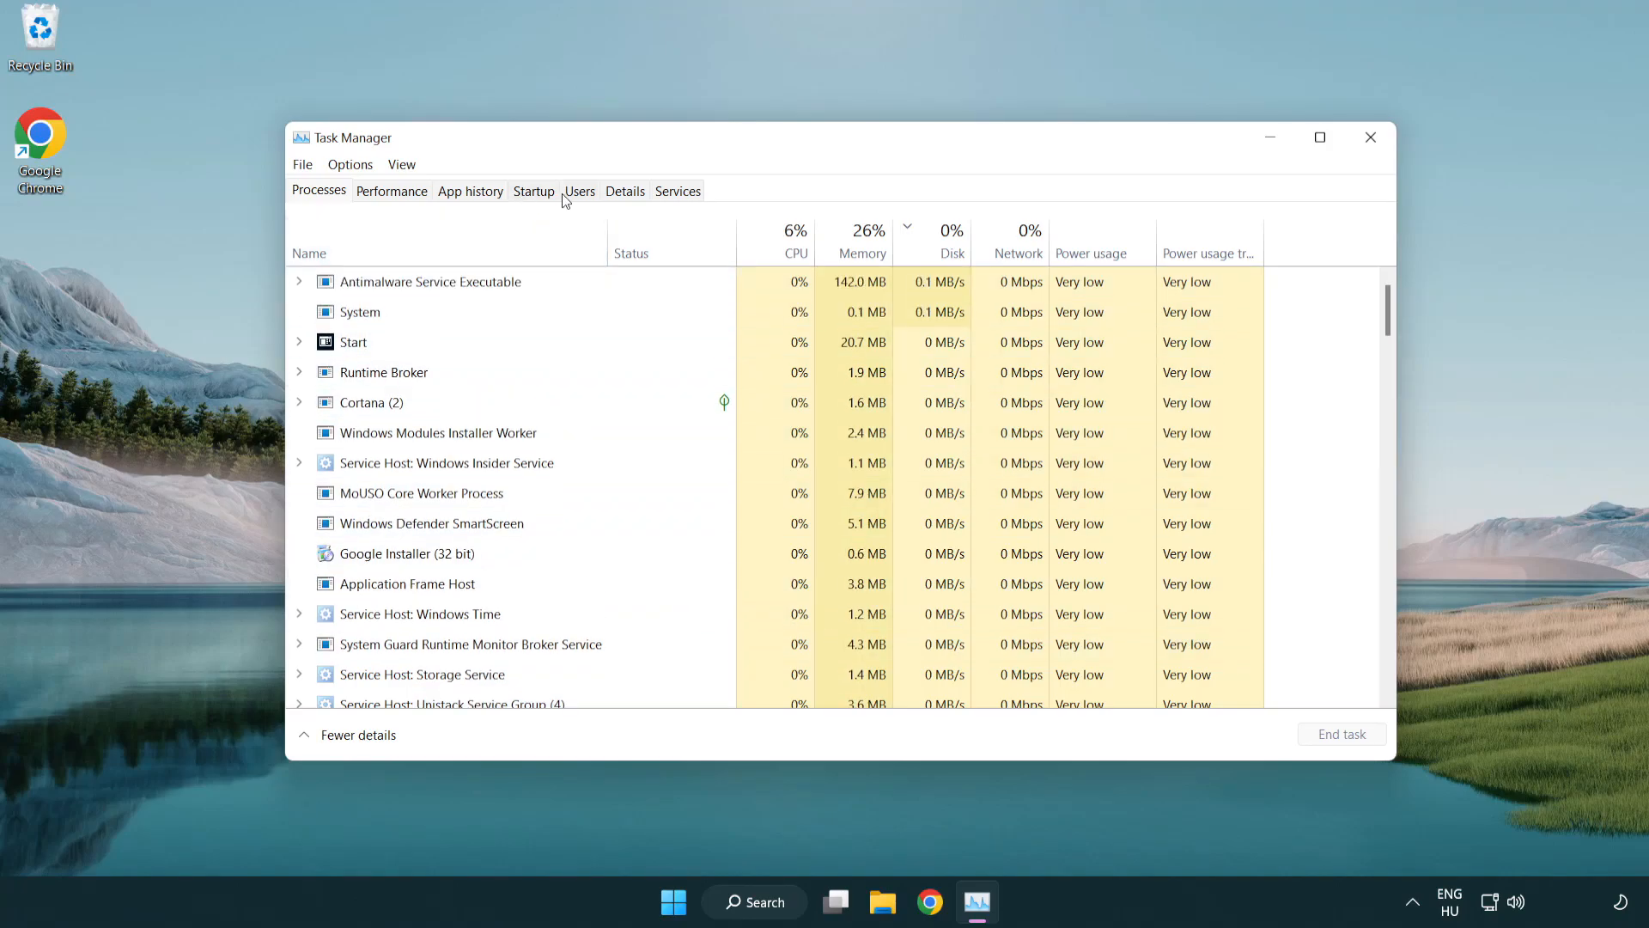
click(533, 190)
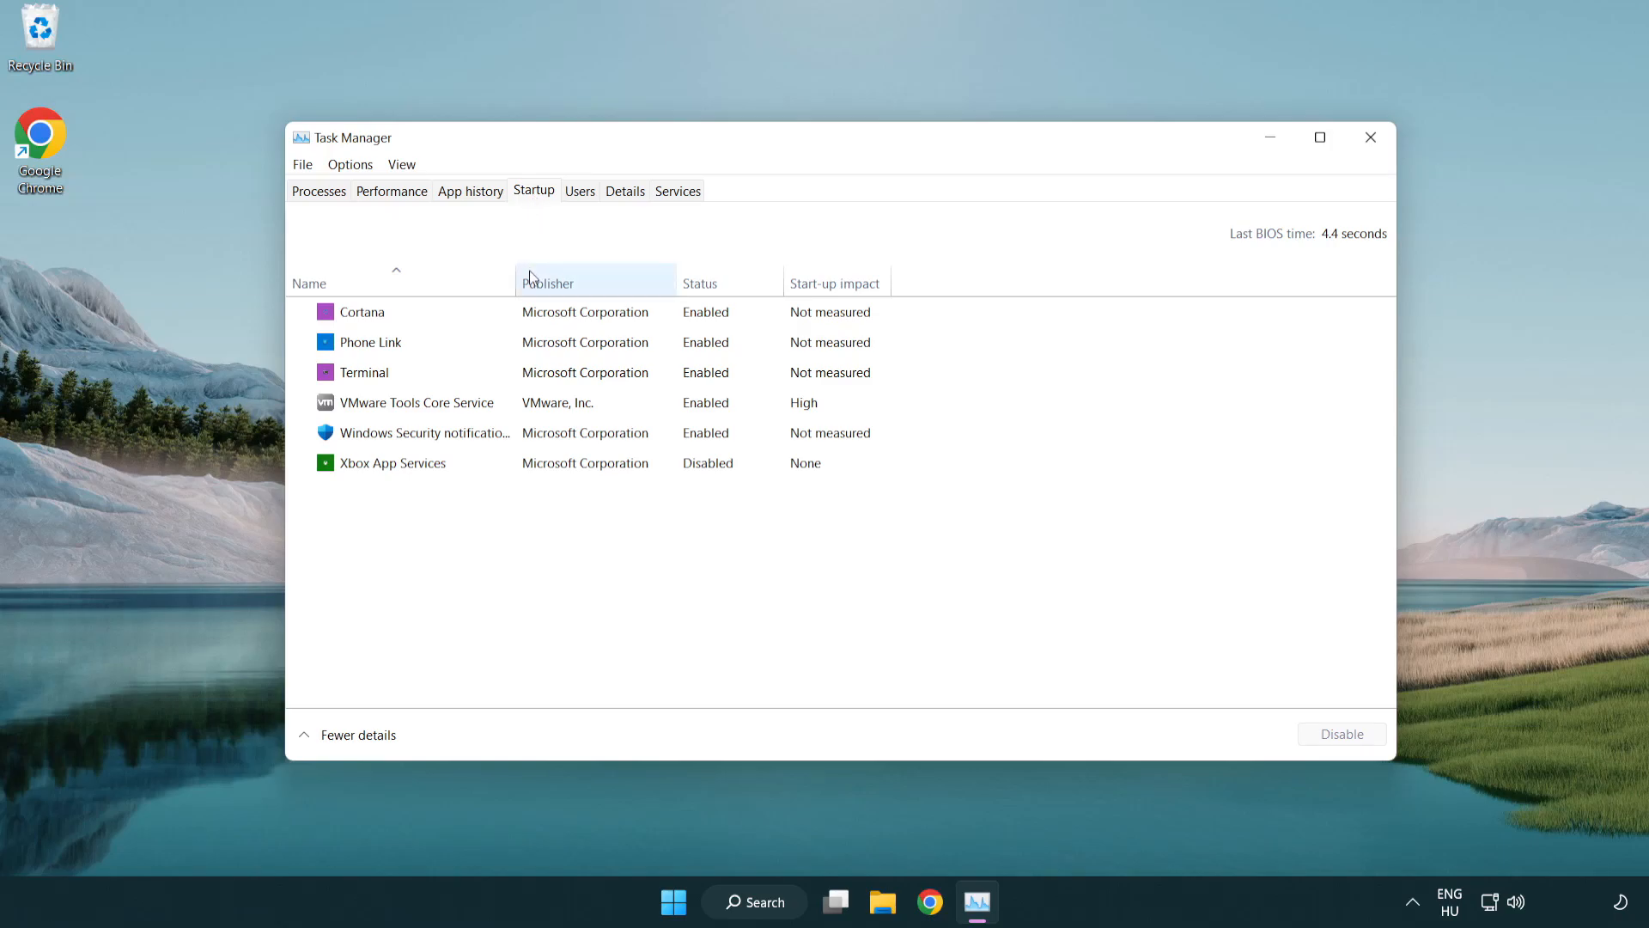
Step: Disable Terminal, Cortana, Phone Link and Windows Security at startup, then close Task Manager
click(363, 371)
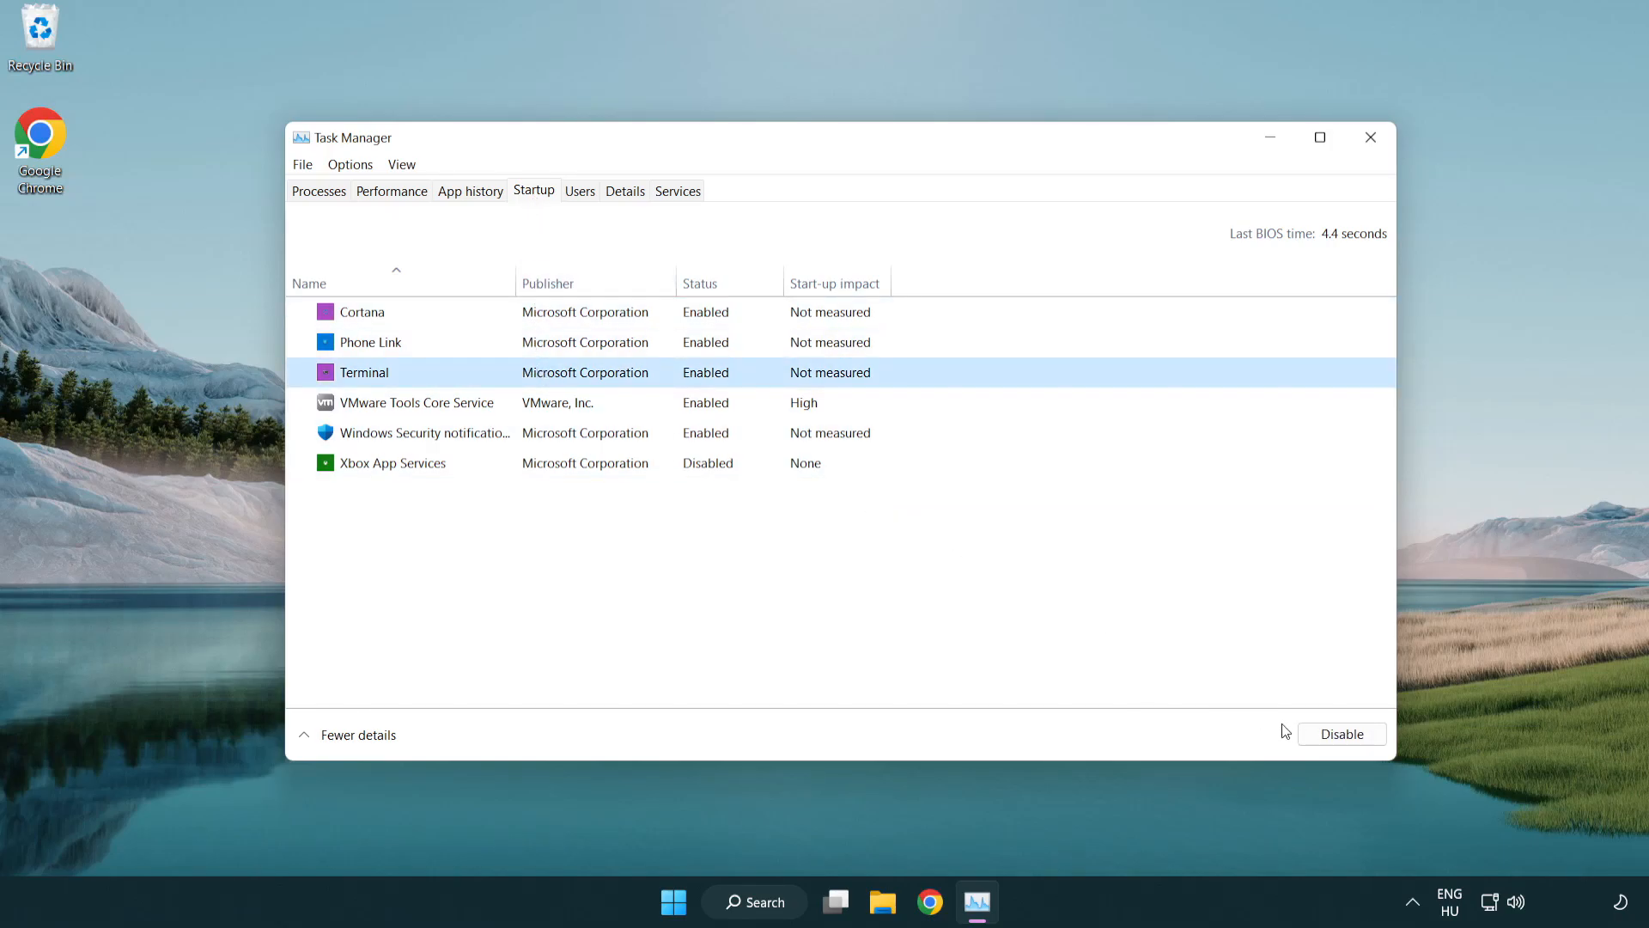
click(1340, 733)
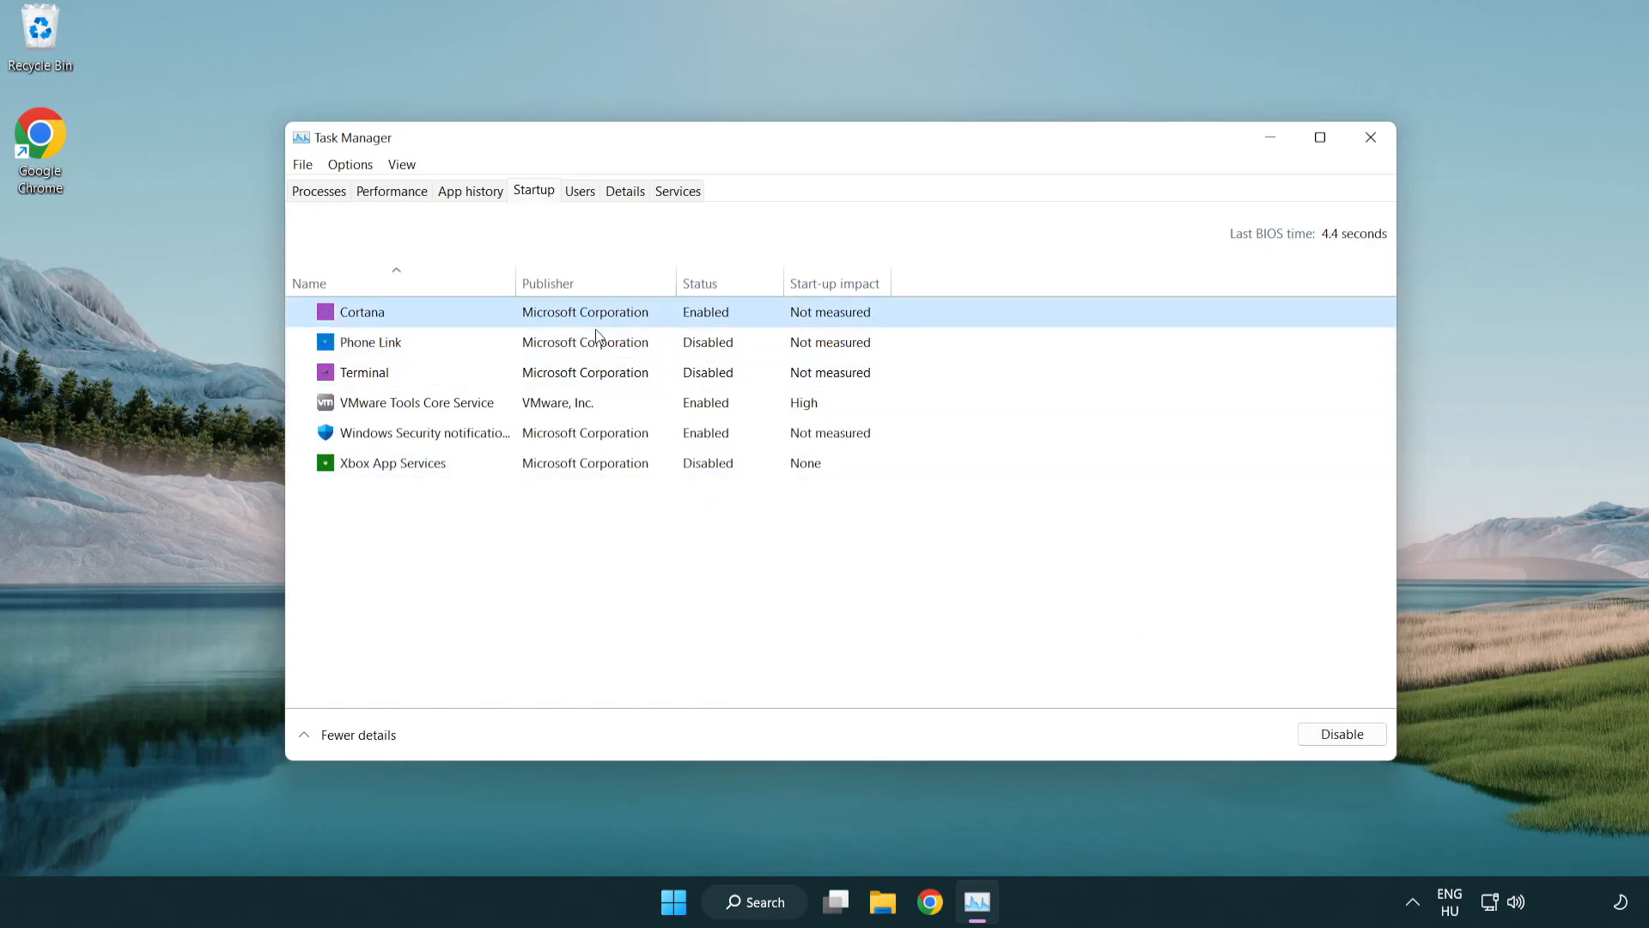
click(1341, 732)
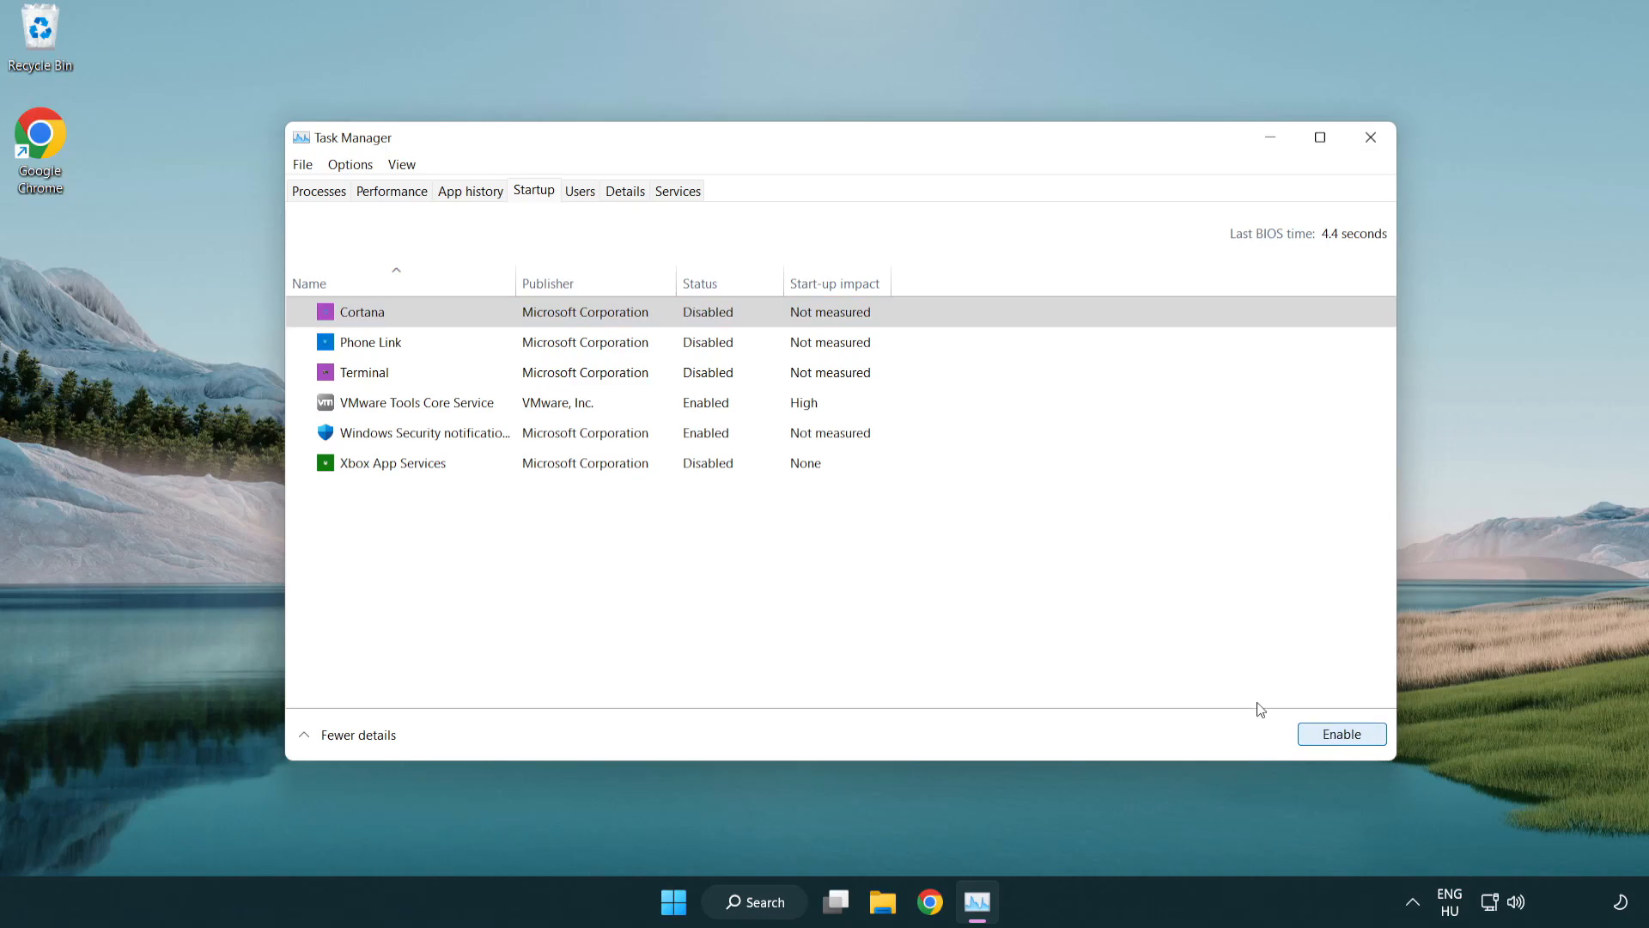
click(424, 432)
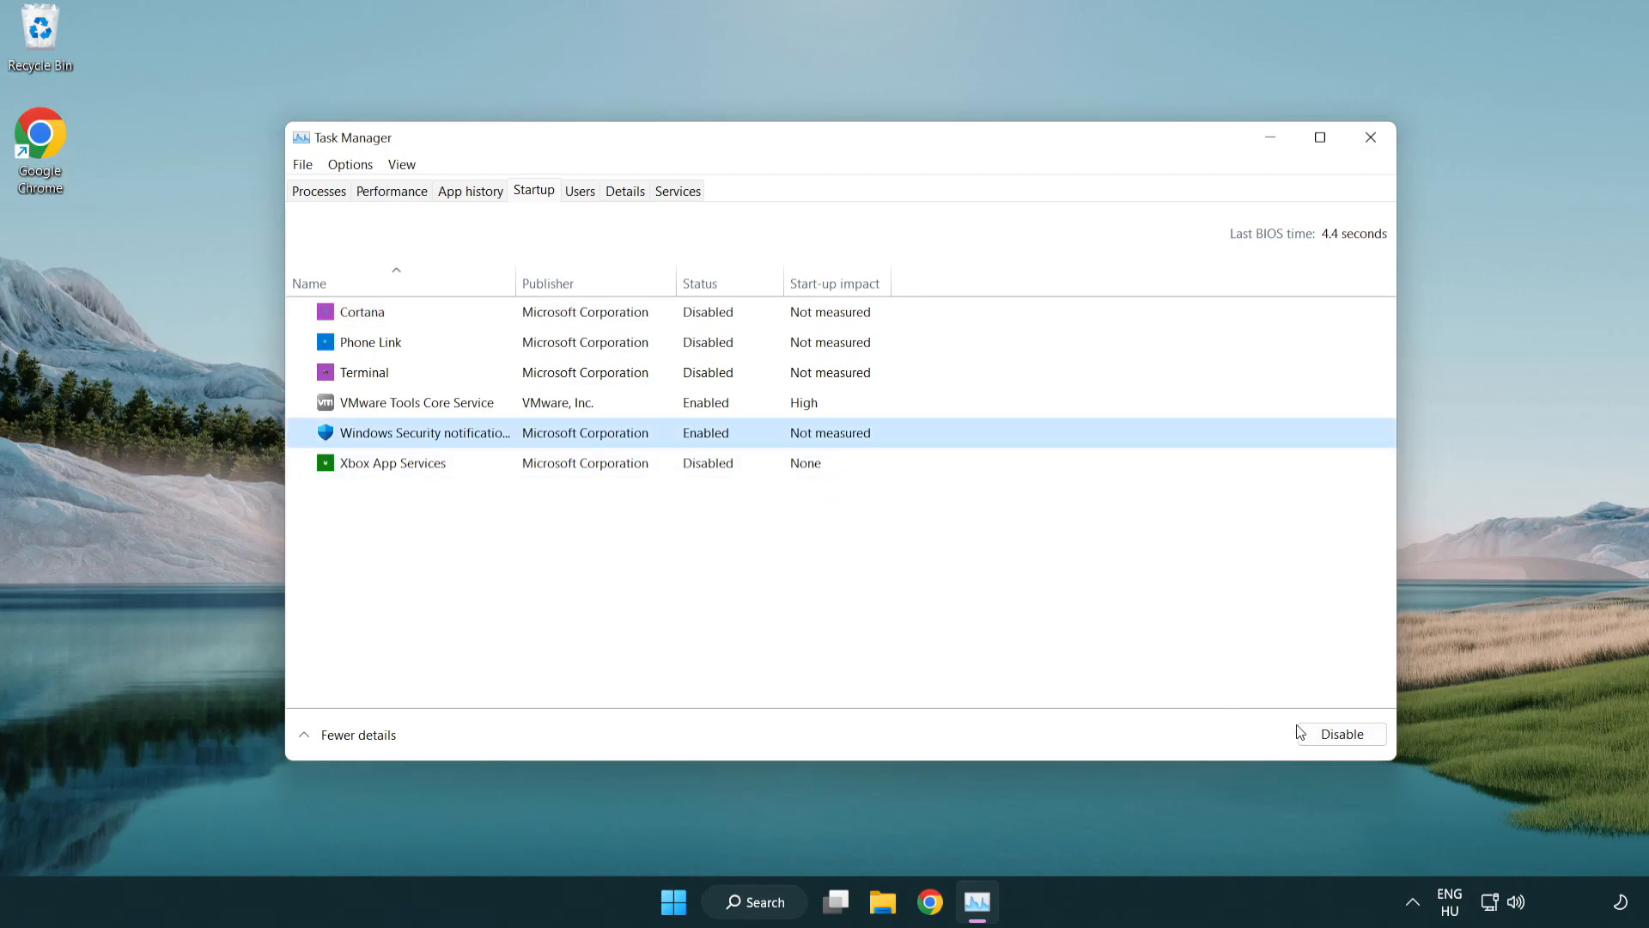
click(1341, 732)
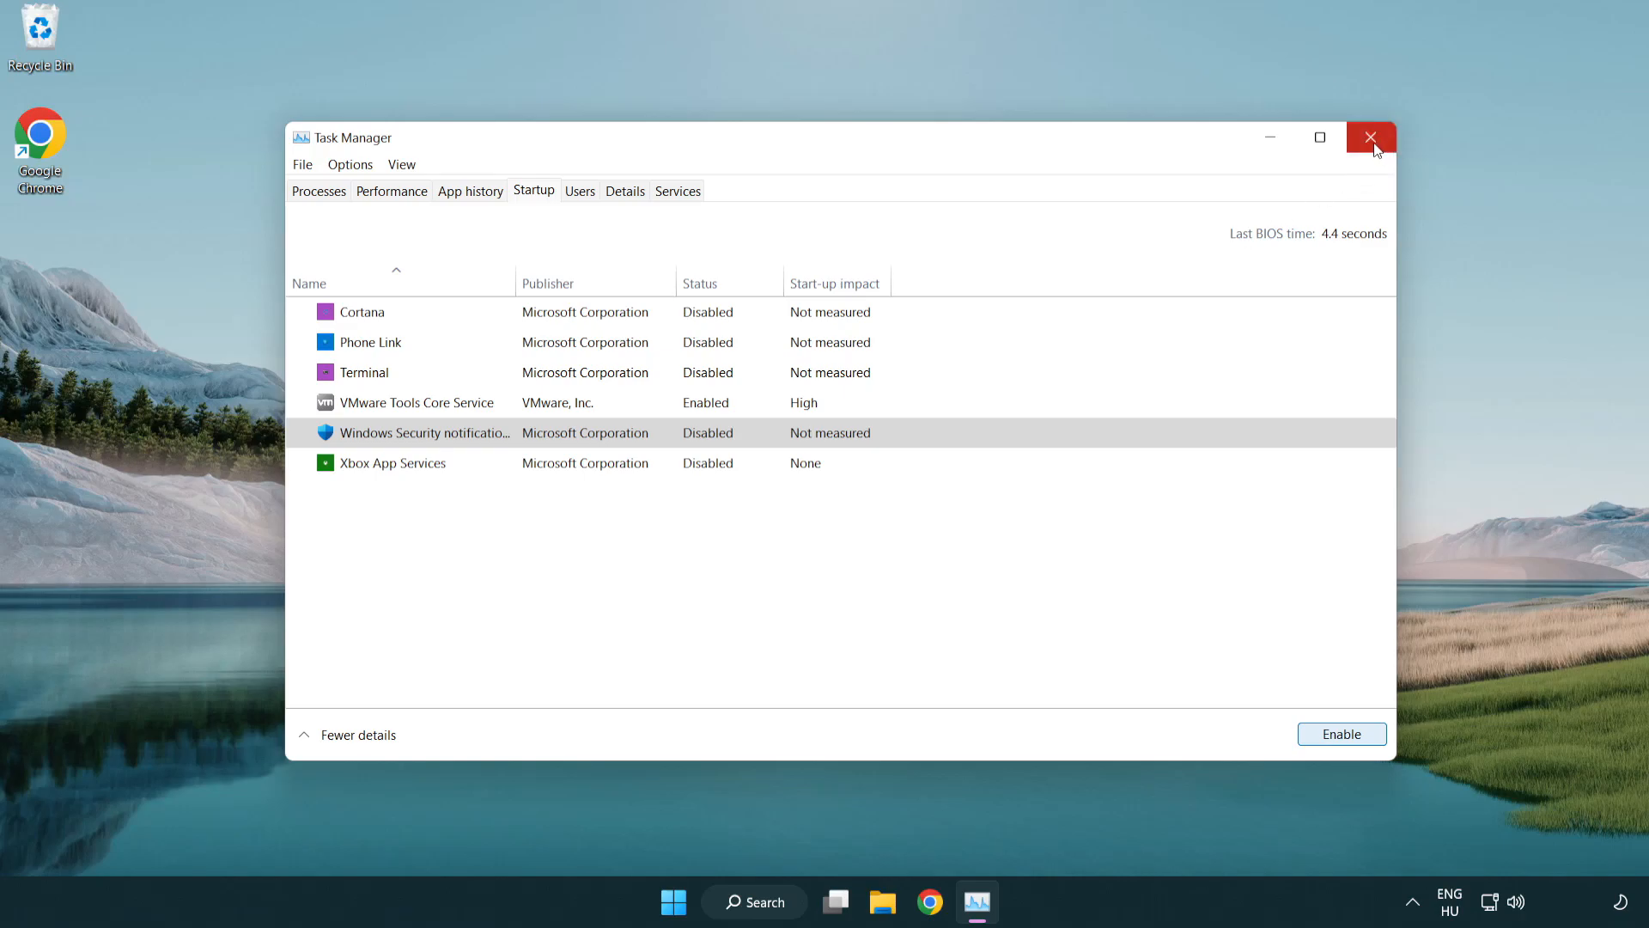
click(1371, 136)
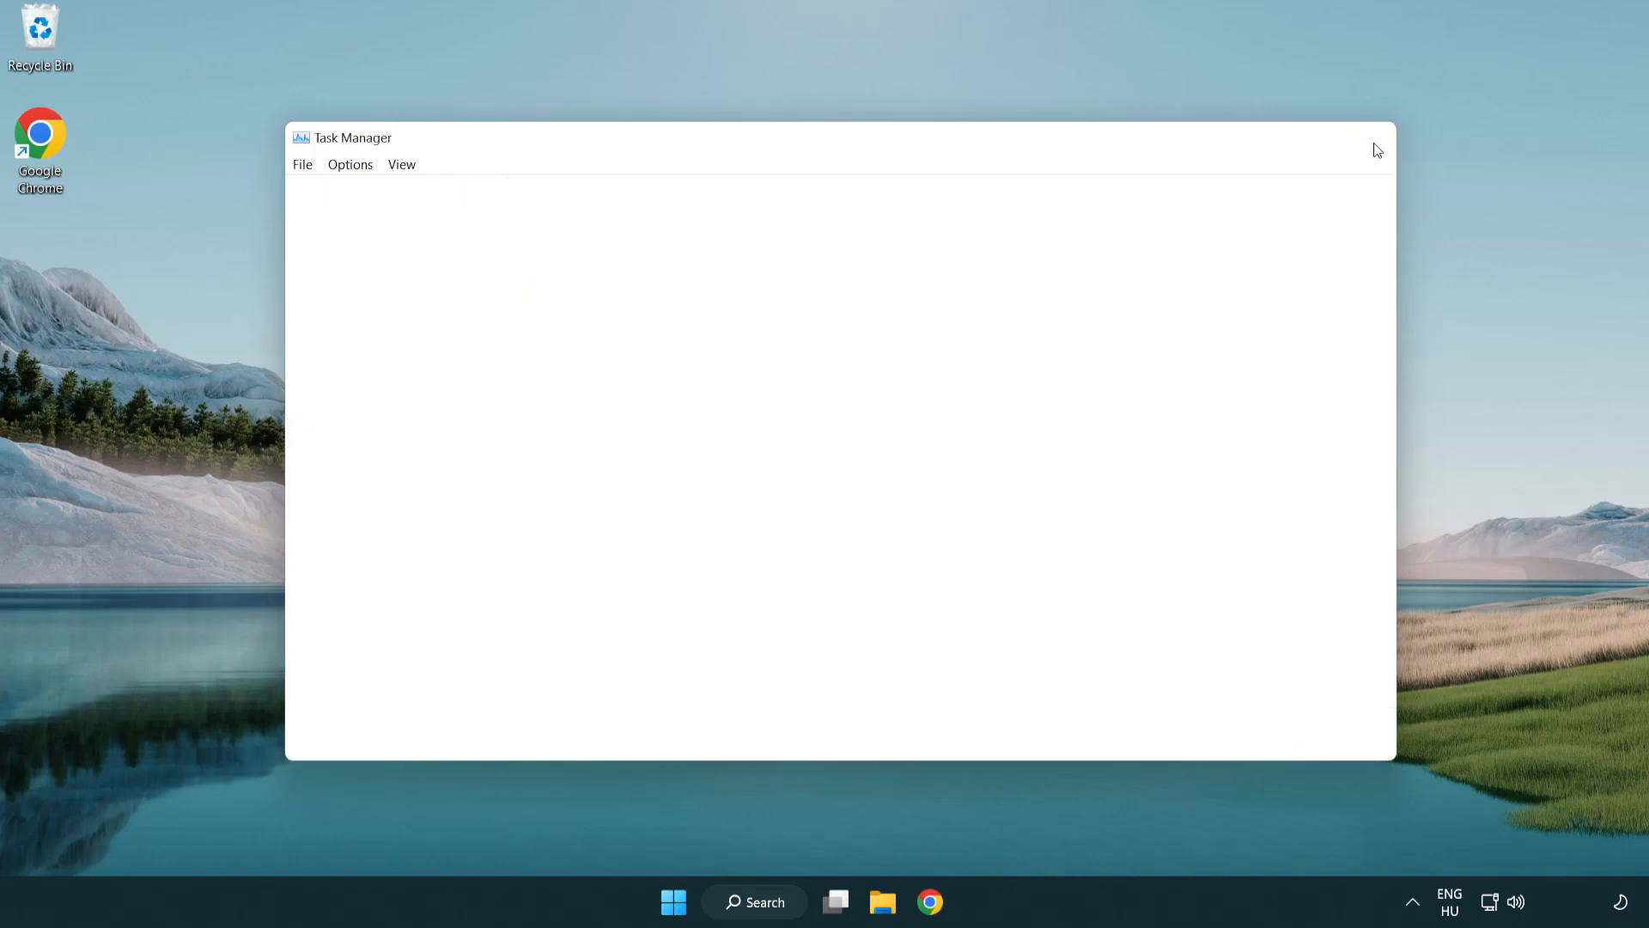
Step: Search 'security' and open the Windows Security app from Best match
click(1376, 149)
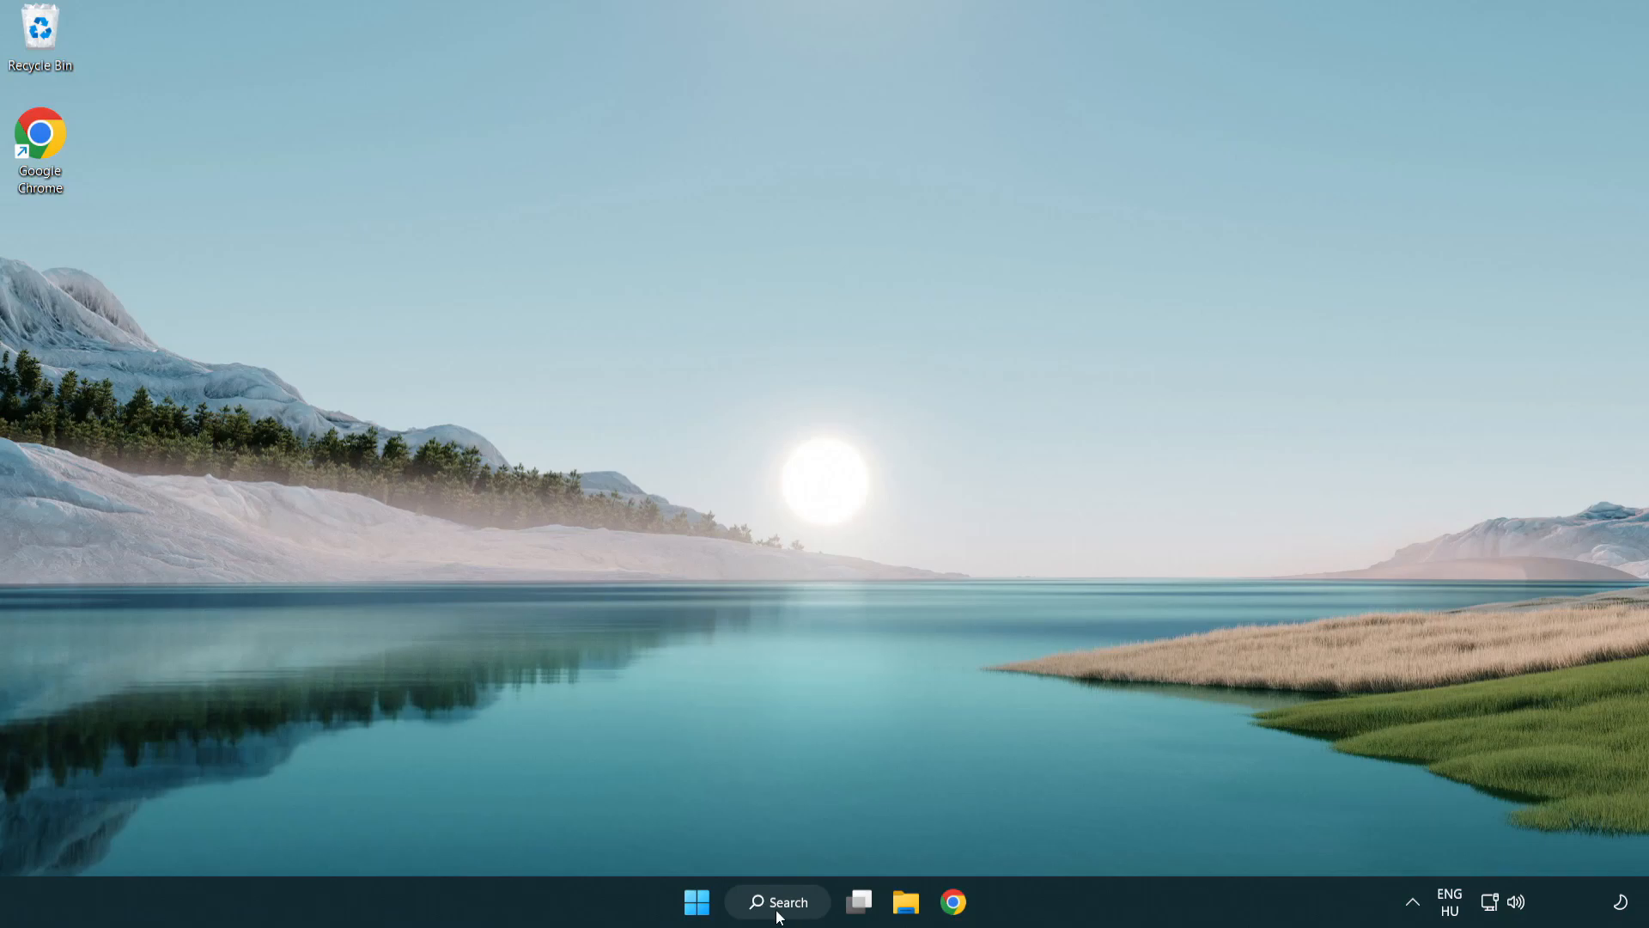
click(777, 901)
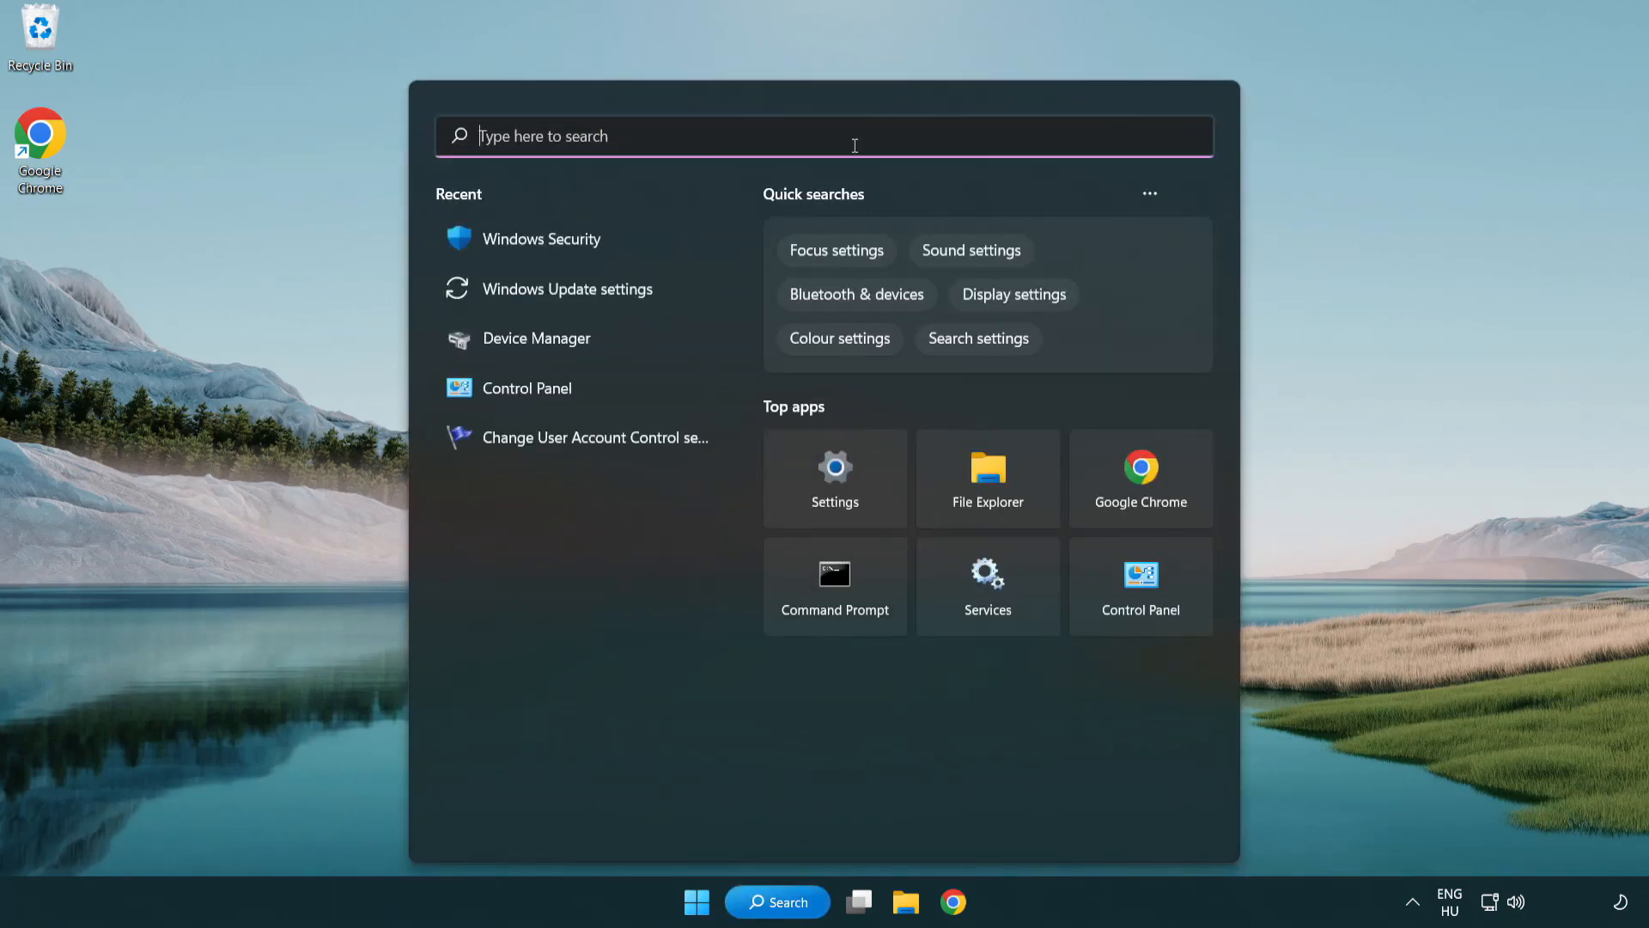
text(secu)
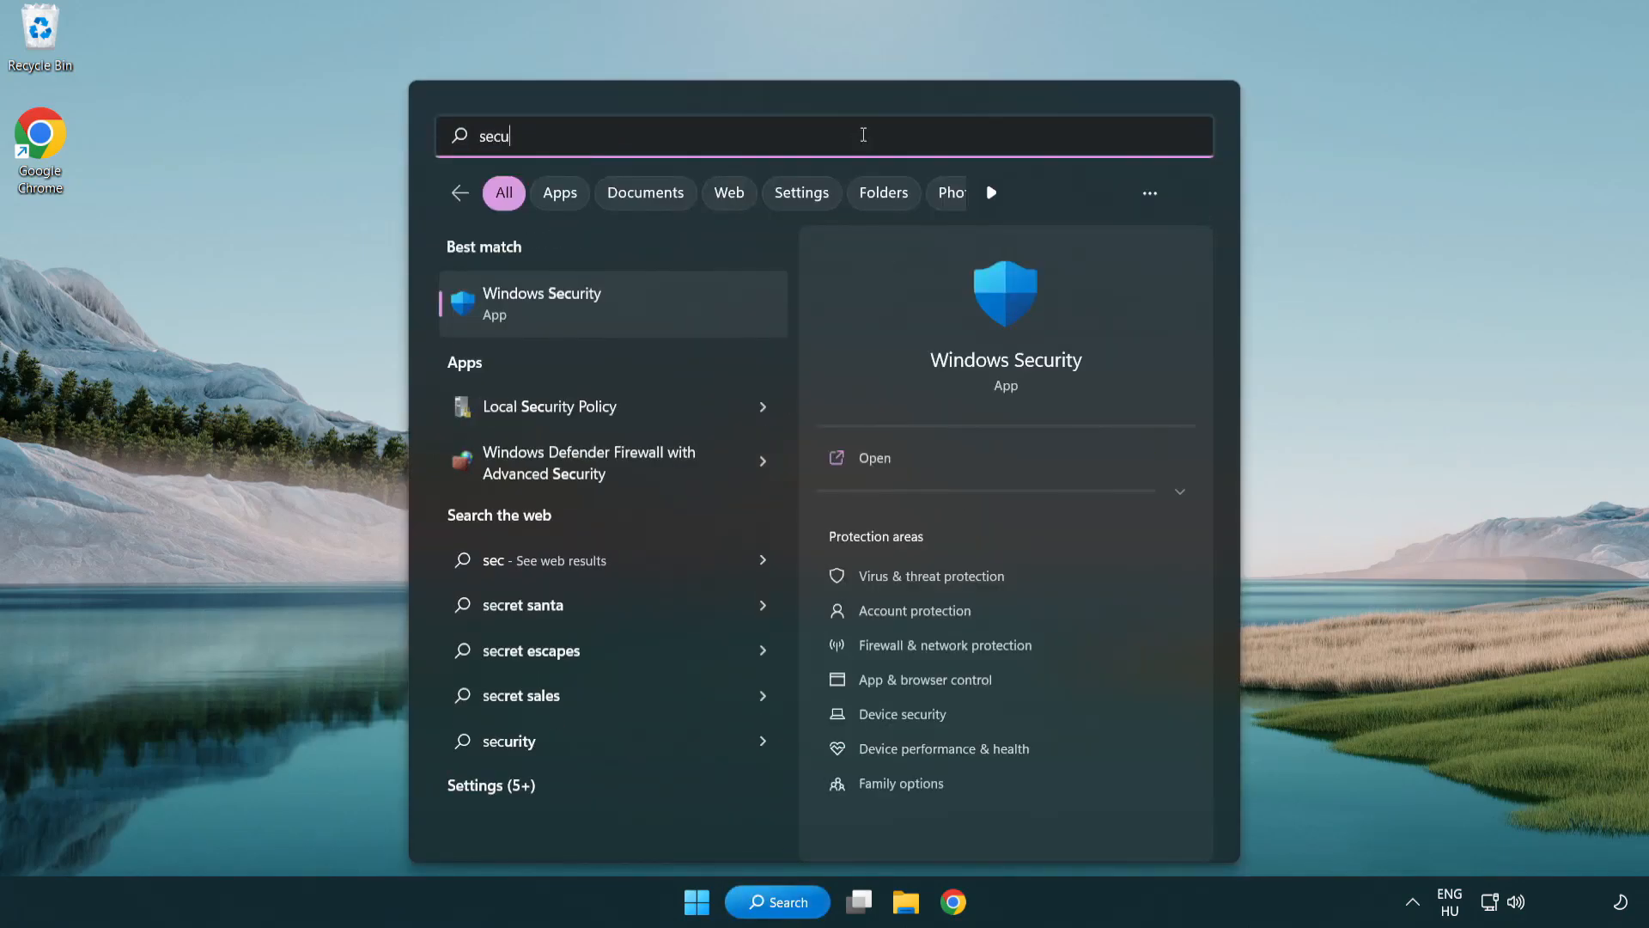
text(rity)
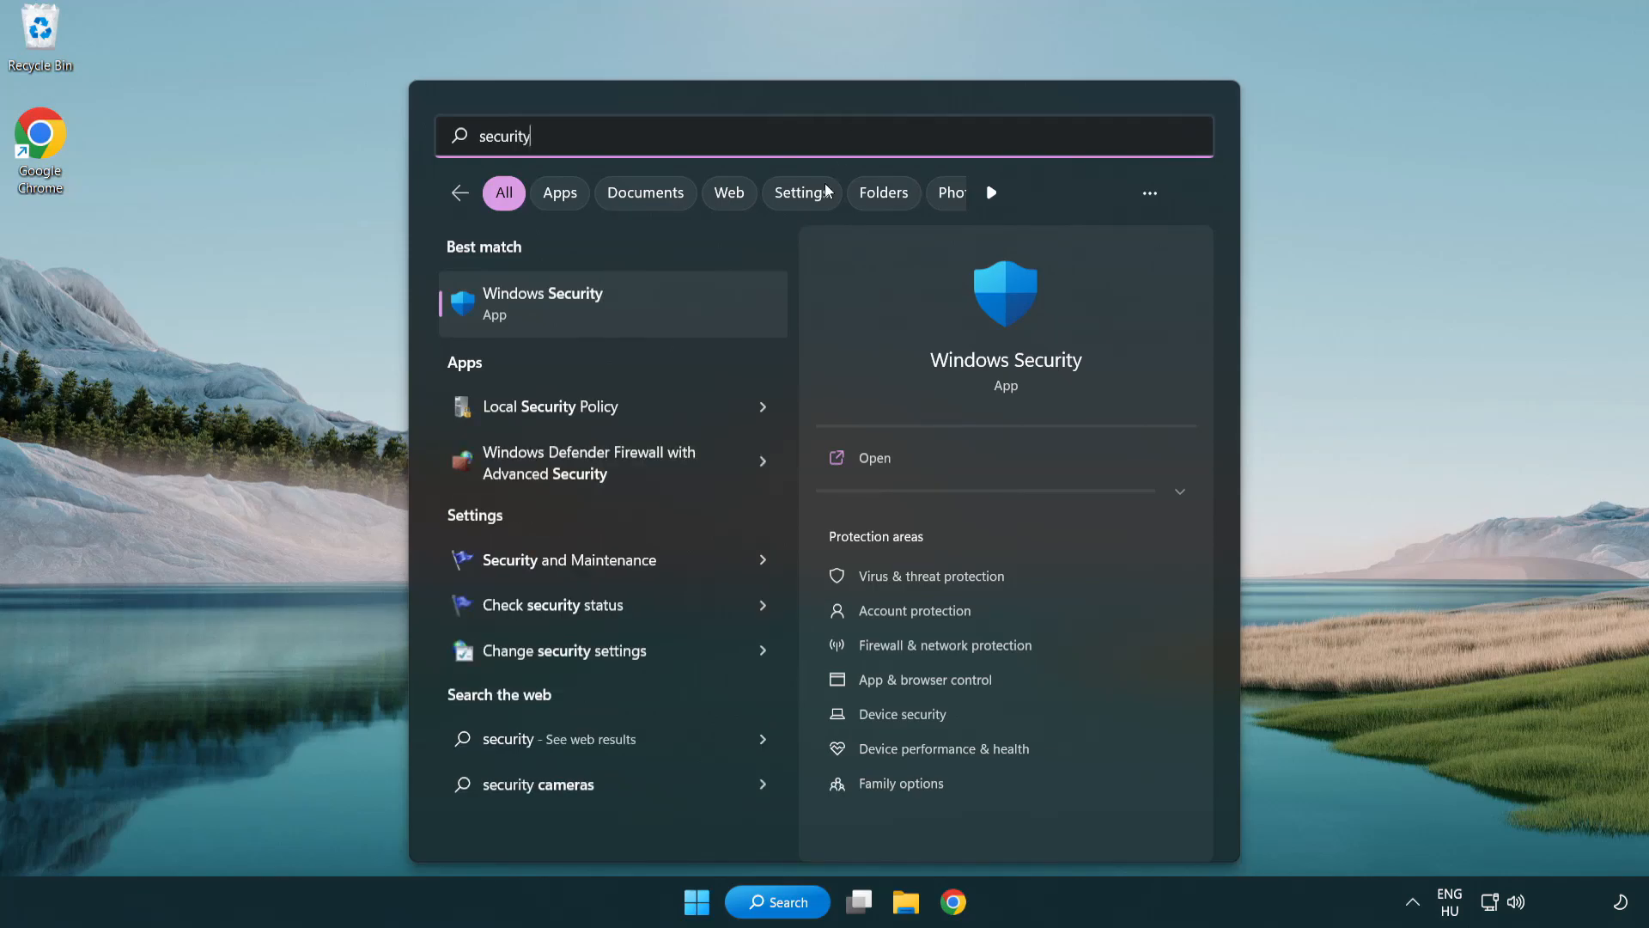
mouse_move(676, 318)
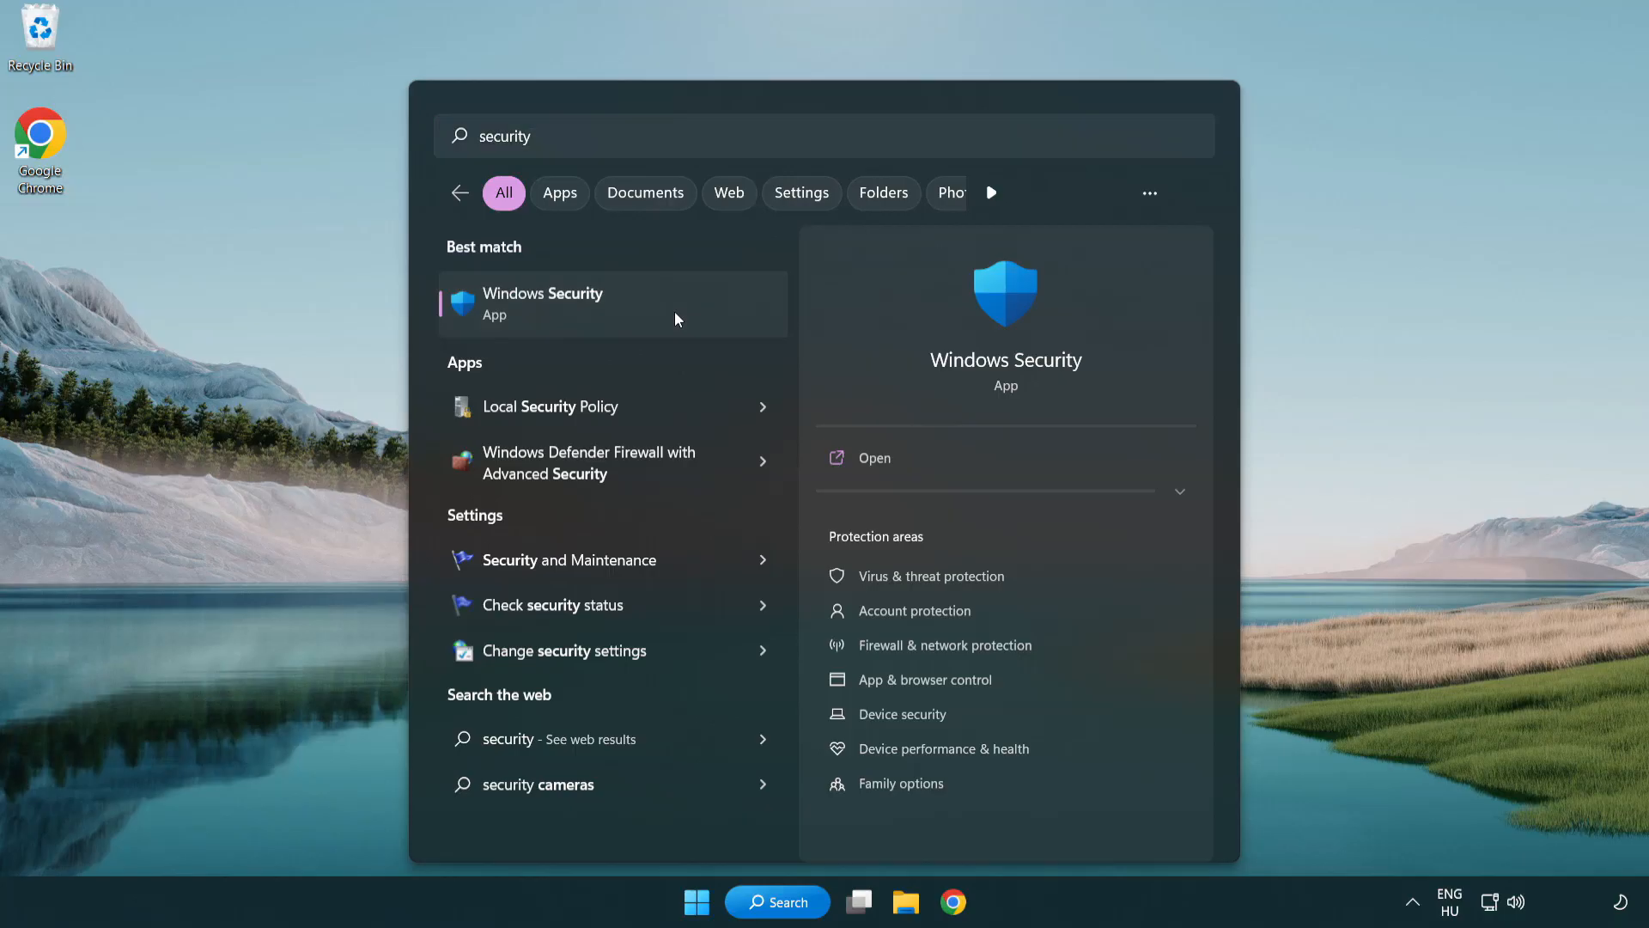
click(543, 304)
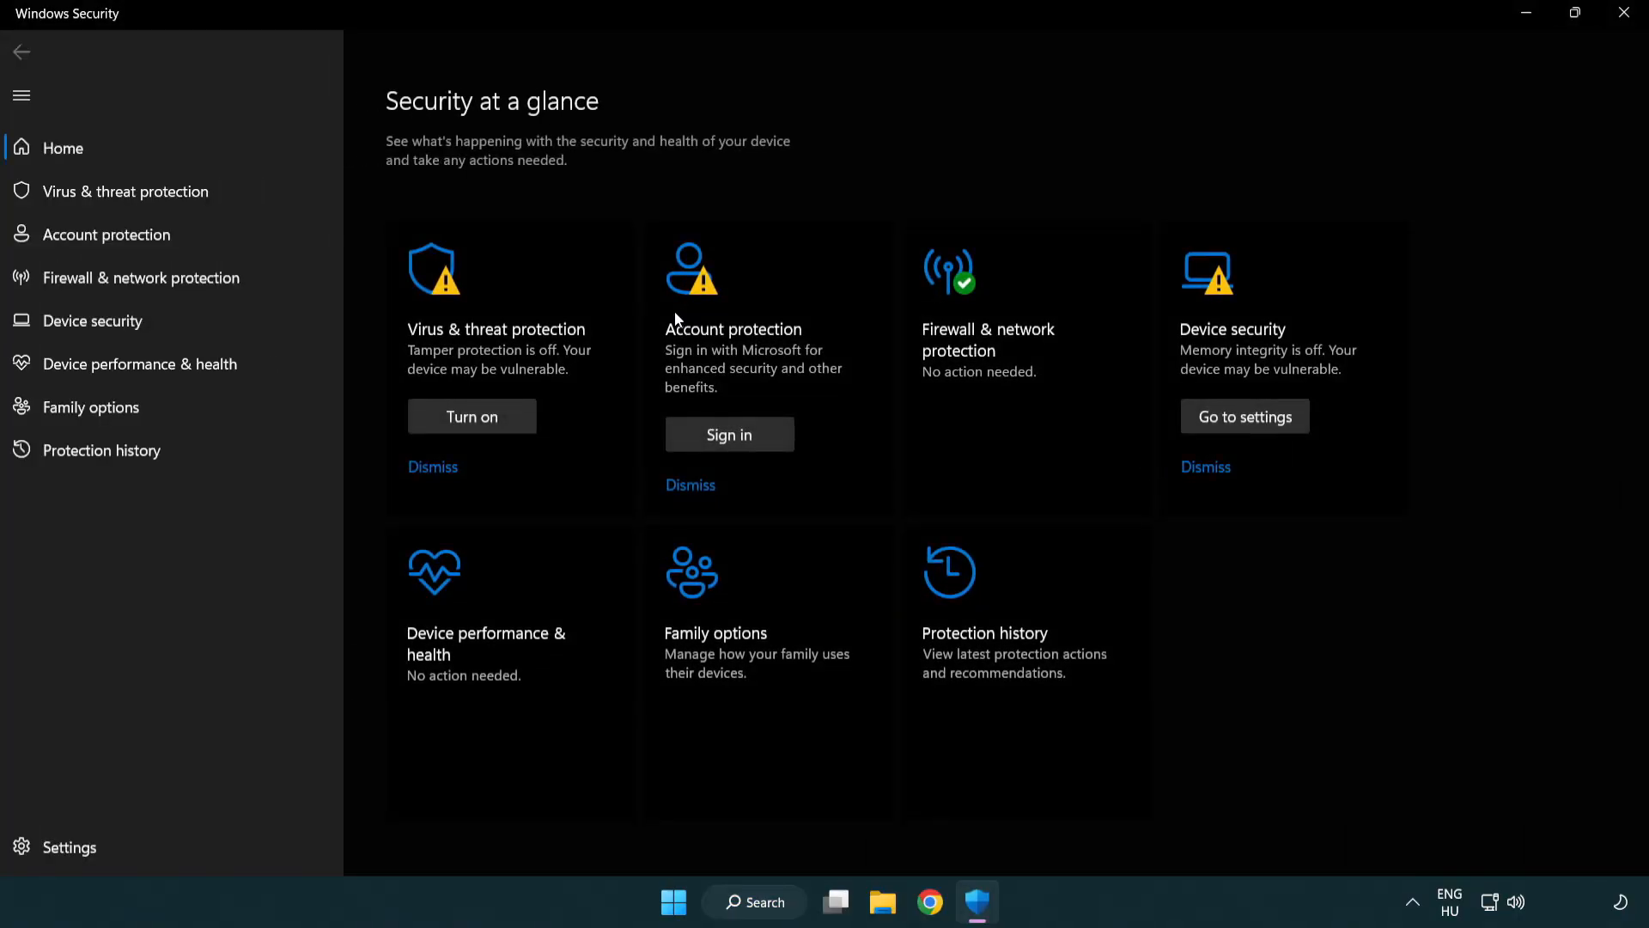
mouse_move(125, 190)
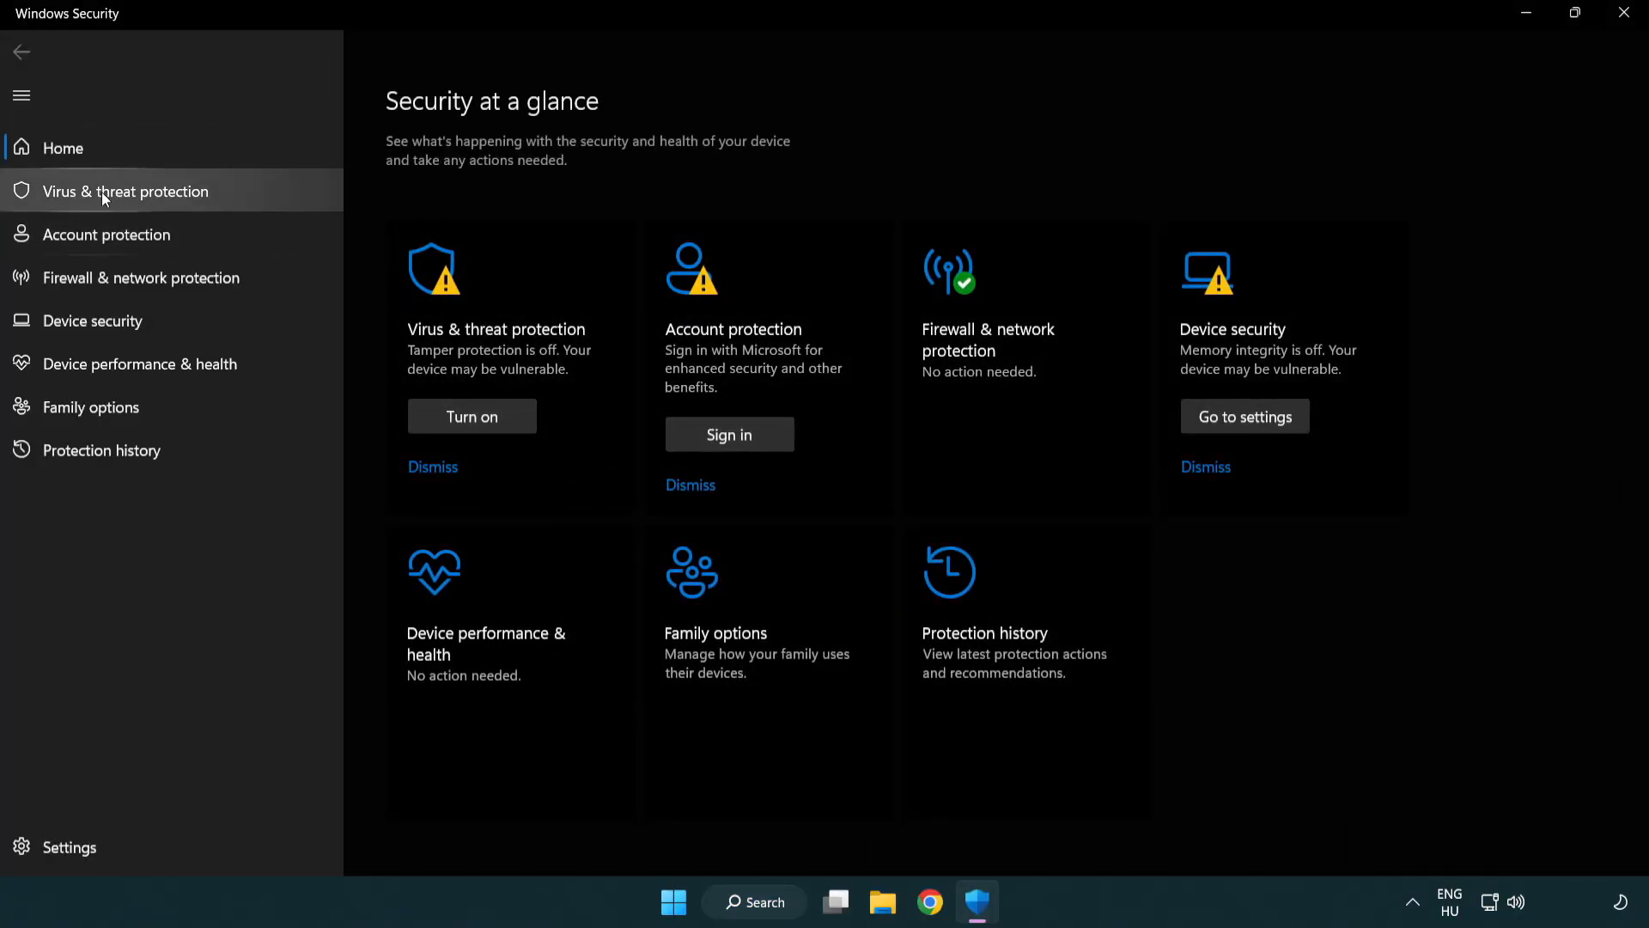
mouse_move(250, 197)
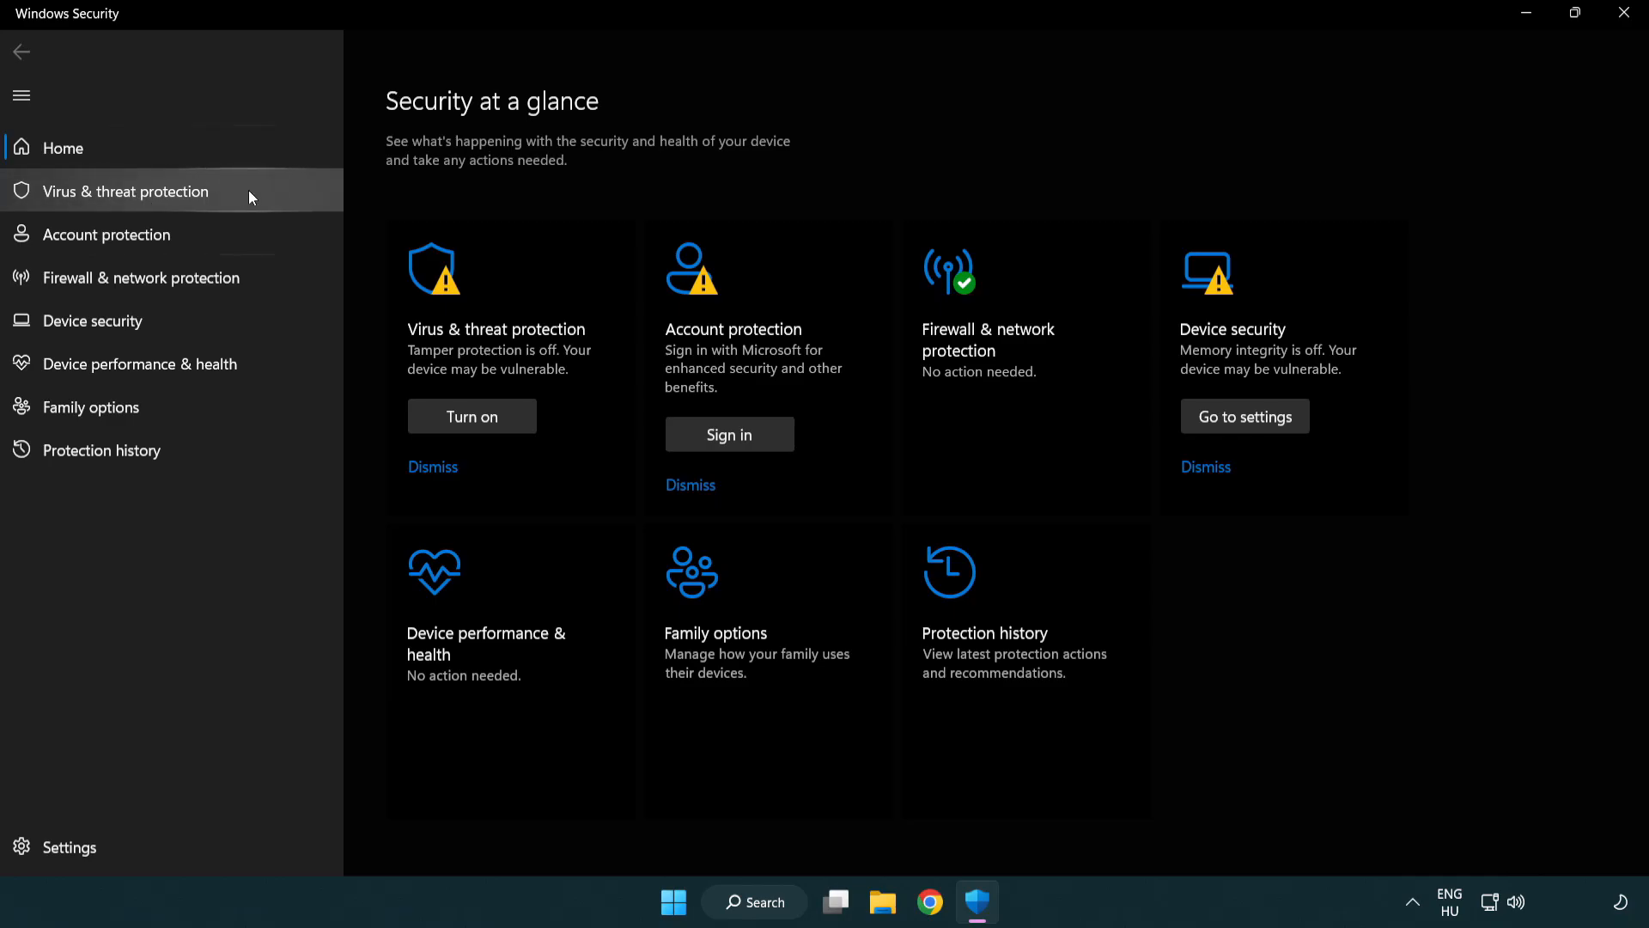
Step: Go through Virus & threat protection settings to the Defender Add or remove exclusions page
click(124, 191)
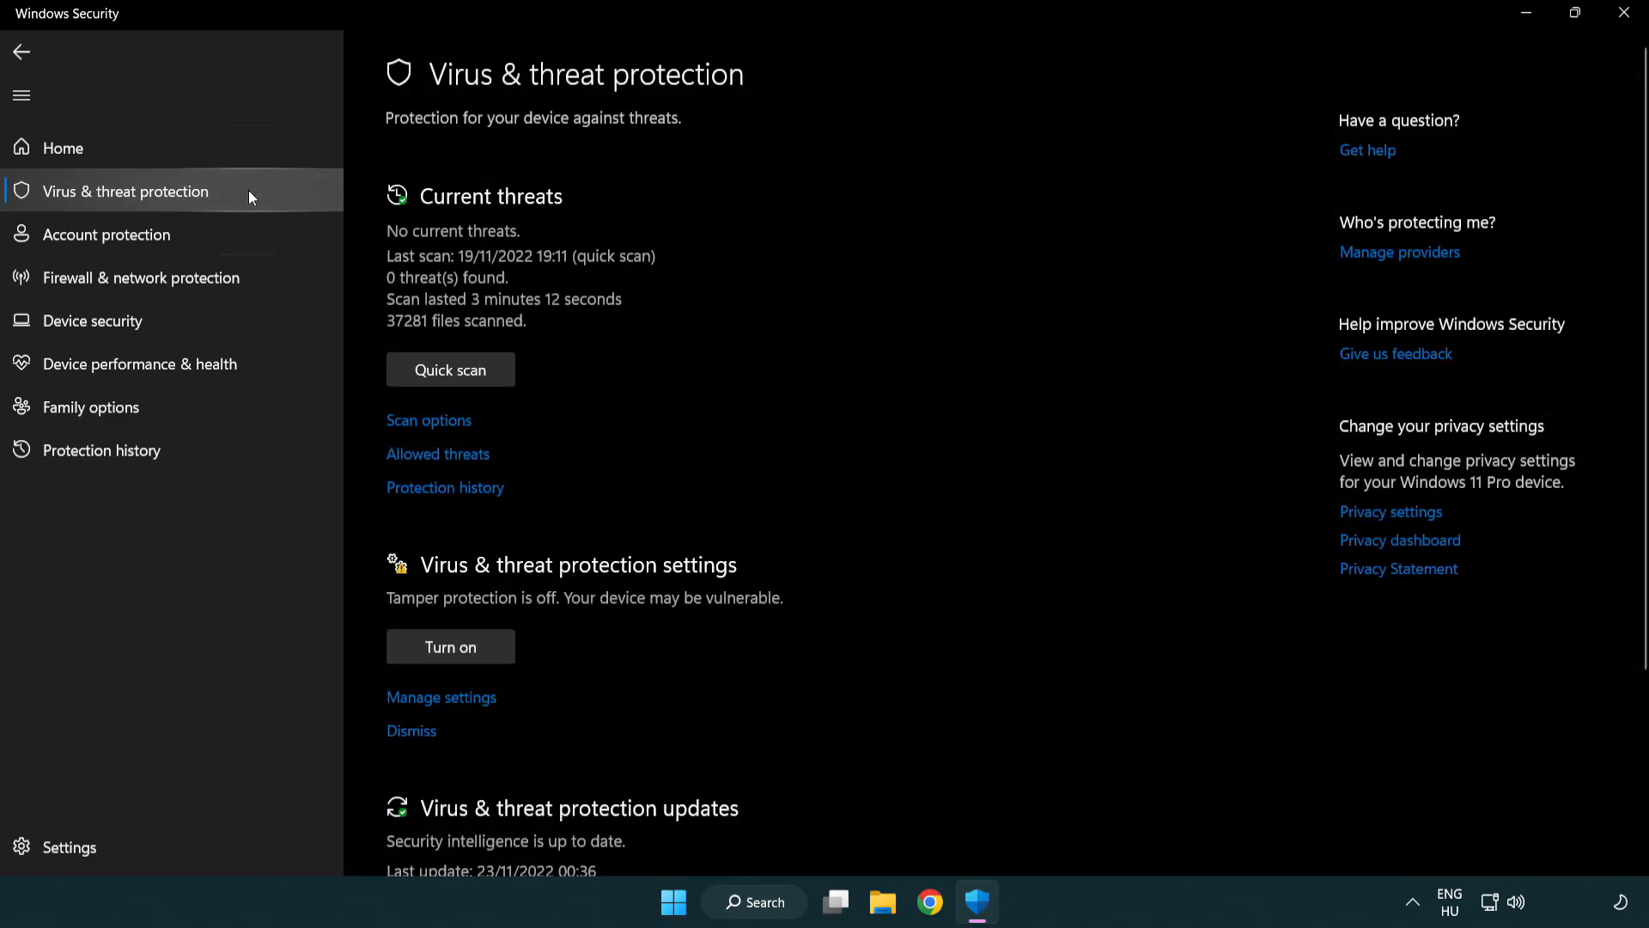
scroll(down, 3)
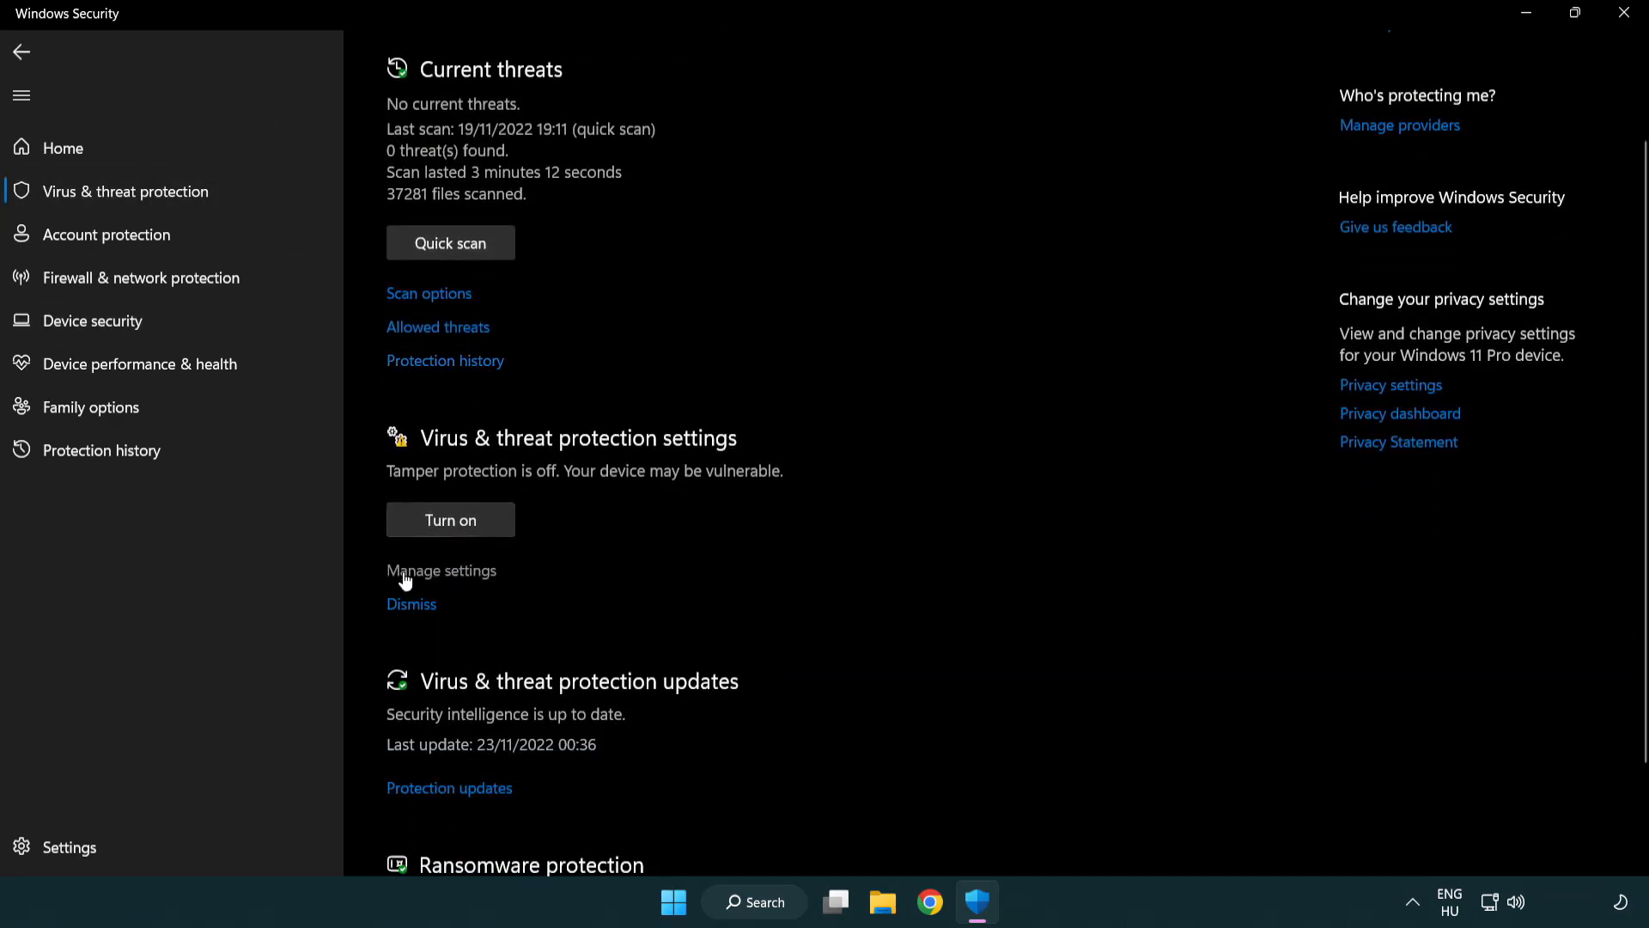
mouse_move(439, 580)
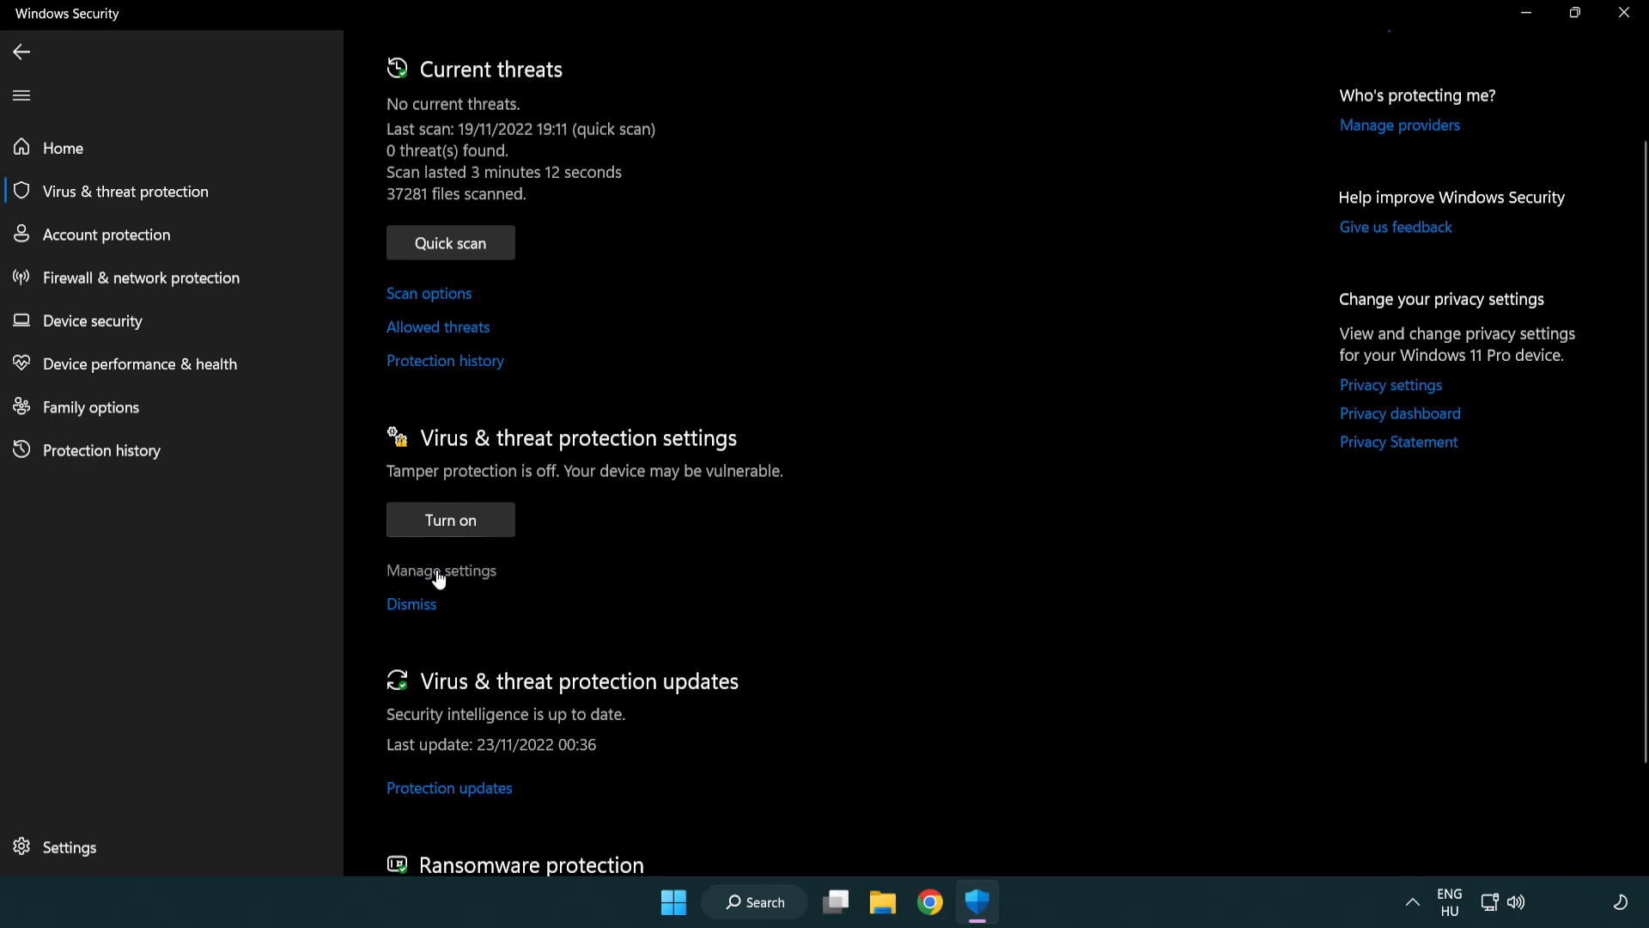
click(440, 570)
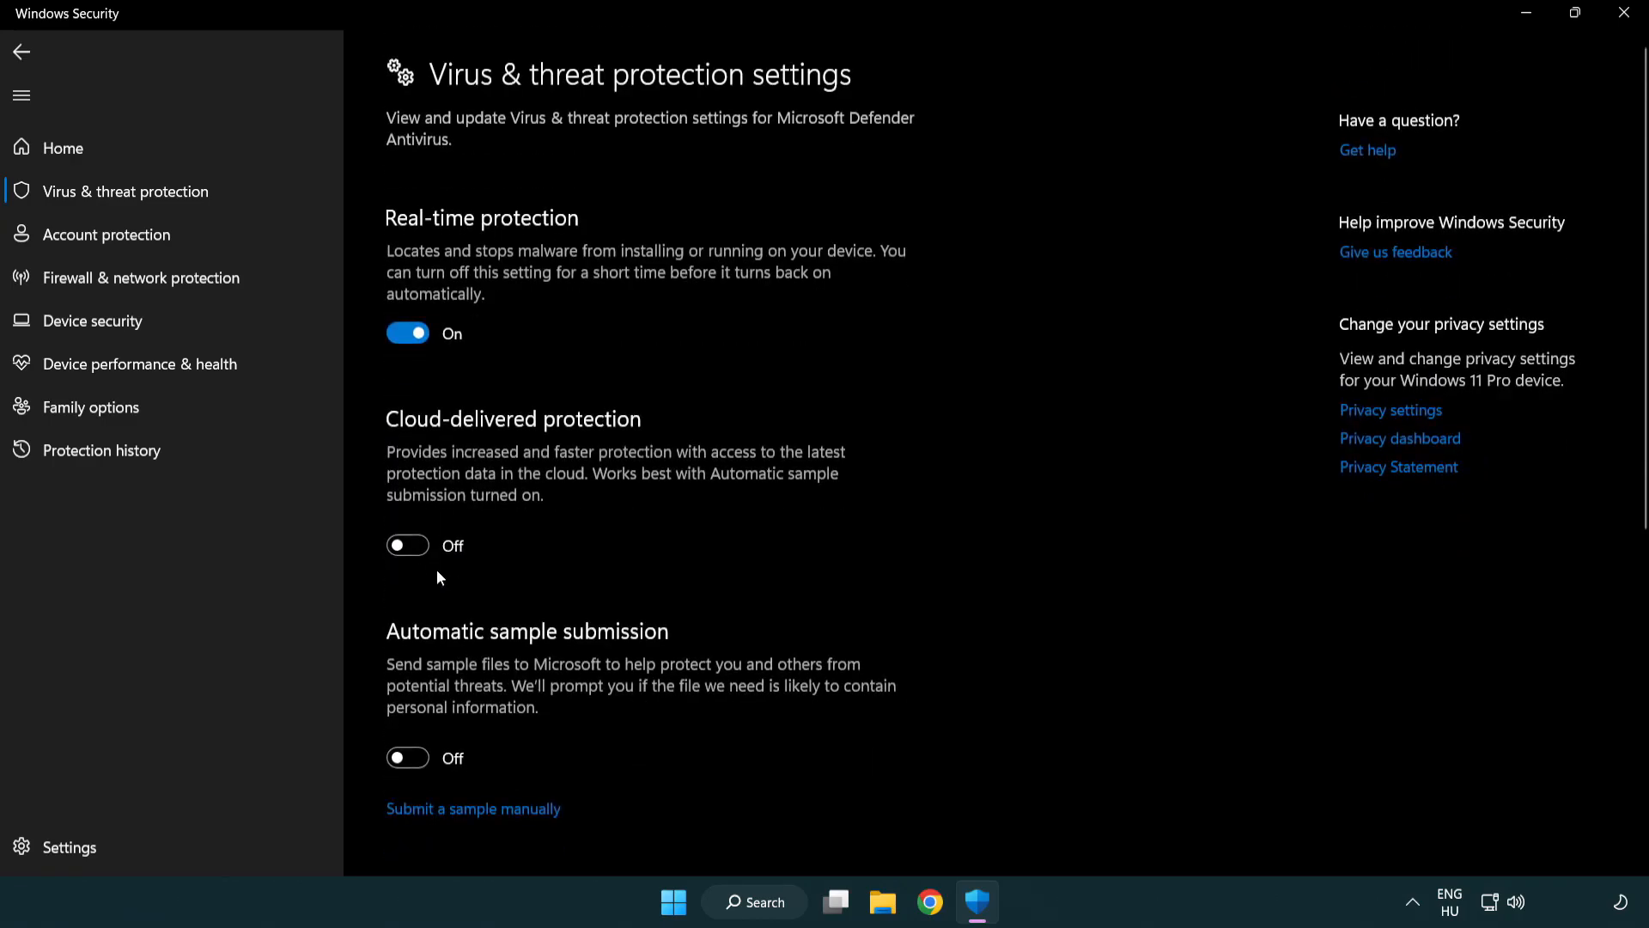
scroll(down, 3)
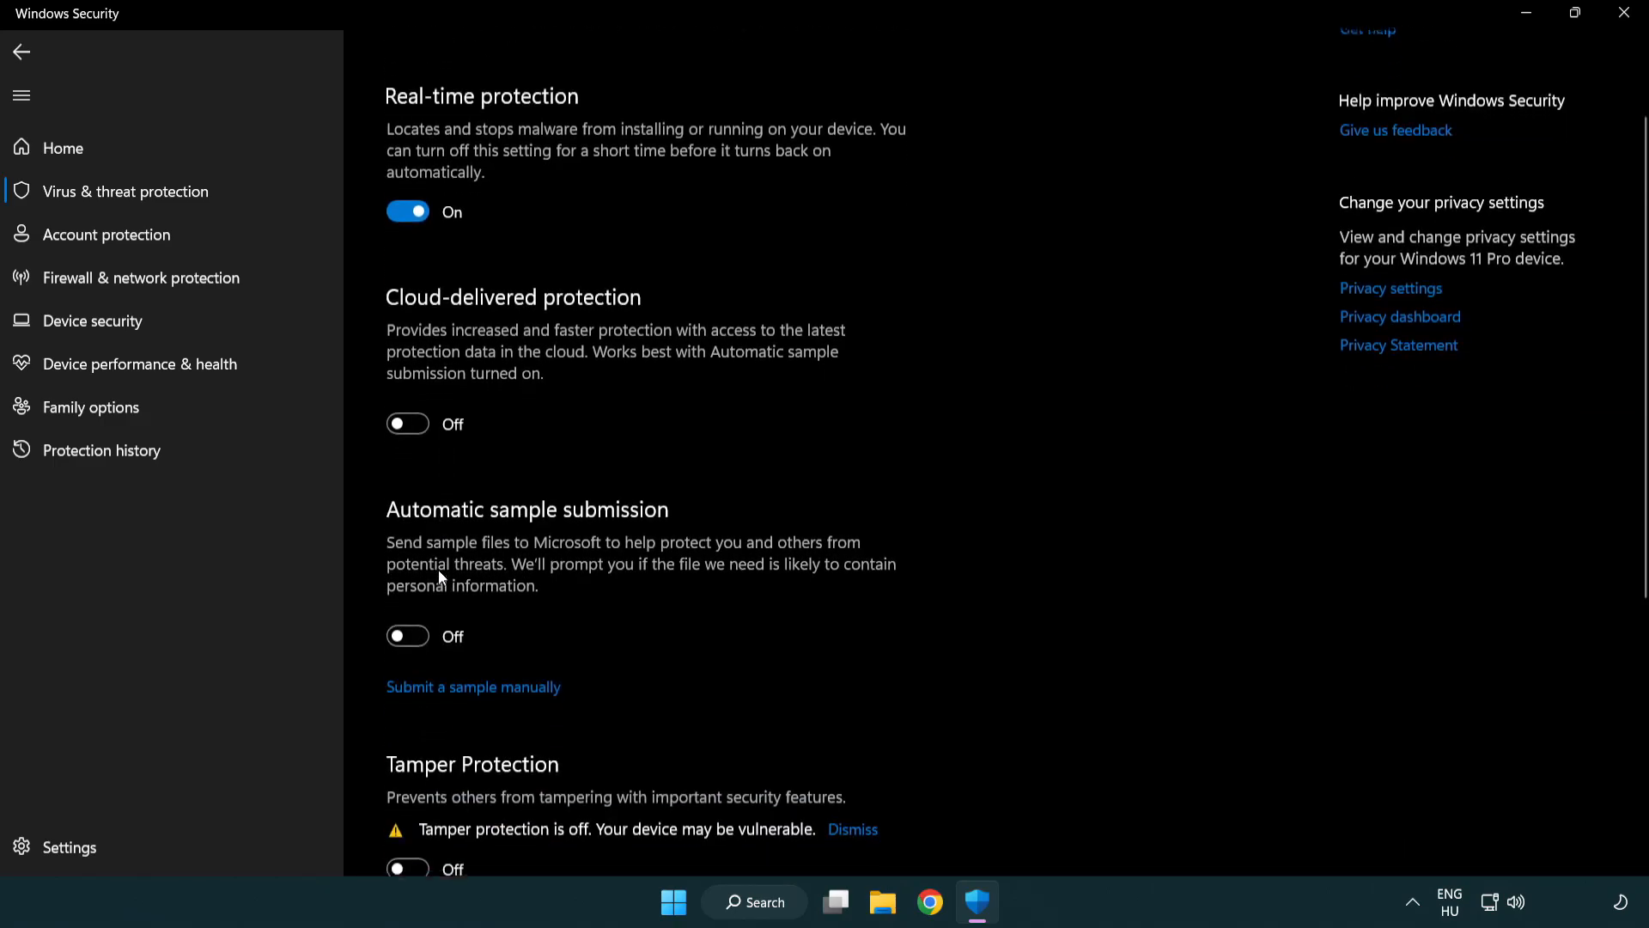
scroll(down, 3)
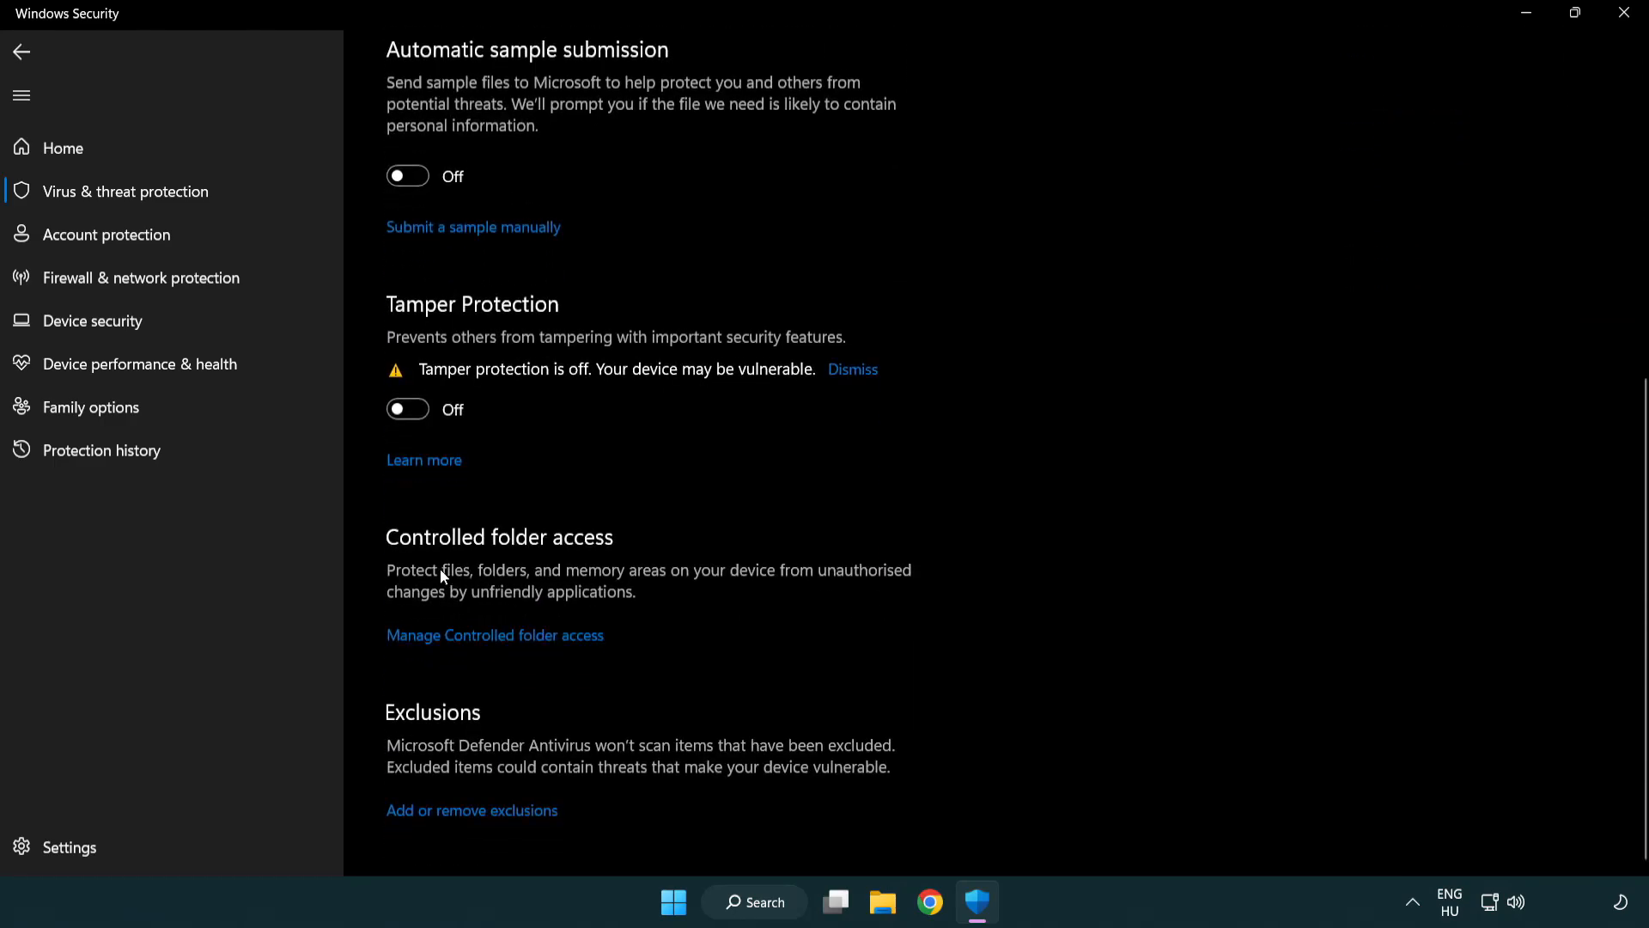
mouse_move(496, 823)
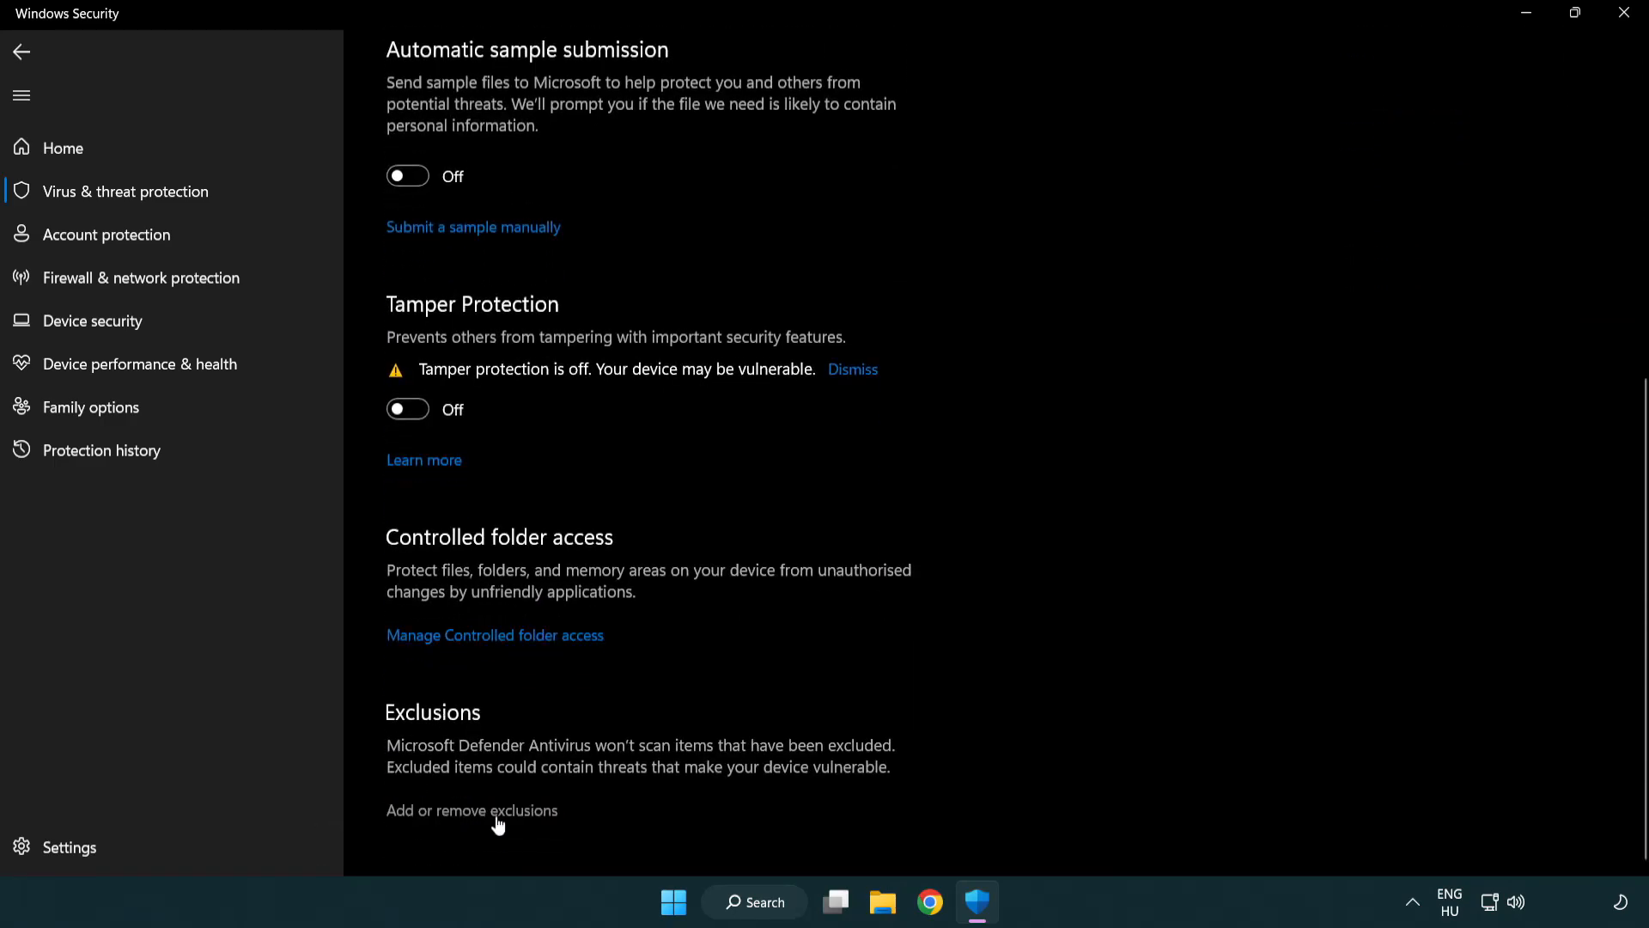
mouse_move(479, 823)
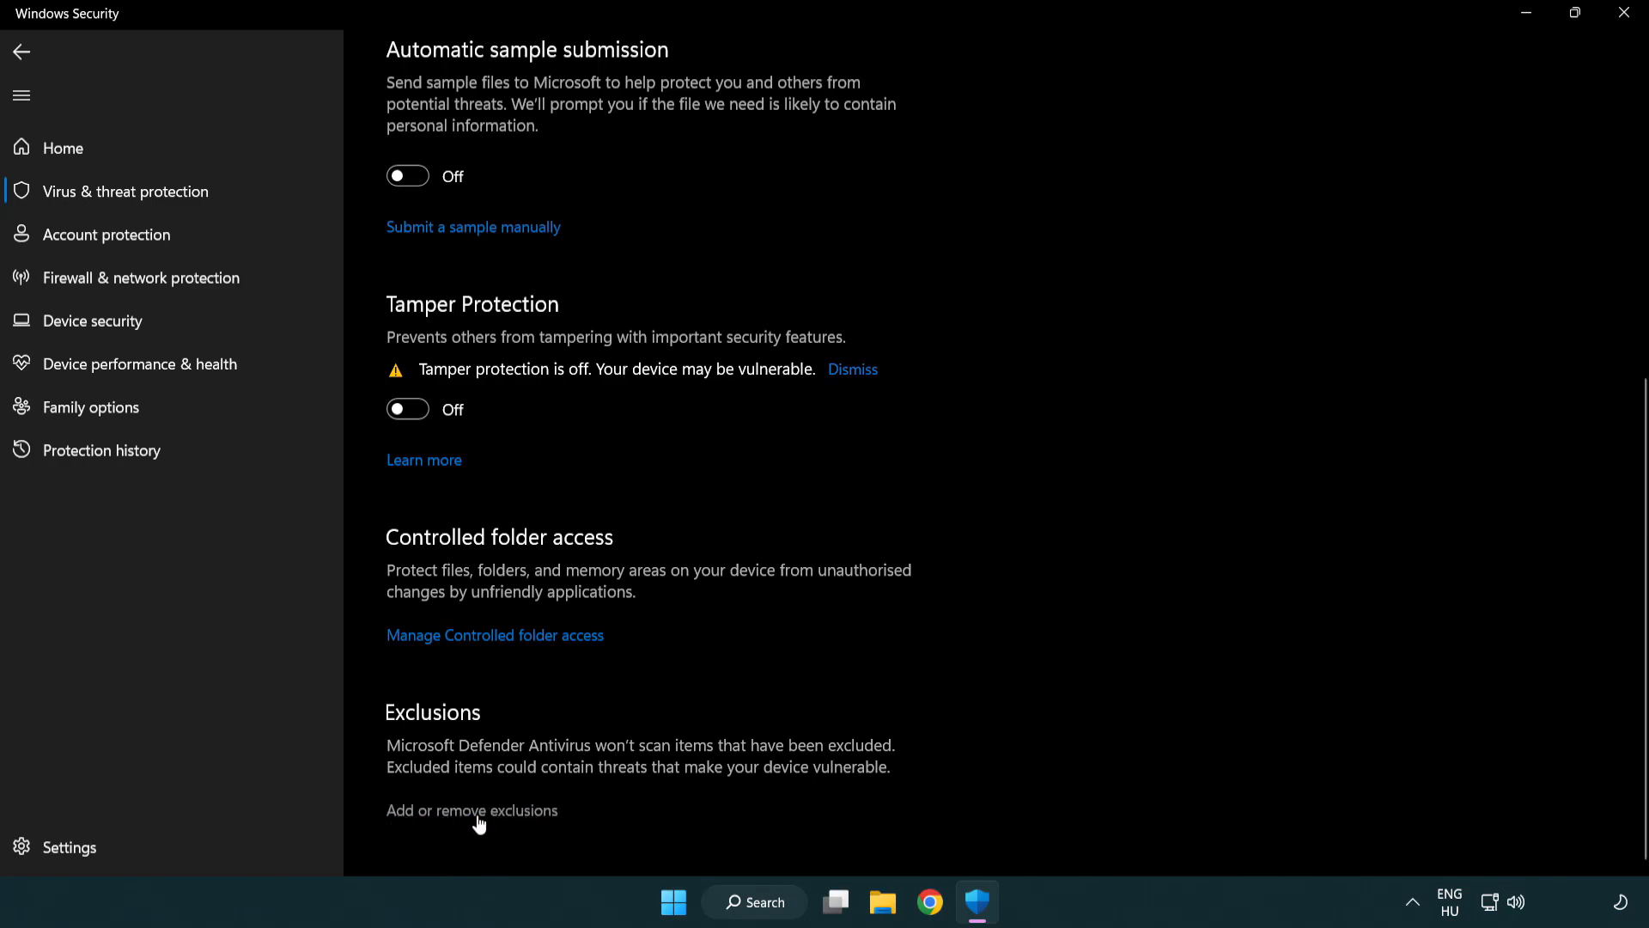
click(472, 810)
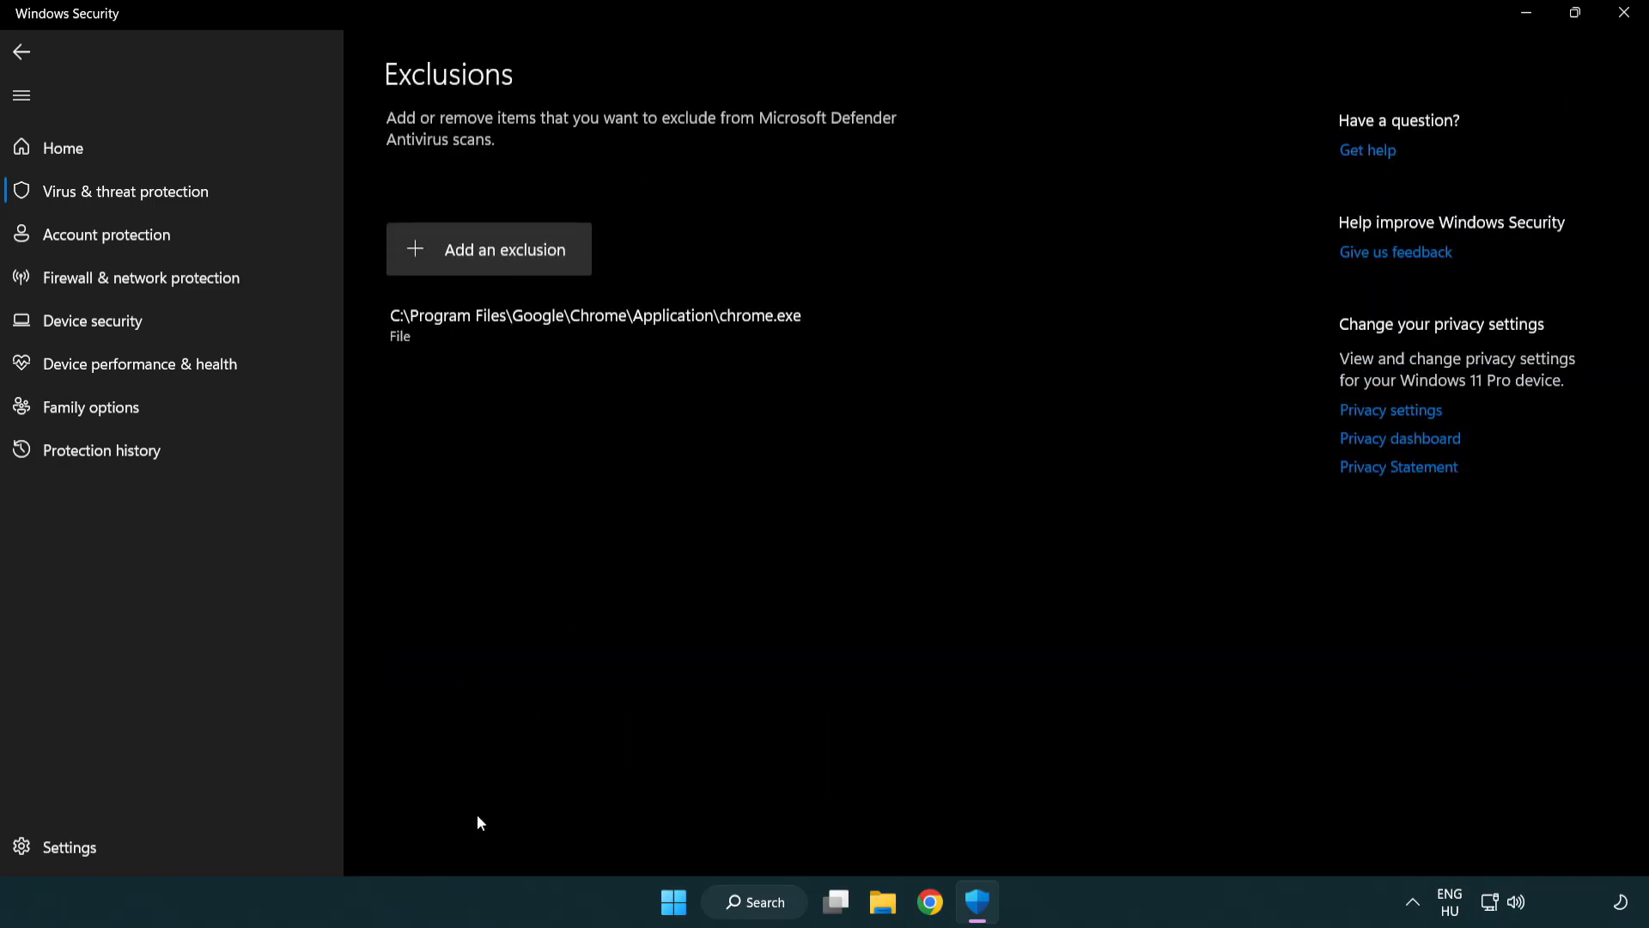
mouse_move(457, 256)
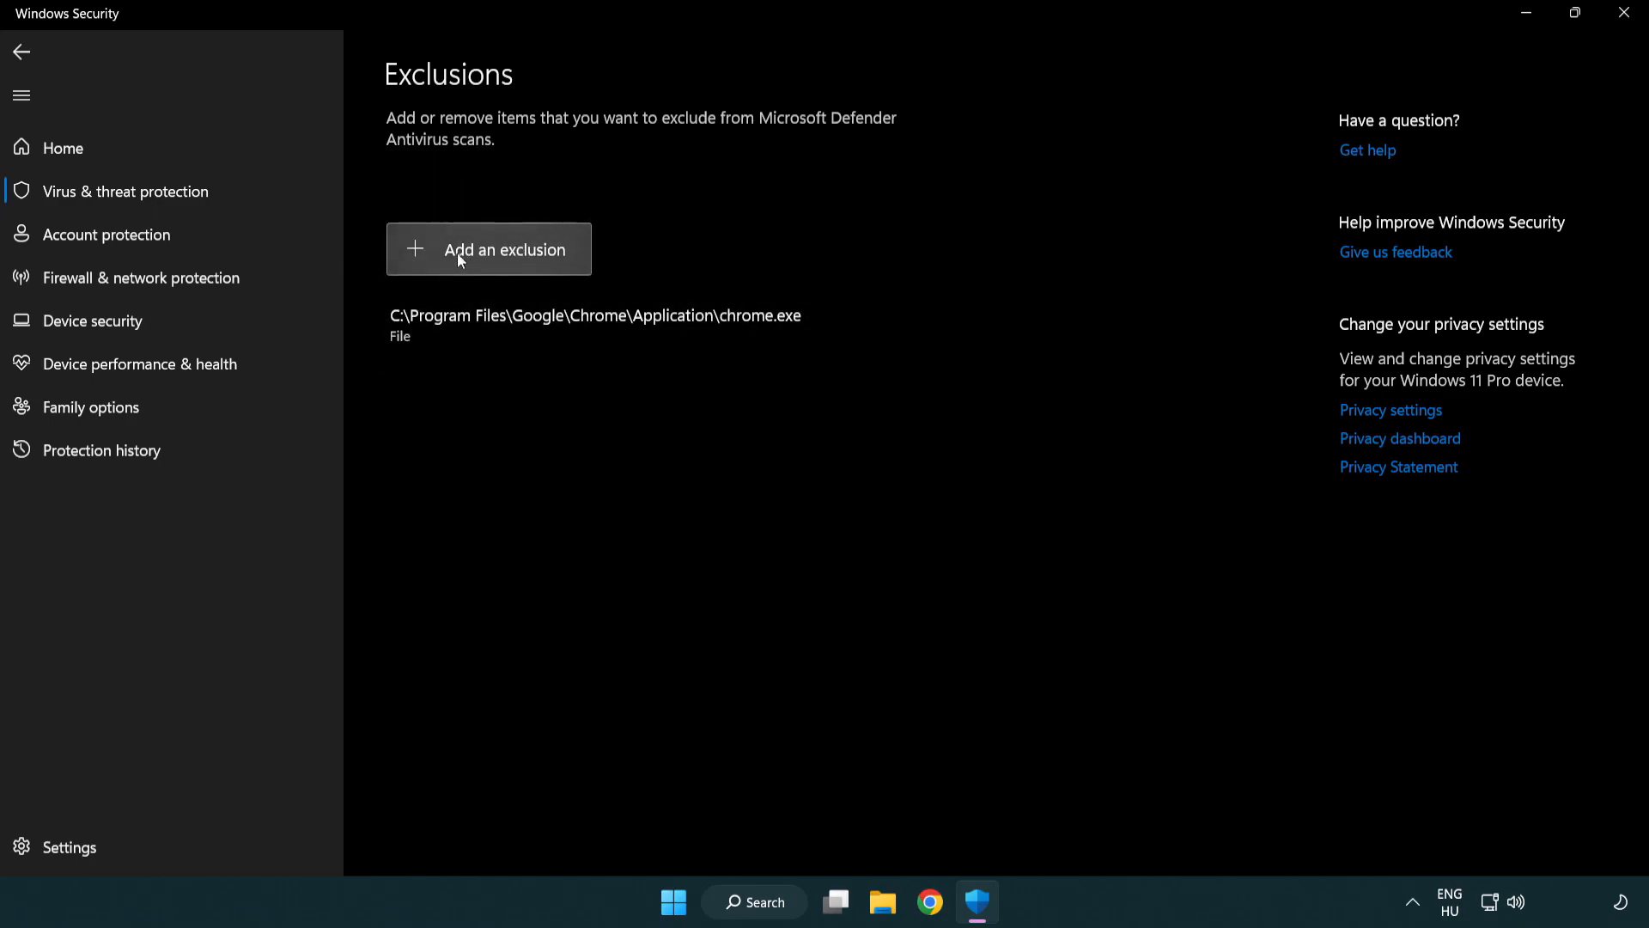
Step: Exclude the NOT WORKING APP shortcut in C:\Program Files (x86) from Defender, then close Windows Security
click(489, 250)
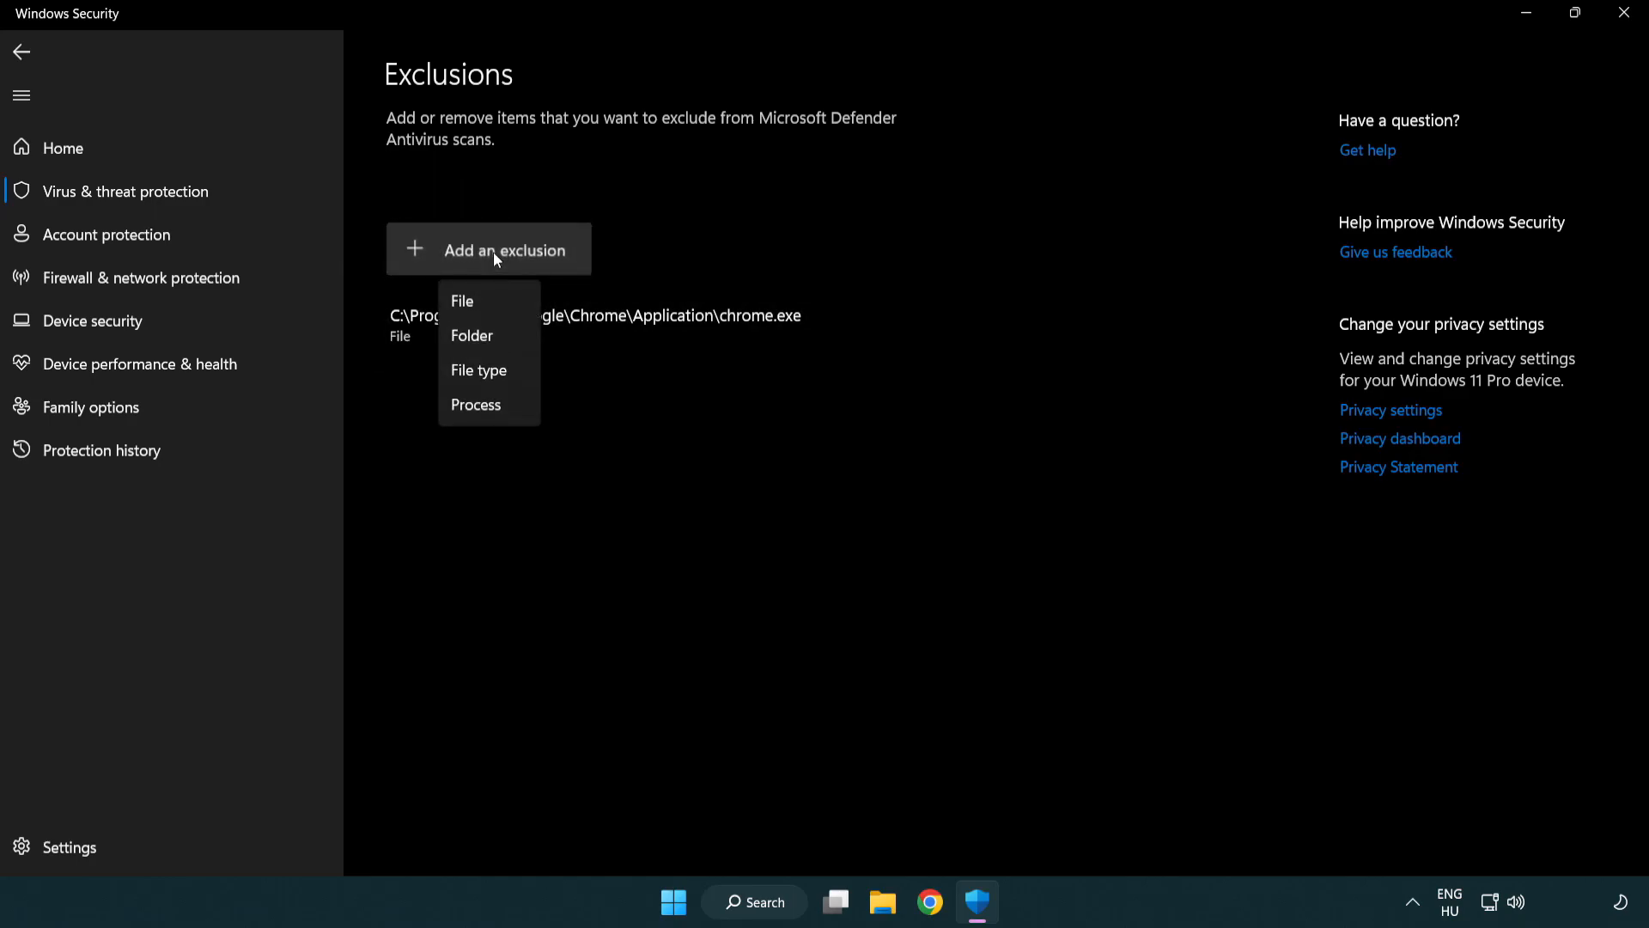
mouse_move(486, 335)
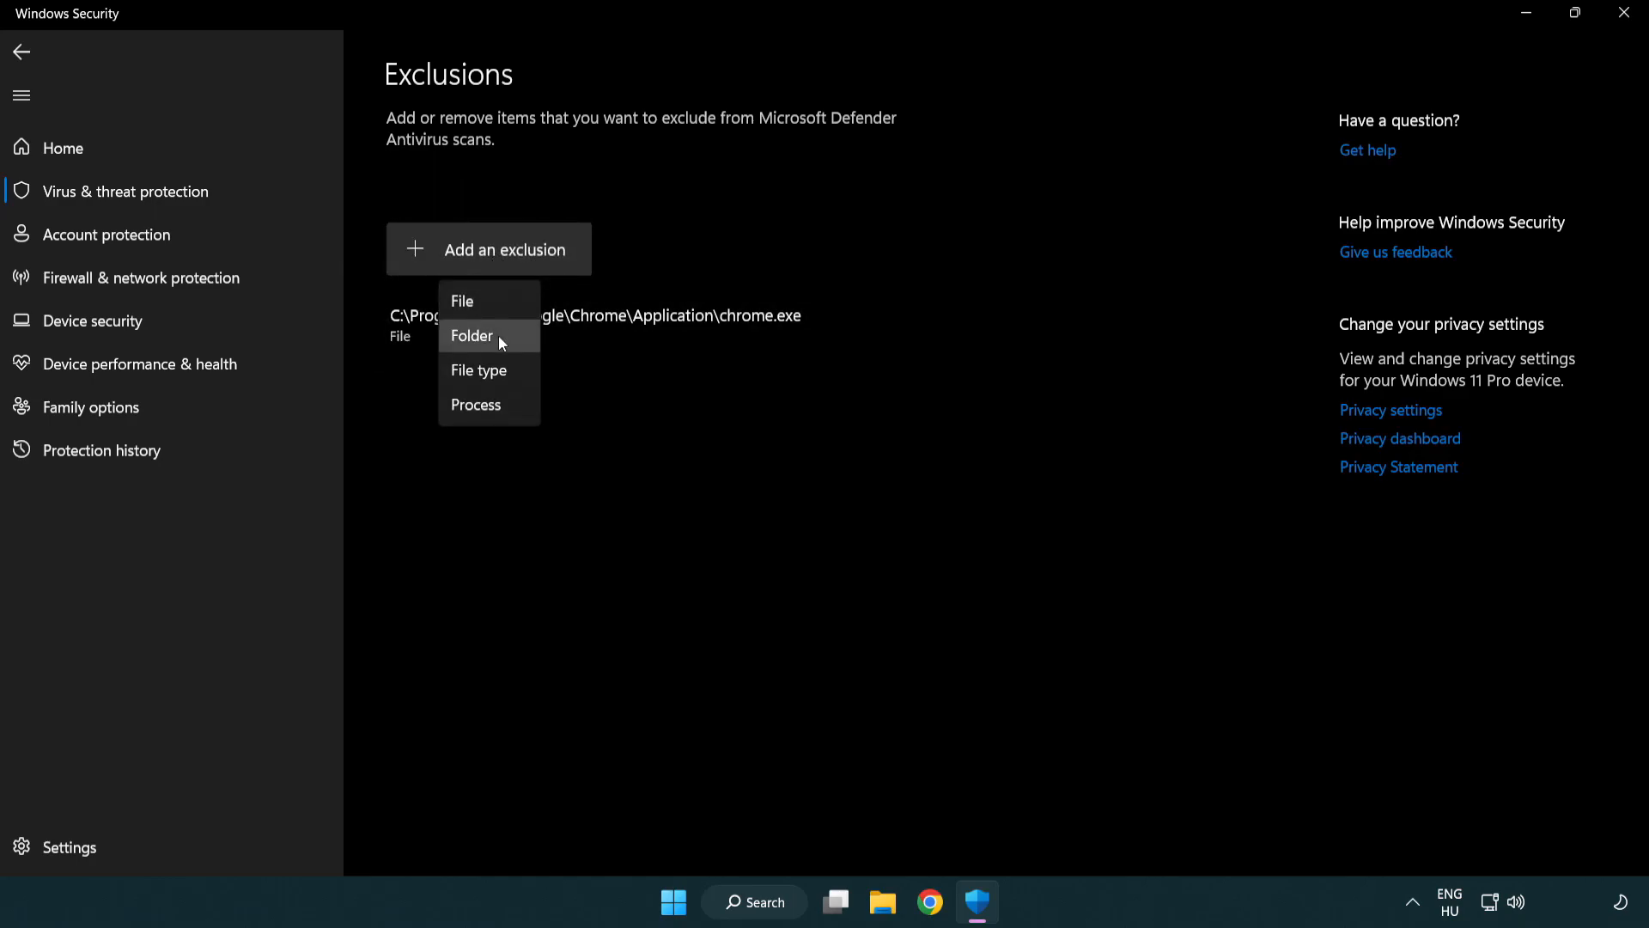
mouse_move(486, 307)
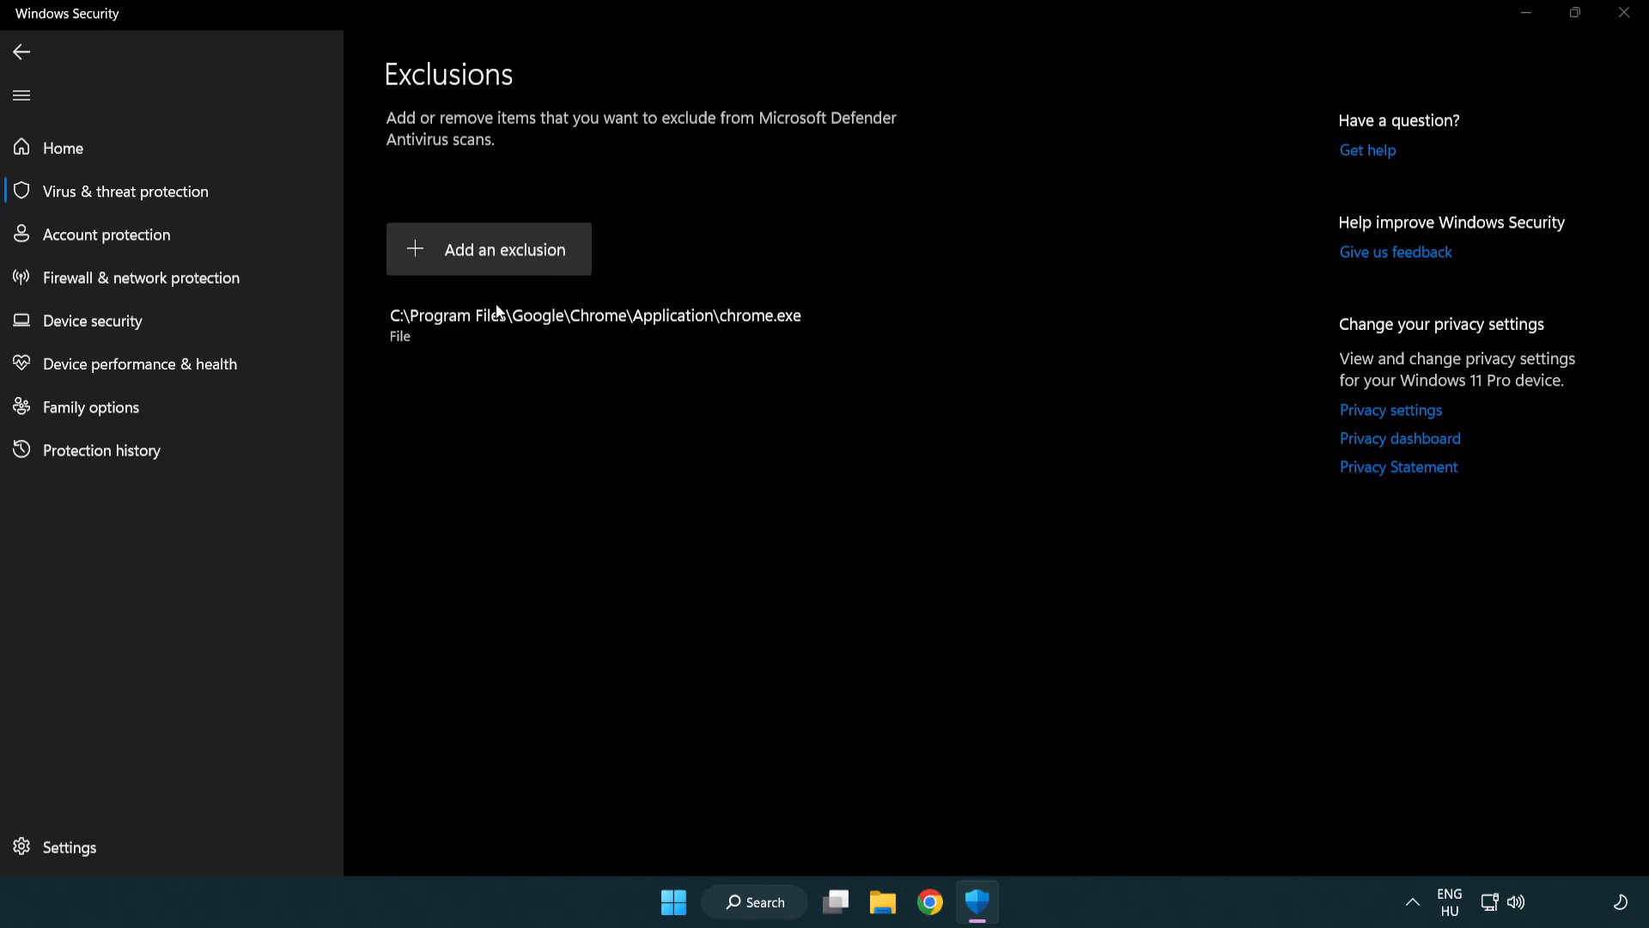
click(488, 249)
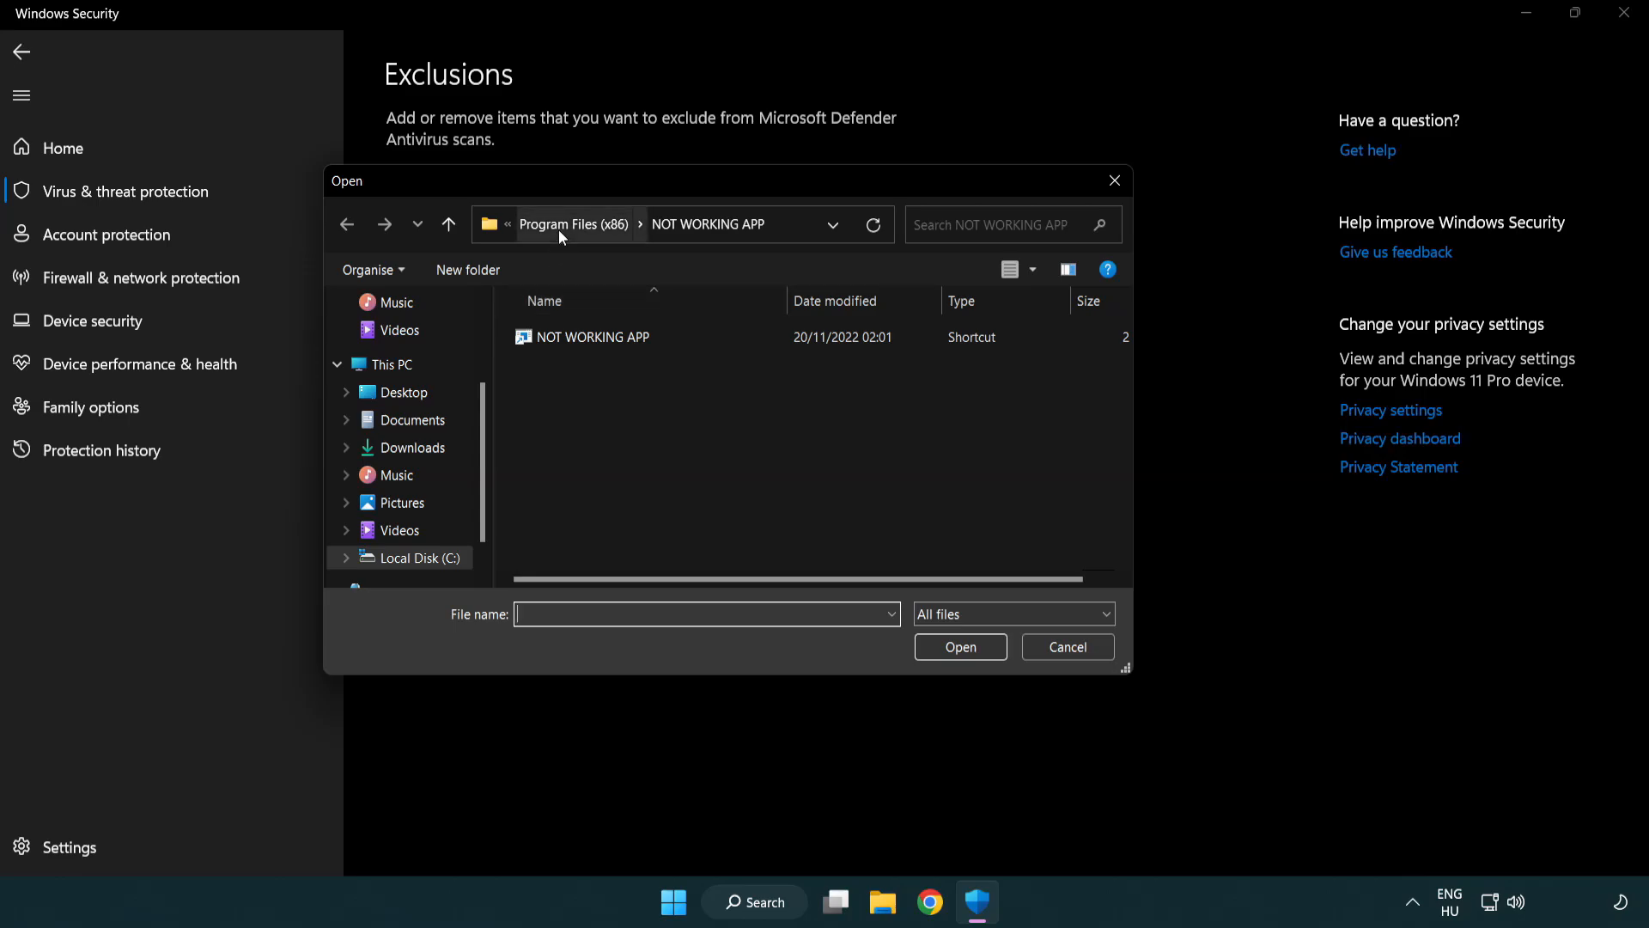
click(572, 224)
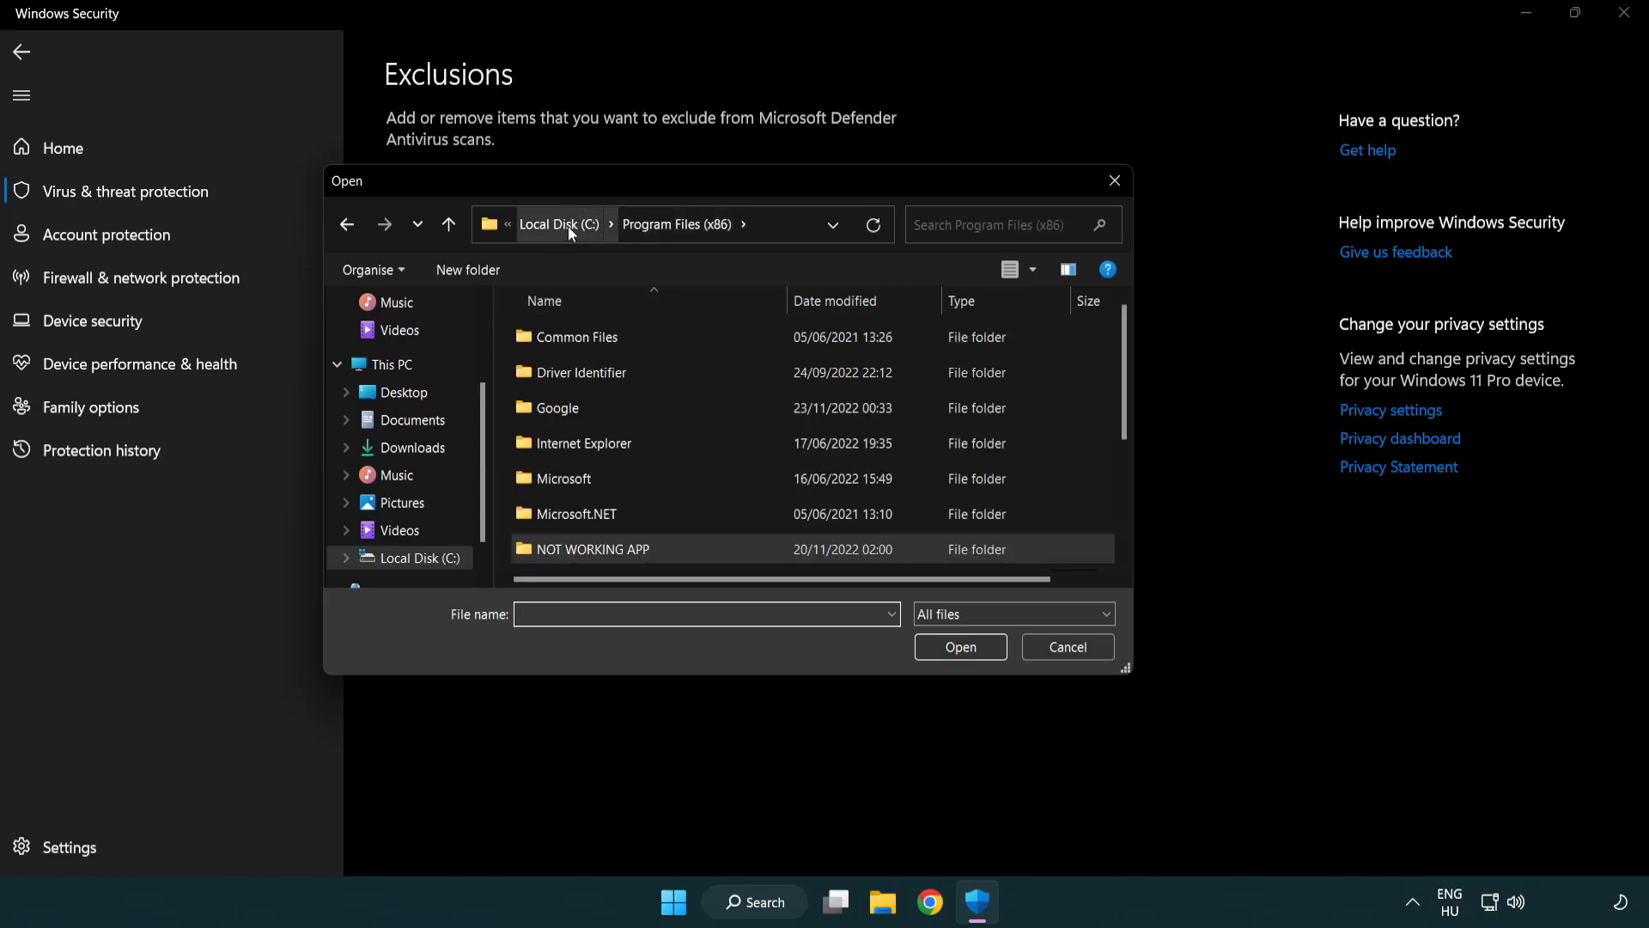
click(390, 364)
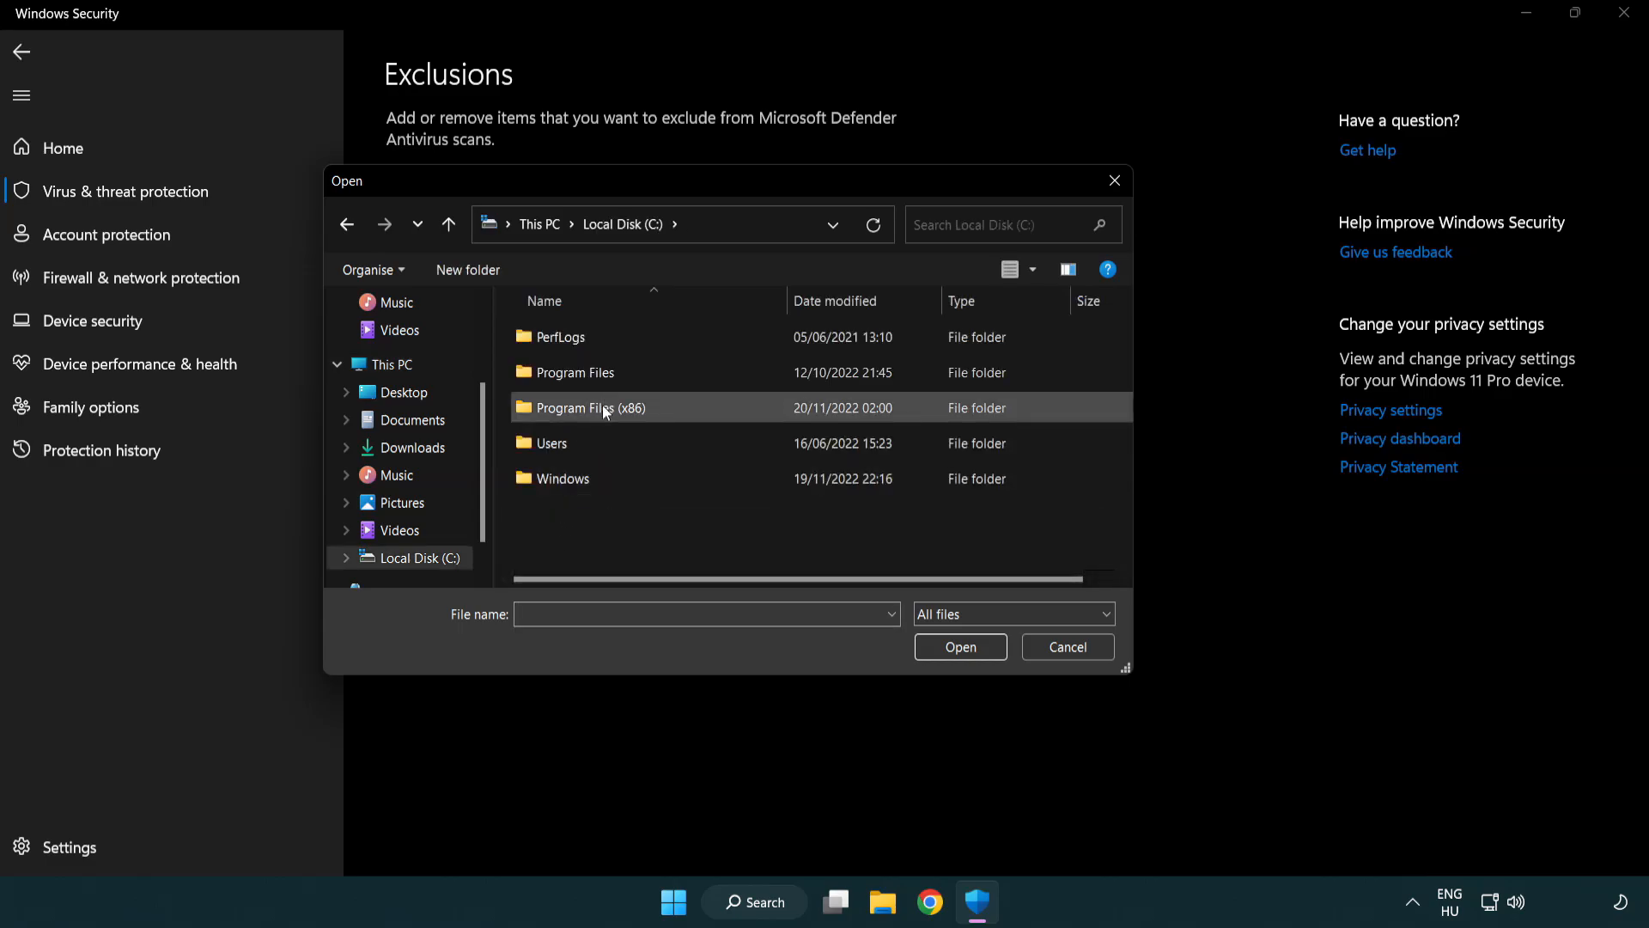
double_click(585, 407)
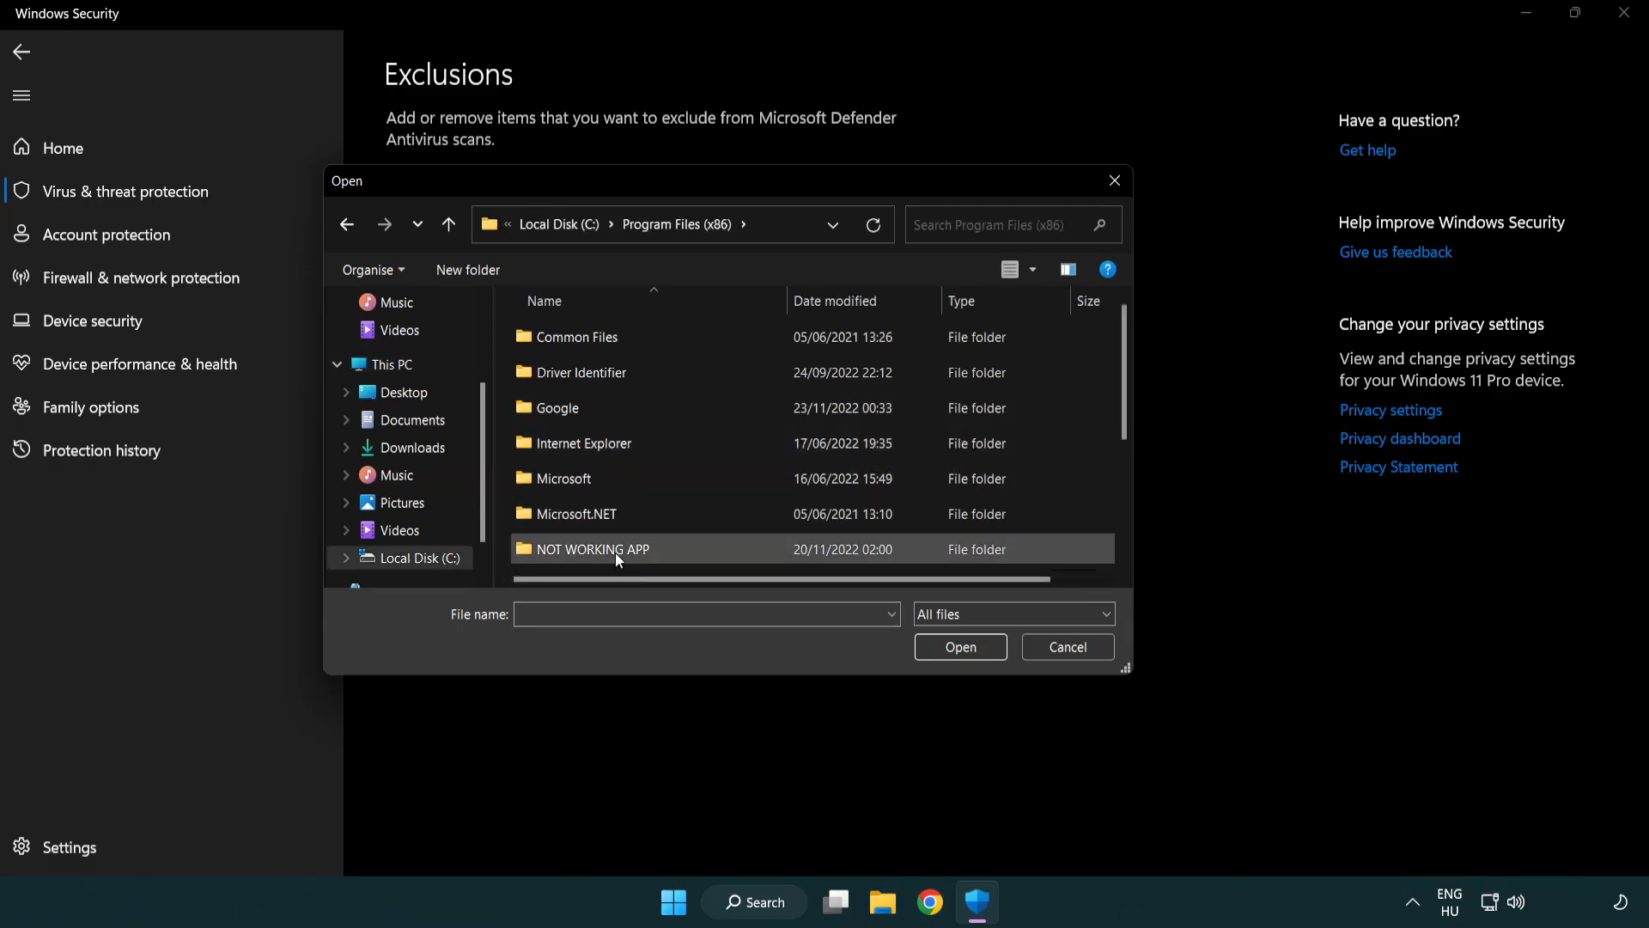
double_click(591, 548)
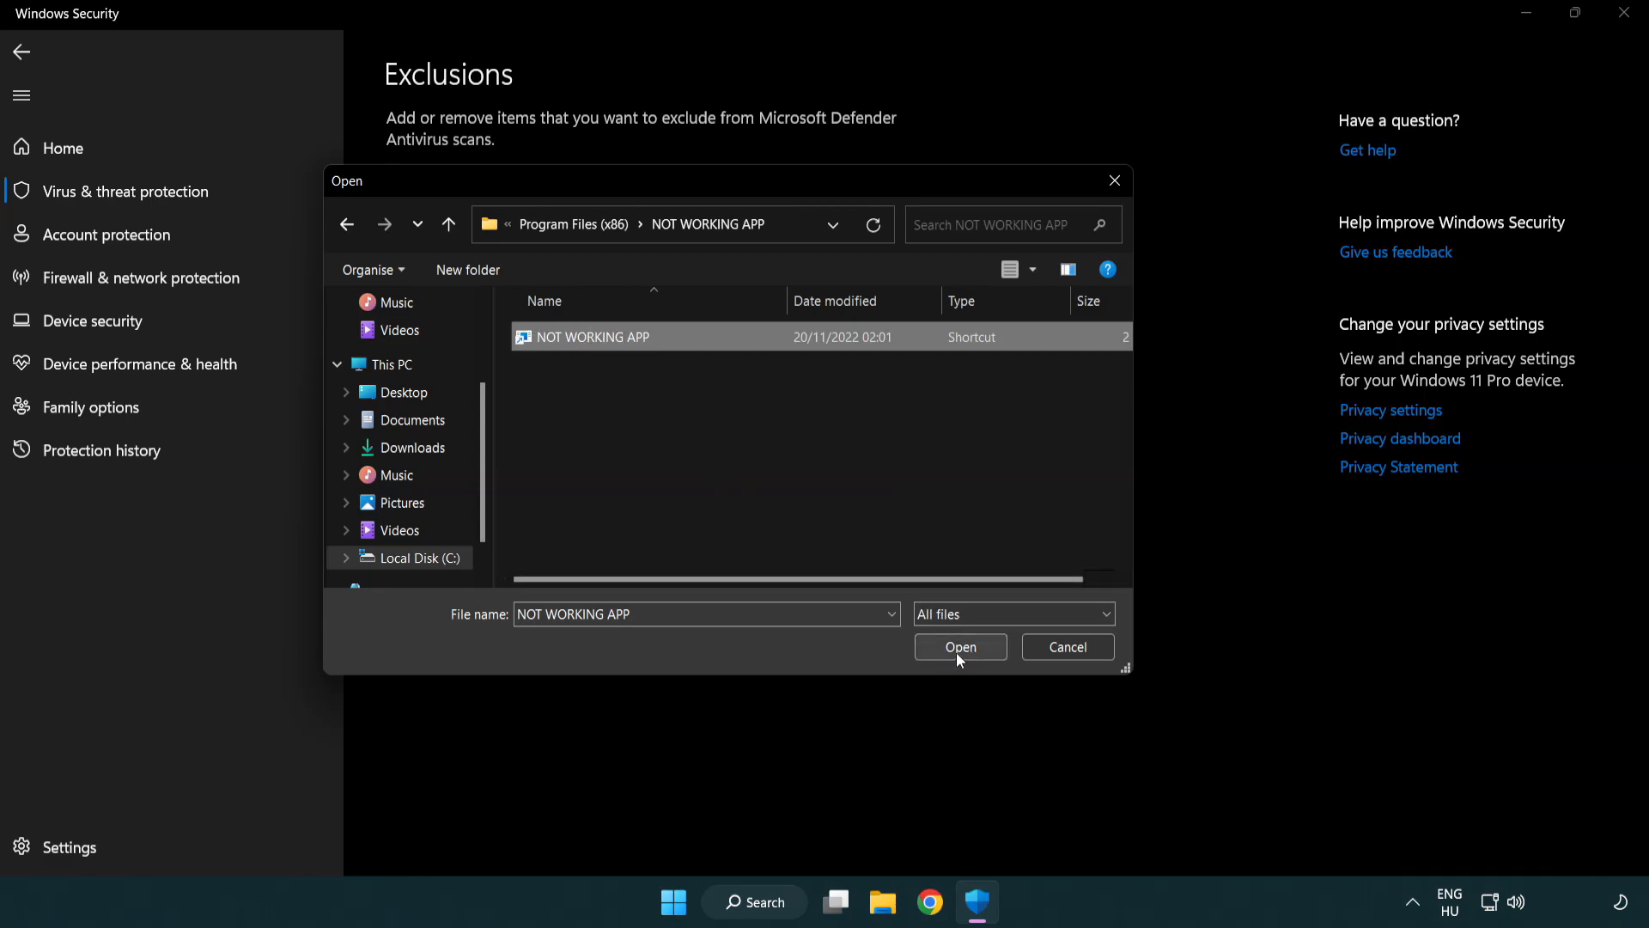
click(958, 646)
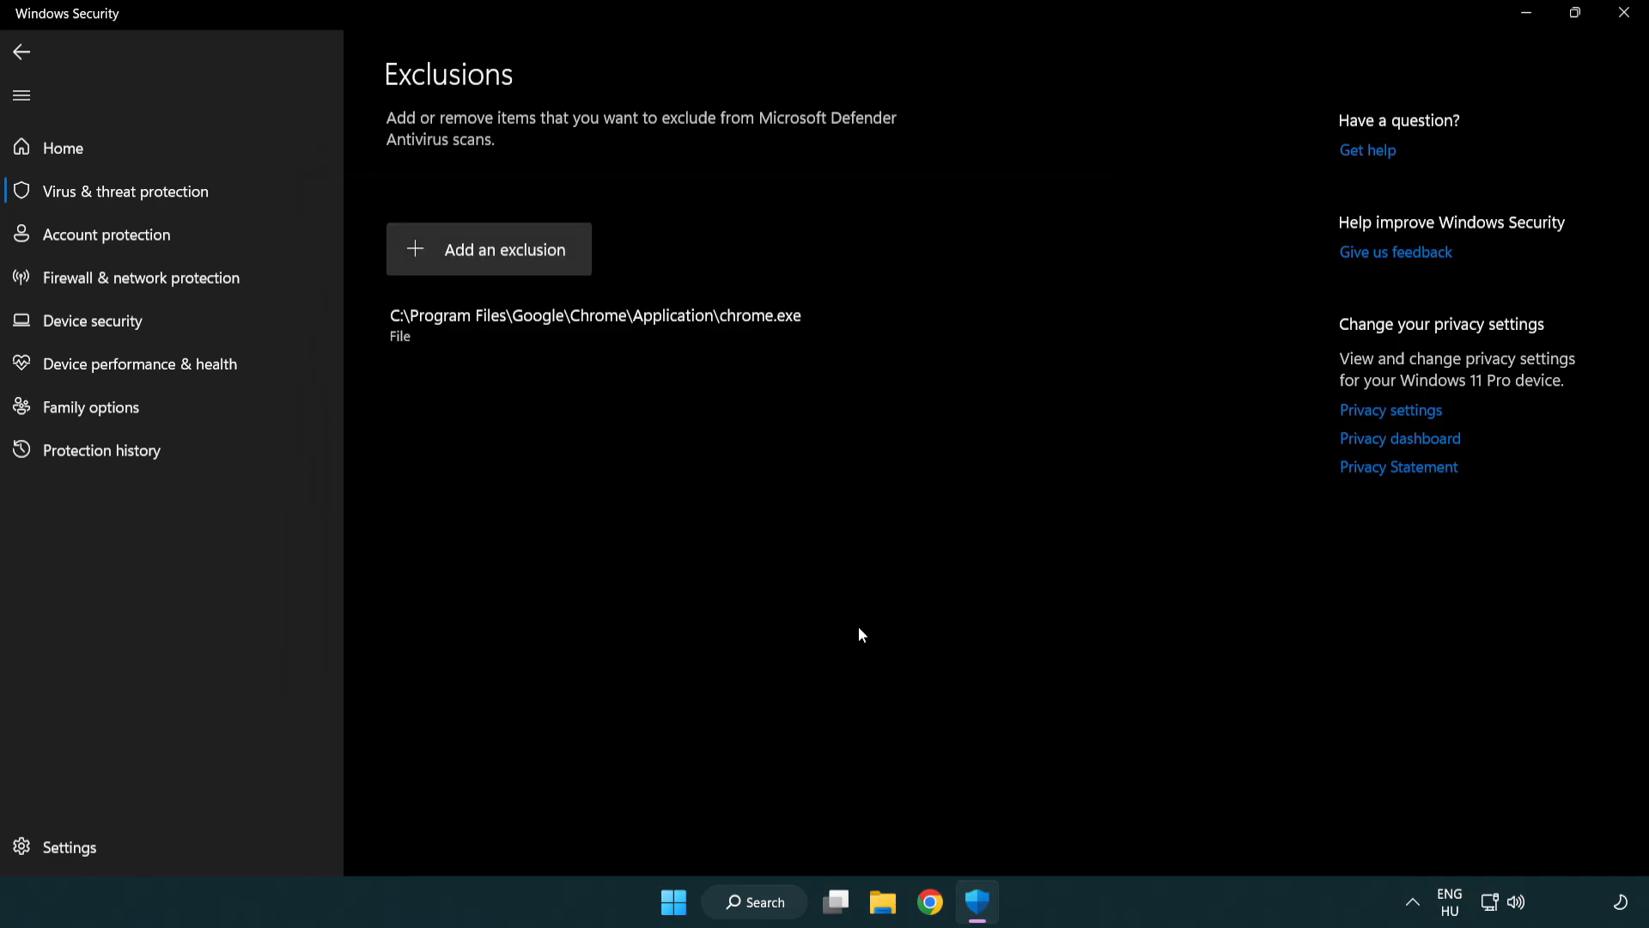
mouse_move(704, 502)
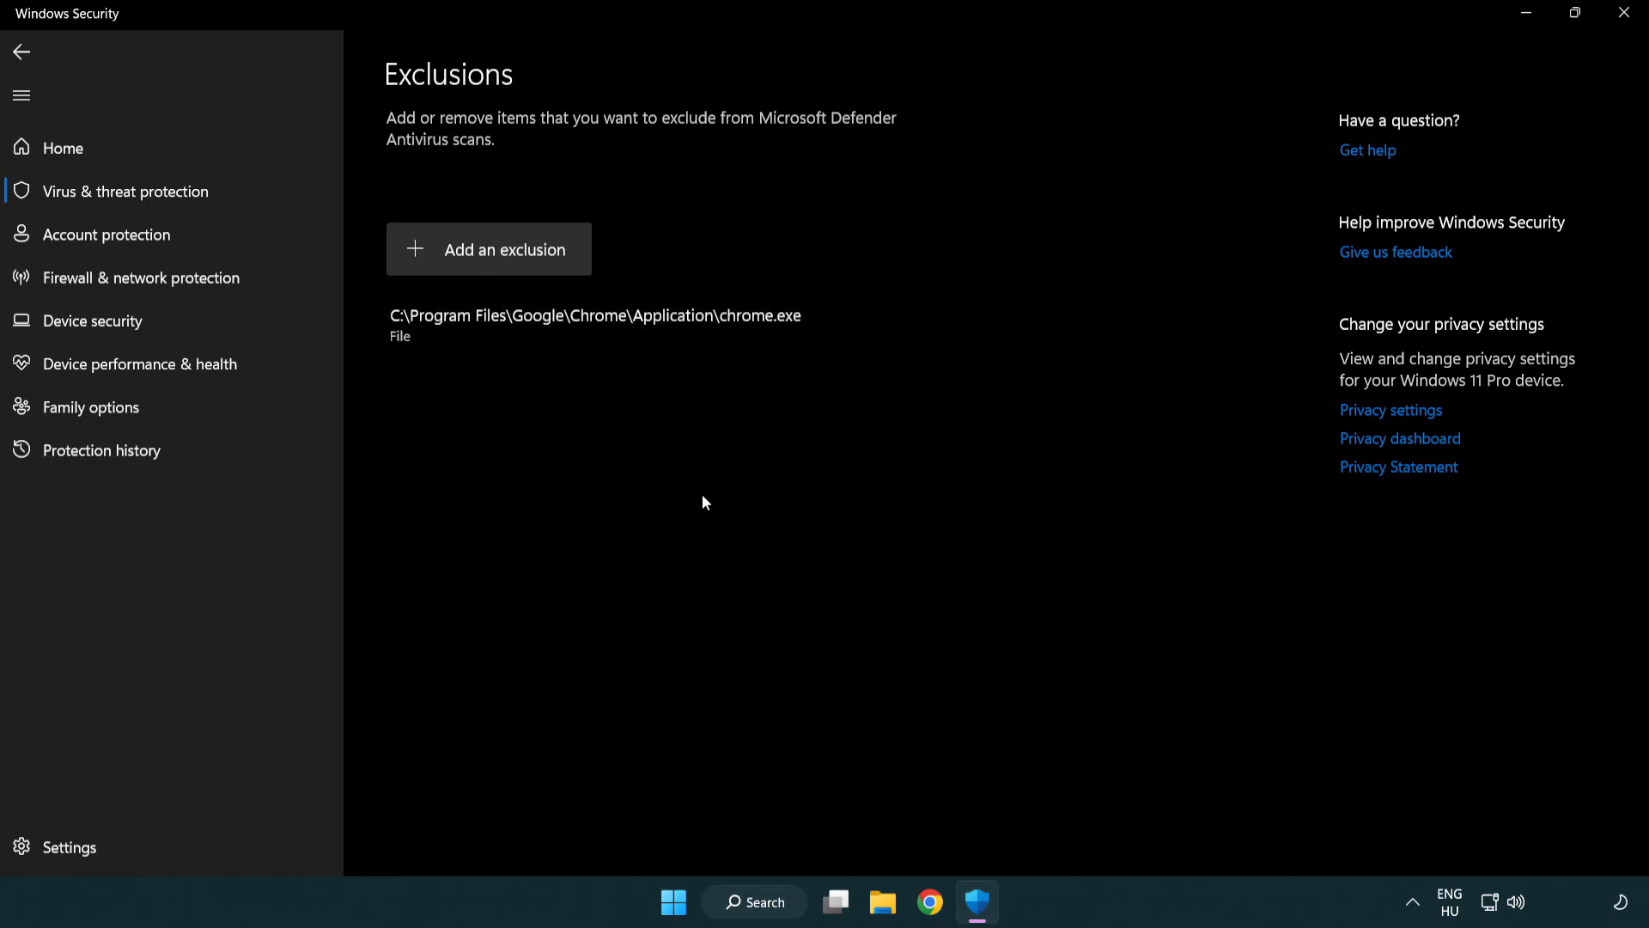
mouse_move(1625, 14)
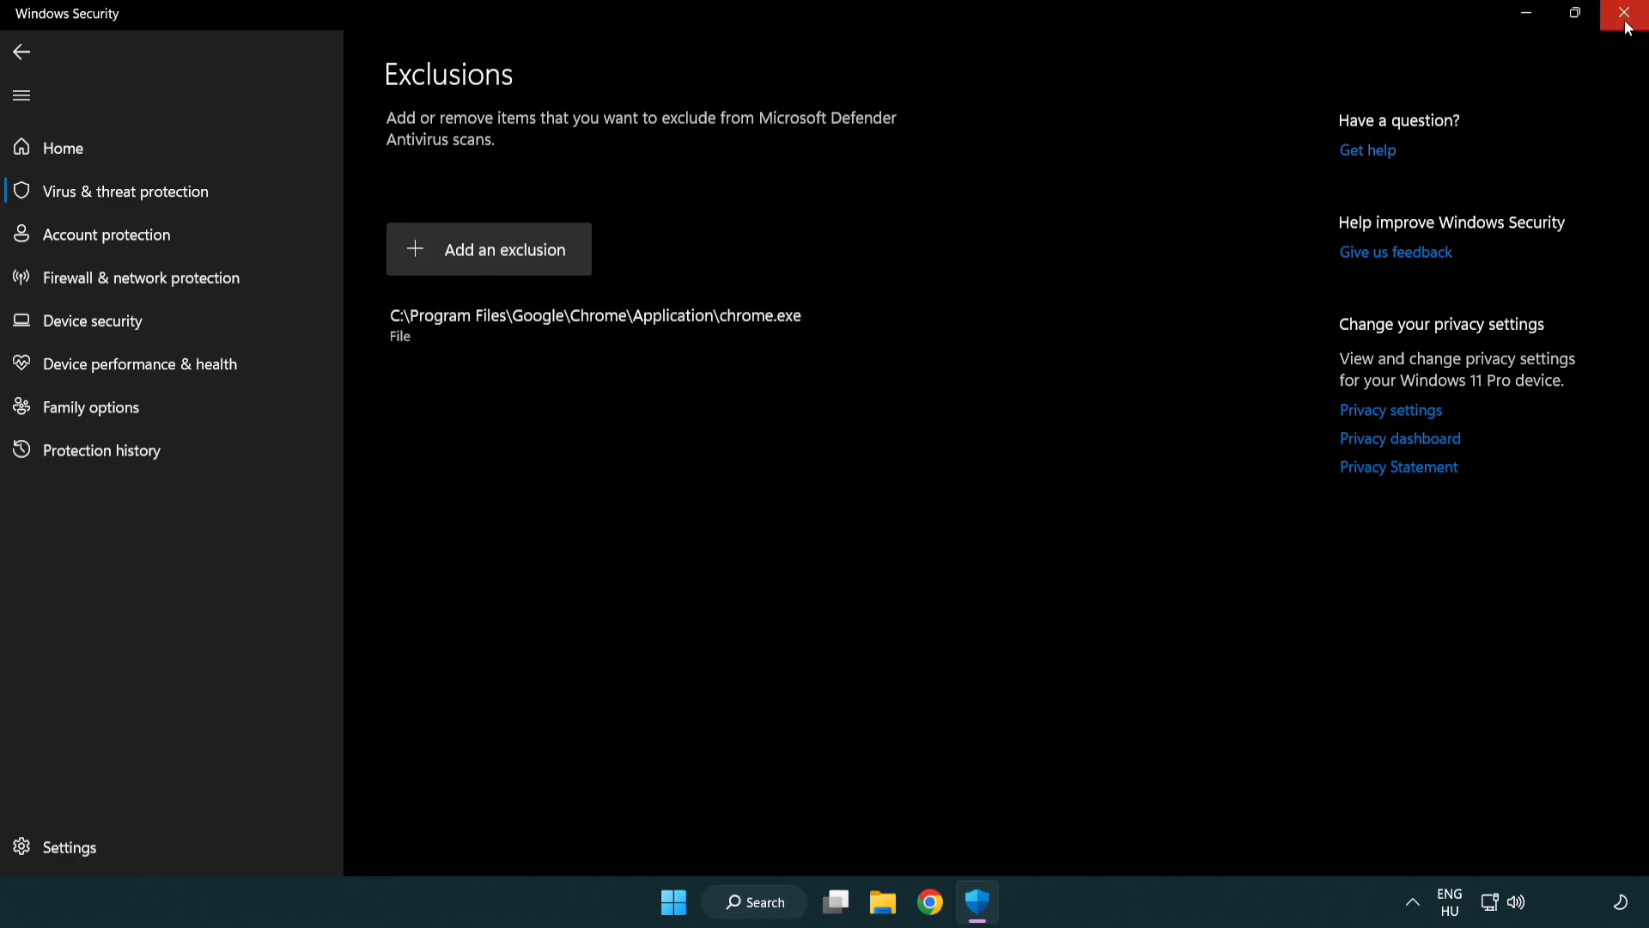
click(1625, 14)
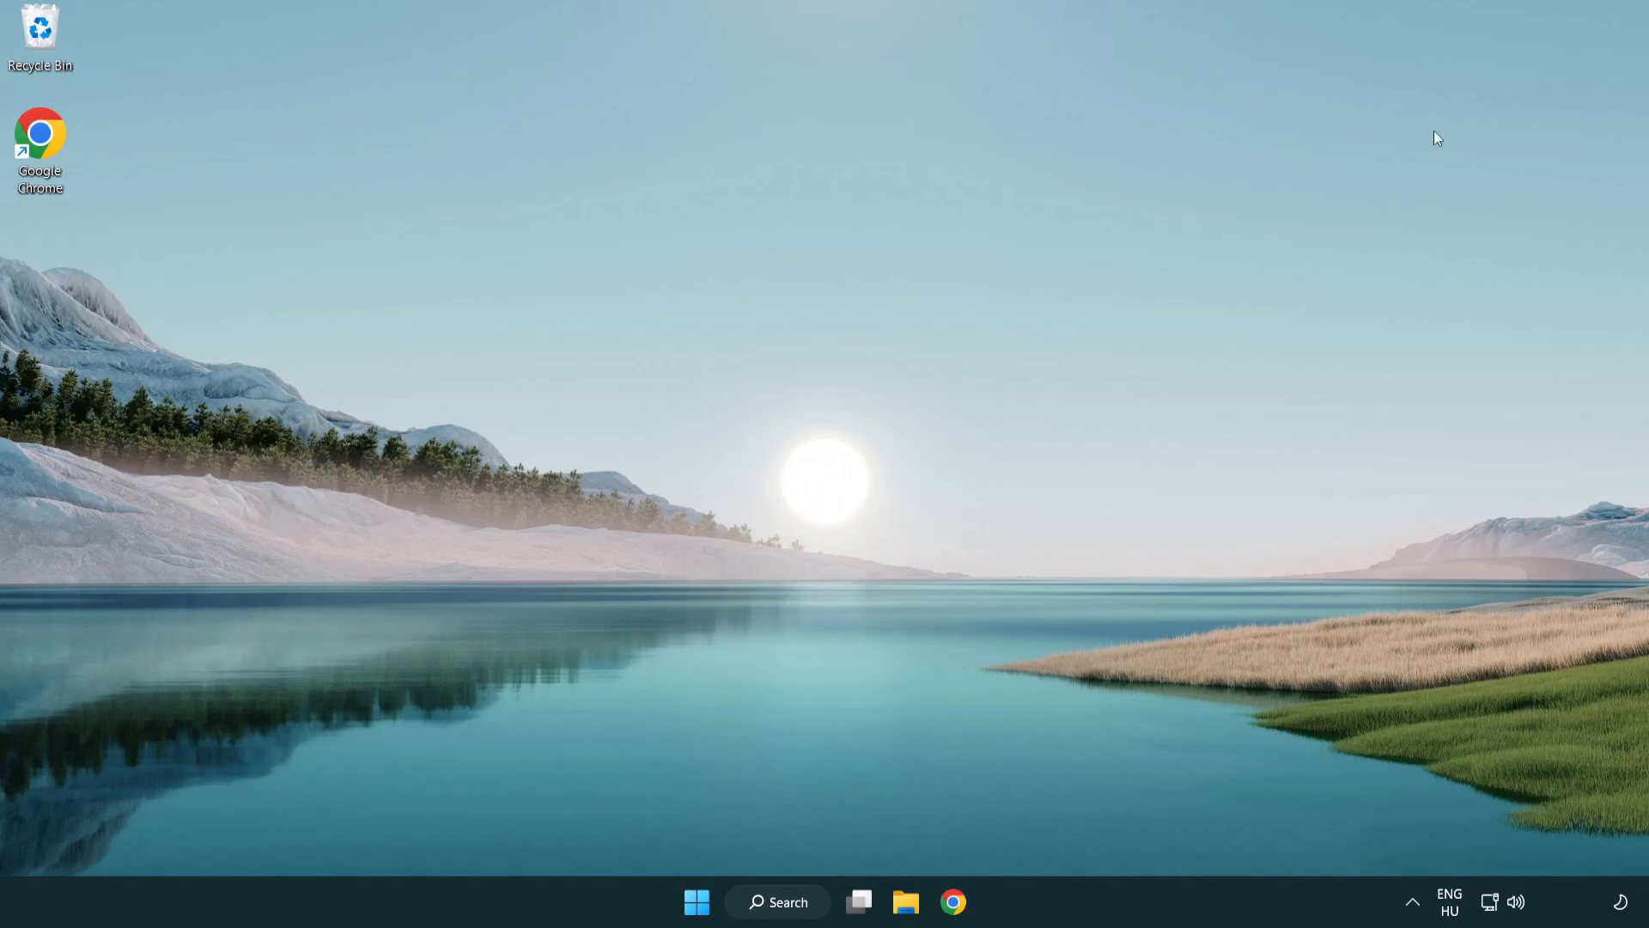
Step: Show the Start menu power choices: Sleep, Shut down and Restart
click(697, 901)
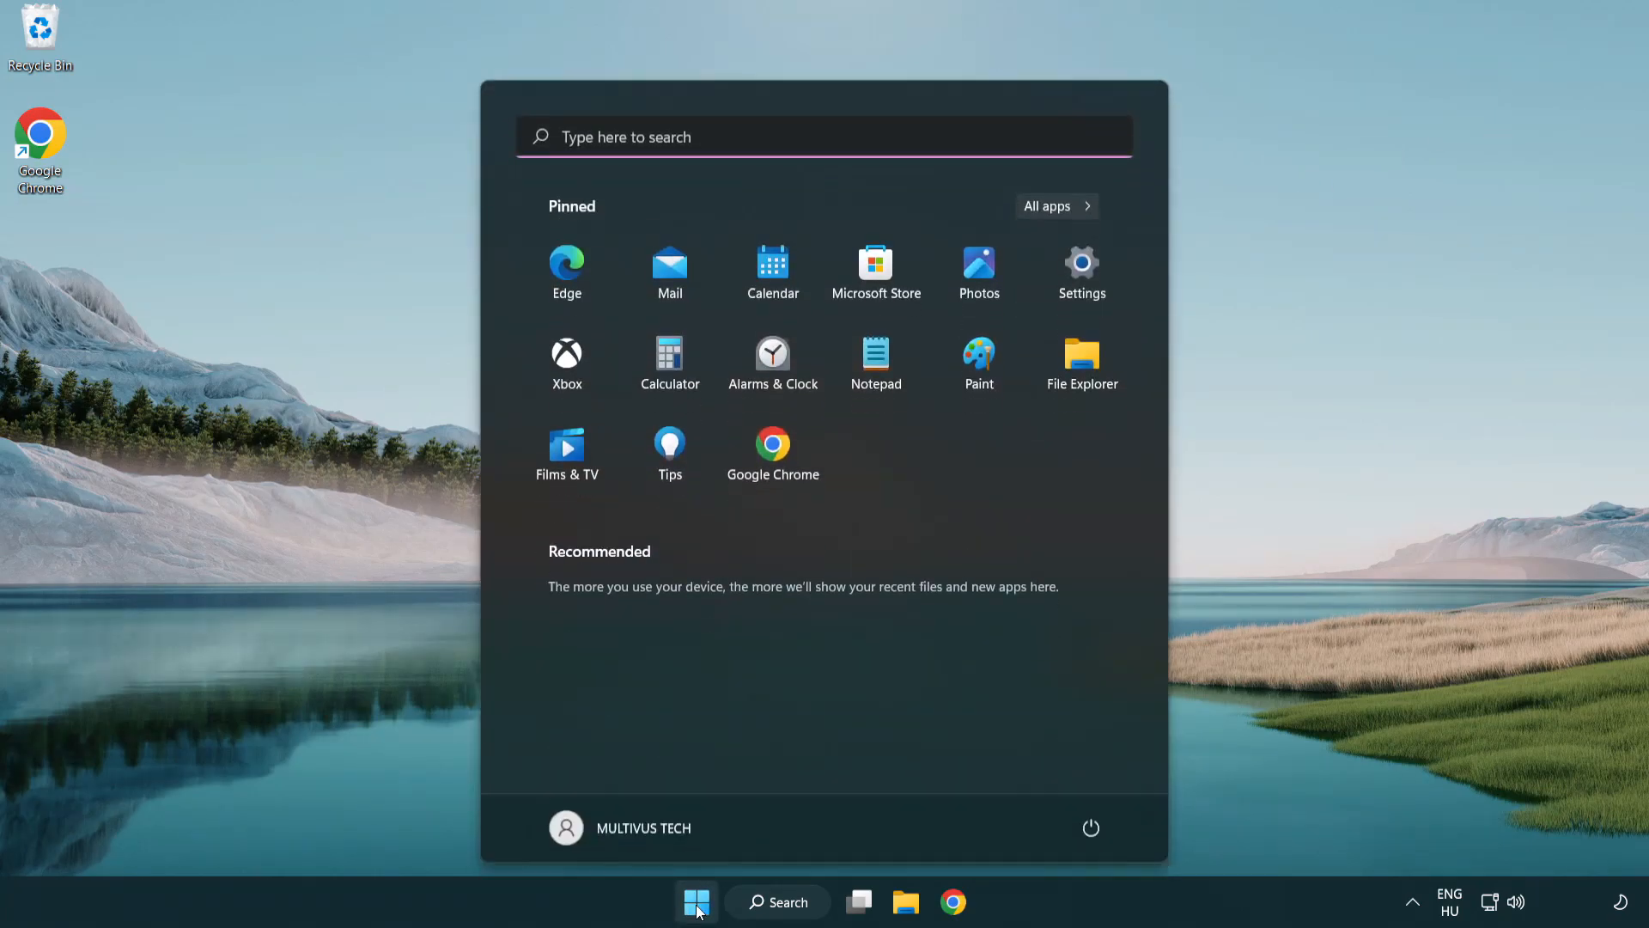
click(1091, 828)
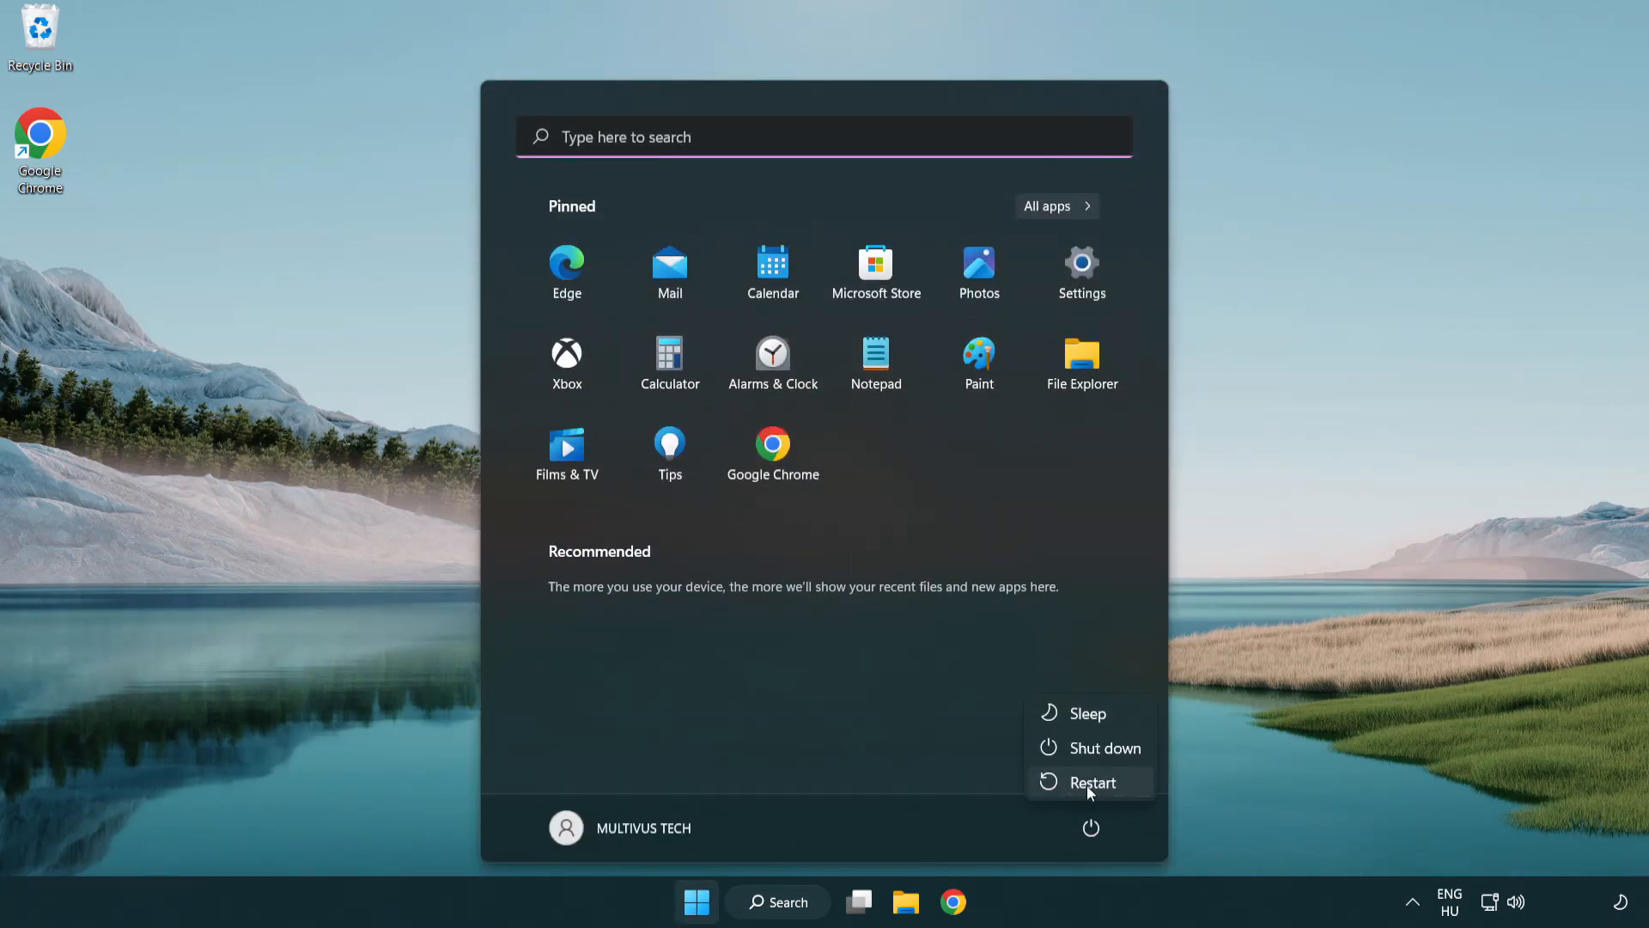
mouse_move(1092, 789)
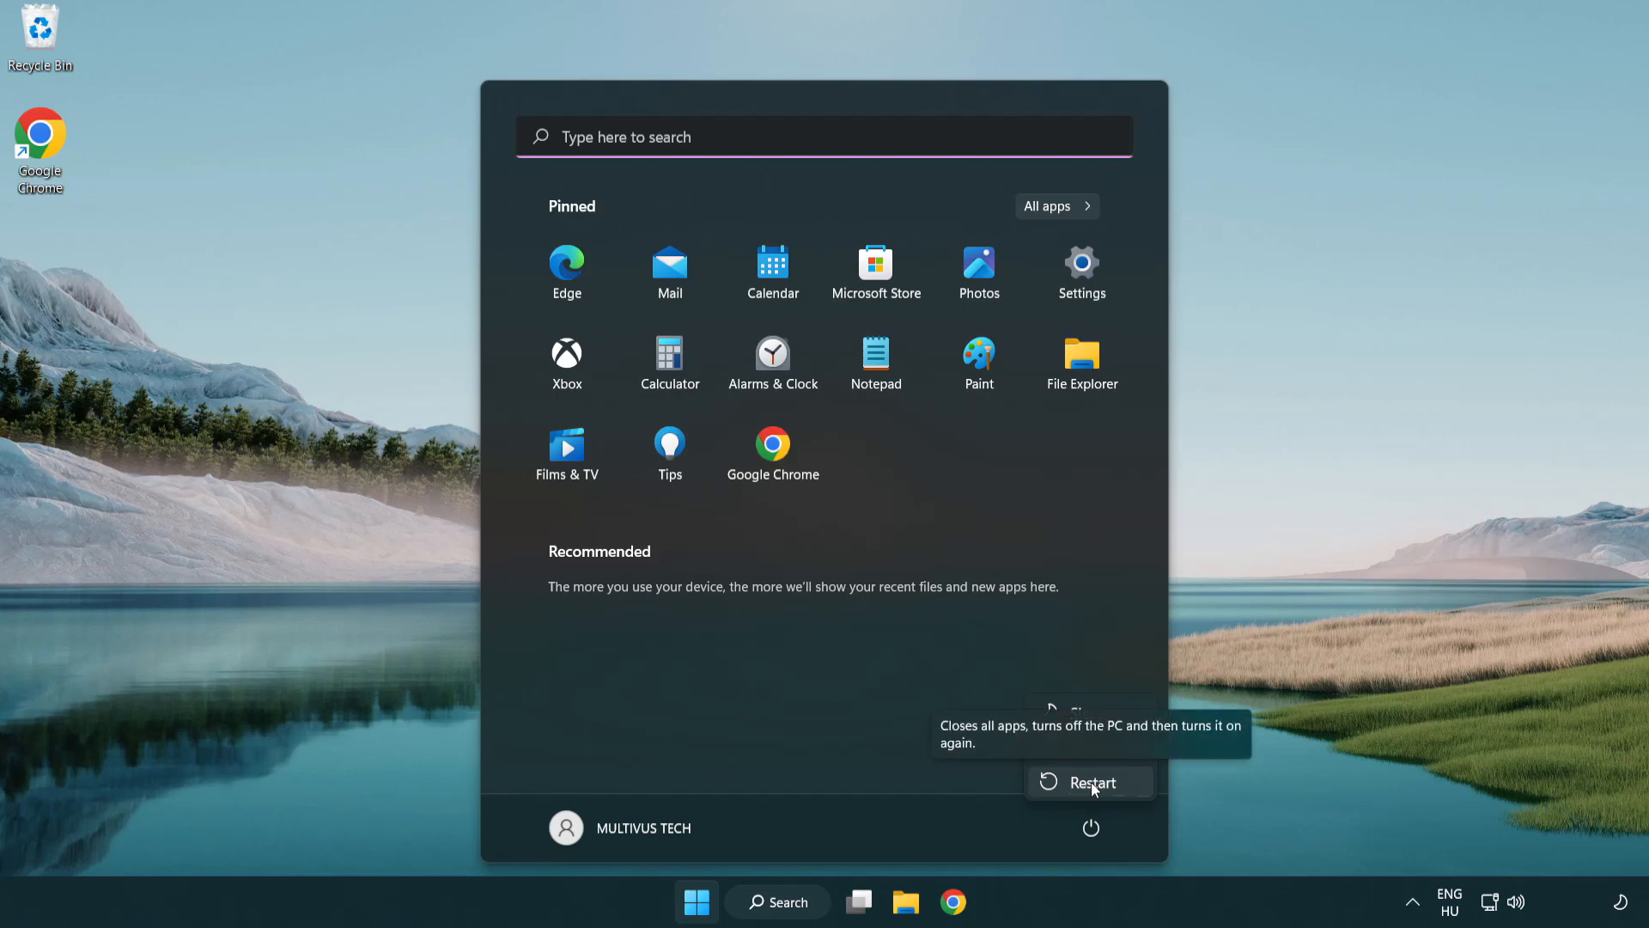